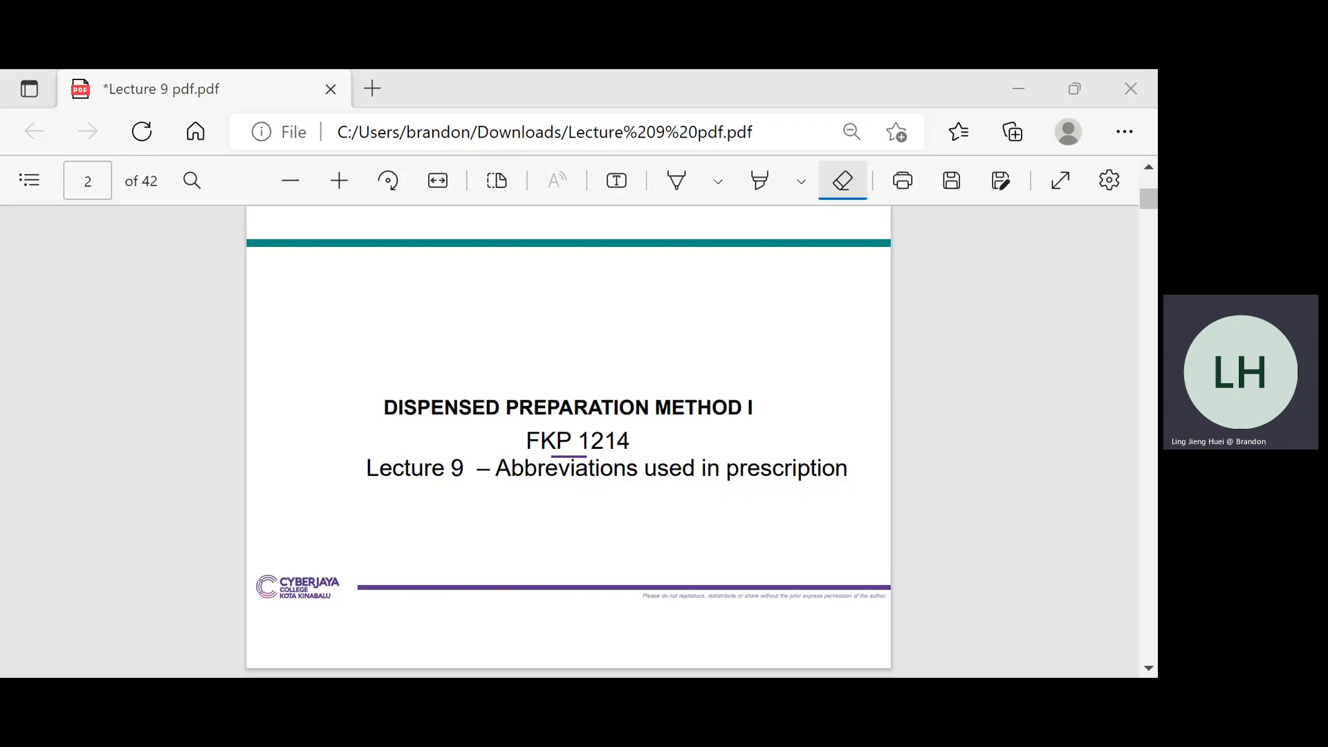
# Scroll from page 2 past the learning objectives to the Abbreviations Used in Prescriptions slide
pyautogui.scroll(-3)
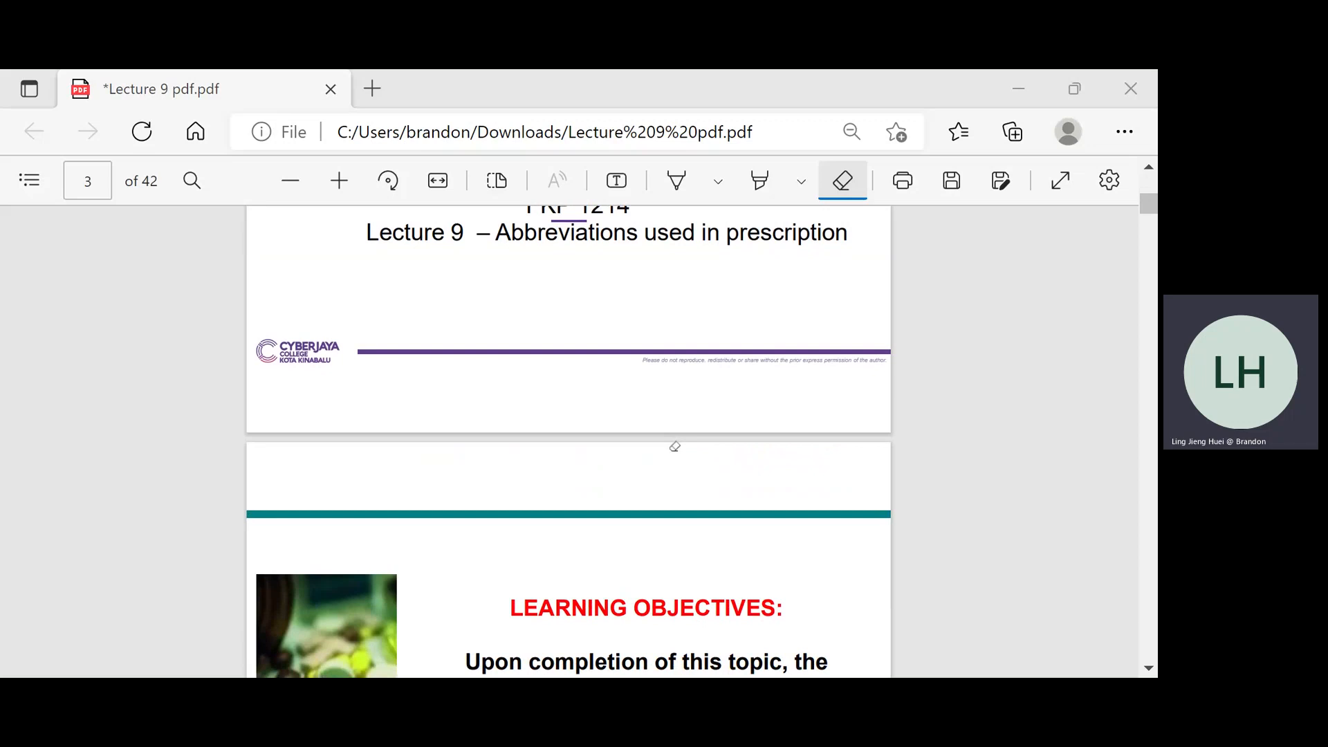
pyautogui.scroll(-3)
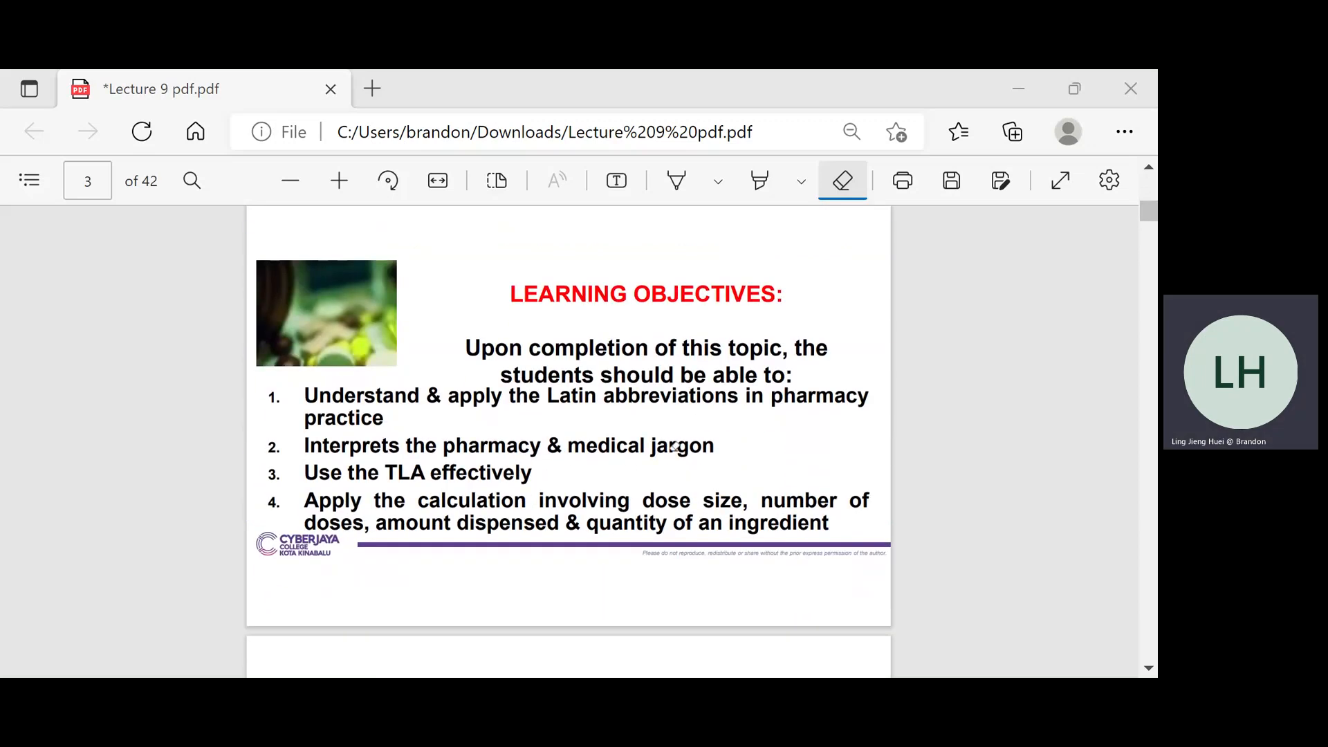
pyautogui.moveTo(669, 449)
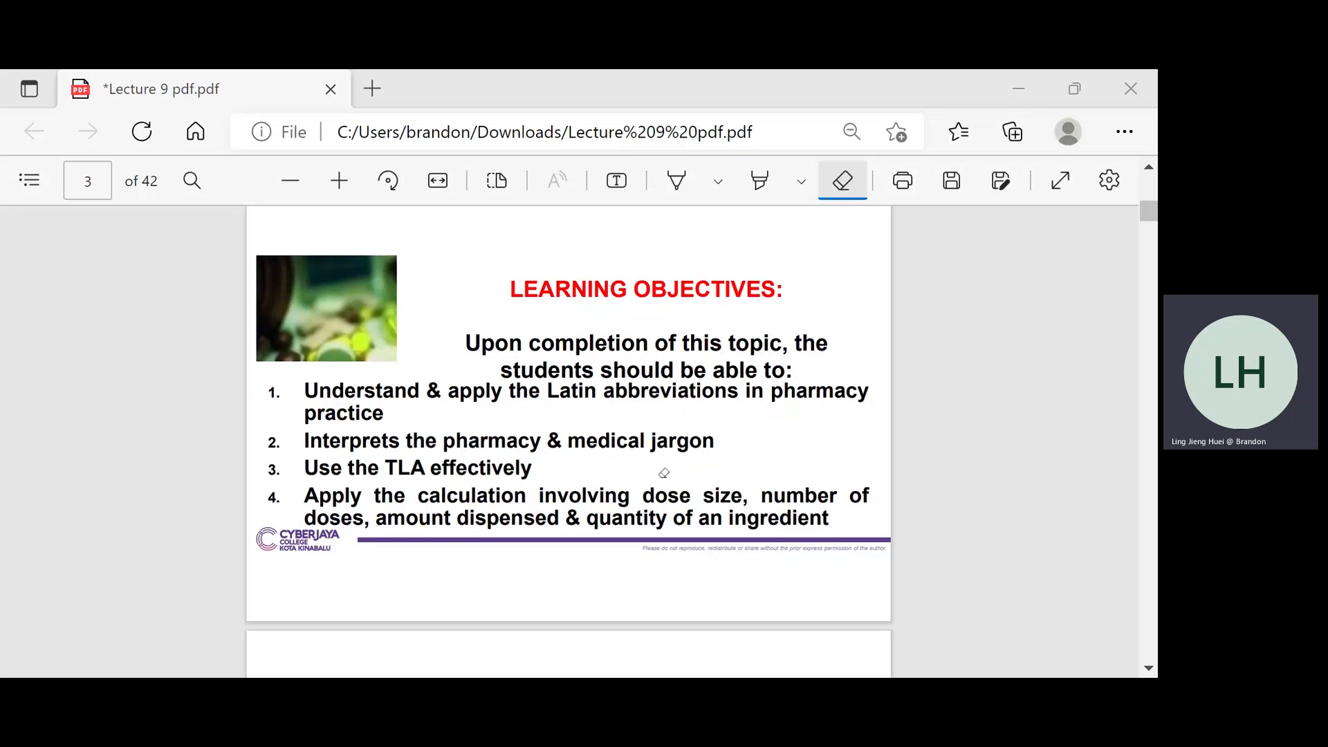
pyautogui.scroll(-3)
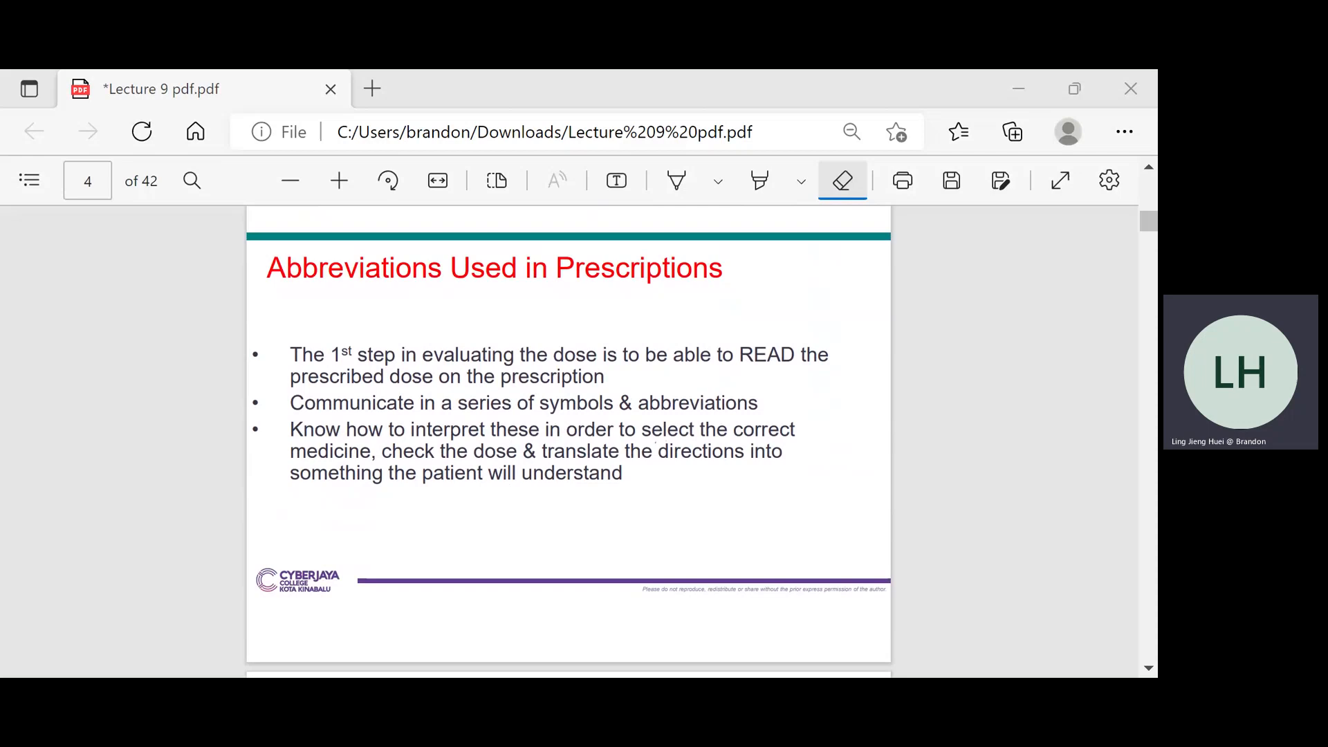
# Underline 'Abbreviations' with a note beneath, circle bullet-two terms, then scroll to Drug Names
pyautogui.click(675, 181)
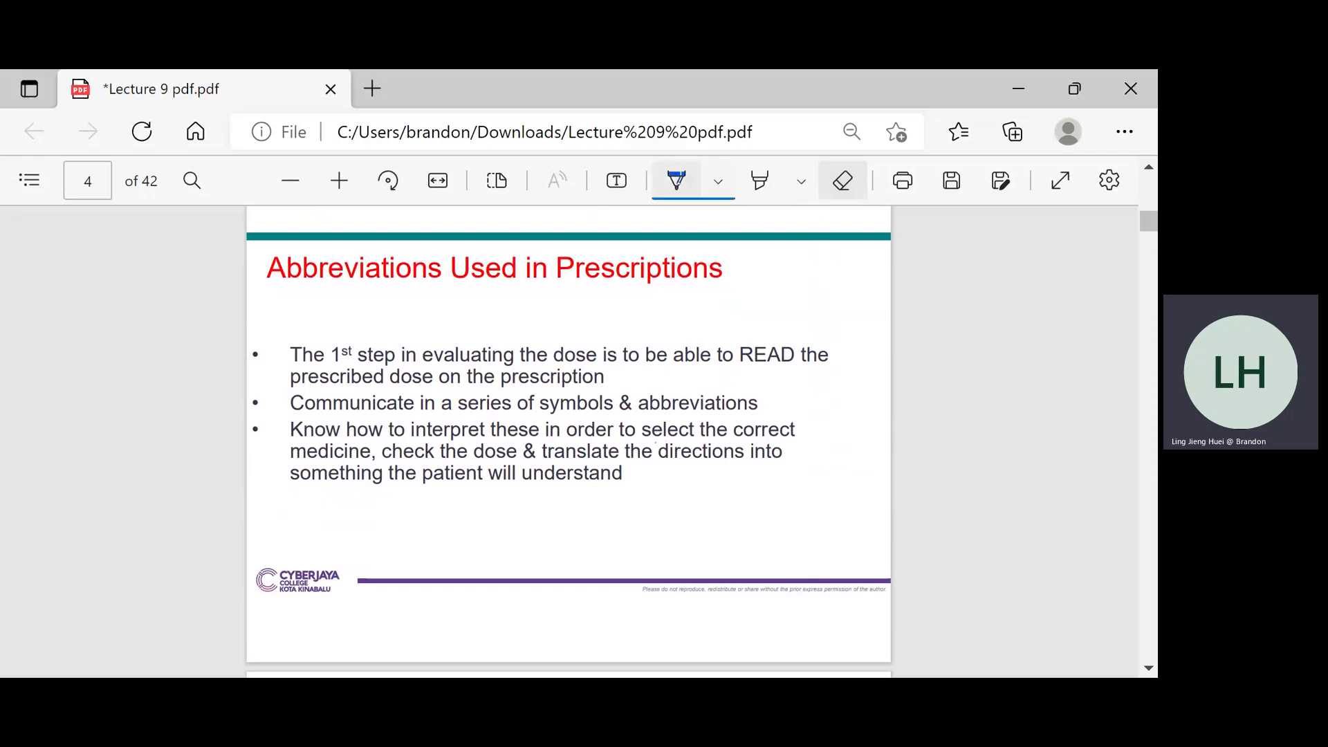
pyautogui.moveTo(272, 284); pyautogui.dragTo(355, 278)
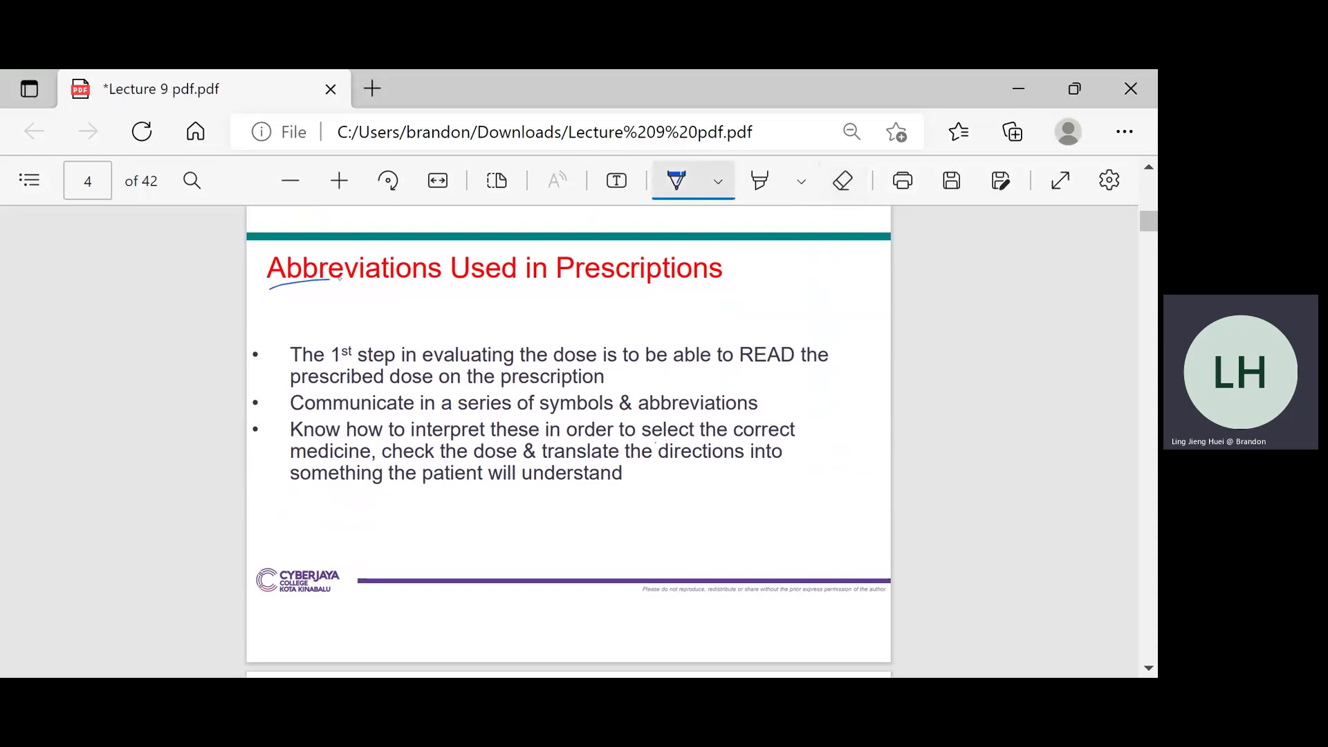
pyautogui.moveTo(326, 305); pyautogui.dragTo(377, 305)
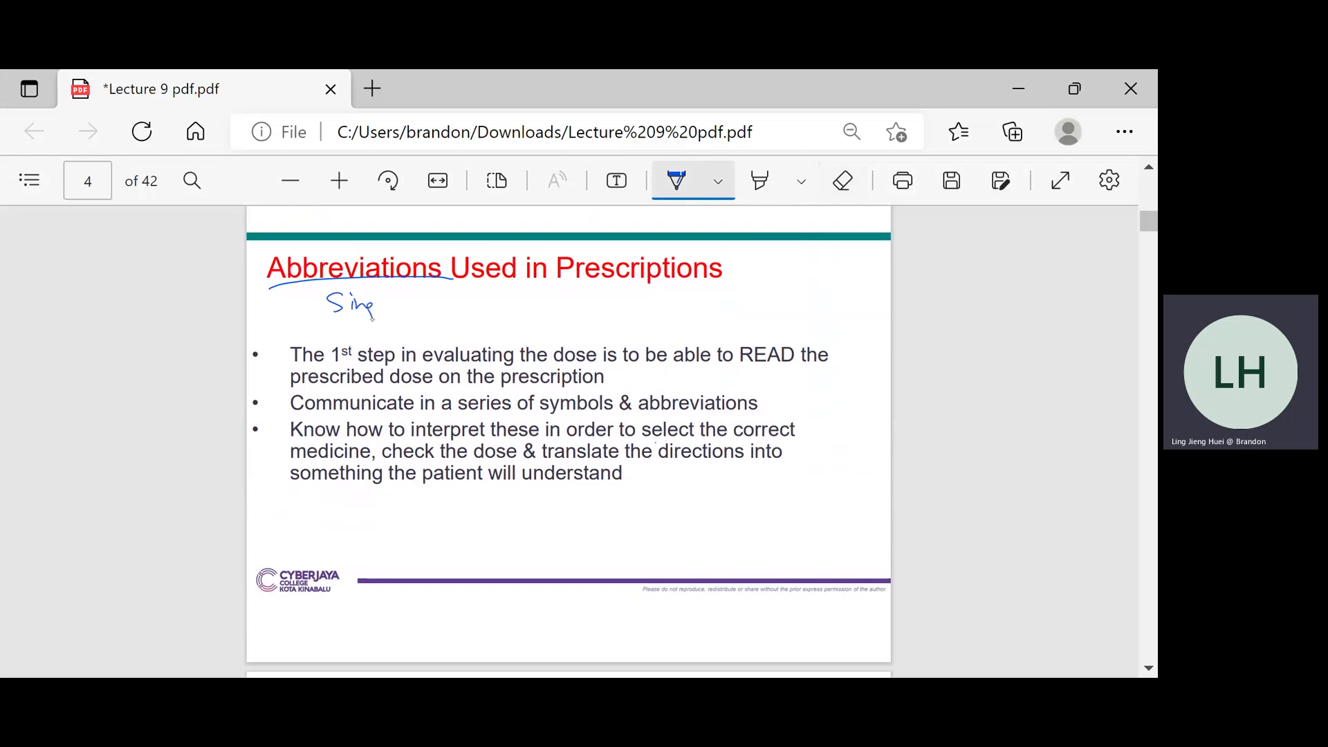
pyautogui.moveTo(373, 305); pyautogui.dragTo(428, 301)
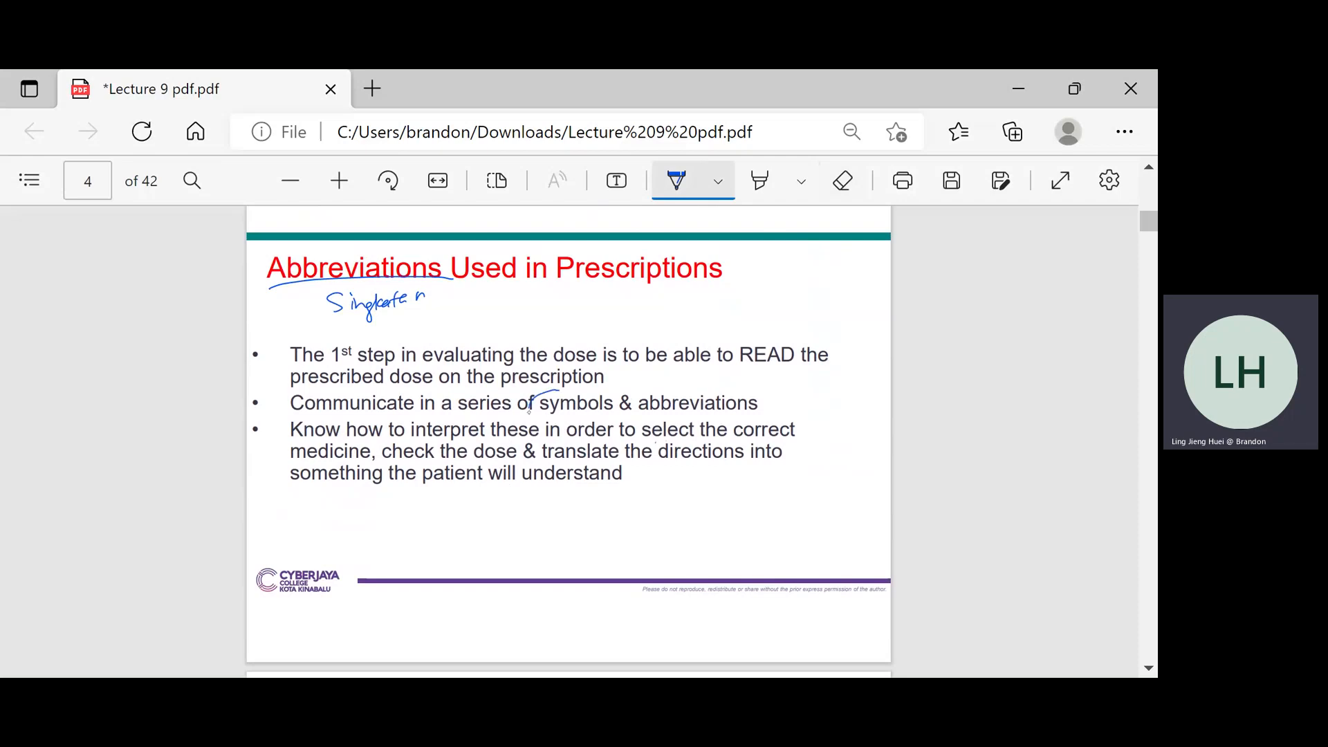
pyautogui.moveTo(533, 402); pyautogui.dragTo(758, 403)
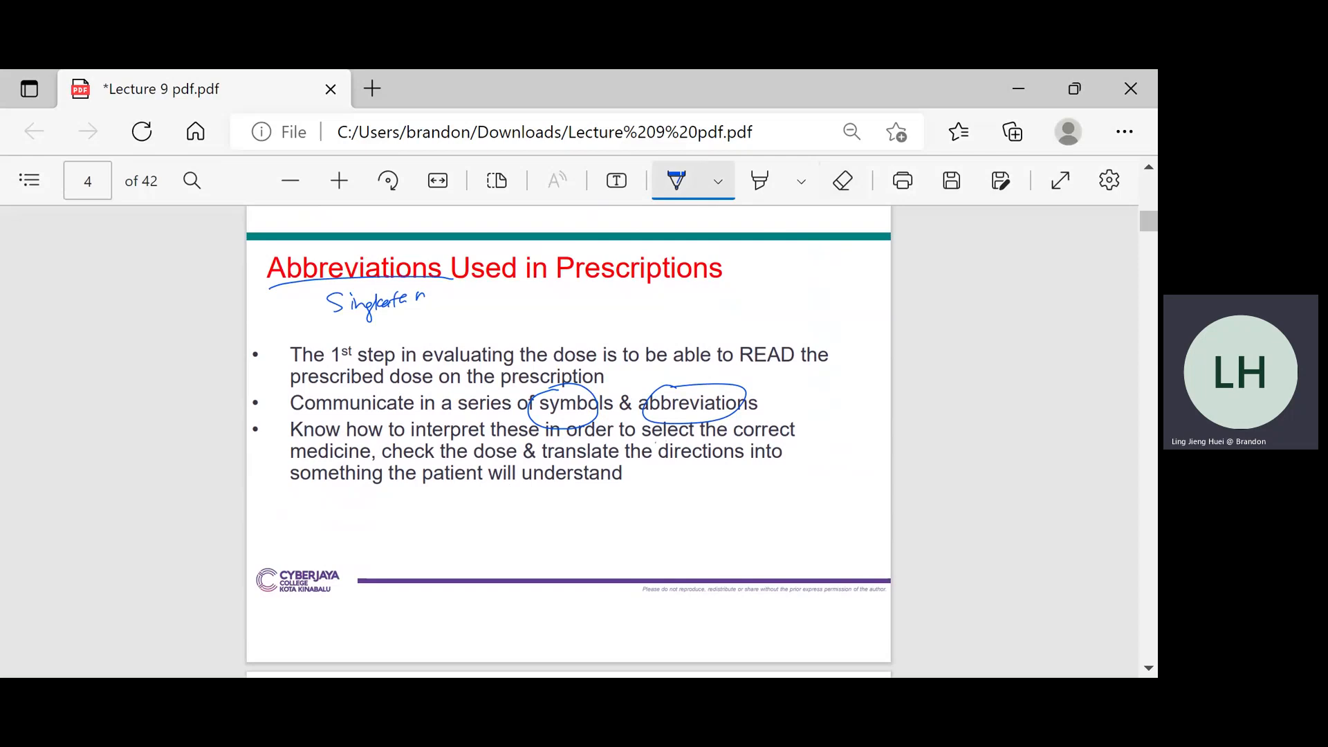
pyautogui.scroll(-3)
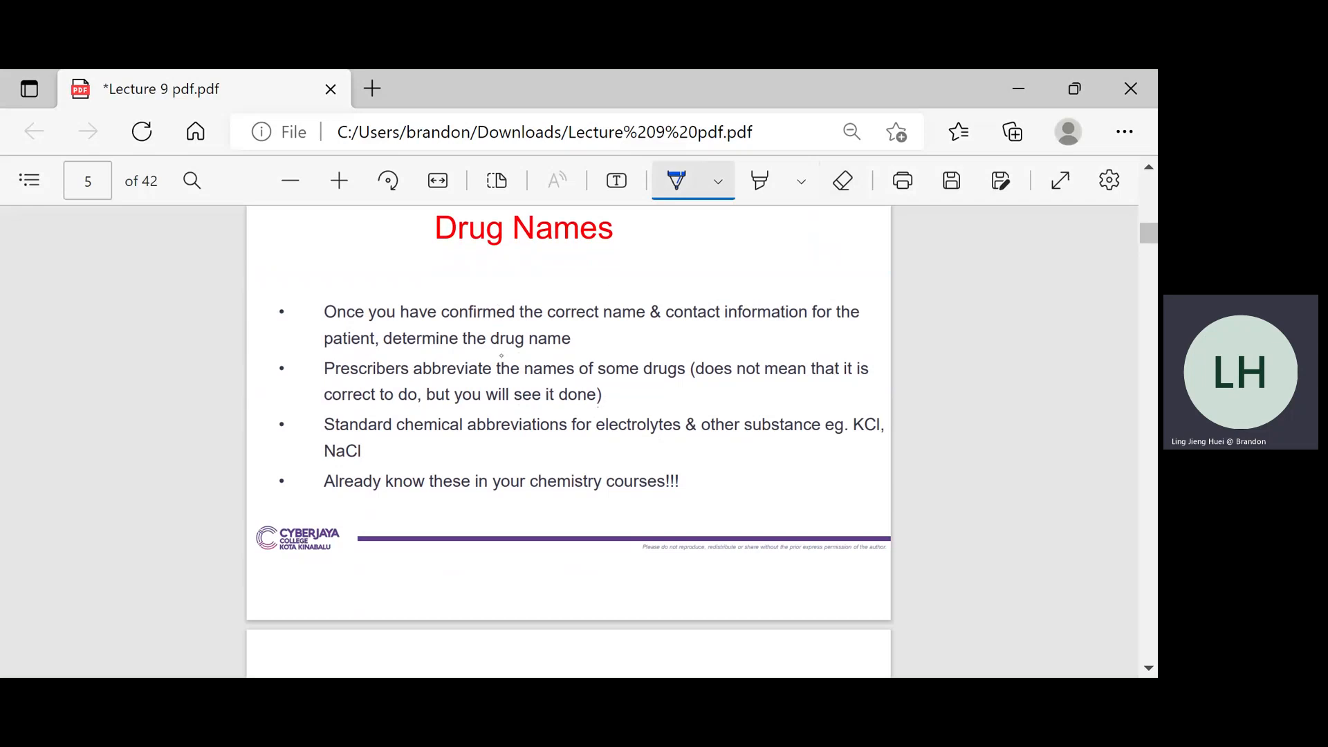
# Underline the drug name, tick 'correct' and 'information', and draw an arrow to drug name
pyautogui.moveTo(471, 356); pyautogui.dragTo(584, 351)
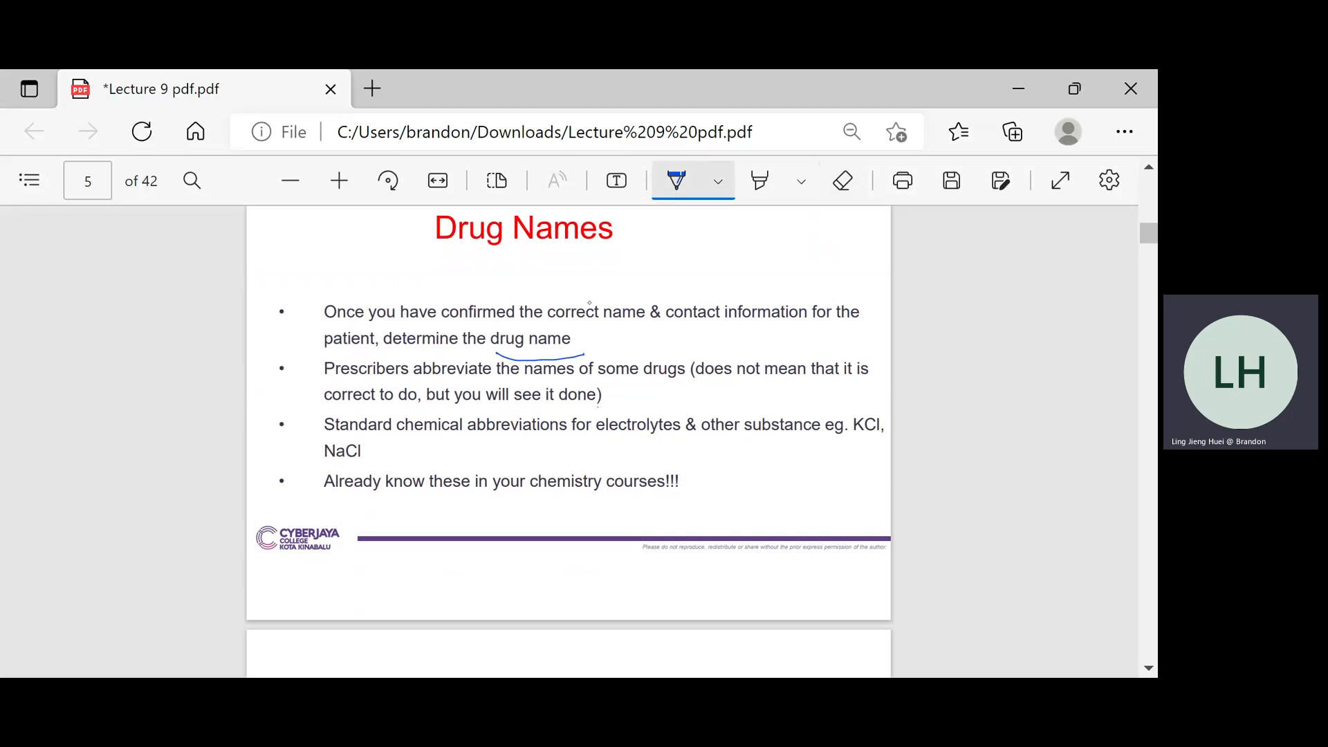
pyautogui.moveTo(584, 305); pyautogui.dragTo(601, 297)
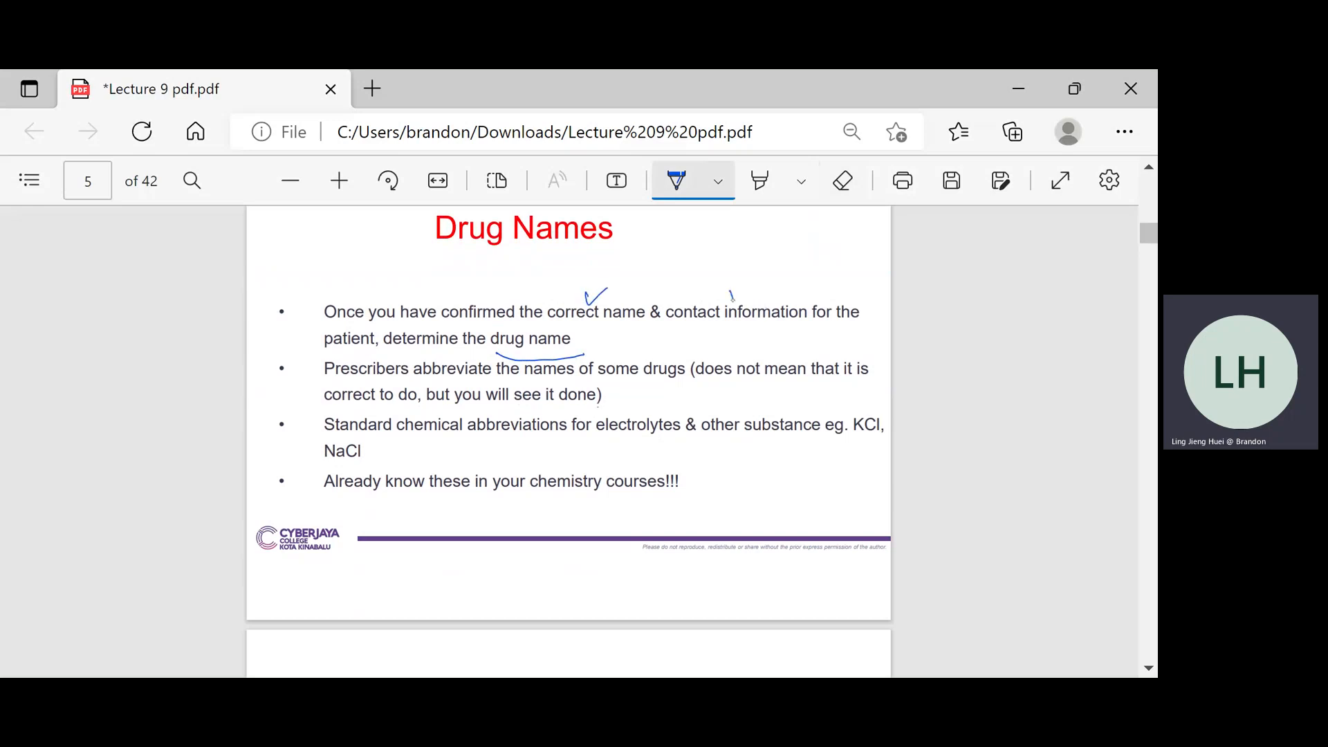
pyautogui.moveTo(724, 301); pyautogui.dragTo(766, 284)
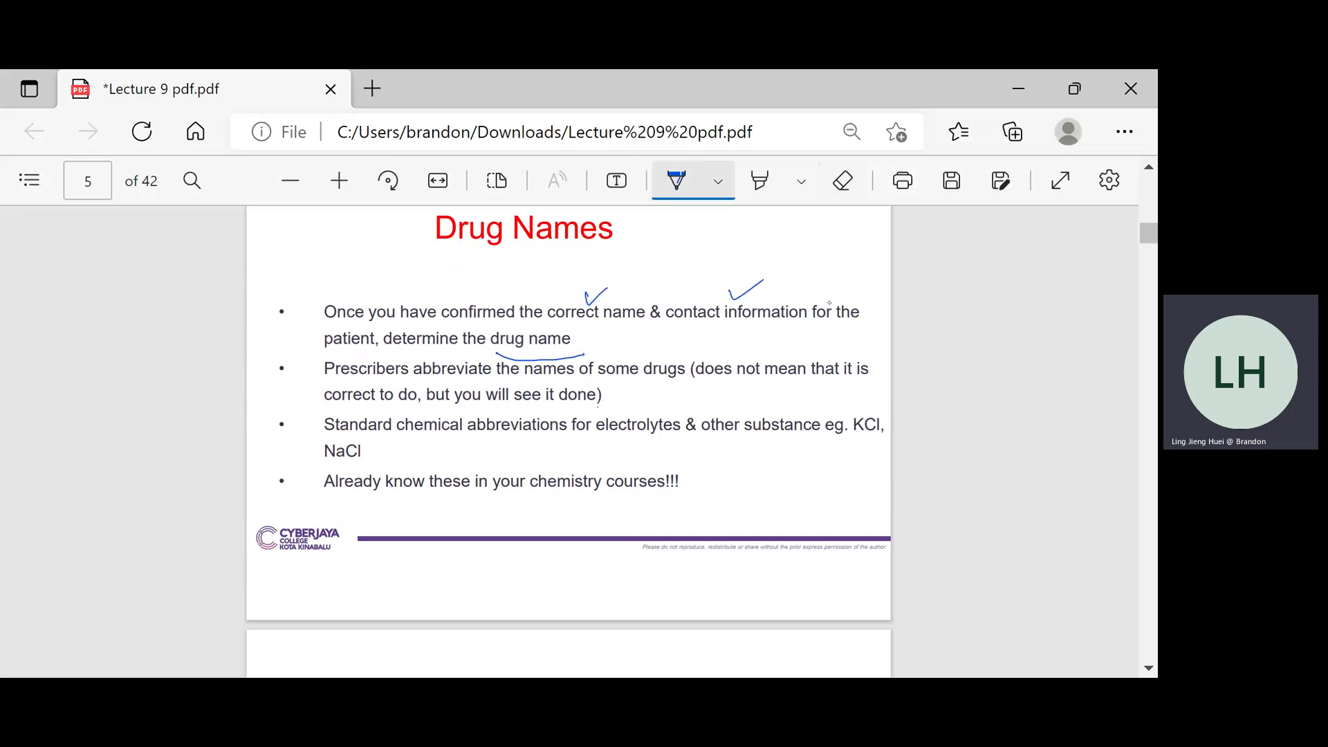
pyautogui.moveTo(619, 336); pyautogui.dragTo(581, 337)
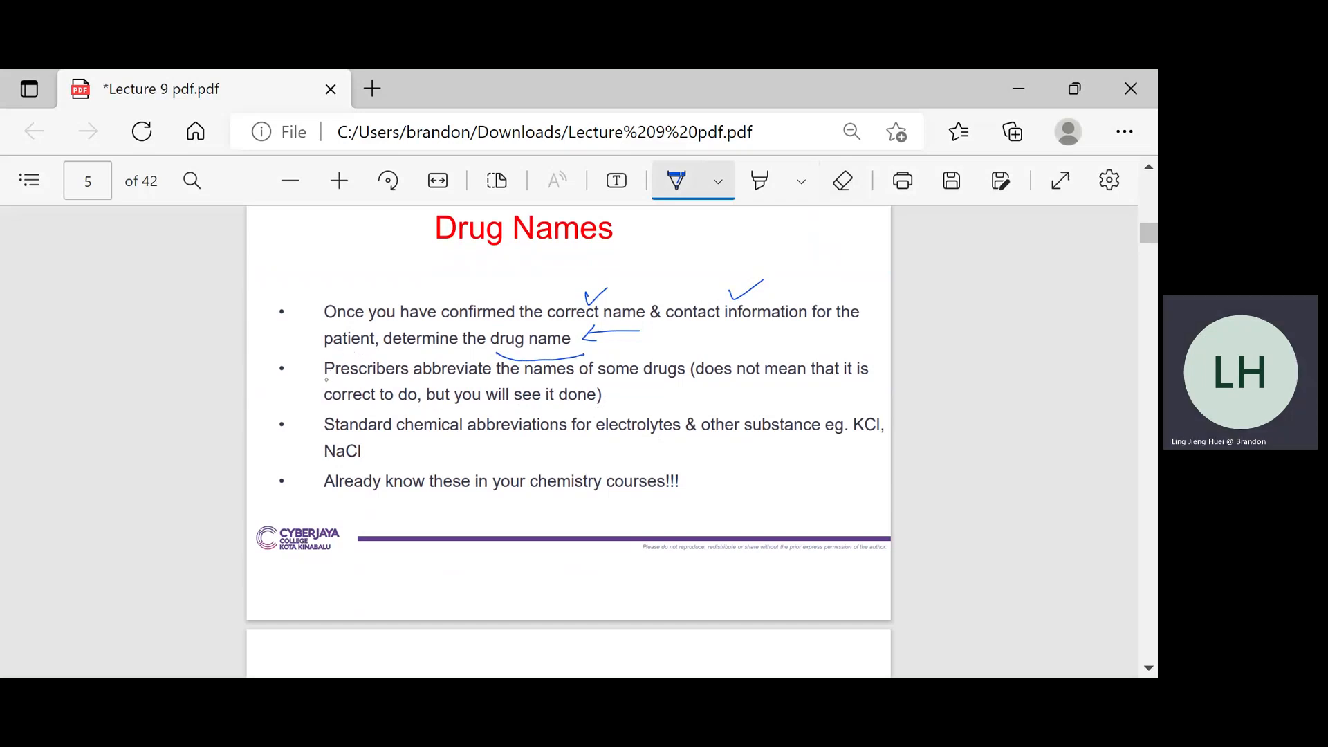
# Enclose Prescribers, underline 'abbreviate' and 'electrolytes', and circle KCl and NaCl
pyautogui.moveTo(324, 380); pyautogui.dragTo(414, 380)
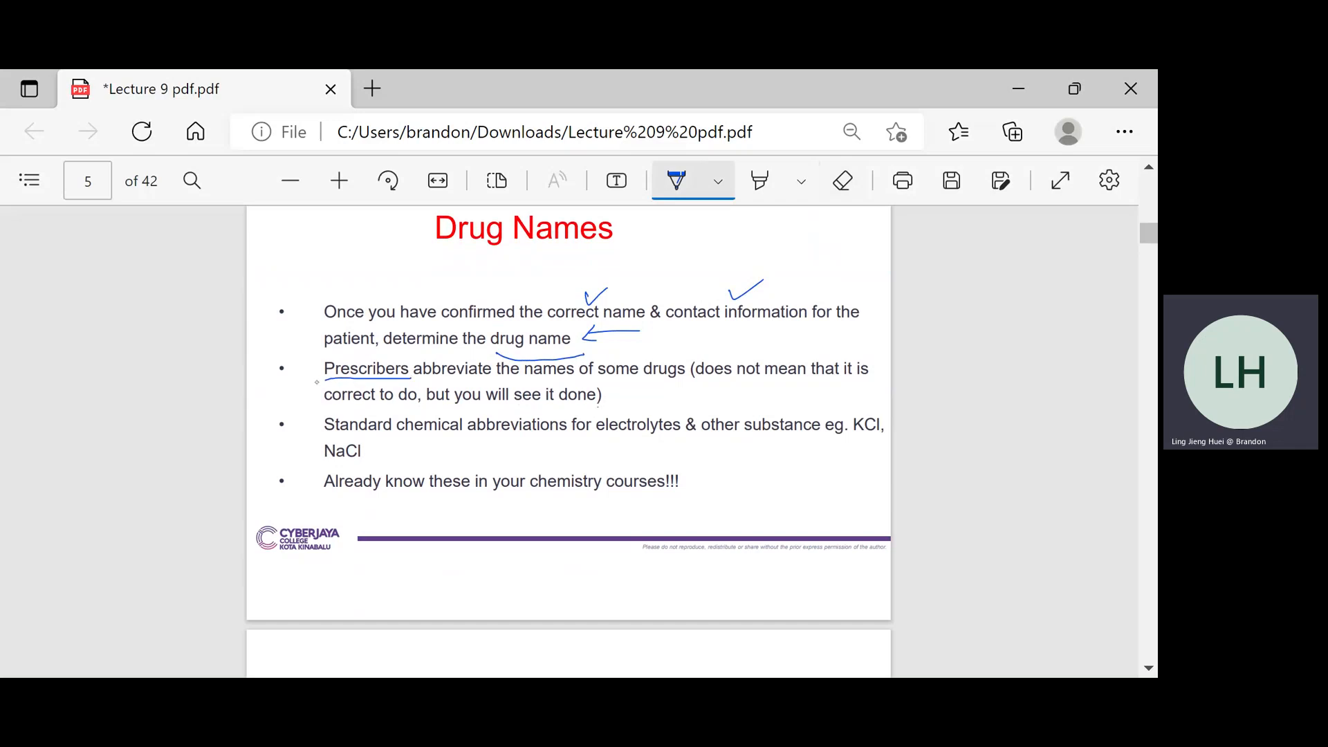
pyautogui.moveTo(323, 356); pyautogui.dragTo(416, 379)
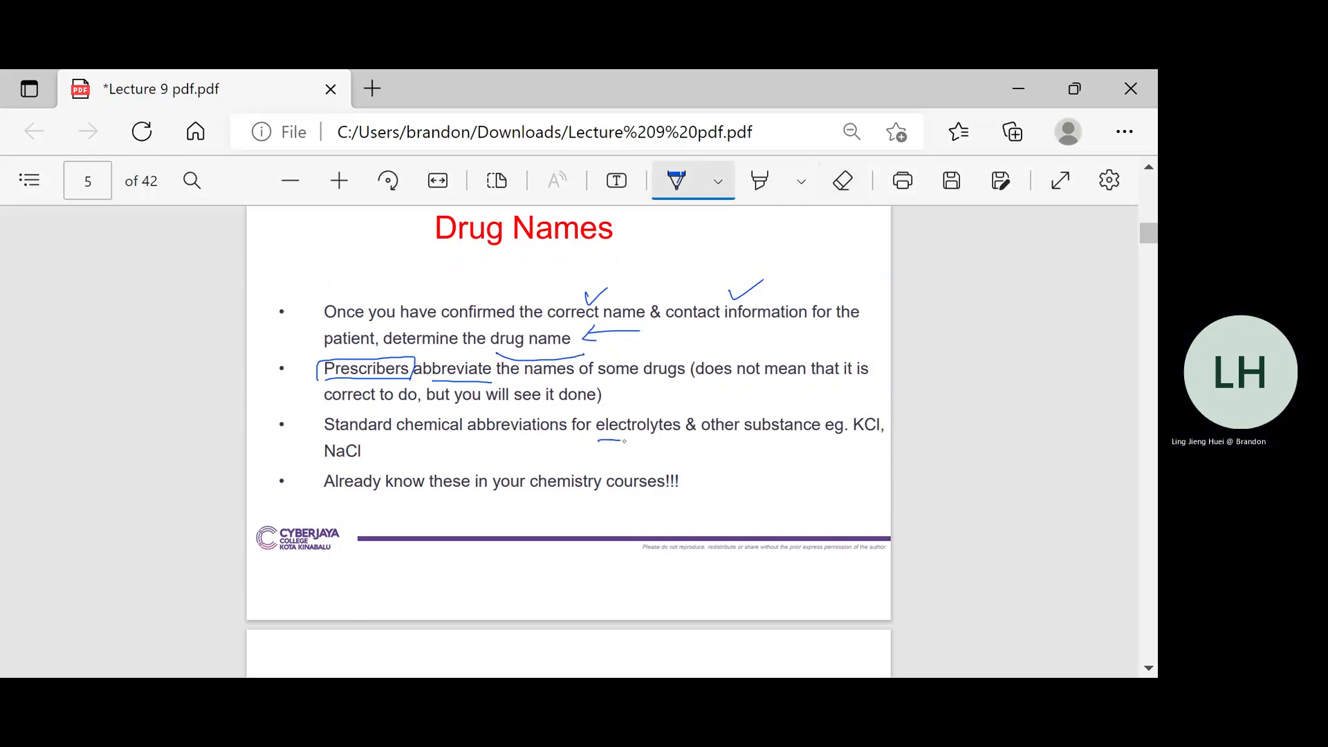
pyautogui.moveTo(597, 438); pyautogui.dragTo(656, 439)
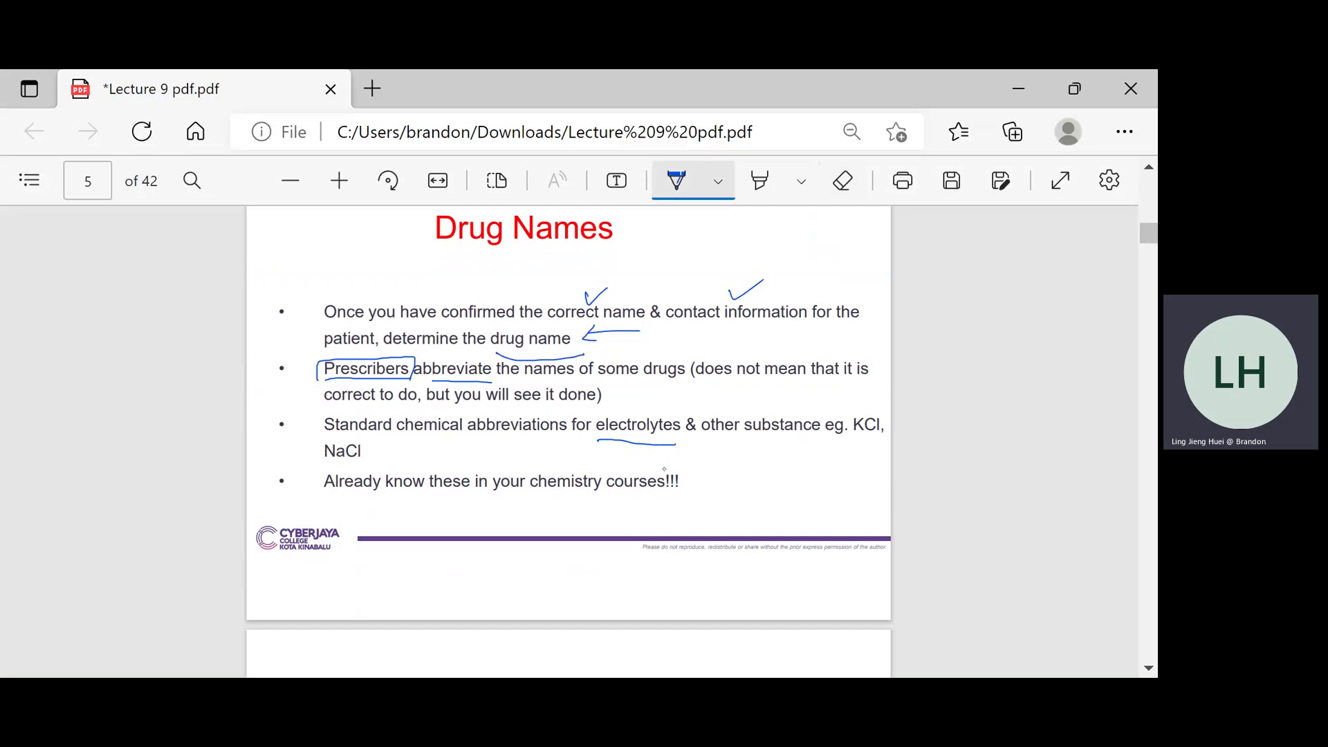
pyautogui.moveTo(868, 398); pyautogui.dragTo(852, 445)
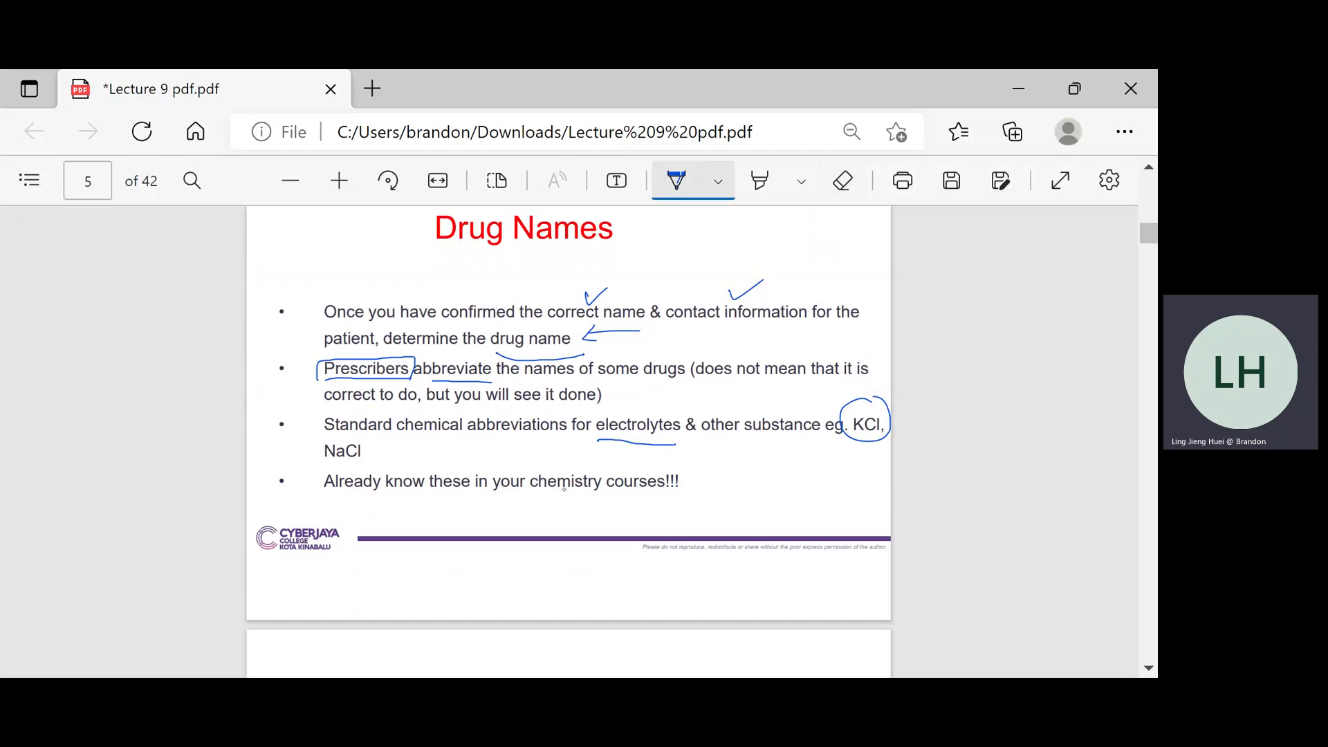
pyautogui.moveTo(322, 445); pyautogui.dragTo(369, 457)
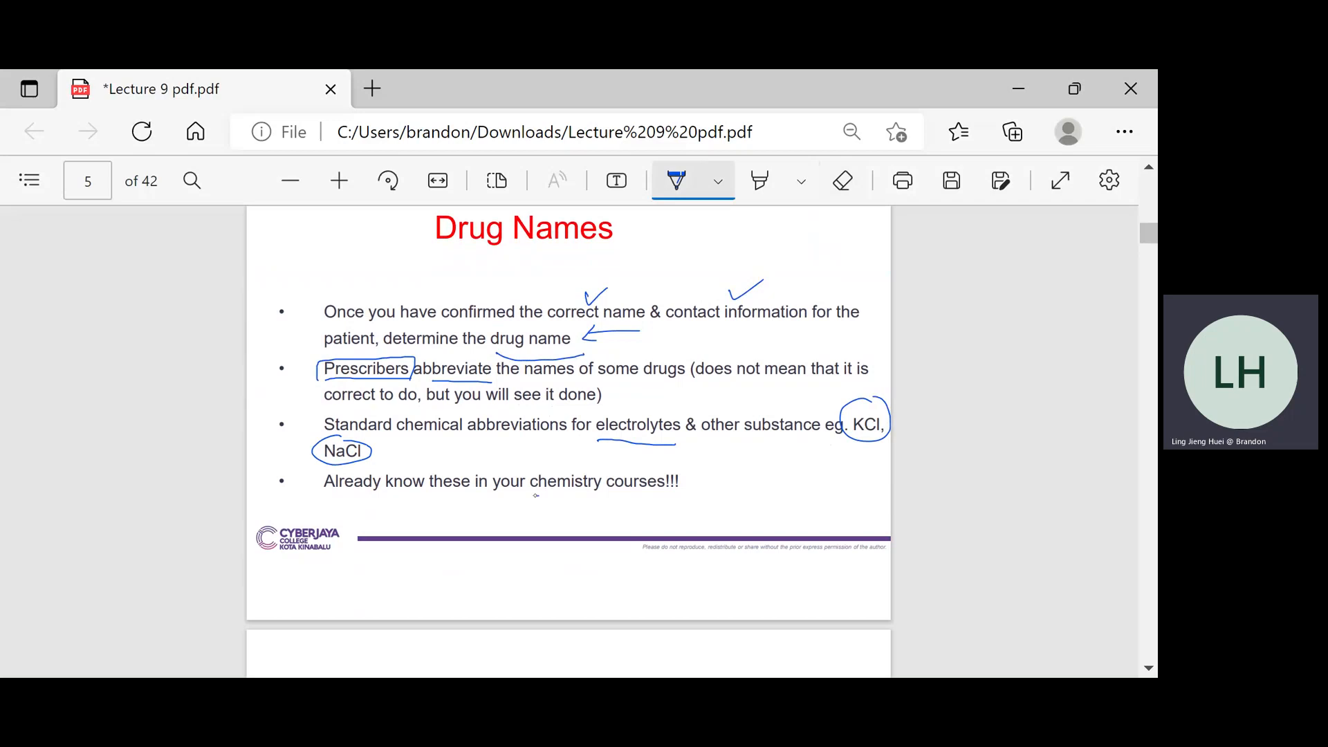
# Scroll to the page 6 drug table and tick the 3TC, 5-FU and APAP rows
pyautogui.scroll(-3)
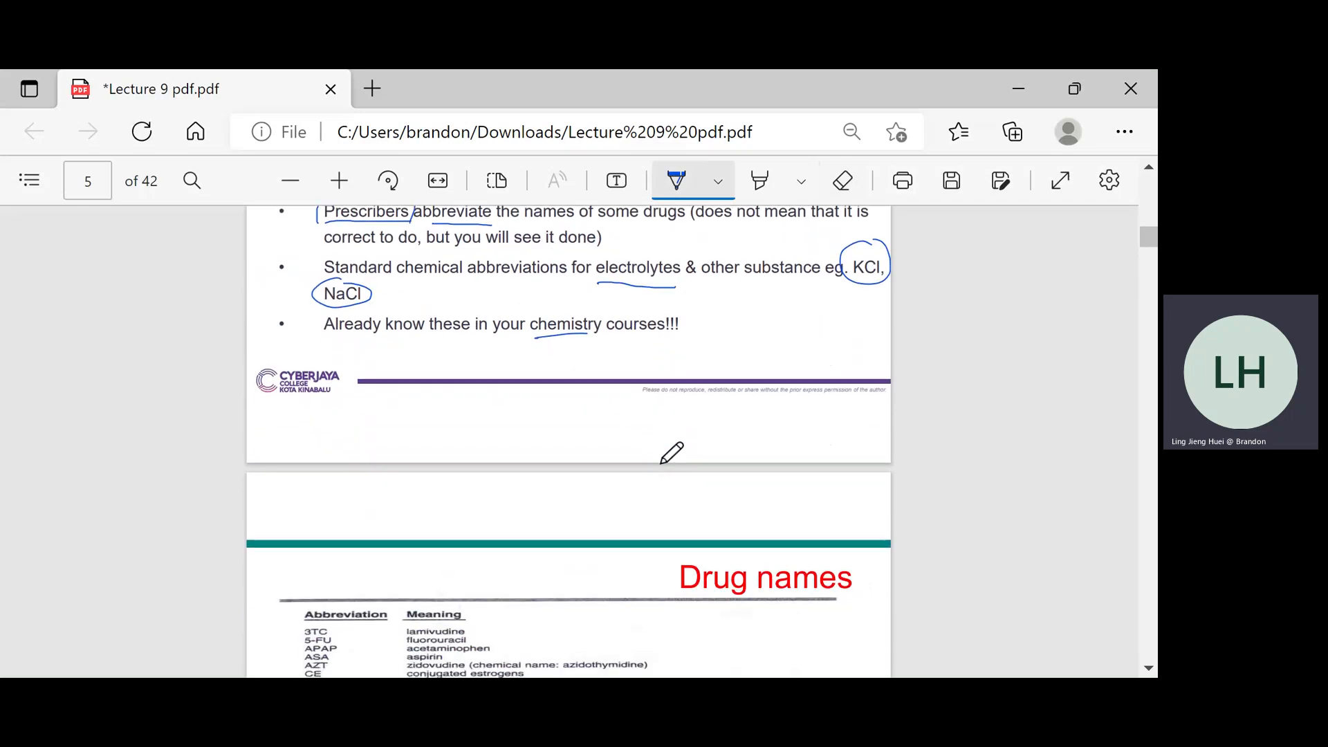
pyautogui.scroll(-3)
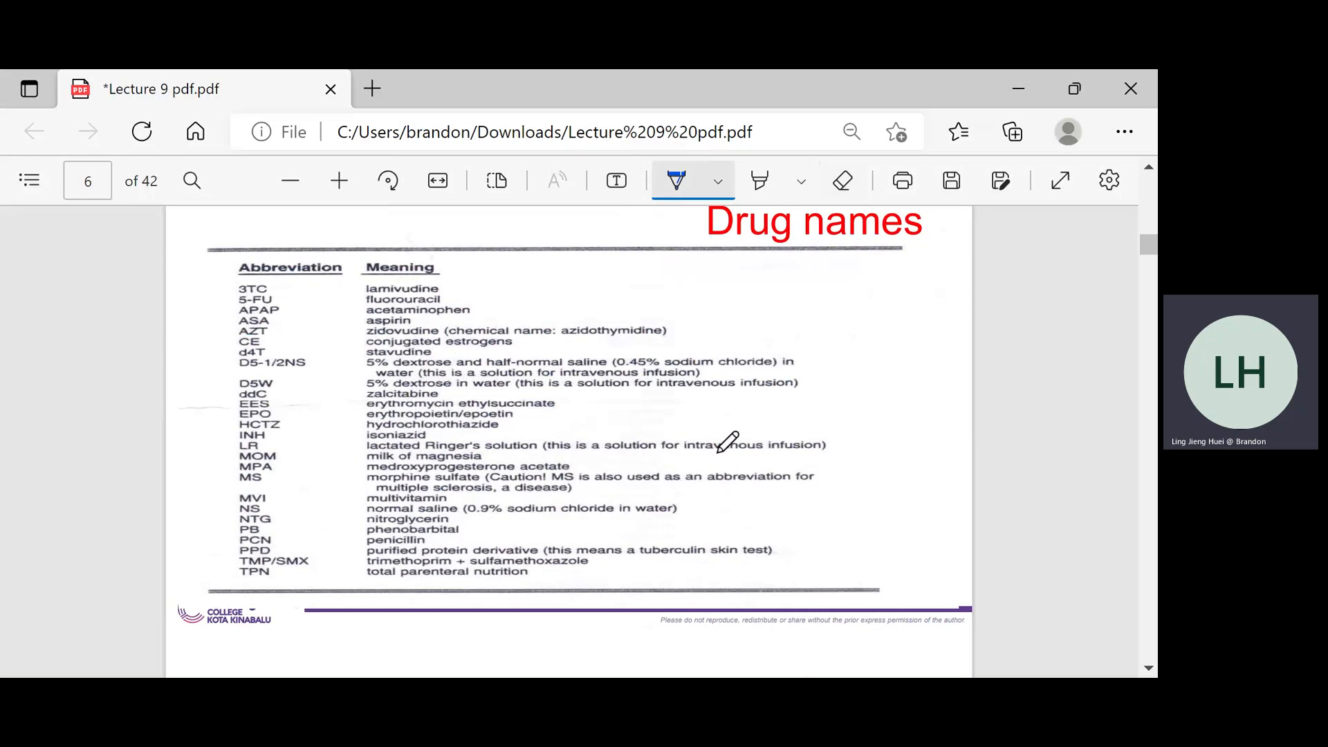
pyautogui.moveTo(744, 430)
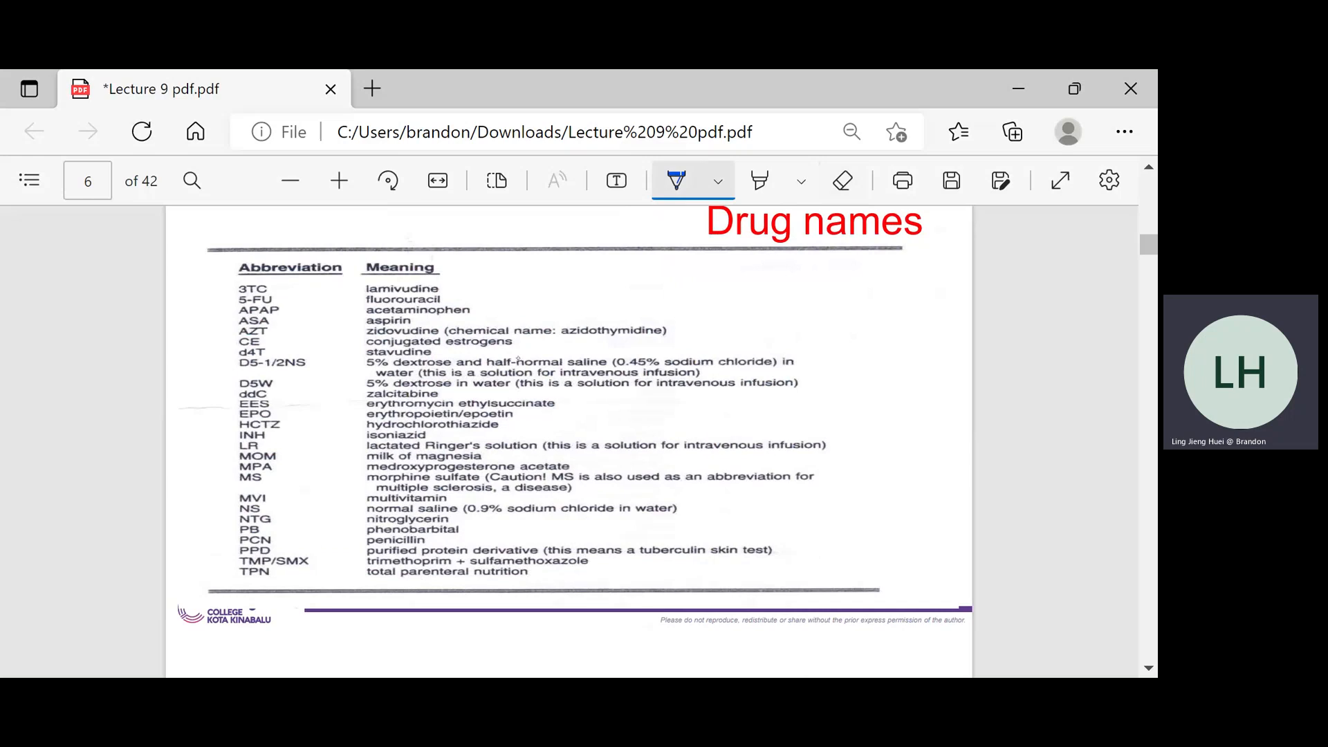
pyautogui.moveTo(231, 292); pyautogui.dragTo(242, 280)
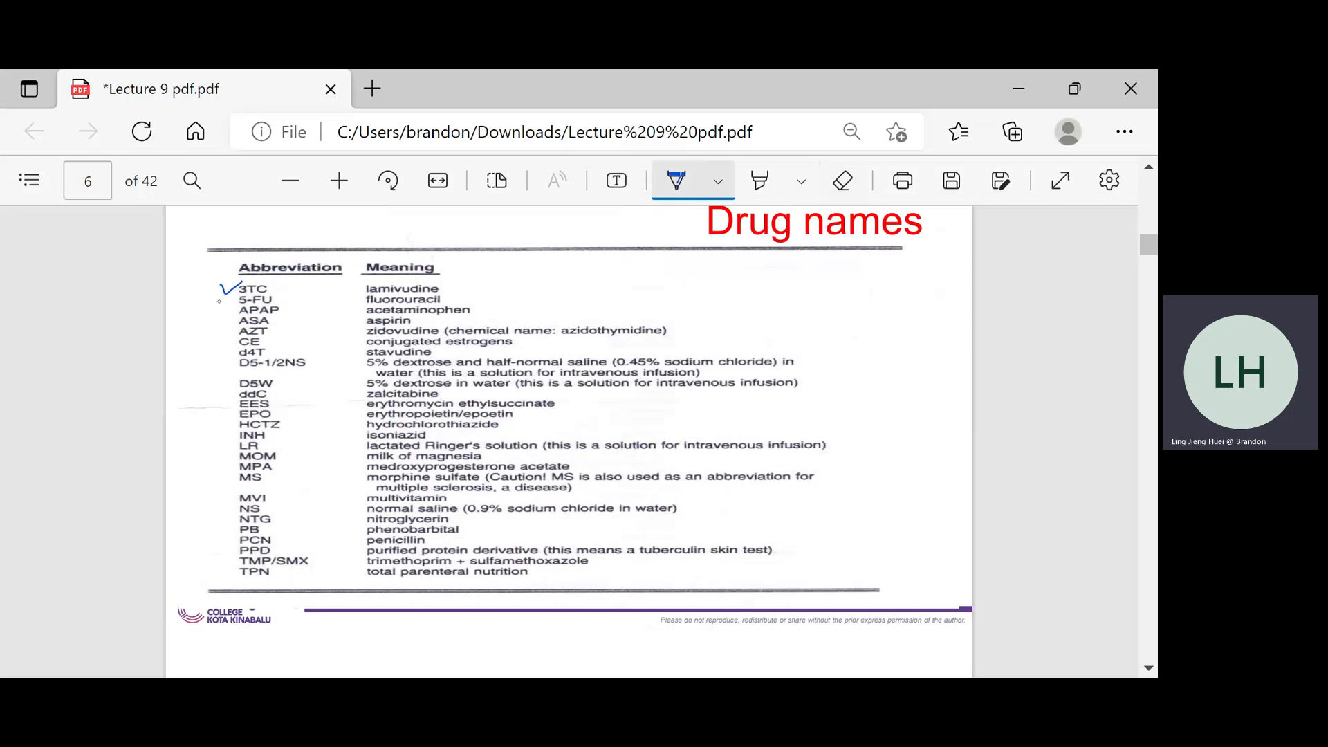
pyautogui.moveTo(222, 298); pyautogui.dragTo(233, 306)
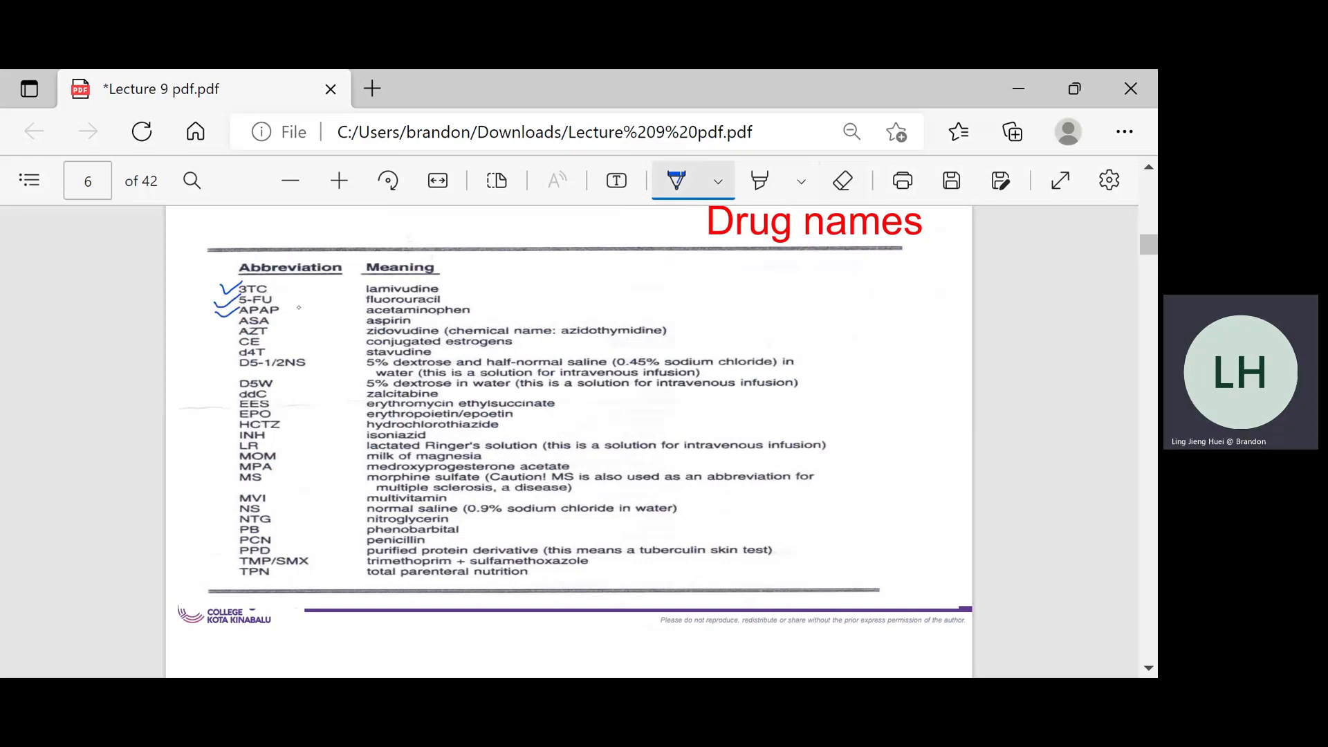
# Underline acetaminophen and handwrite 'paracetamol' beside it
pyautogui.moveTo(367, 310); pyautogui.dragTo(466, 309)
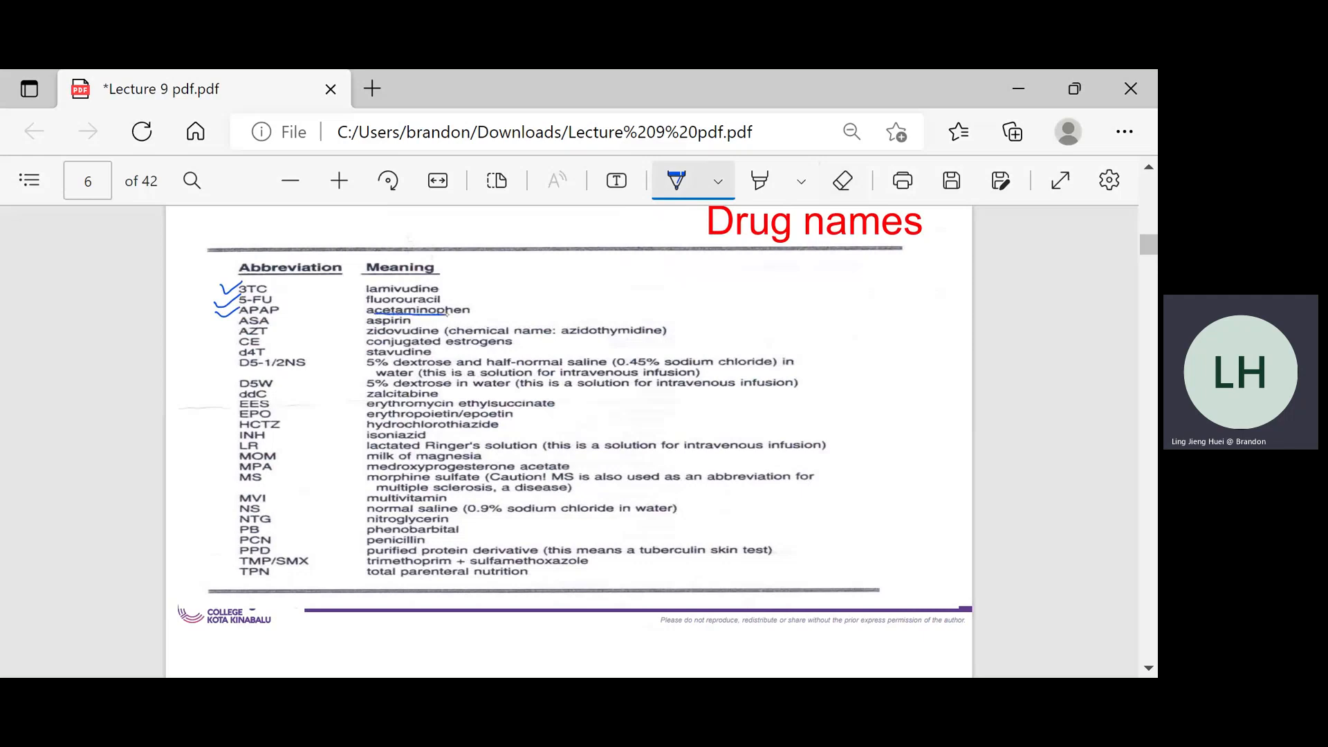
pyautogui.moveTo(479, 310); pyautogui.dragTo(509, 305)
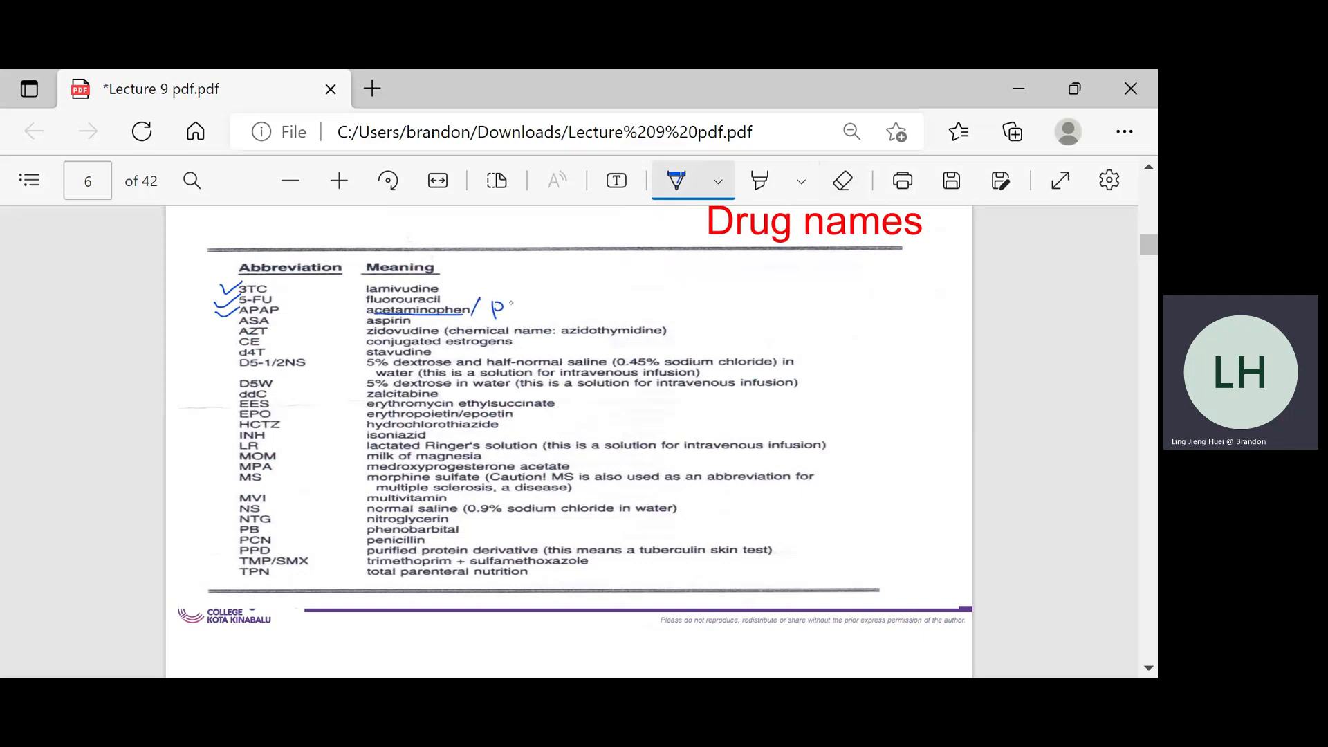
pyautogui.moveTo(495, 306); pyautogui.dragTo(559, 305)
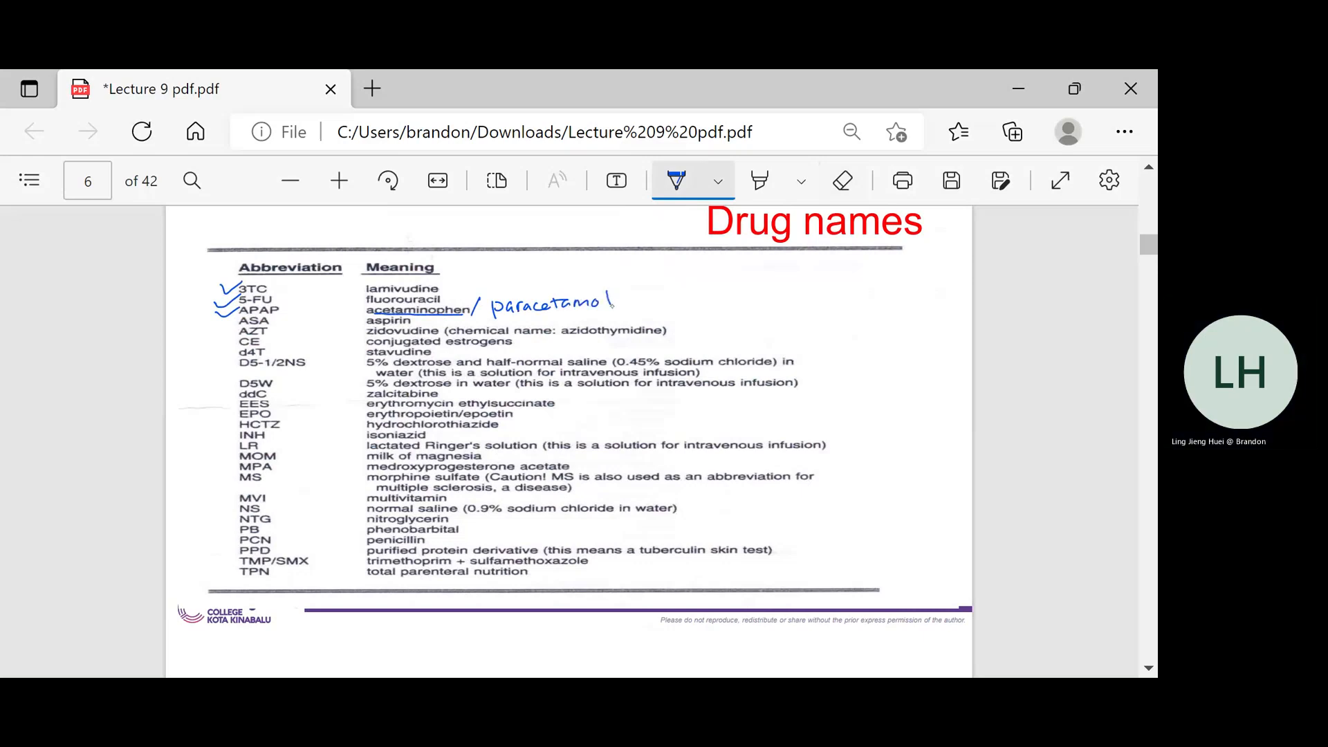
# Tick ASA, D5-1/2NS and EES, and underline D5-1/2NS and D5W
pyautogui.click(226, 322)
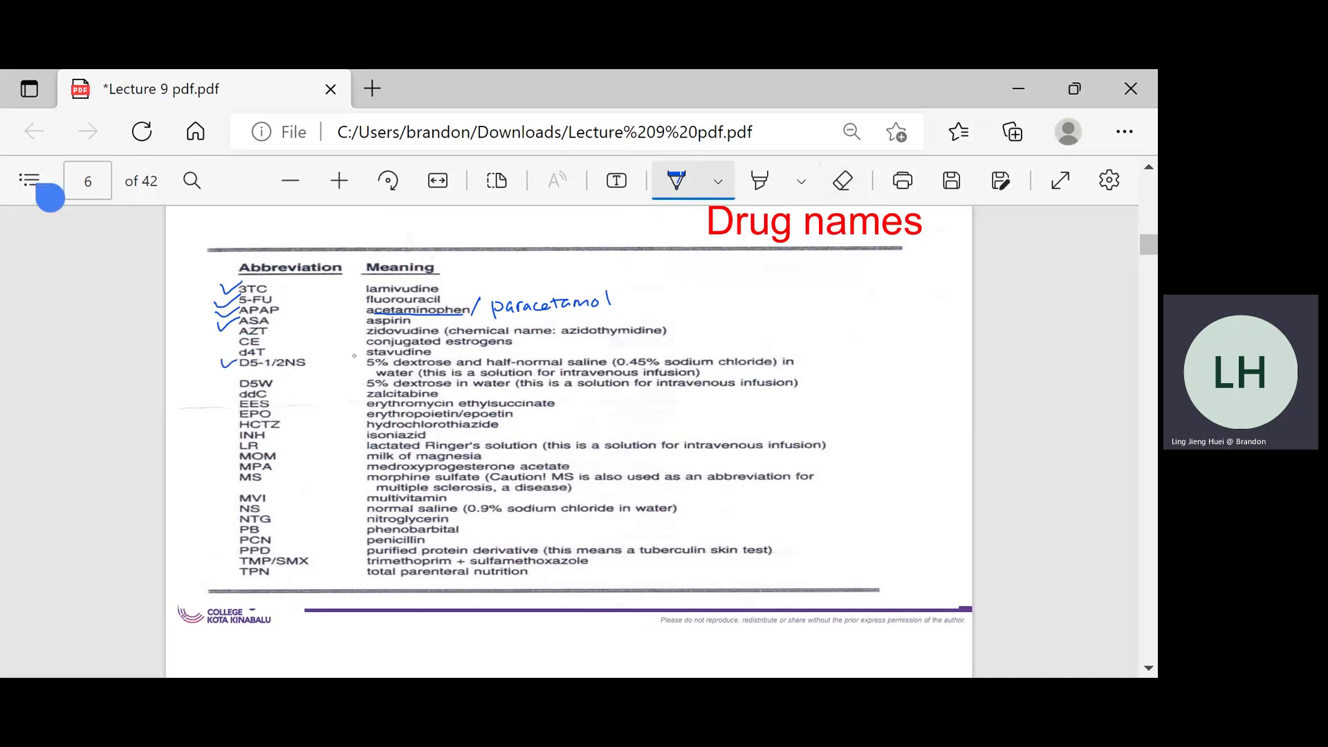
pyautogui.moveTo(268, 367); pyautogui.dragTo(308, 368)
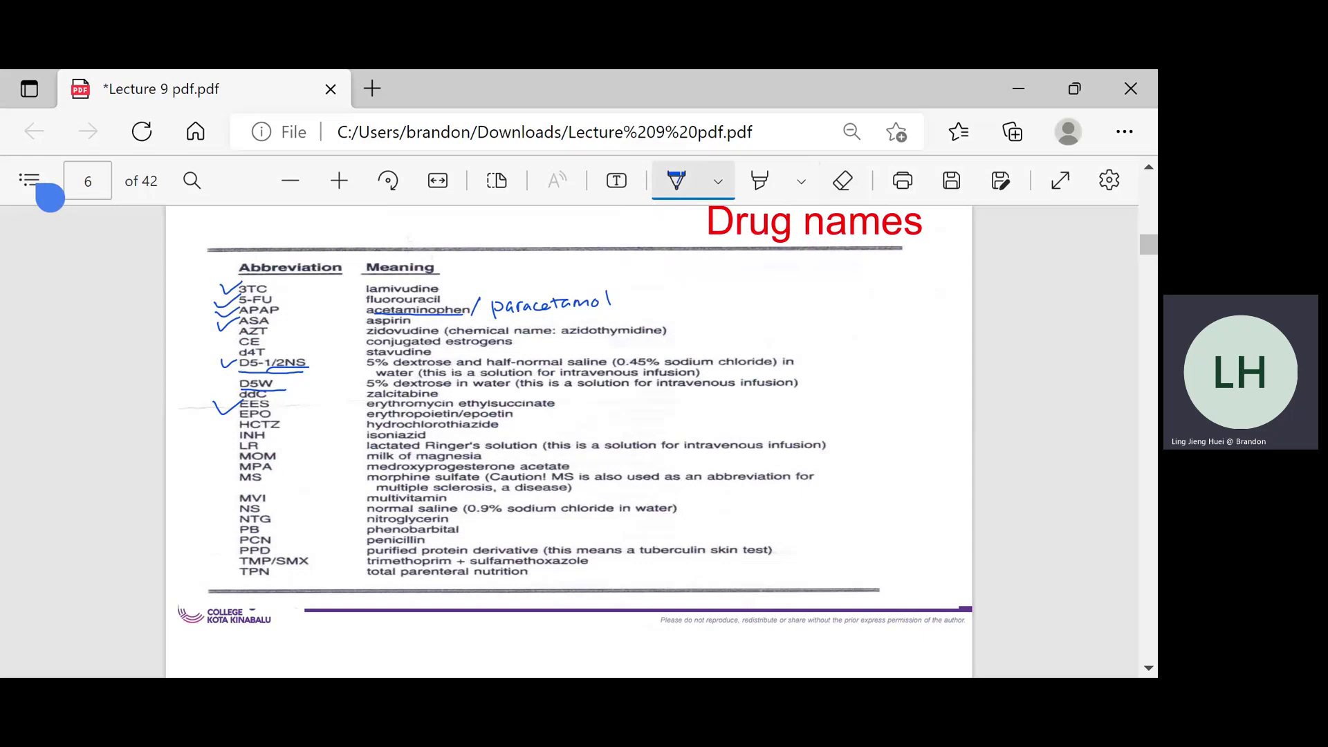
# Write 'antibiotic' beside erythromycin ethylsuccinate, then scroll to the Strength slide
pyautogui.moveTo(555, 402); pyautogui.dragTo(572, 411)
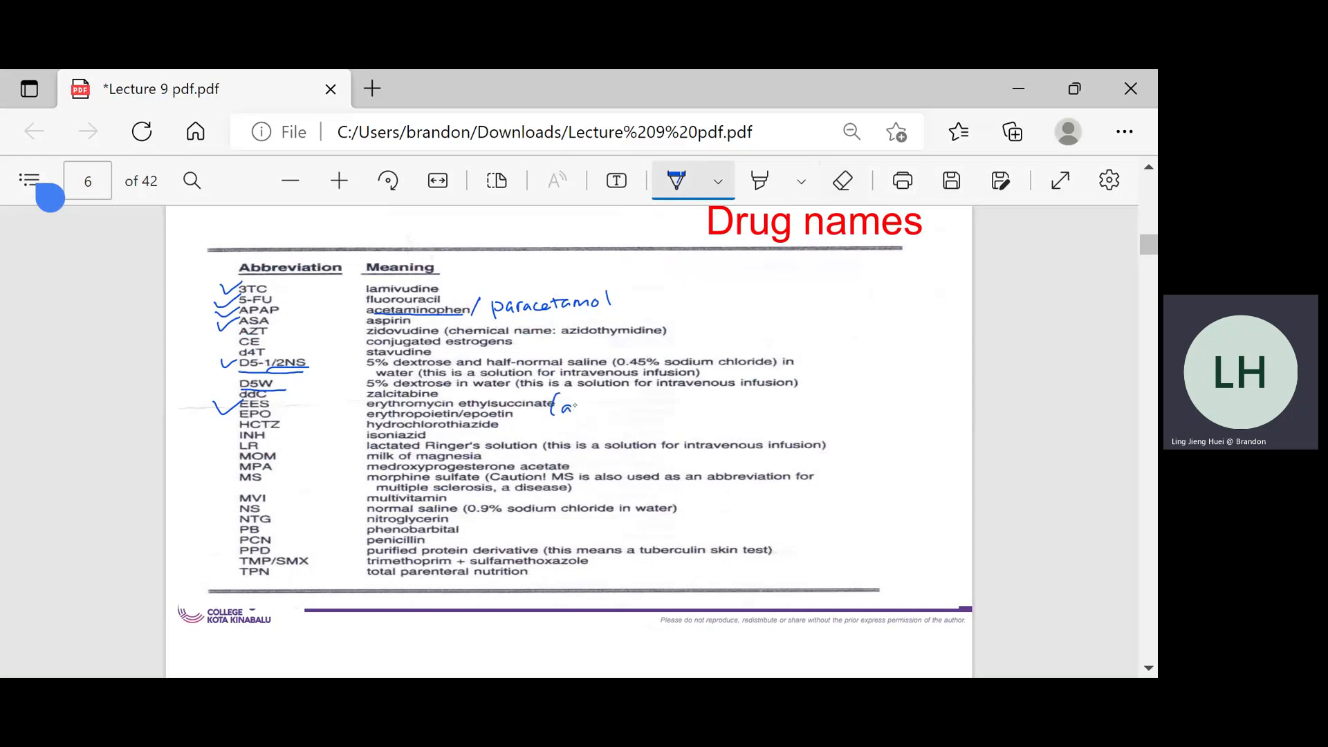
pyautogui.write('antibiotic)')
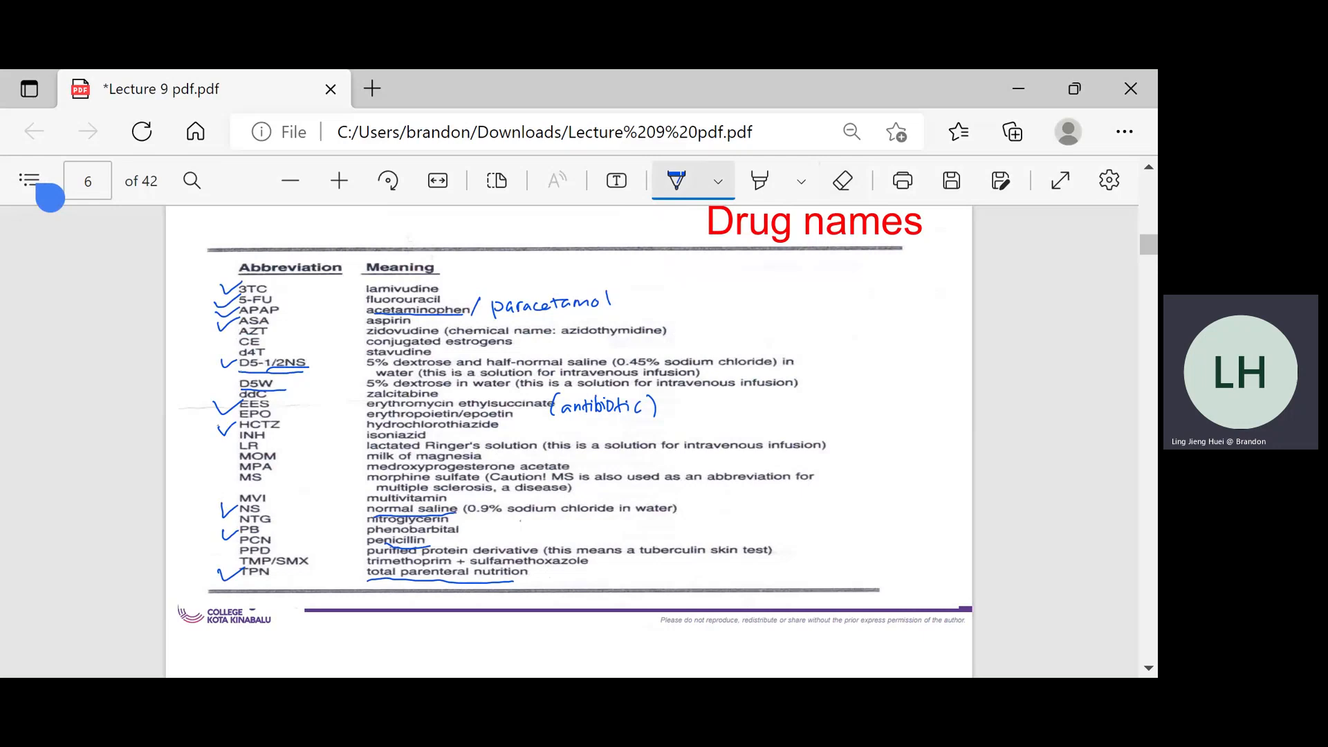
pyautogui.moveTo(1077, 365)
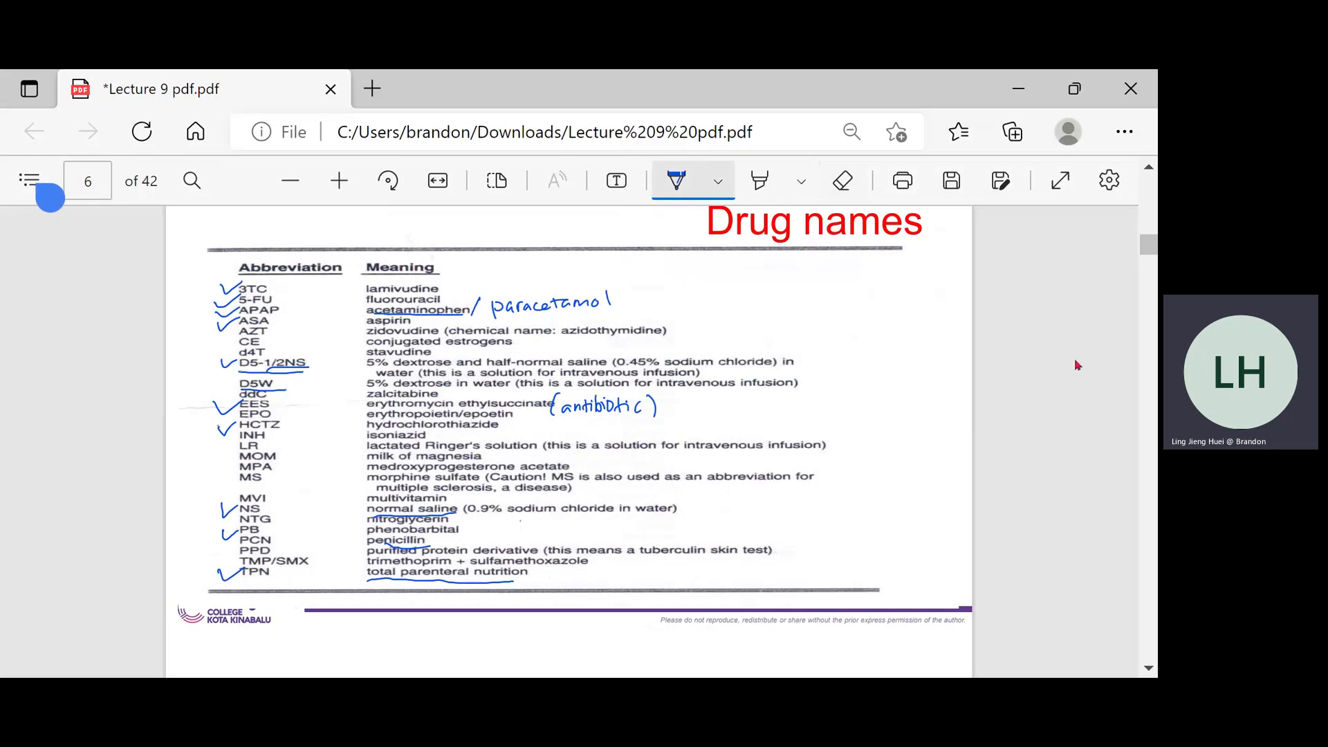
pyautogui.moveTo(745, 319)
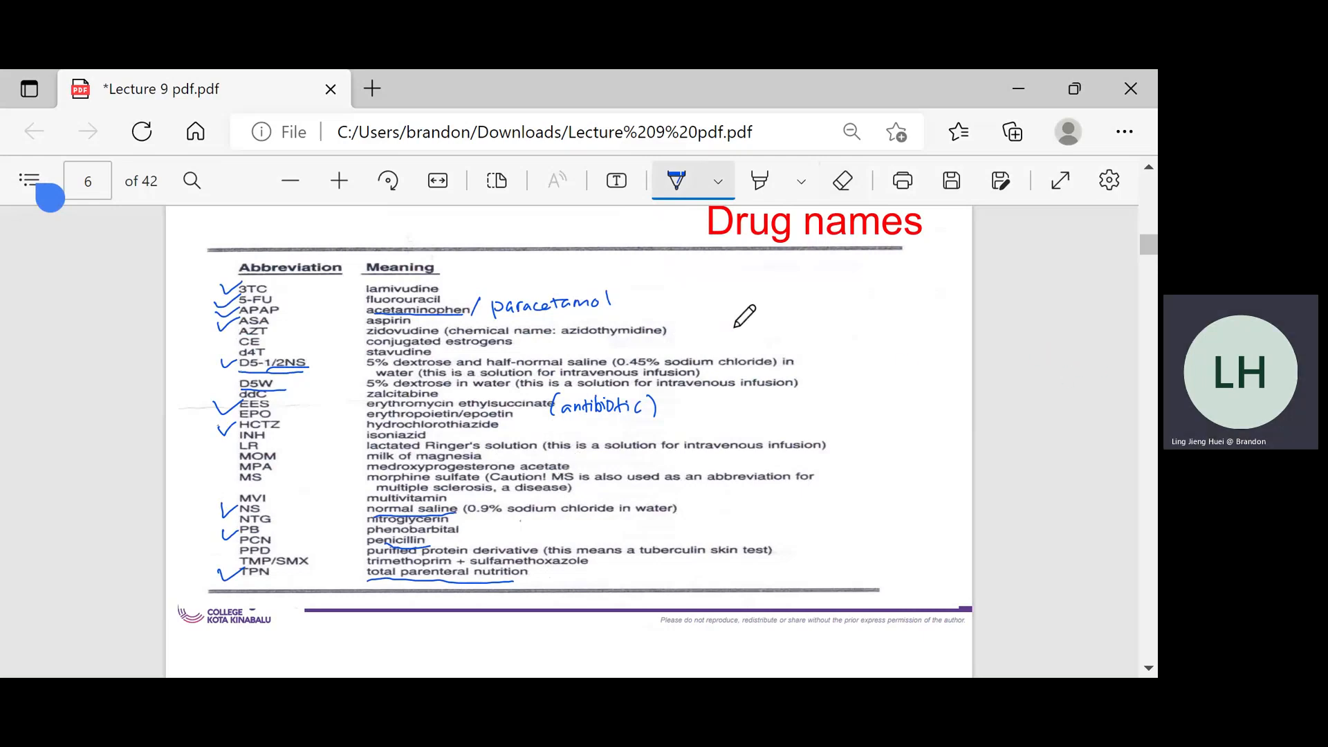
pyautogui.moveTo(315, 254)
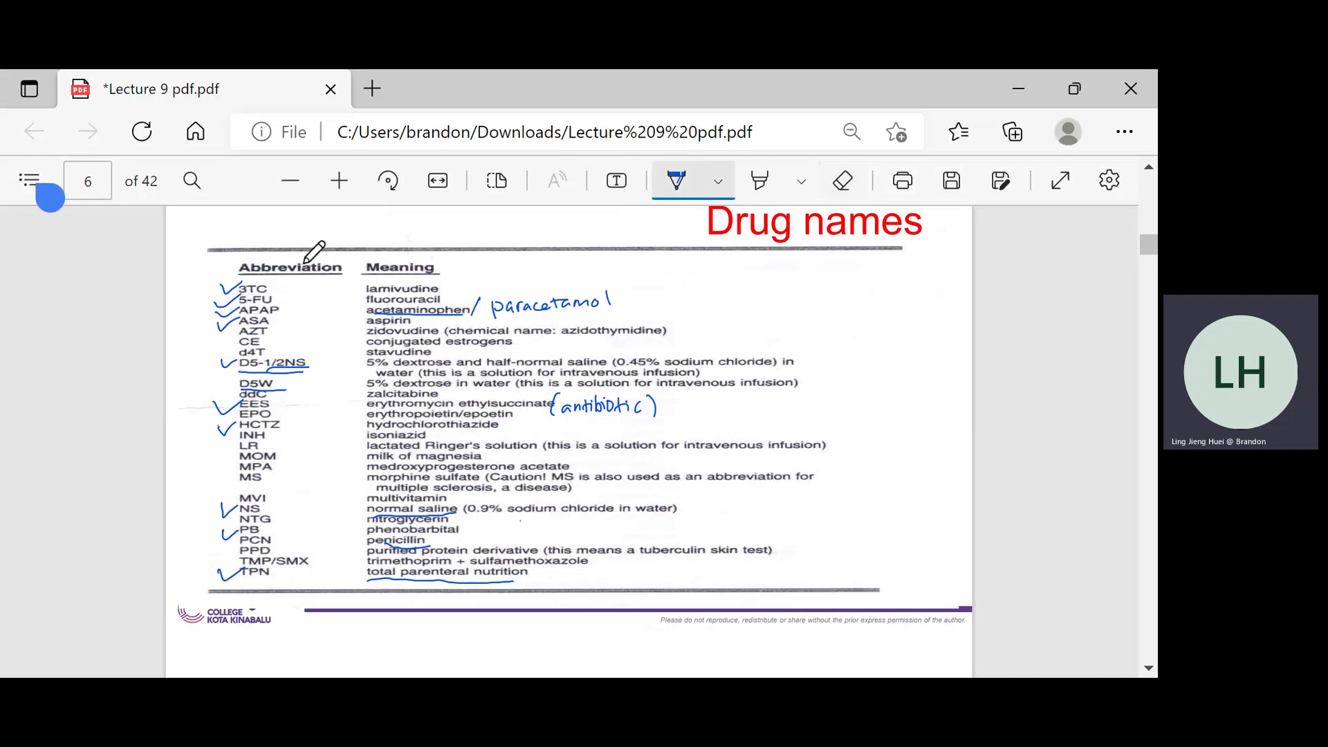
pyautogui.moveTo(333, 246)
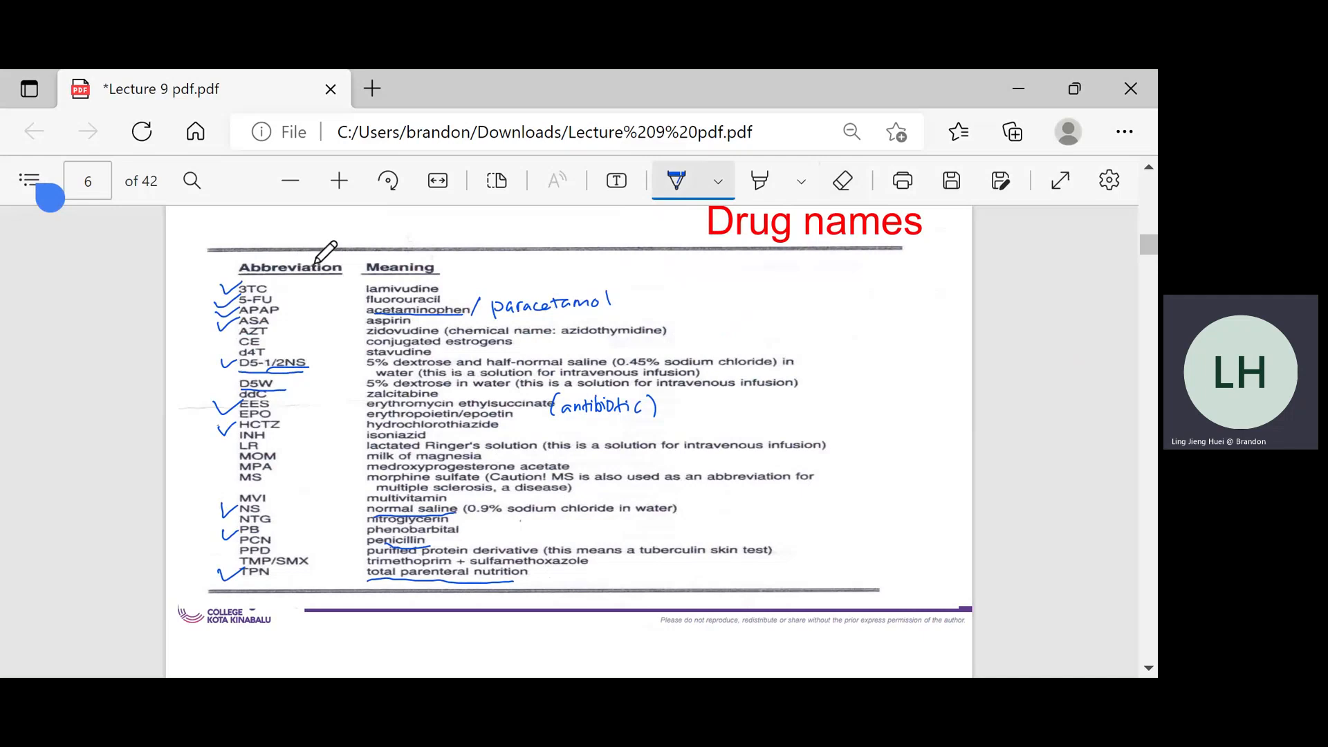
pyautogui.moveTo(334, 257)
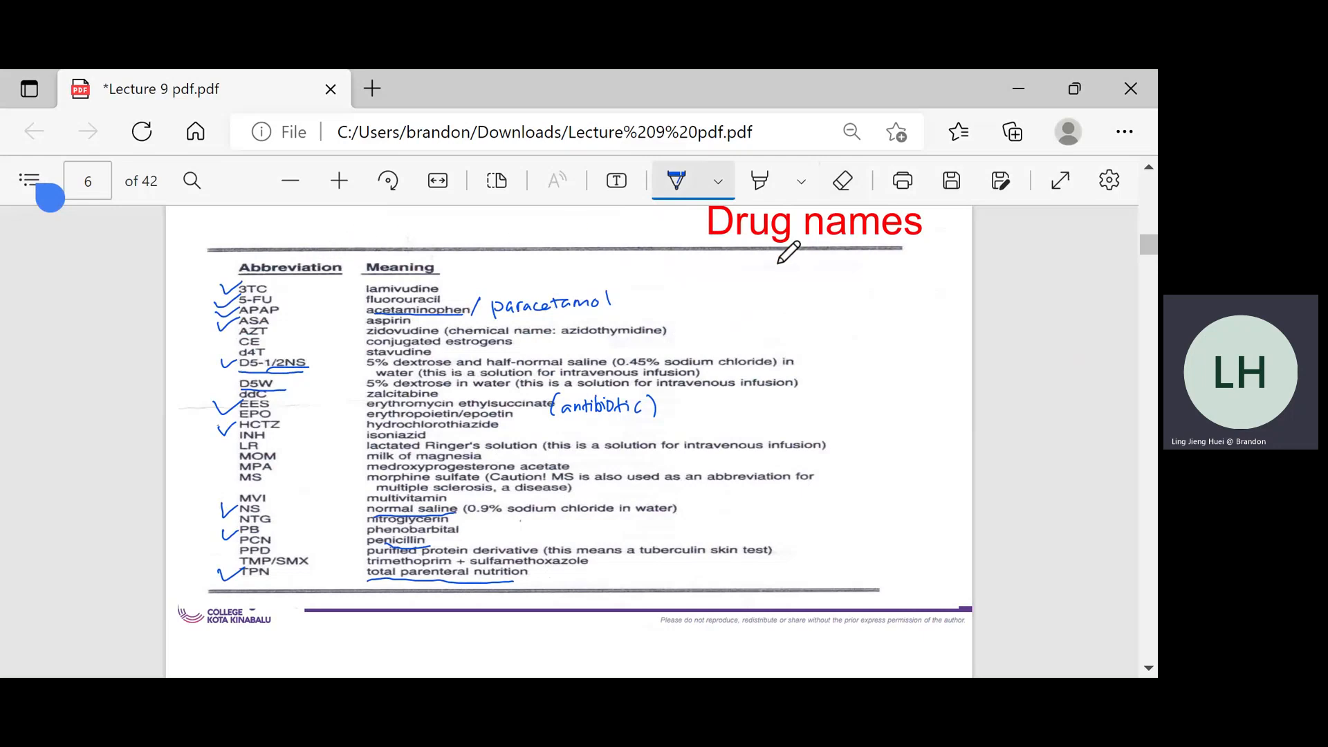
pyautogui.moveTo(846, 455)
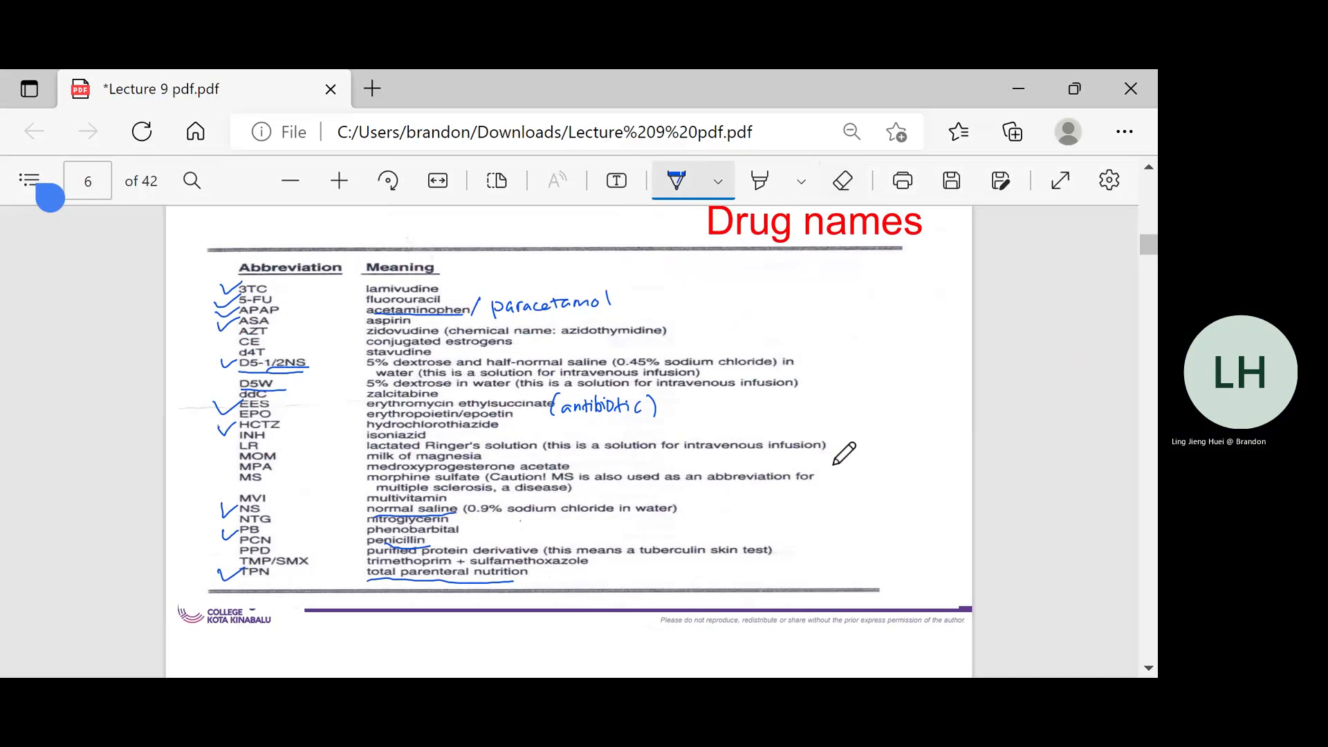
pyautogui.scroll(-3)
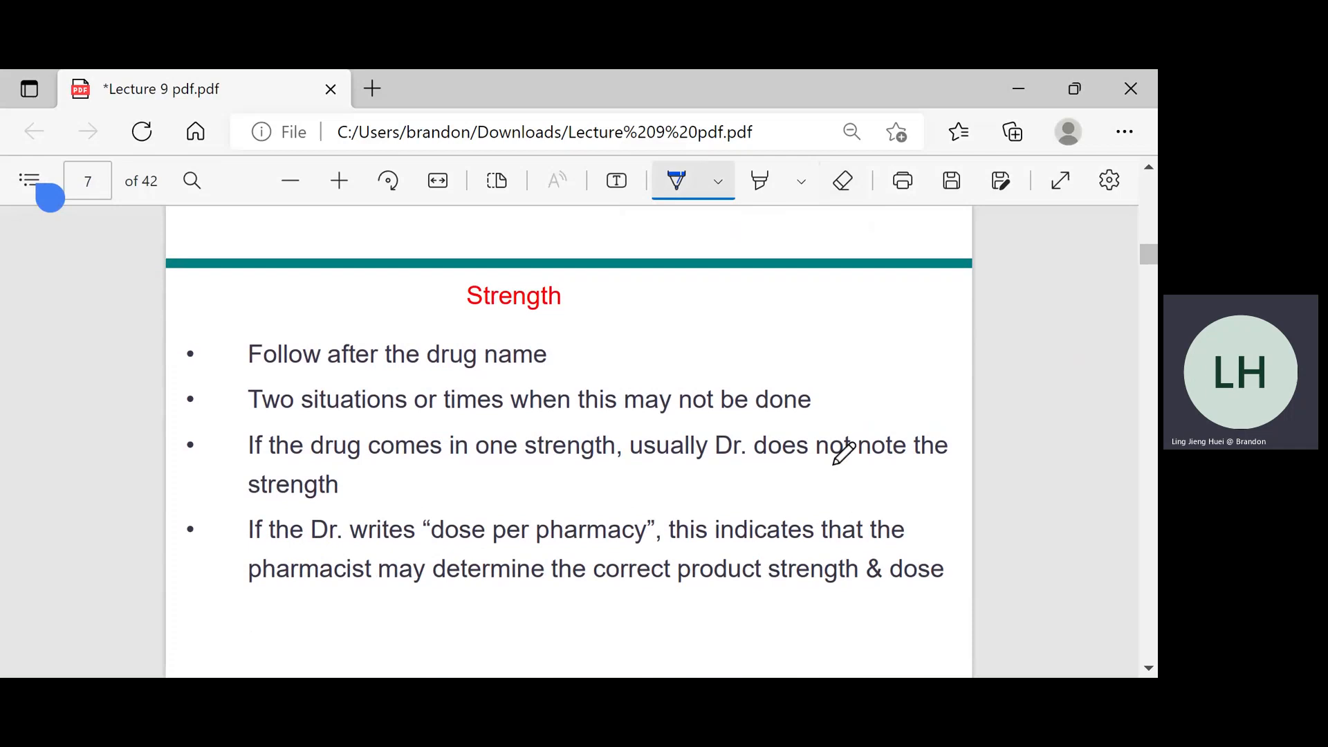
# Circle 'Strength', write 'Kekuatan' beside it, underline the third bullet and box 'one strength'
pyautogui.moveTo(457, 305); pyautogui.dragTo(559, 296)
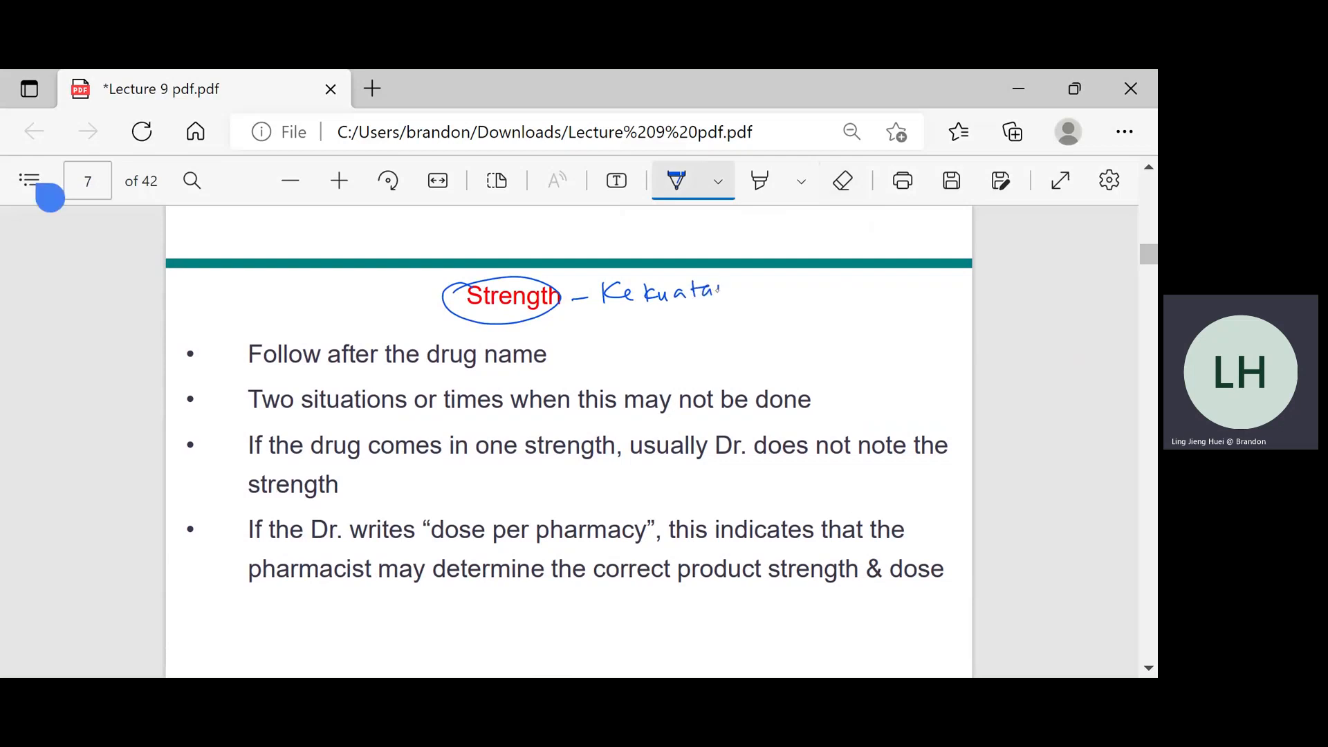
pyautogui.moveTo(720, 292); pyautogui.dragTo(754, 292)
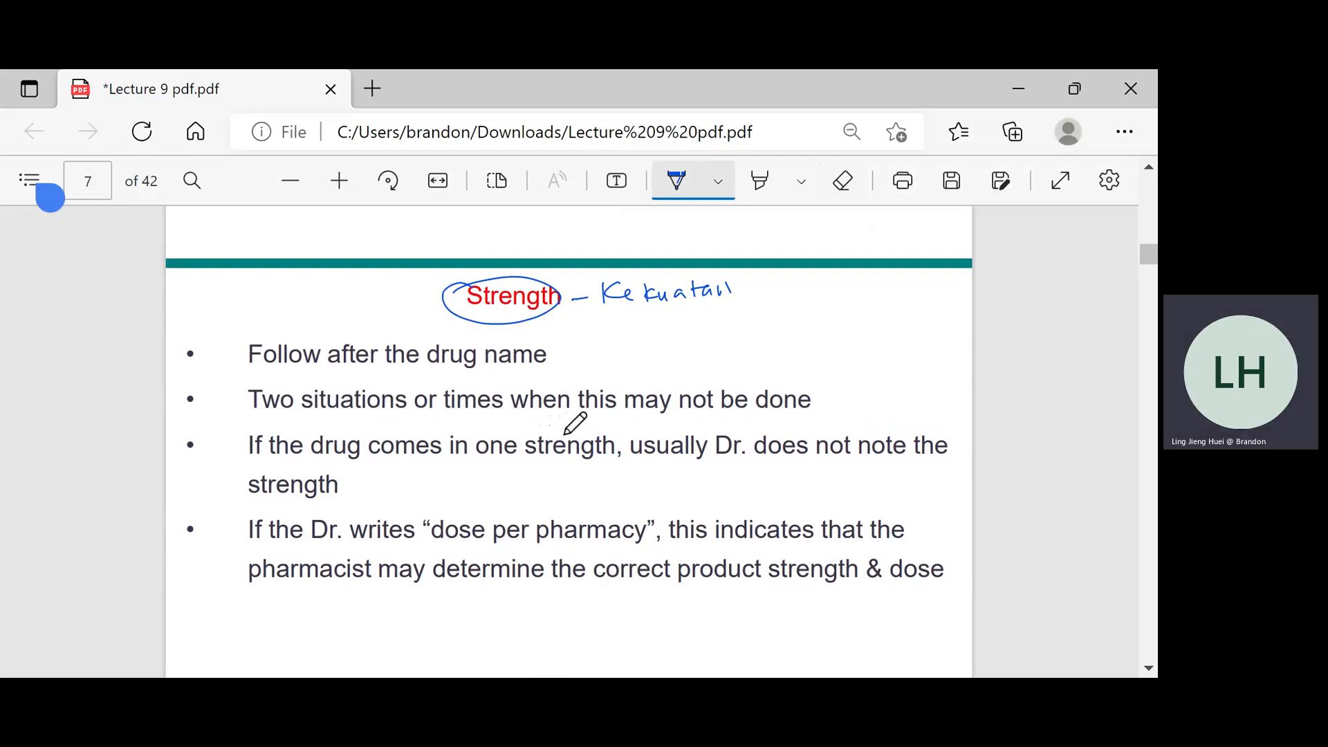
pyautogui.moveTo(321, 449)
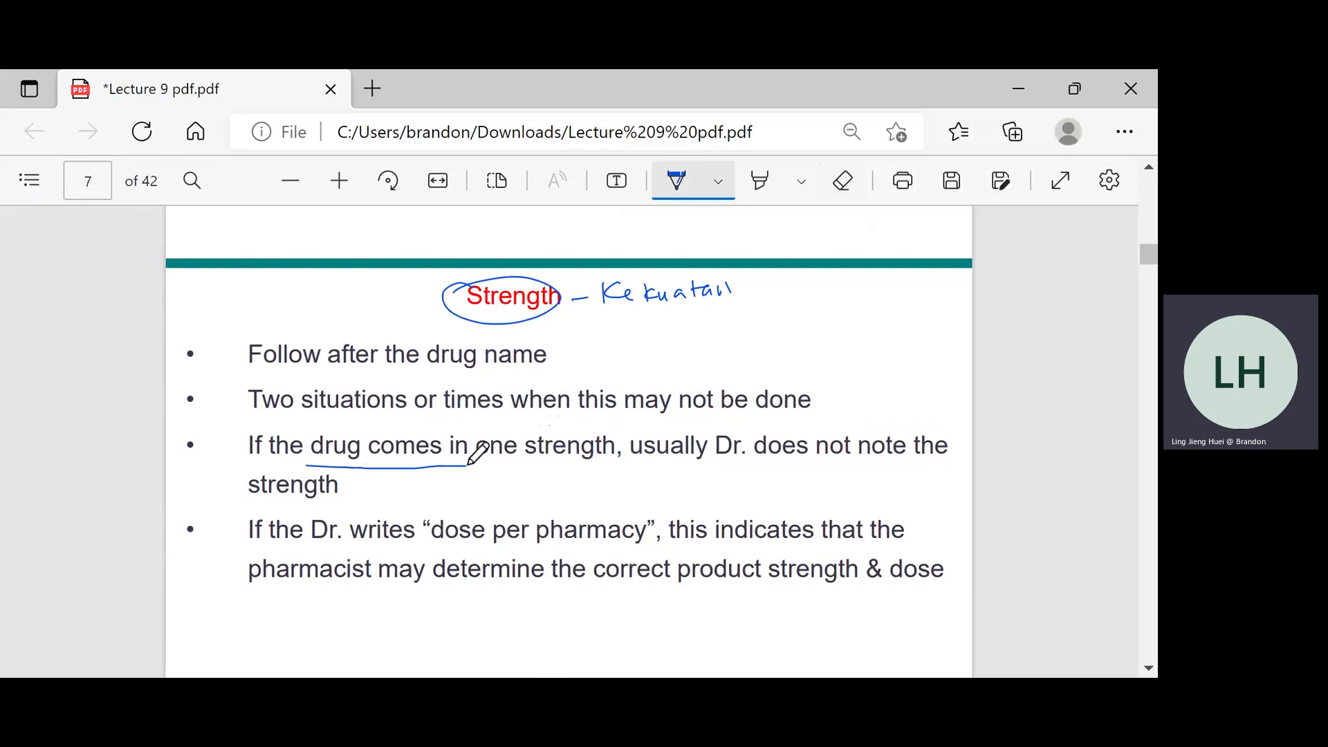
pyautogui.moveTo(474, 466); pyautogui.dragTo(678, 470)
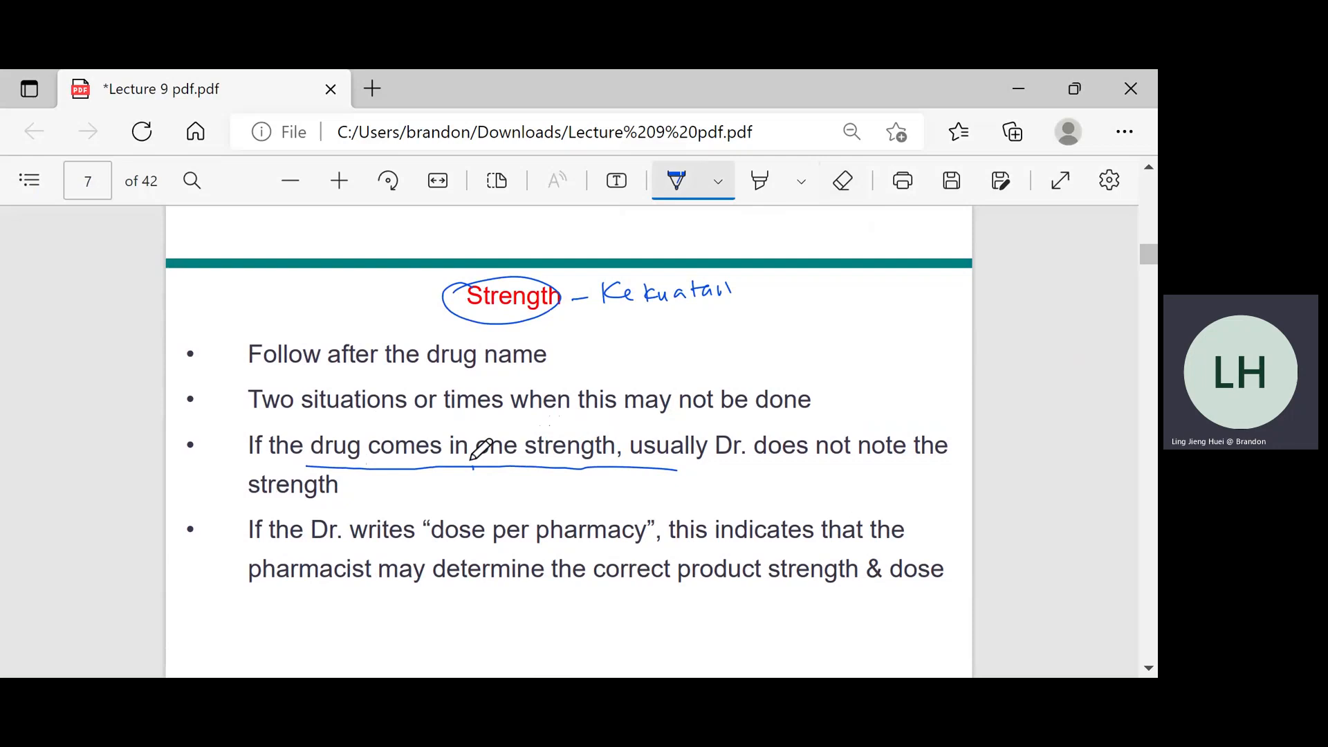
pyautogui.moveTo(470, 427); pyautogui.dragTo(631, 462)
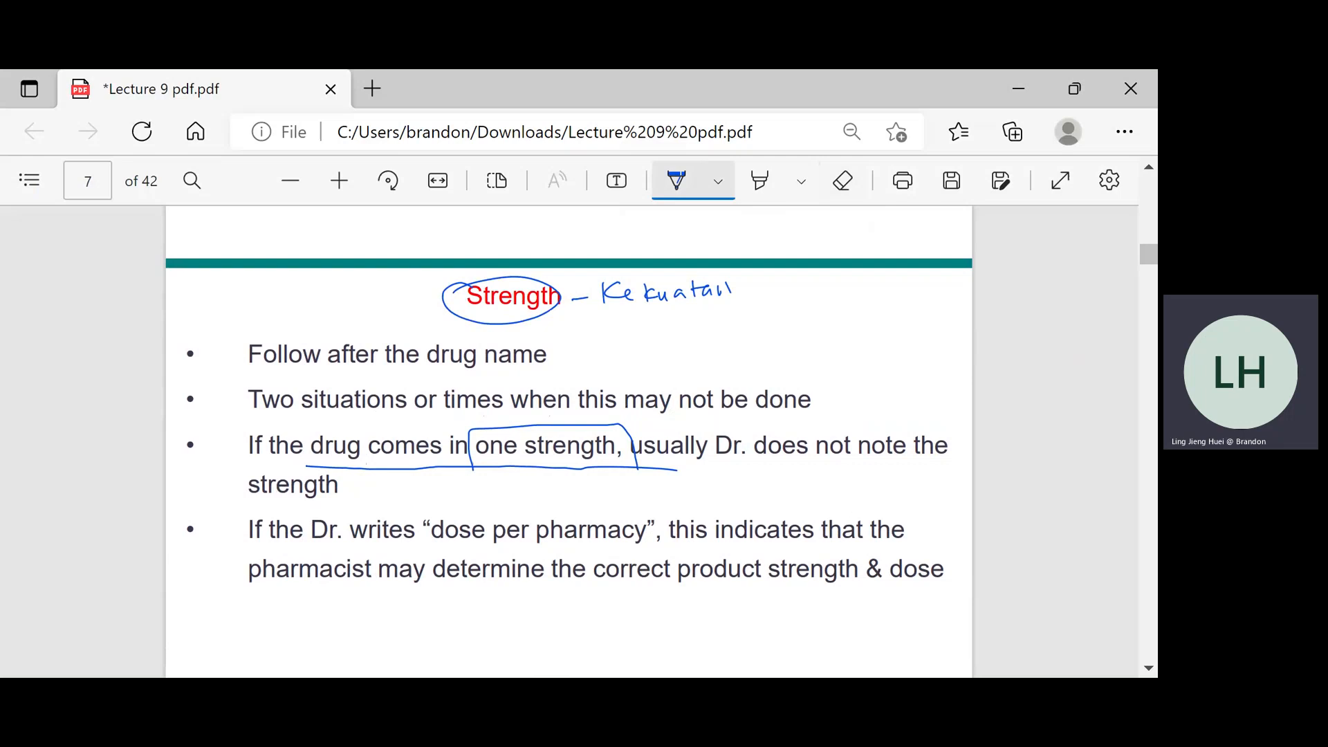
pyautogui.moveTo(631, 335); pyautogui.dragTo(673, 339)
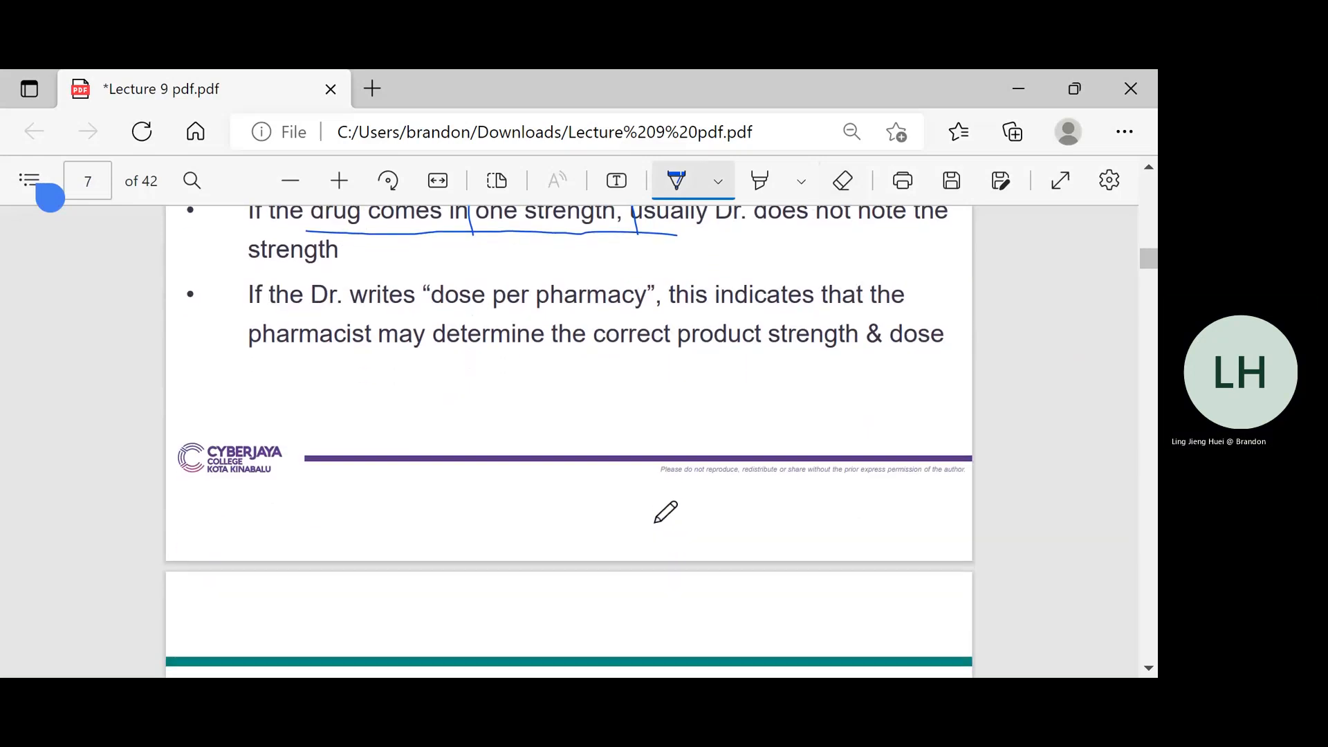
# Underline 'prescribed strength is stated' on page 8
pyautogui.scroll(-3)
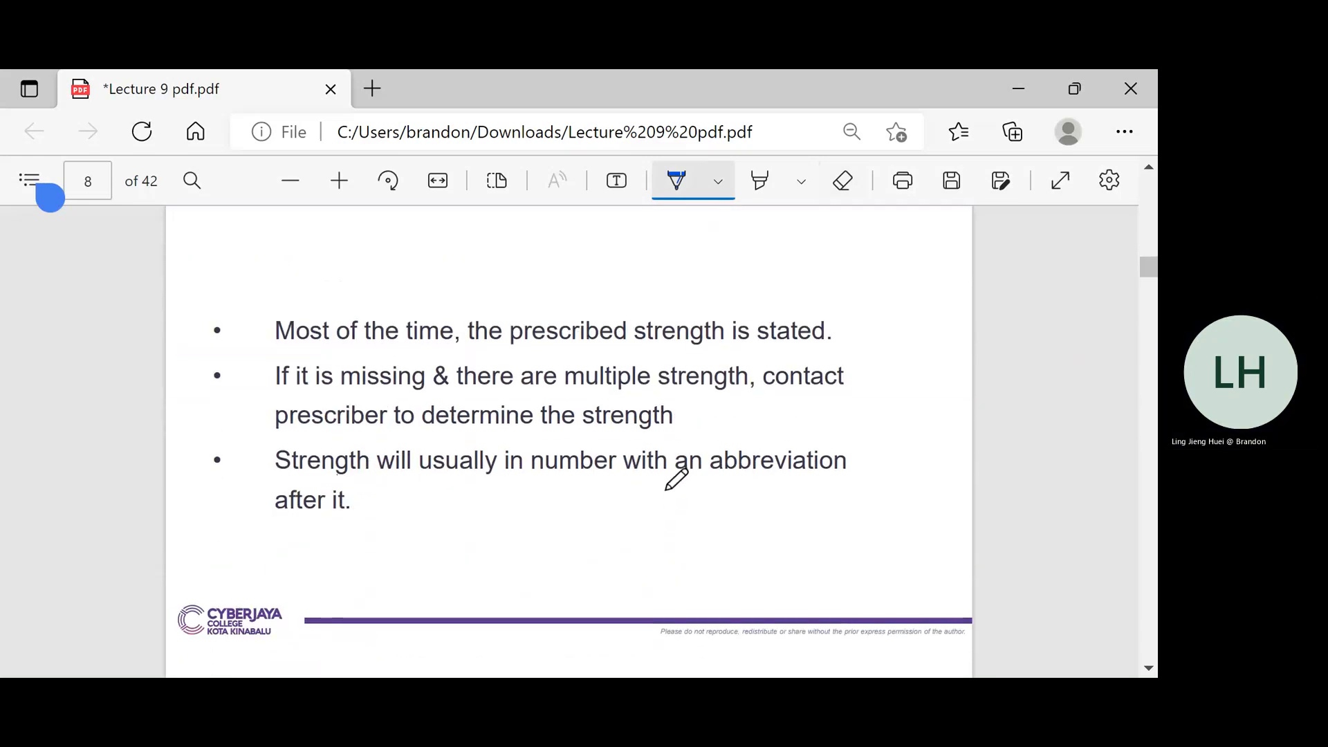
pyautogui.moveTo(529, 352); pyautogui.dragTo(720, 348)
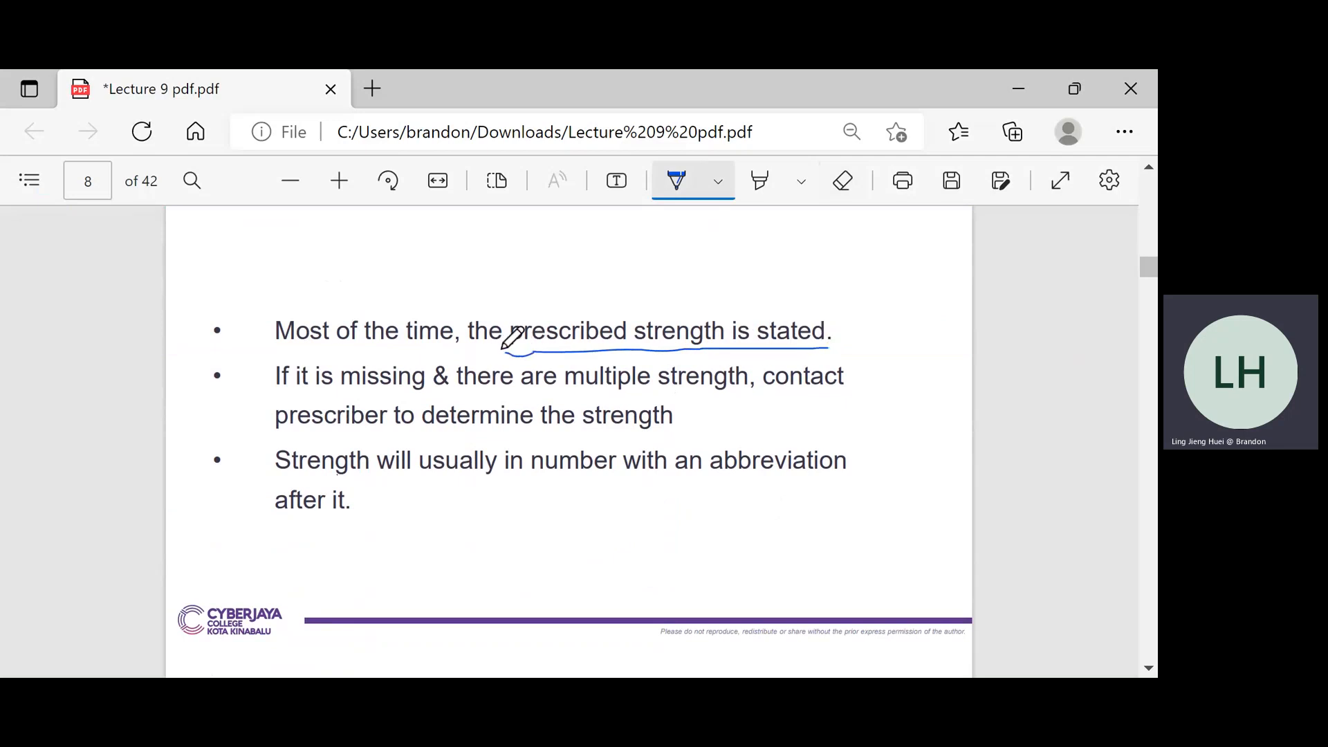
pyautogui.moveTo(508, 347); pyautogui.dragTo(835, 335)
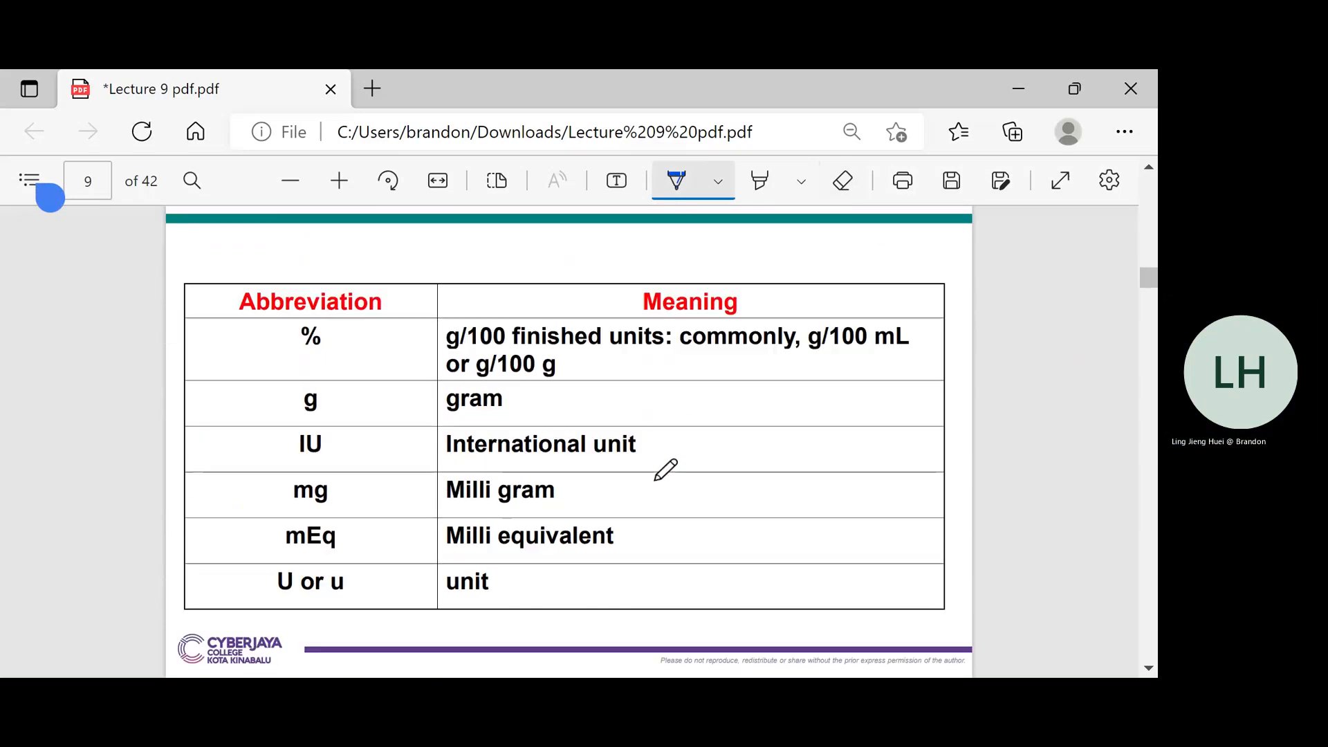
# Circle %, g, IU, mg, mEq and U or u in the page 9 table, then scroll to Drug form
pyautogui.scroll(-3)
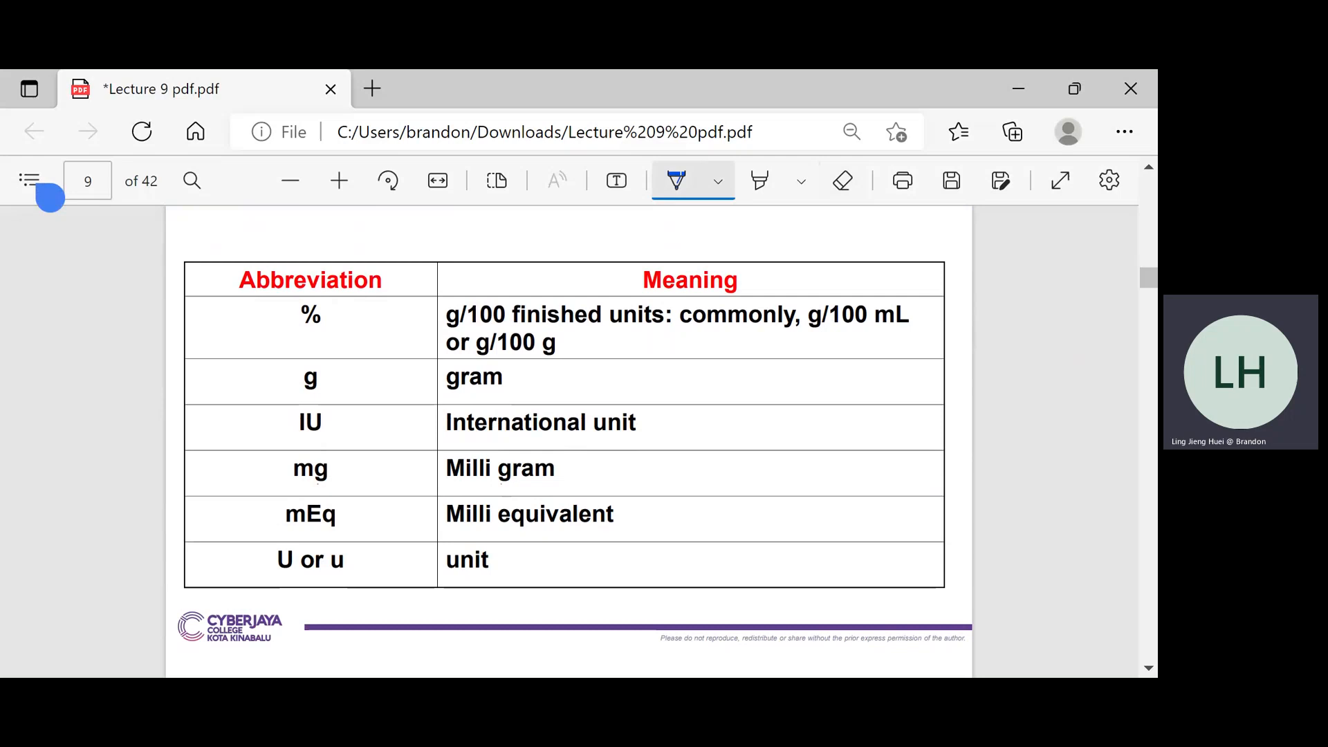
pyautogui.moveTo(288, 301); pyautogui.dragTo(335, 330)
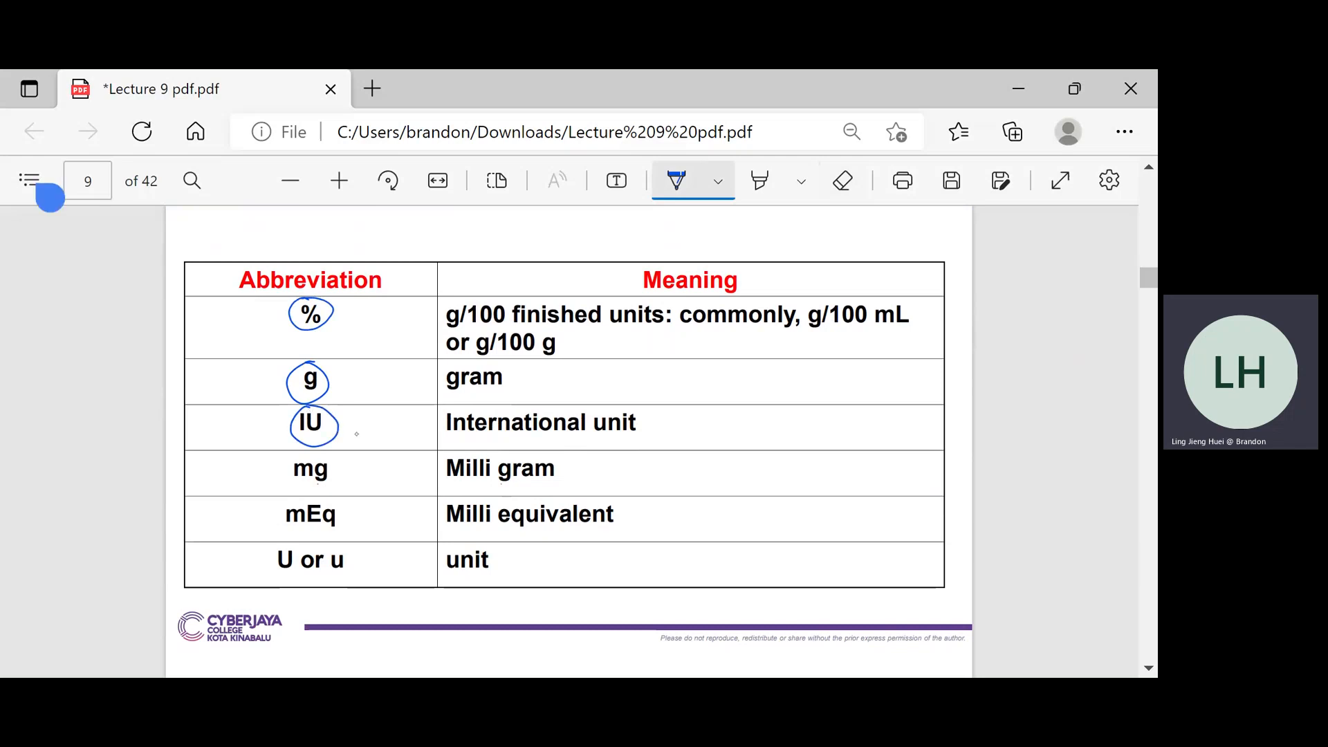
pyautogui.moveTo(279, 471); pyautogui.dragTo(347, 474)
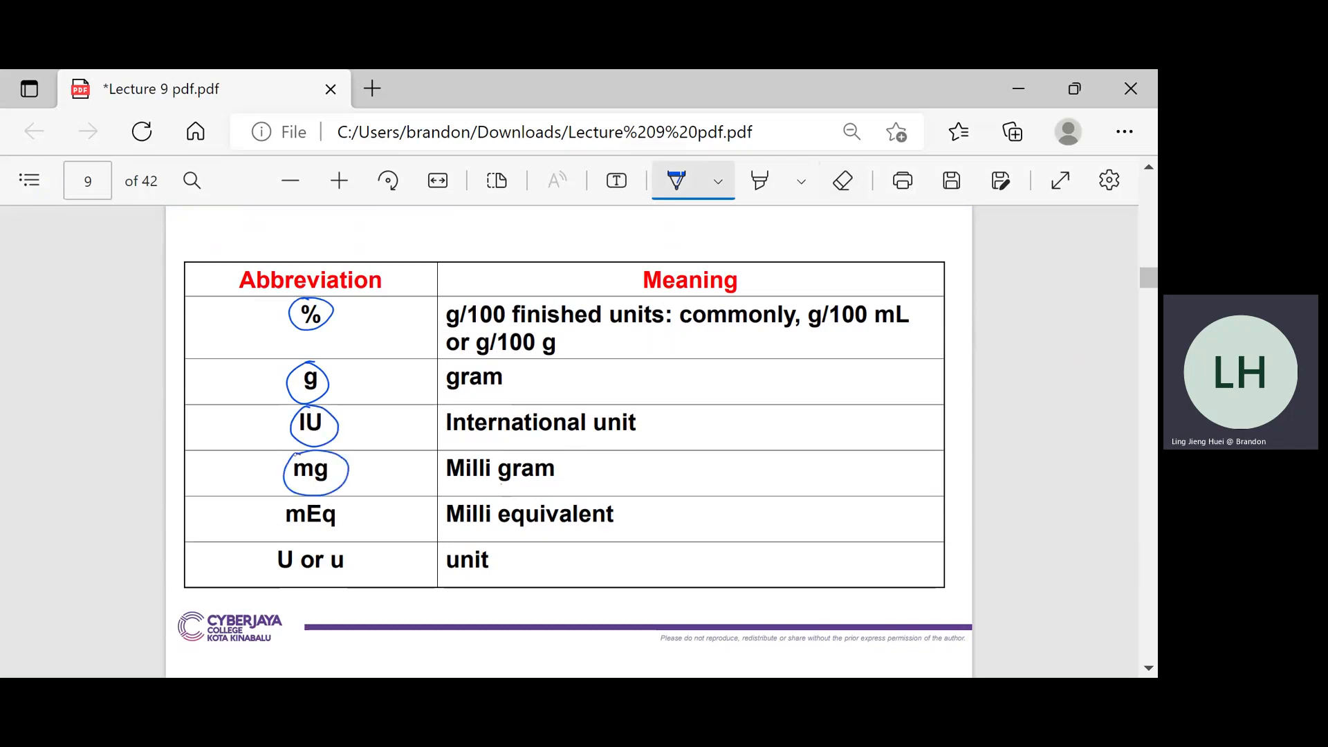
pyautogui.moveTo(271, 512); pyautogui.dragTo(347, 529)
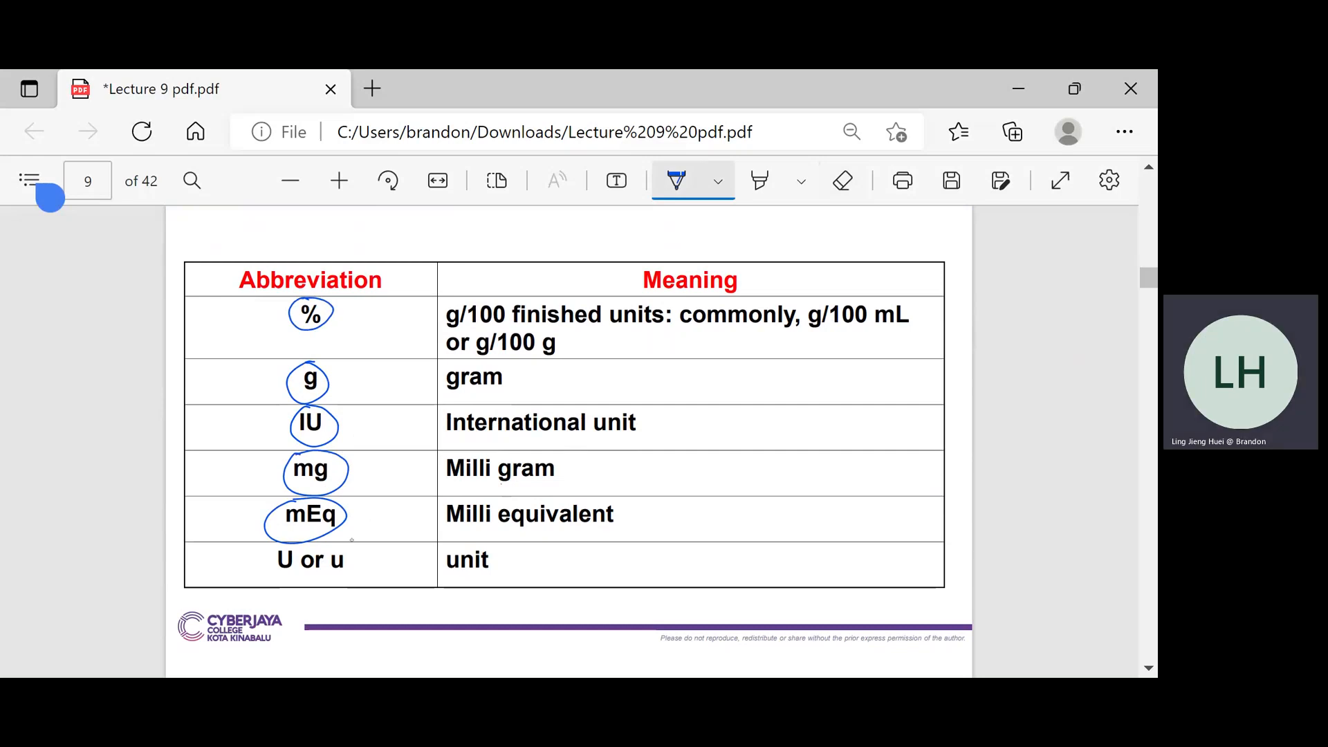
pyautogui.moveTo(271, 559); pyautogui.dragTo(347, 559)
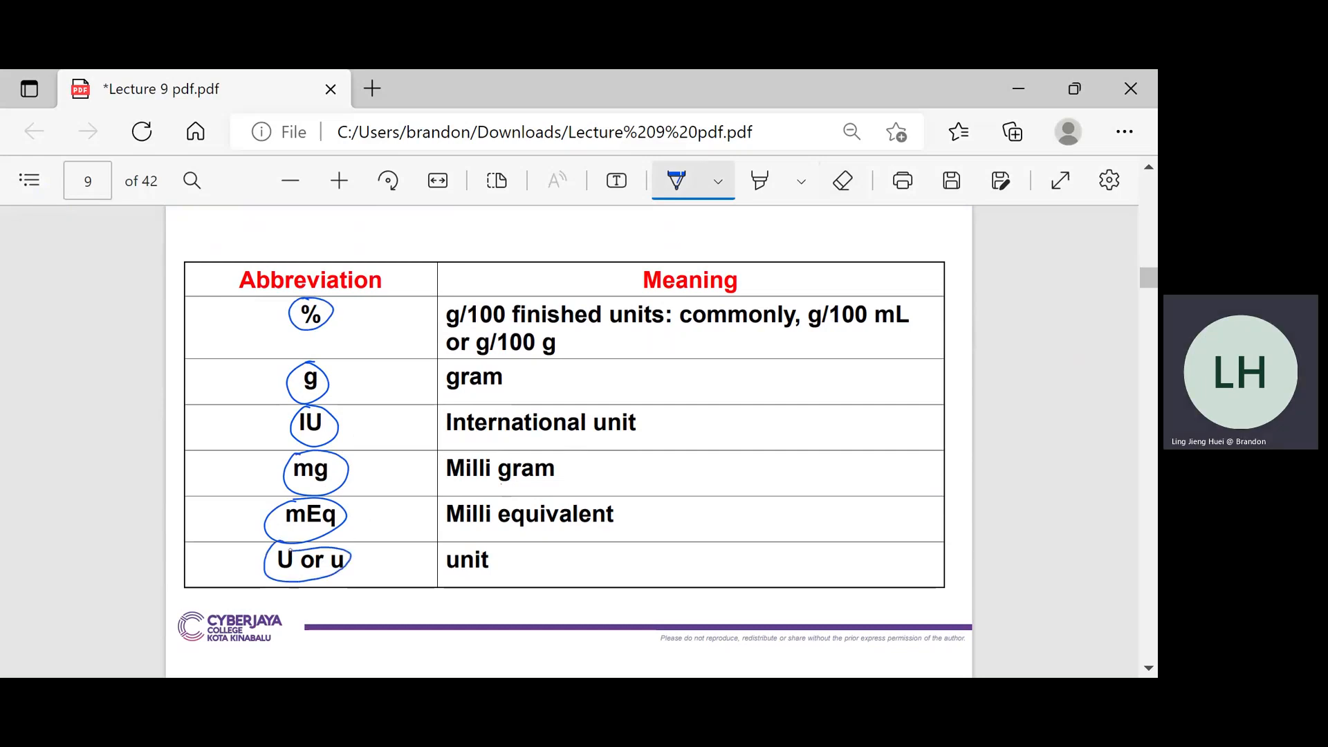
pyautogui.scroll(-3)
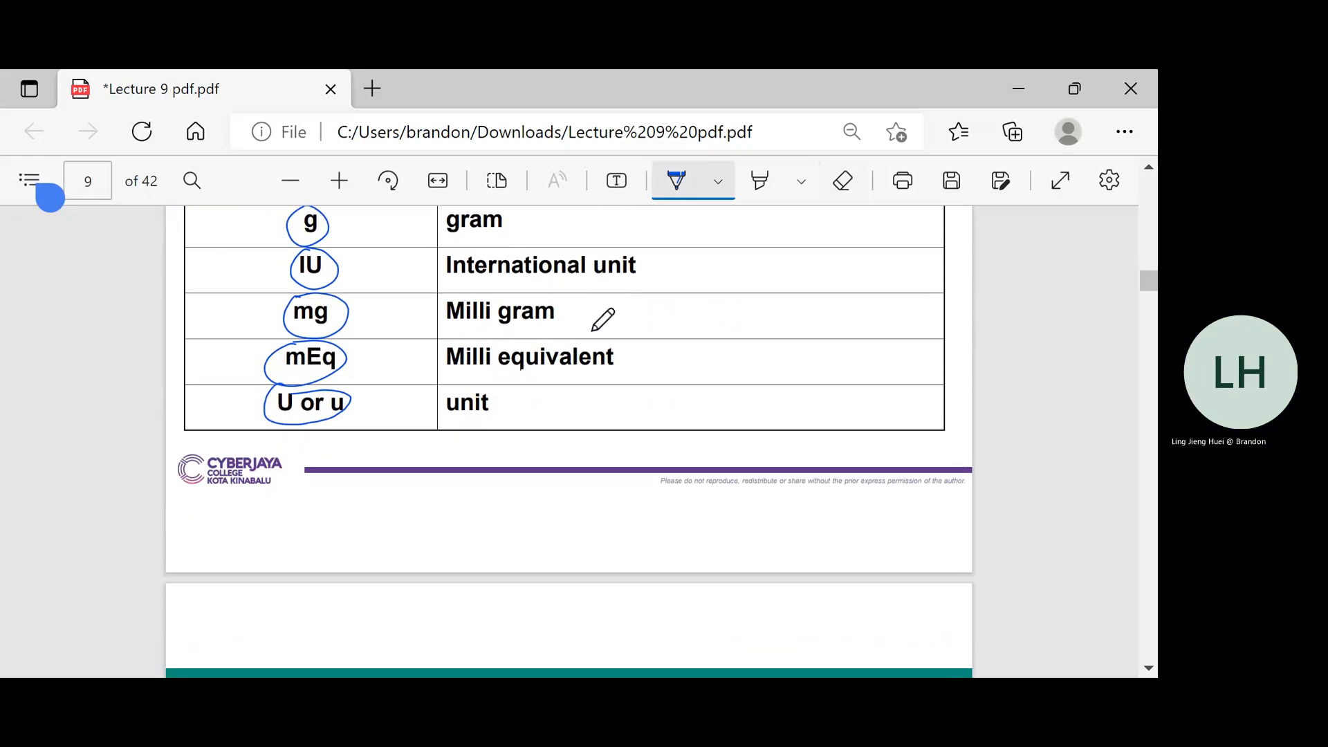
pyautogui.moveTo(527, 399)
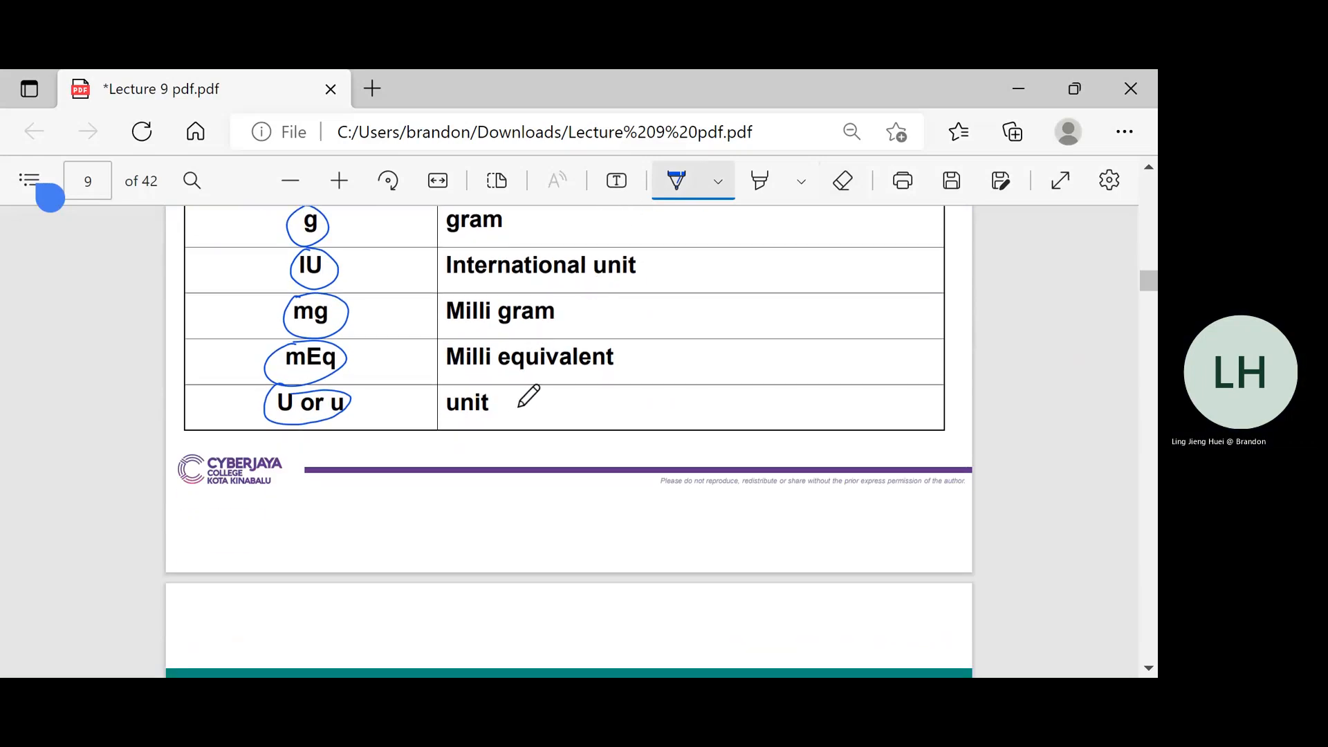
pyautogui.scroll(-3)
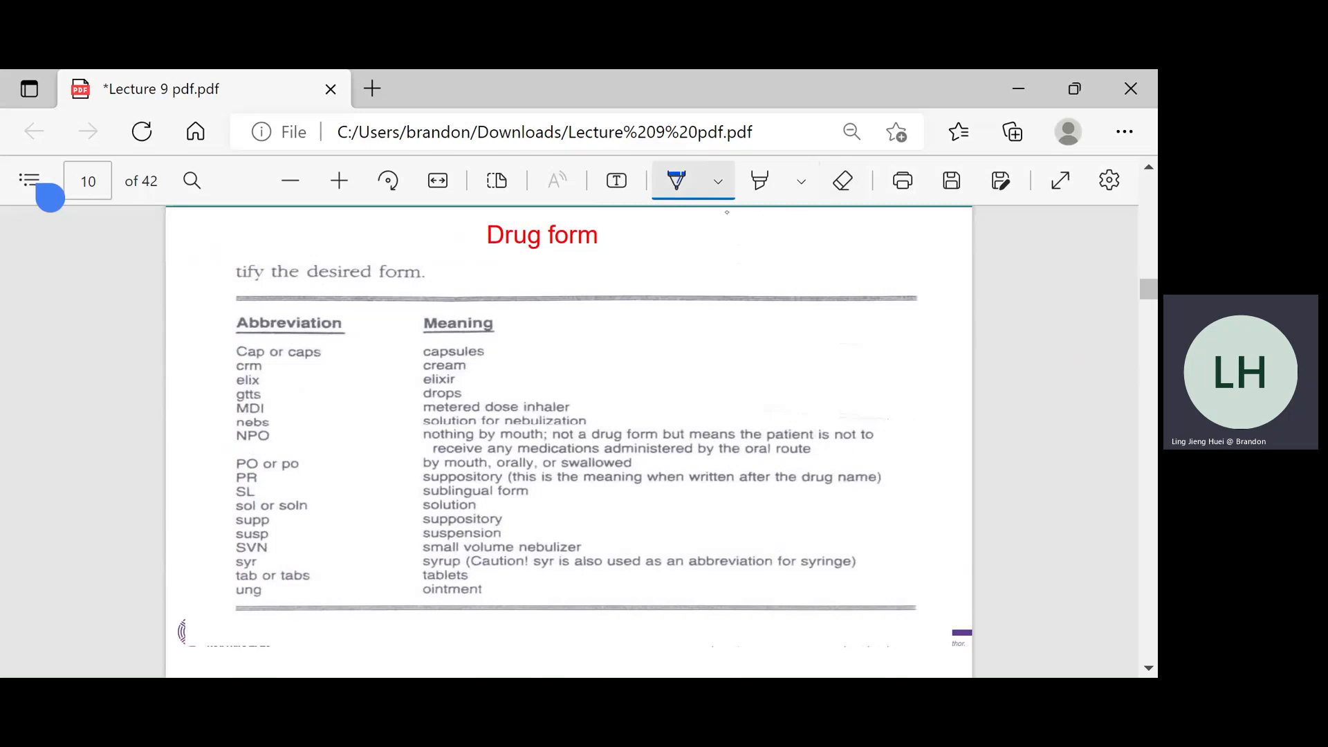
# In red ink, tick Cap, crm, elix and gtts, sketch a capsule, and note 'titik – ear drop / eye drop'
pyautogui.click(718, 180)
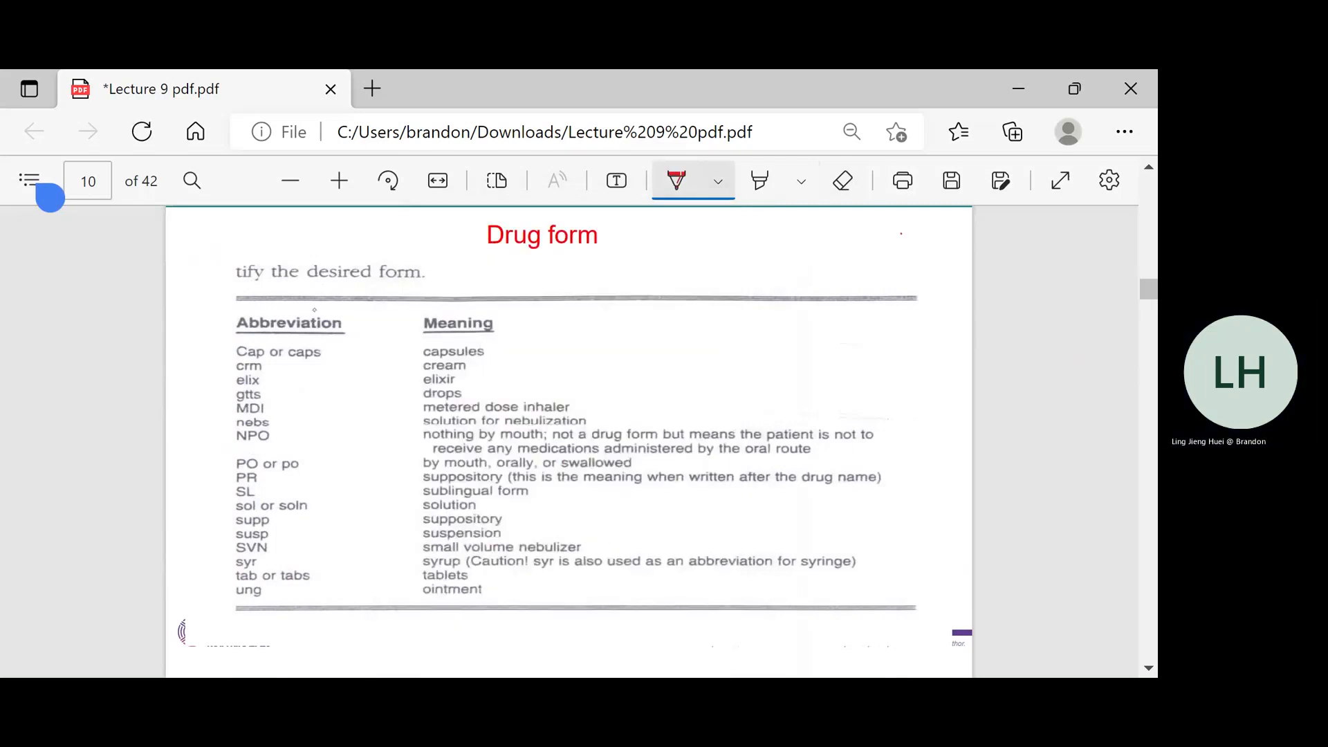
pyautogui.moveTo(212, 356); pyautogui.dragTo(237, 347)
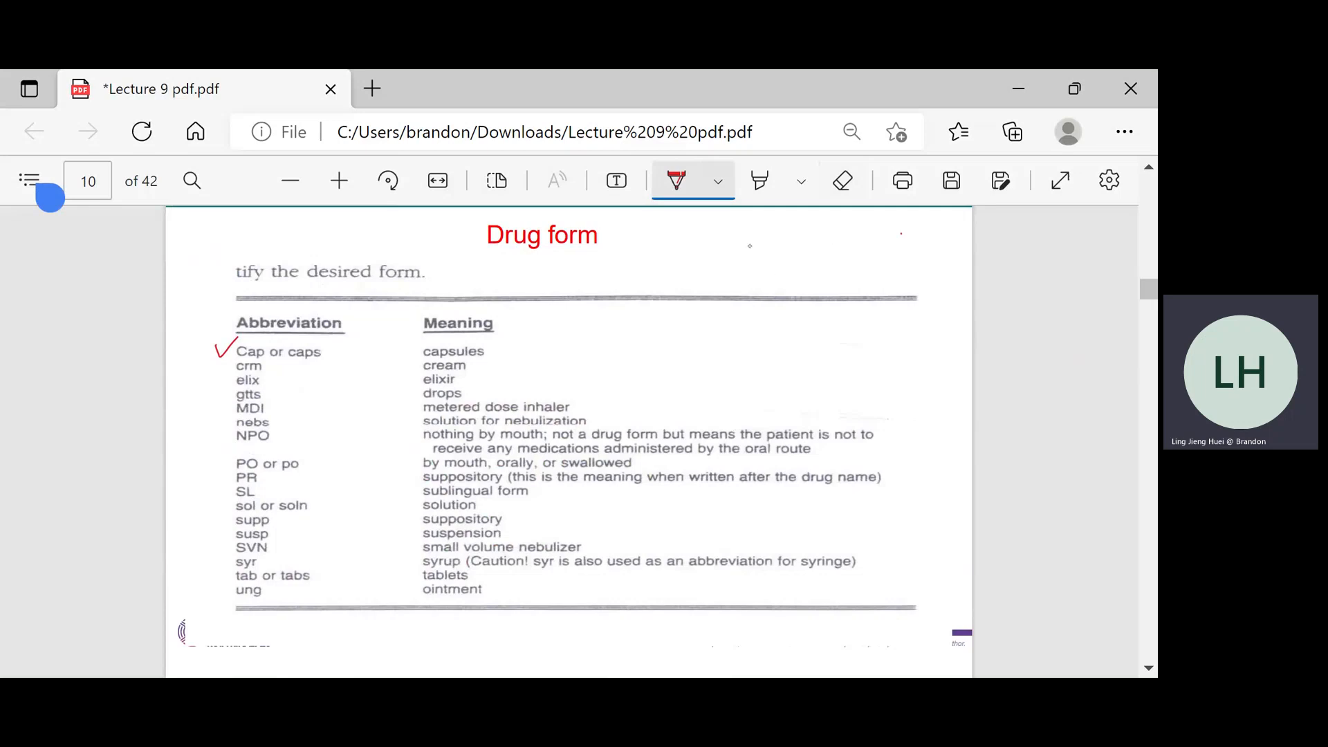
pyautogui.moveTo(746, 229); pyautogui.dragTo(762, 262)
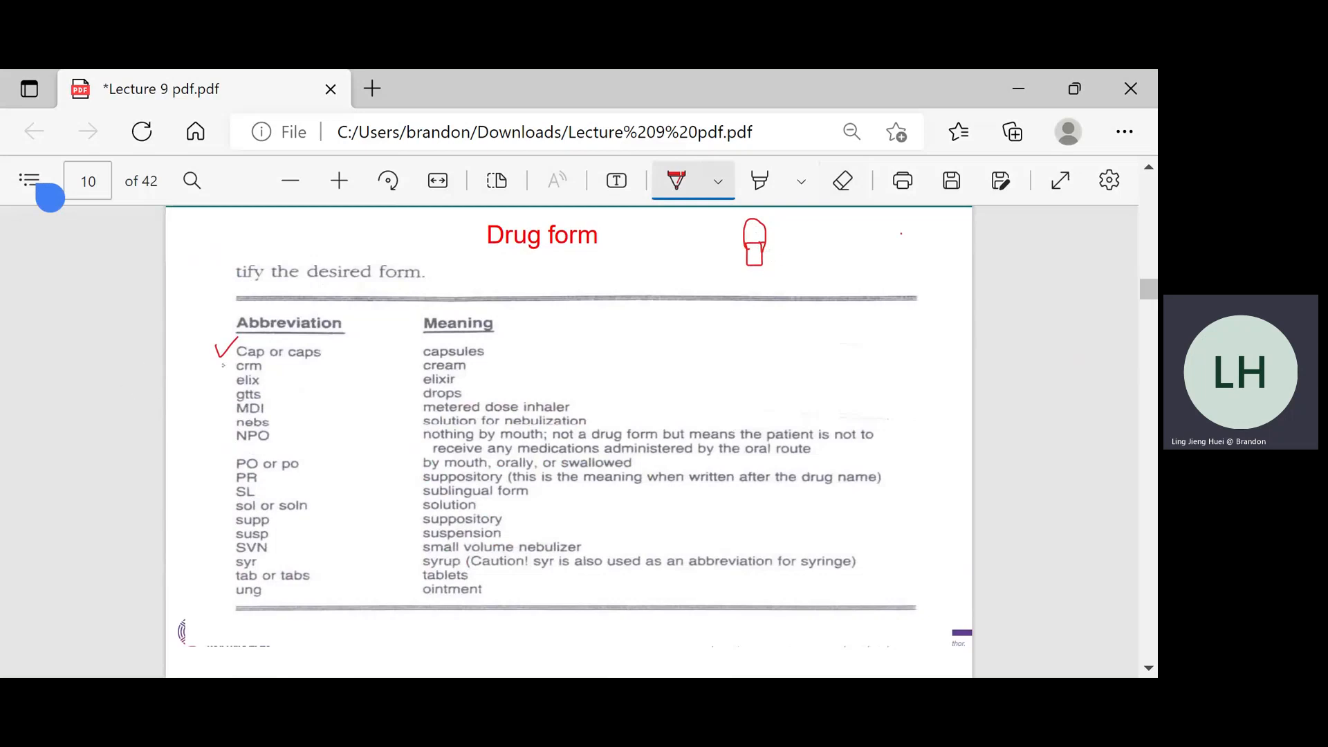
pyautogui.moveTo(224, 360); pyautogui.dragTo(235, 373)
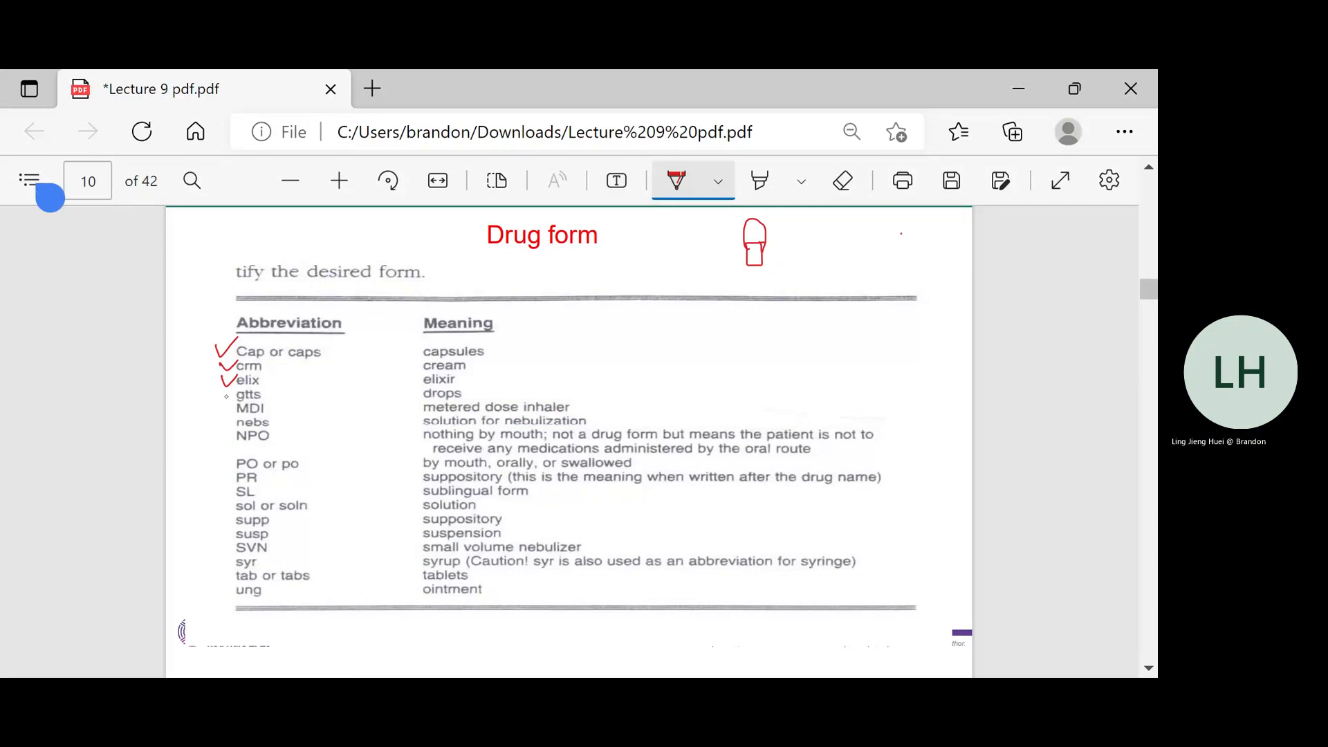
pyautogui.moveTo(223, 389); pyautogui.dragTo(234, 398)
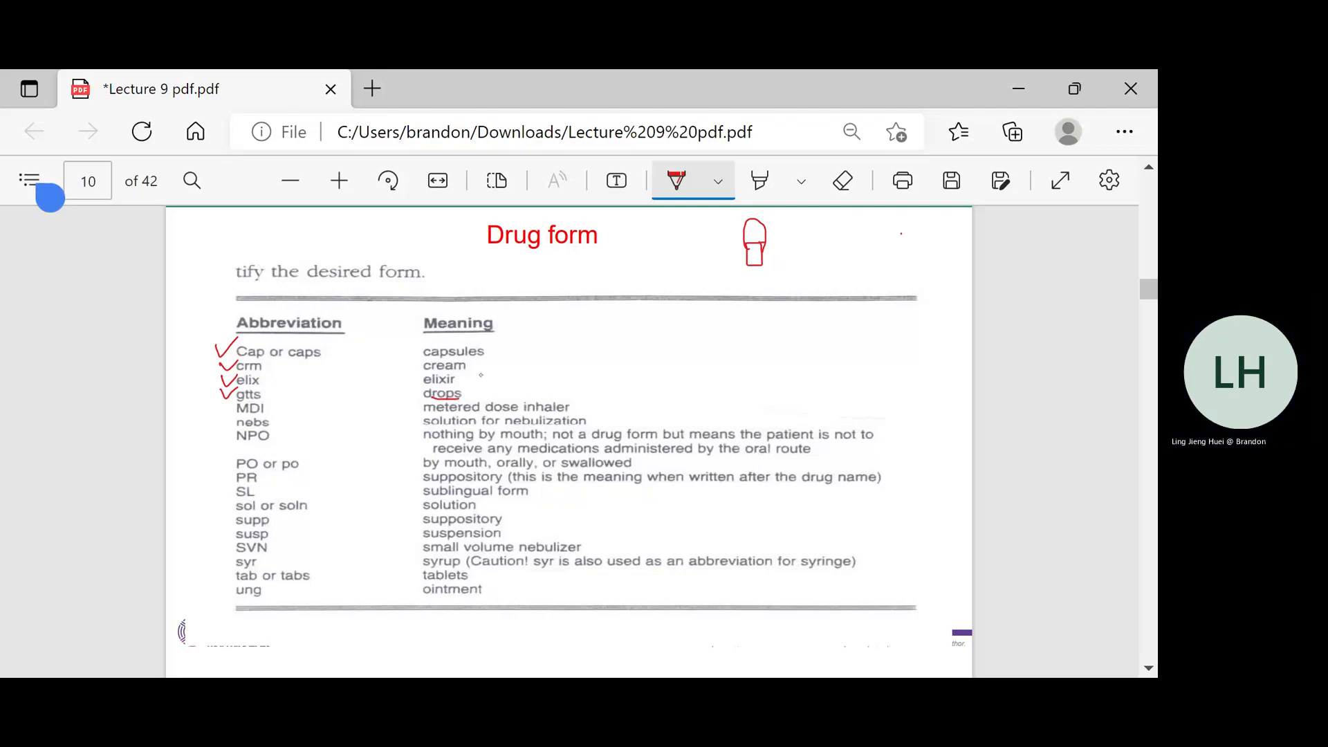
pyautogui.moveTo(475, 398); pyautogui.dragTo(500, 381)
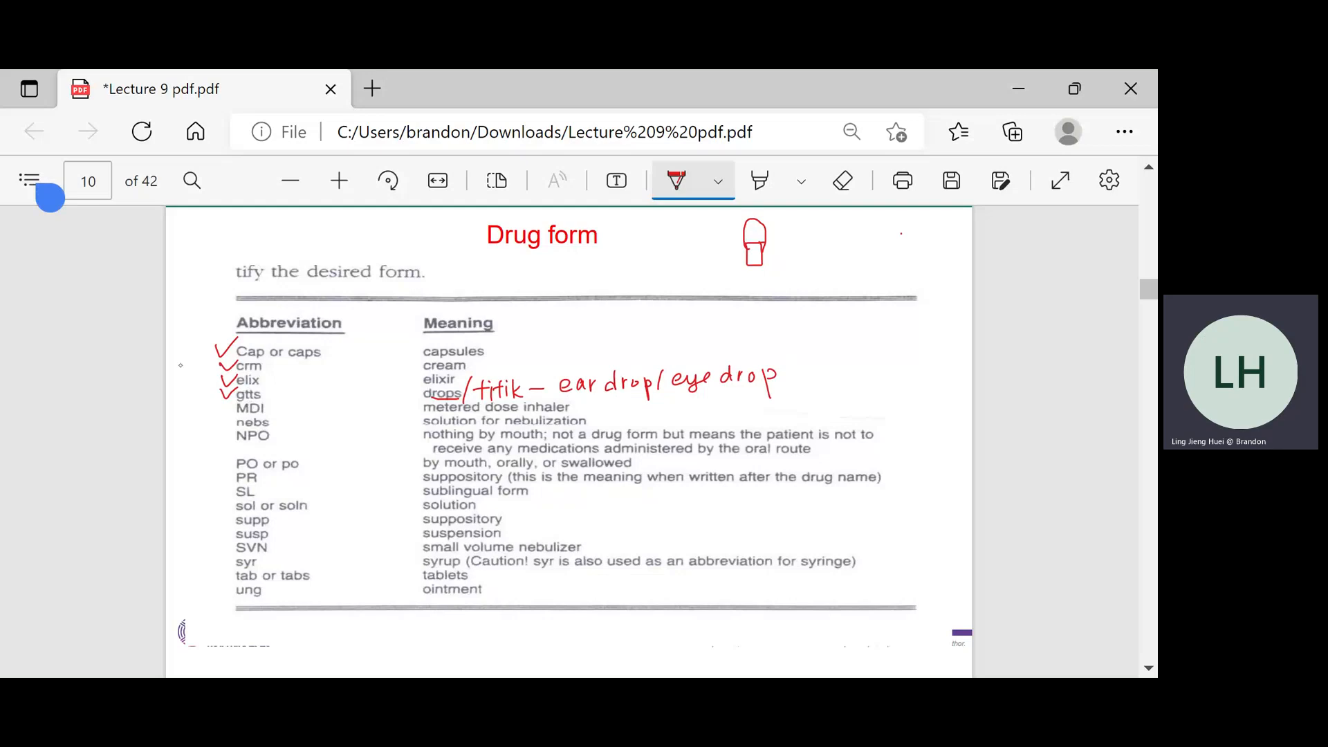
pyautogui.moveTo(219, 404); pyautogui.dragTo(233, 414)
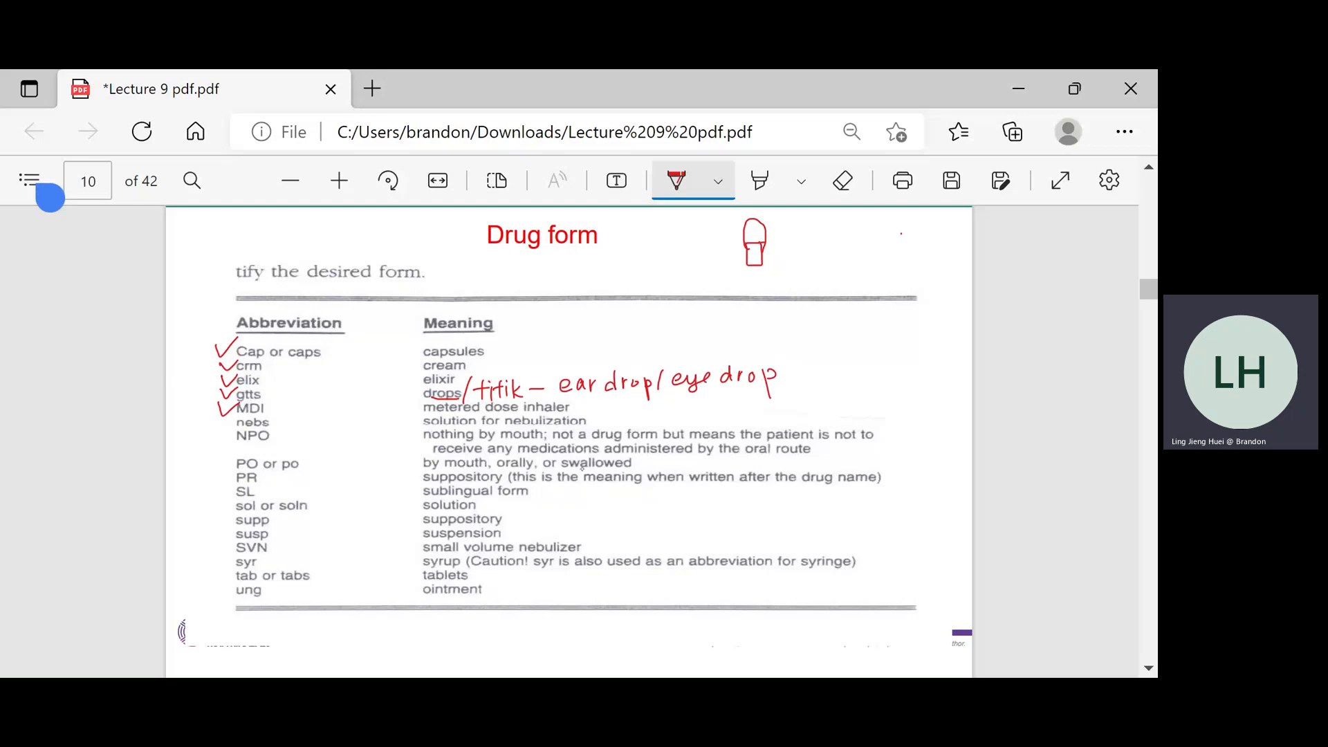
# Write '→ asthma' after metered dose inhaler and sketch a circled inhaler labelled 'mouth'
pyautogui.moveTo(576, 414); pyautogui.dragTo(610, 414)
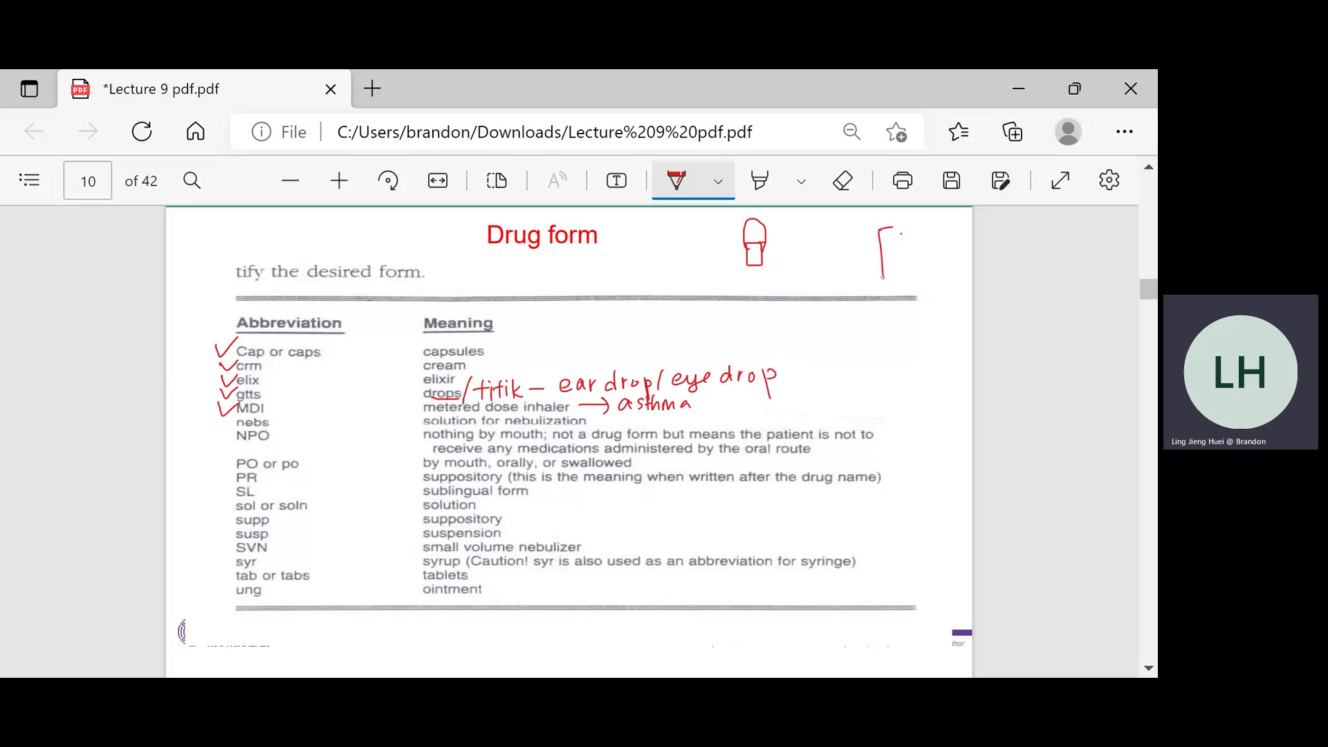
pyautogui.moveTo(883, 254); pyautogui.dragTo(864, 297)
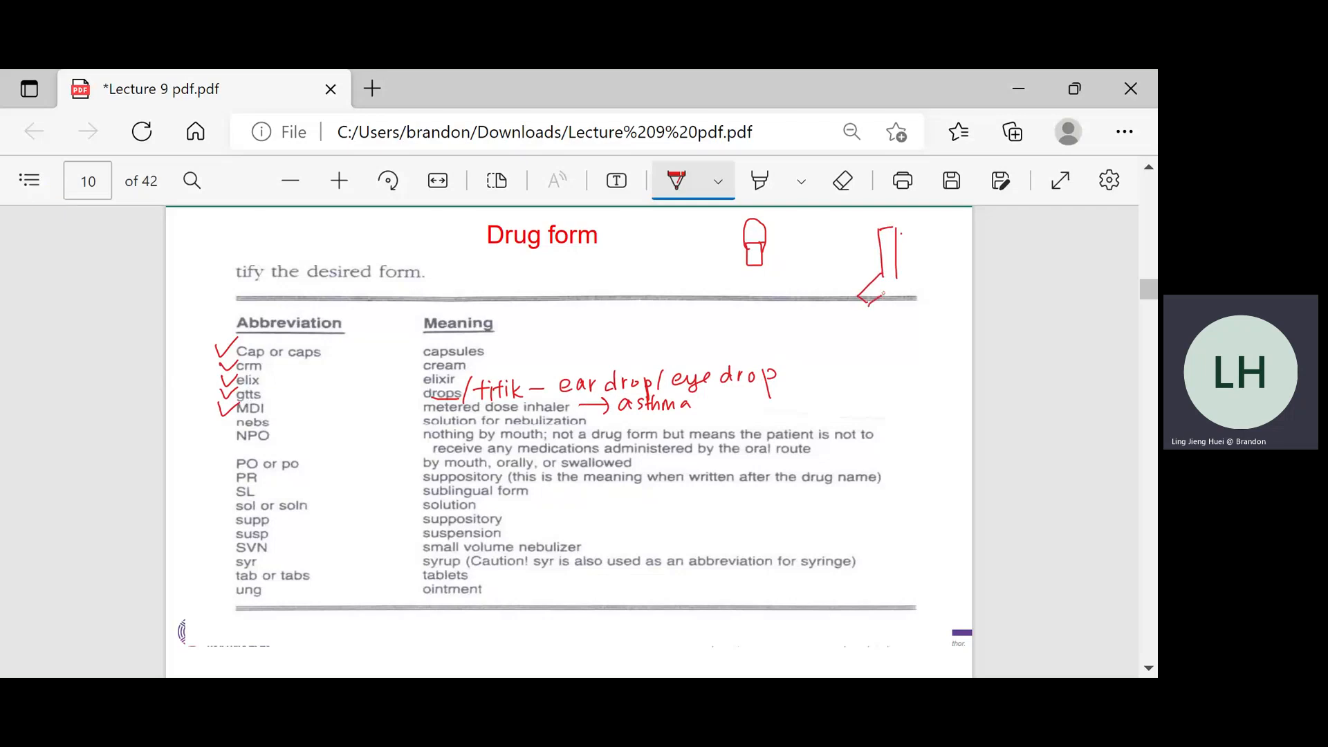
pyautogui.moveTo(856, 263); pyautogui.dragTo(842, 288)
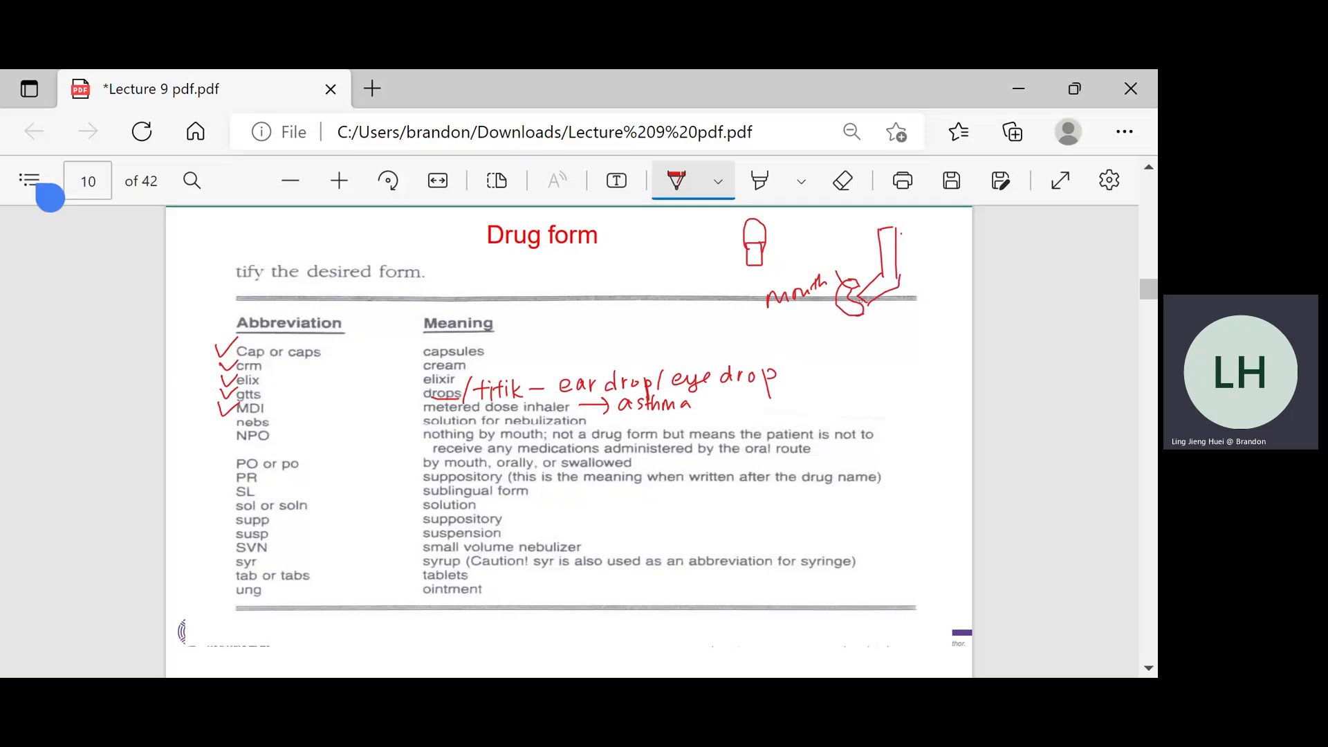
pyautogui.moveTo(864, 305); pyautogui.dragTo(814, 339)
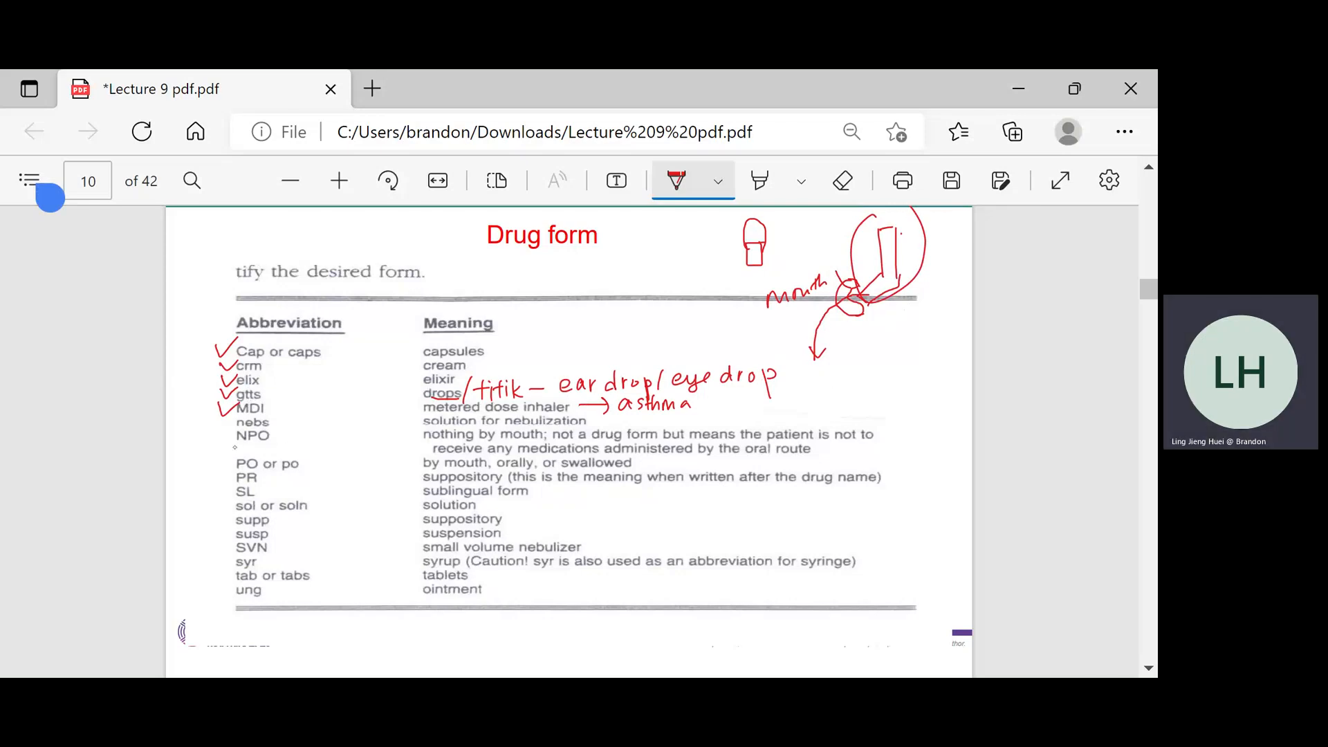
# Tick PO through SL, note 'per rectal' and 'Gaviscon', and underline meanings and ung
pyautogui.moveTo(216, 458); pyautogui.dragTo(229, 465)
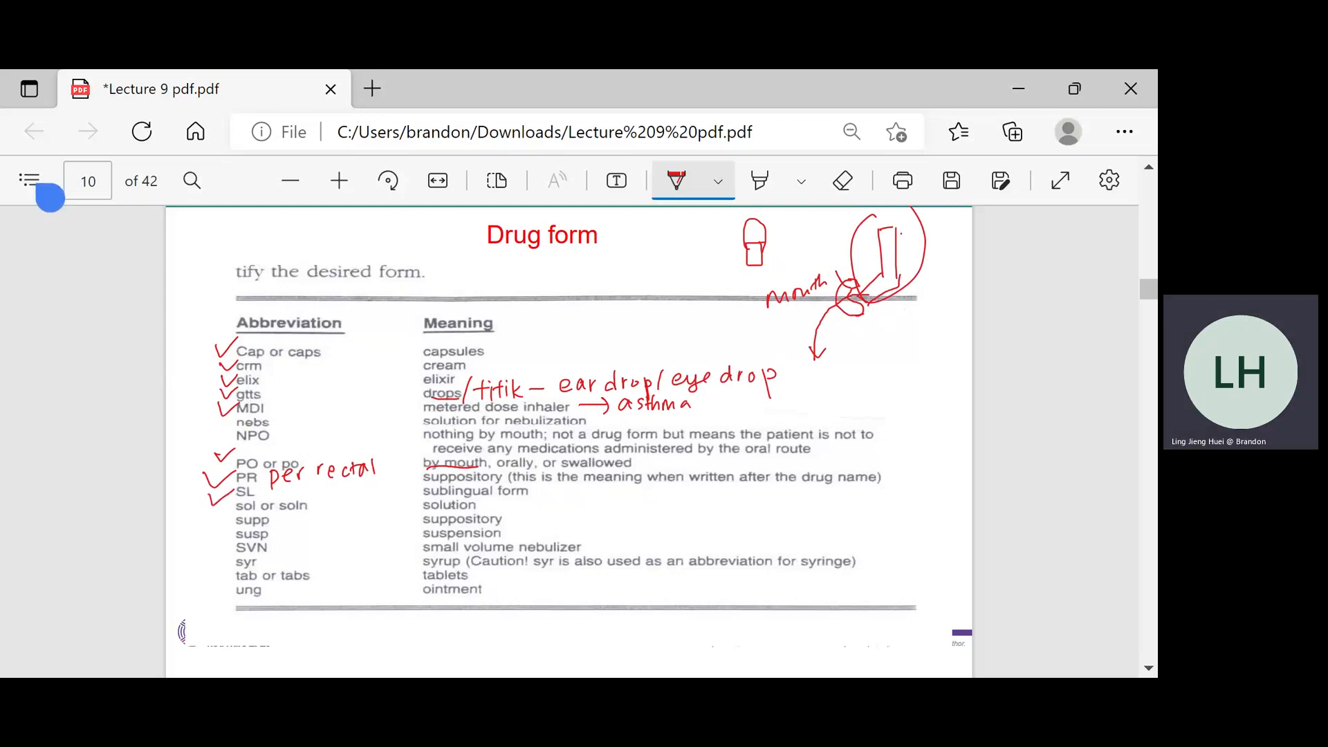
pyautogui.moveTo(424, 499); pyautogui.dragTo(530, 494)
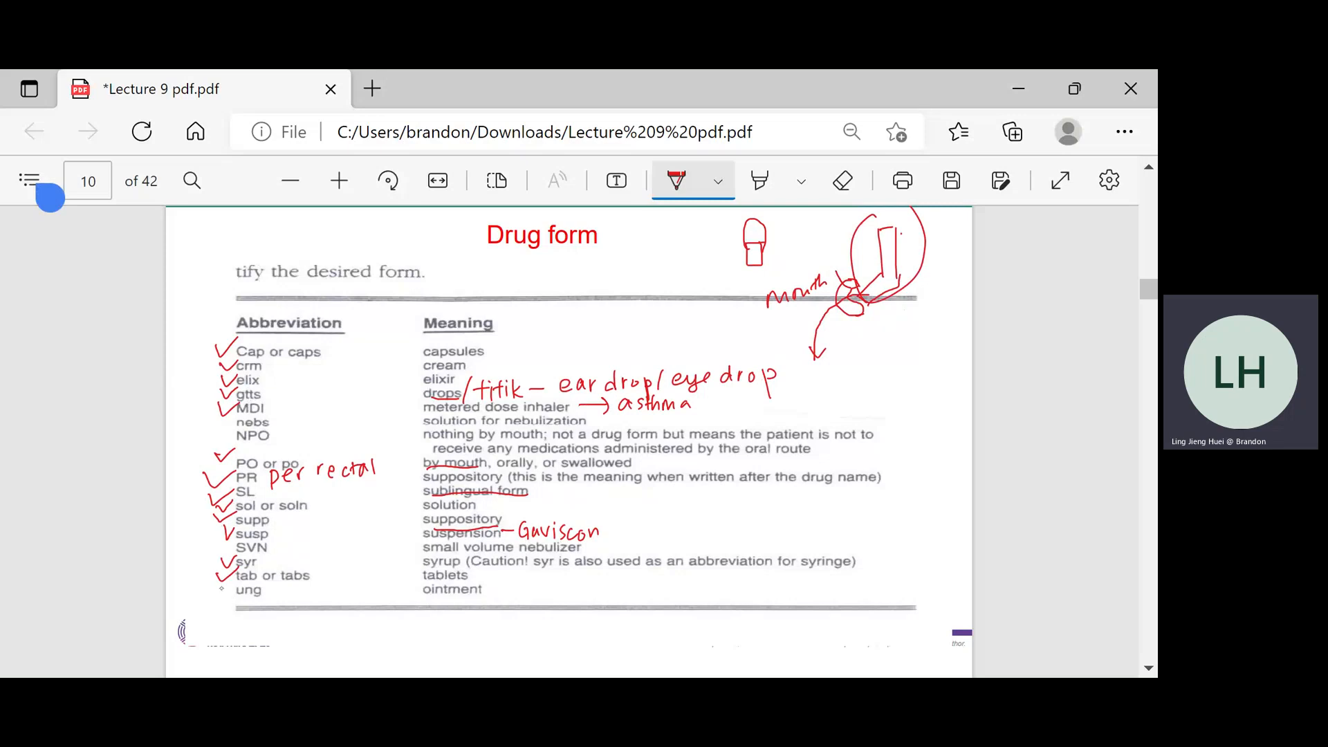
pyautogui.moveTo(222, 593); pyautogui.dragTo(238, 589)
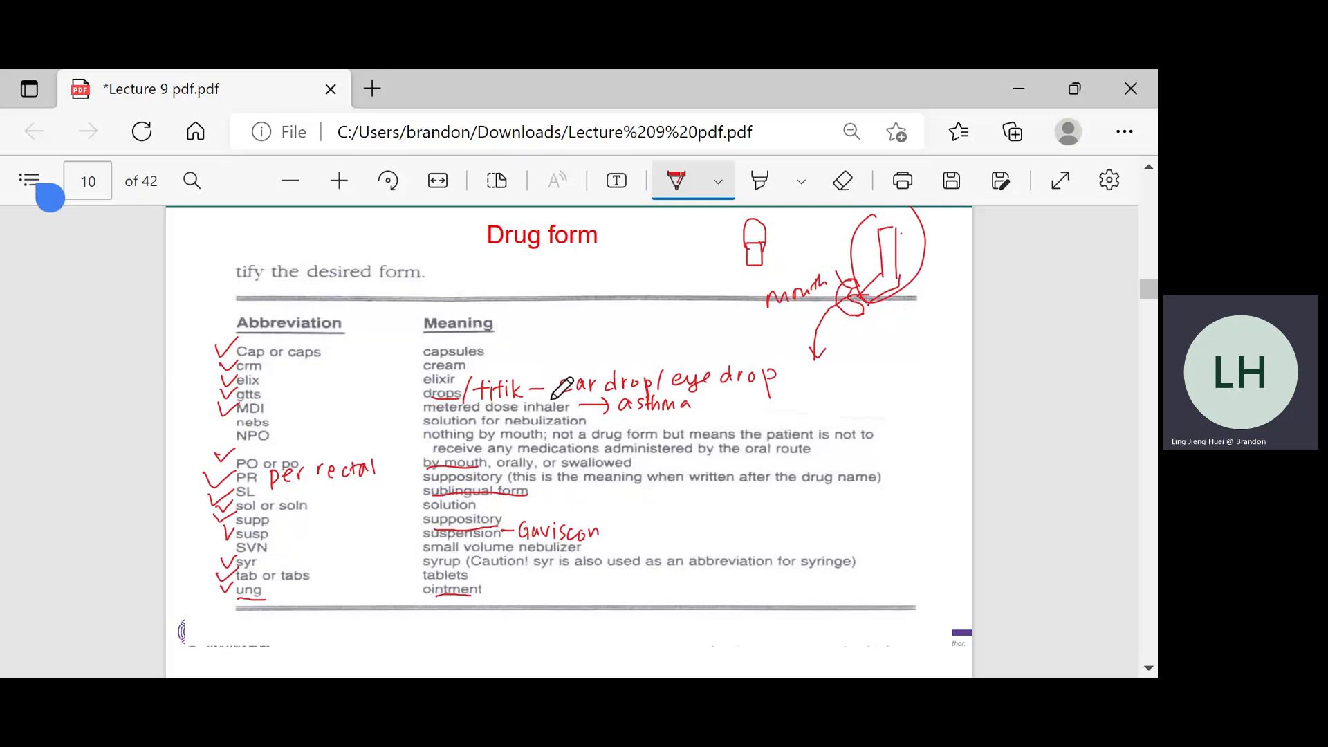
pyautogui.moveTo(559, 424)
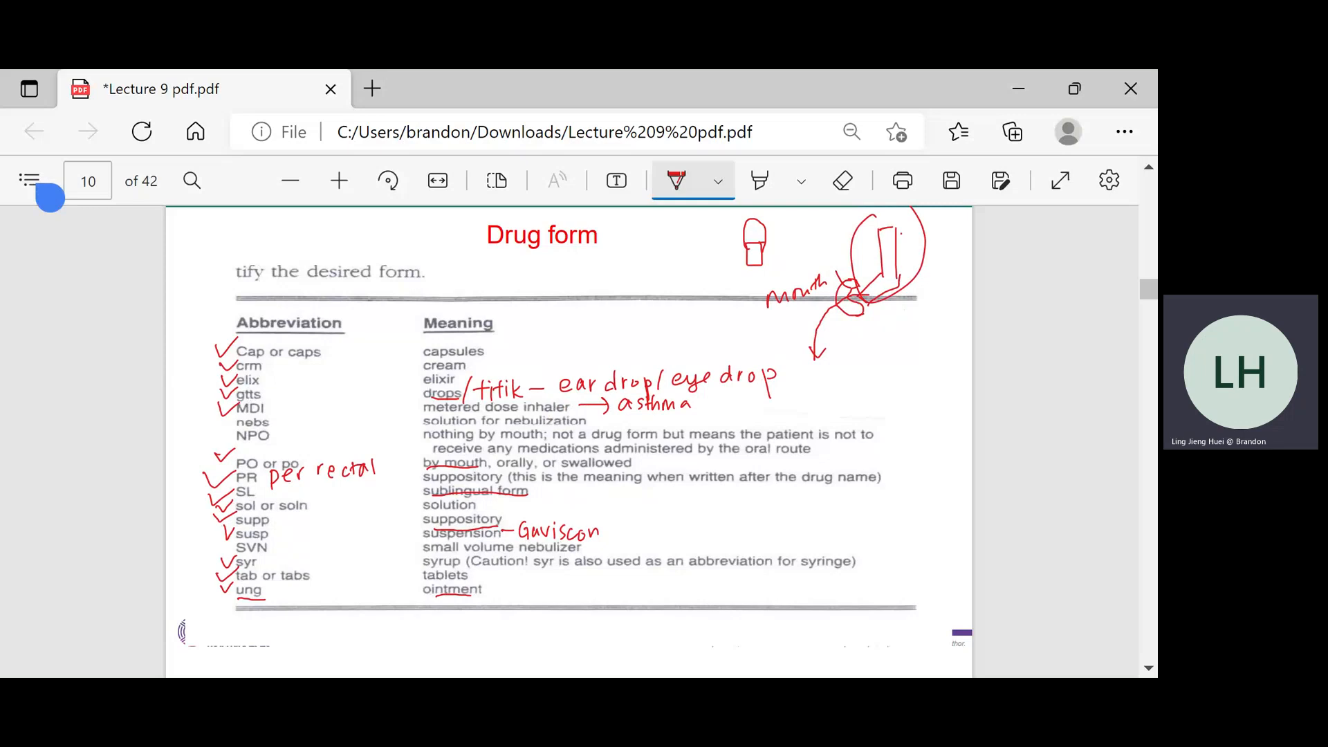
# Scroll down past the Drug form table toward page 11
pyautogui.scroll(-3)
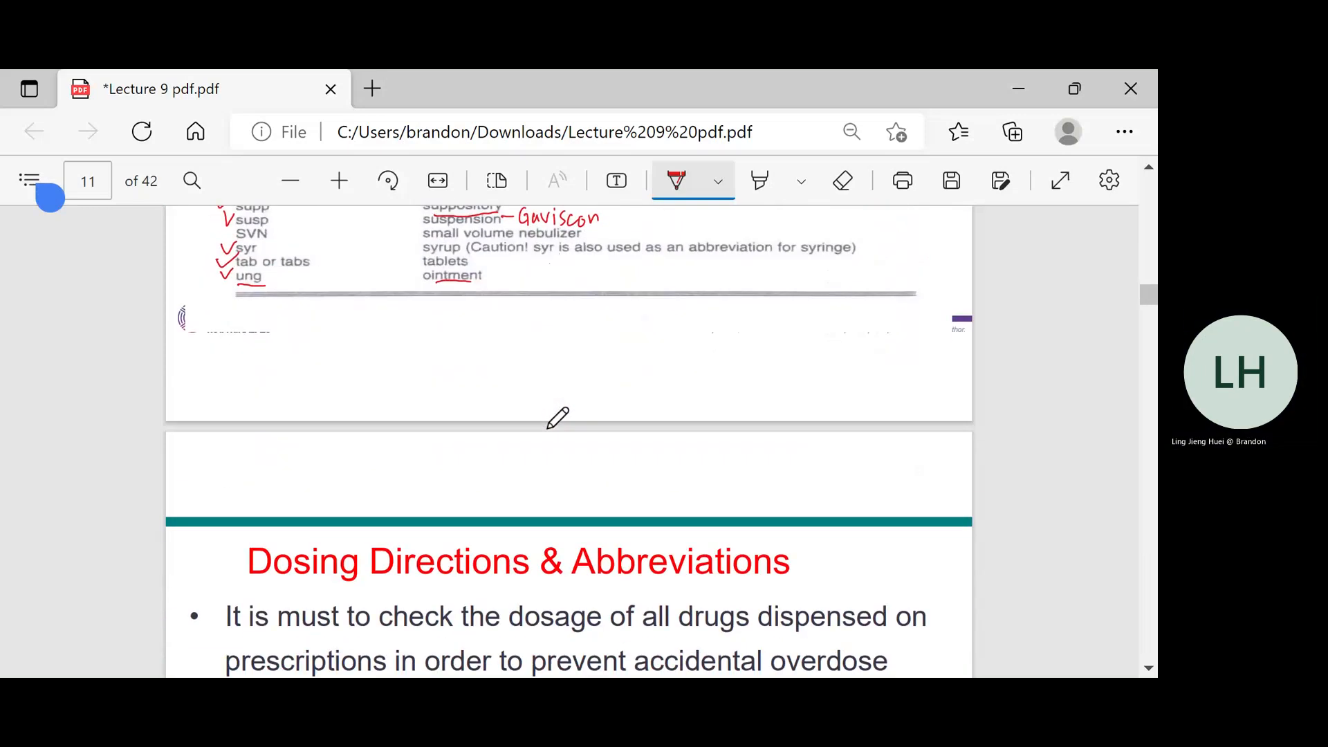
# Underline the dosage, 'all drugs' and PA in the first bullet
pyautogui.scroll(-3)
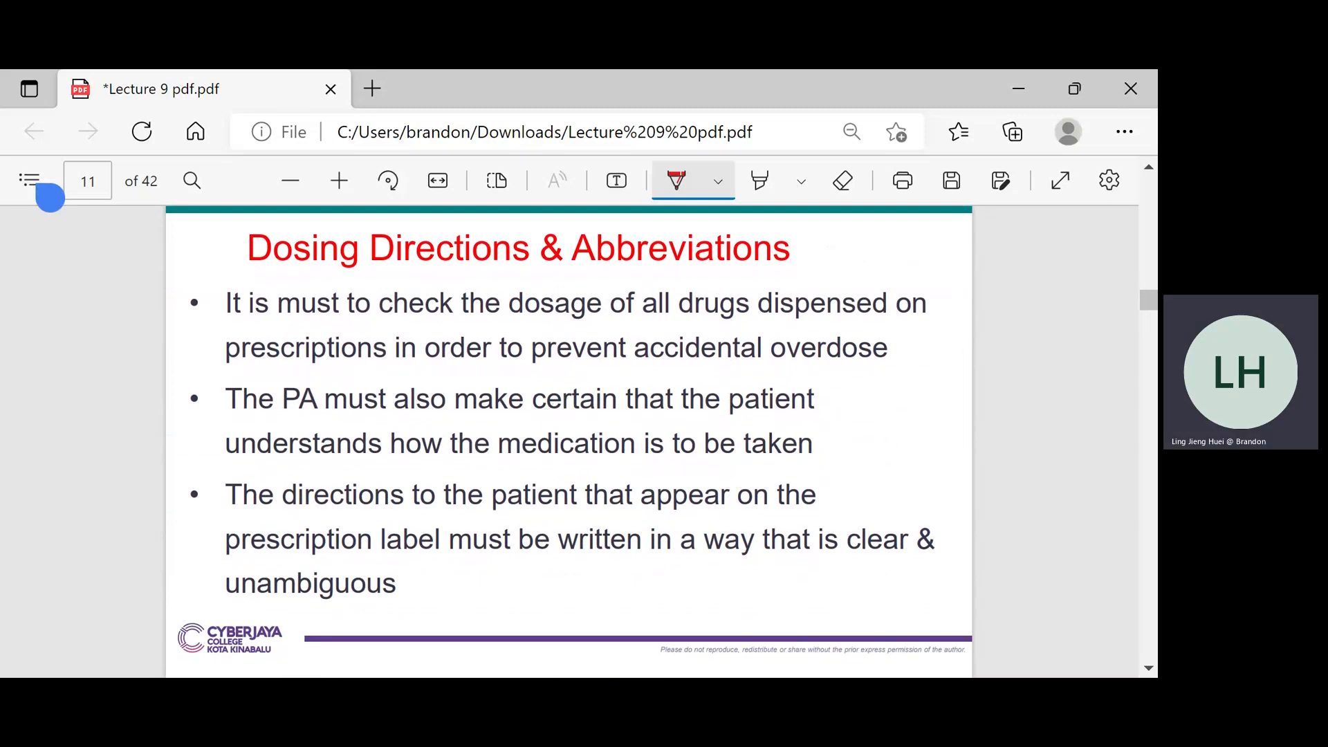
pyautogui.moveTo(471, 331); pyautogui.dragTo(563, 329)
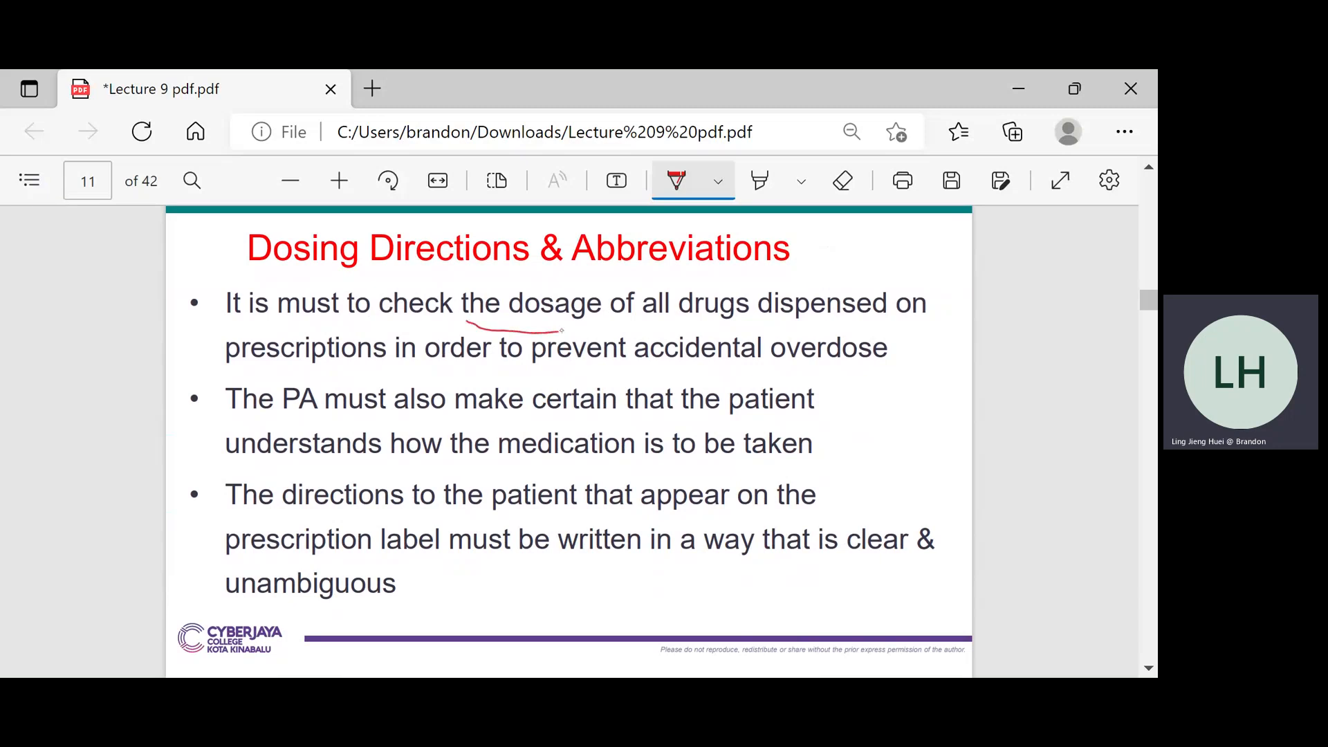
pyautogui.moveTo(665, 320); pyautogui.dragTo(737, 320)
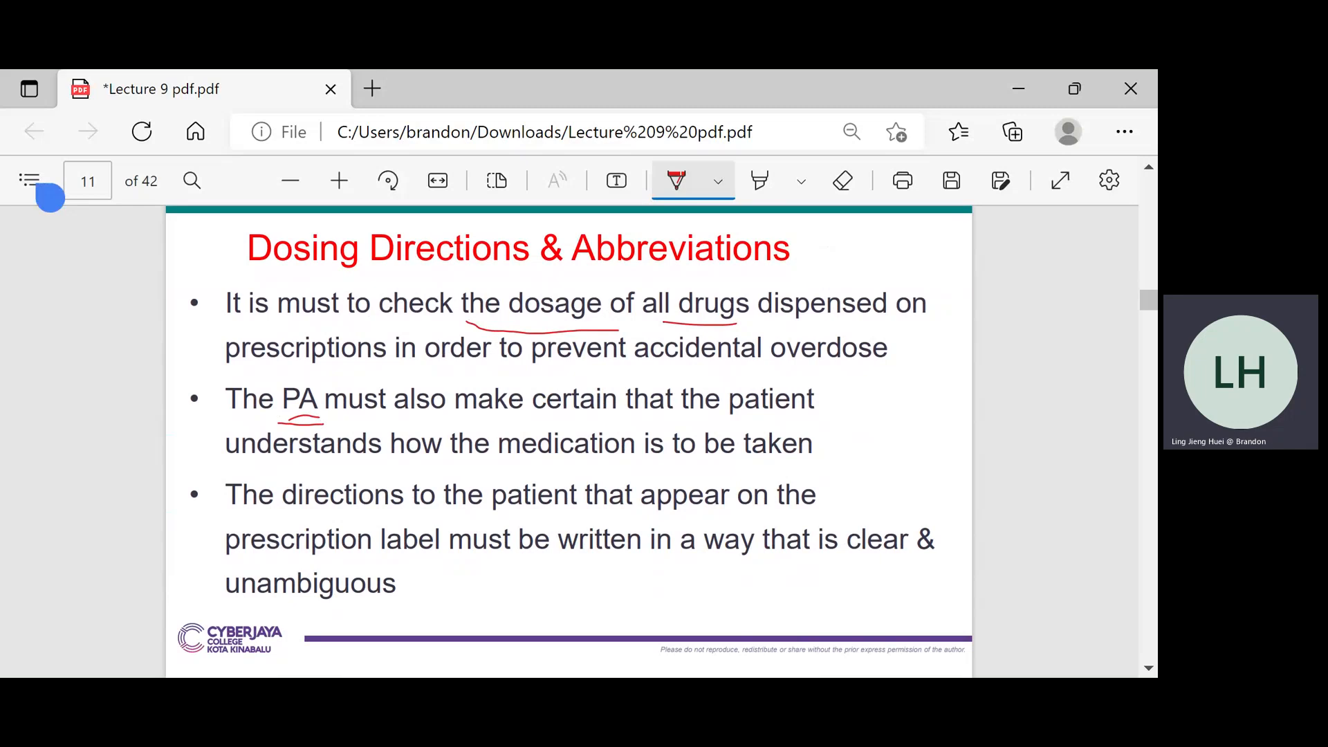
# Bracket the second bullet noting 'instruction', write 'x confusing' by unambiguous, and reach page 12
pyautogui.moveTo(813, 385); pyautogui.dragTo(826, 461)
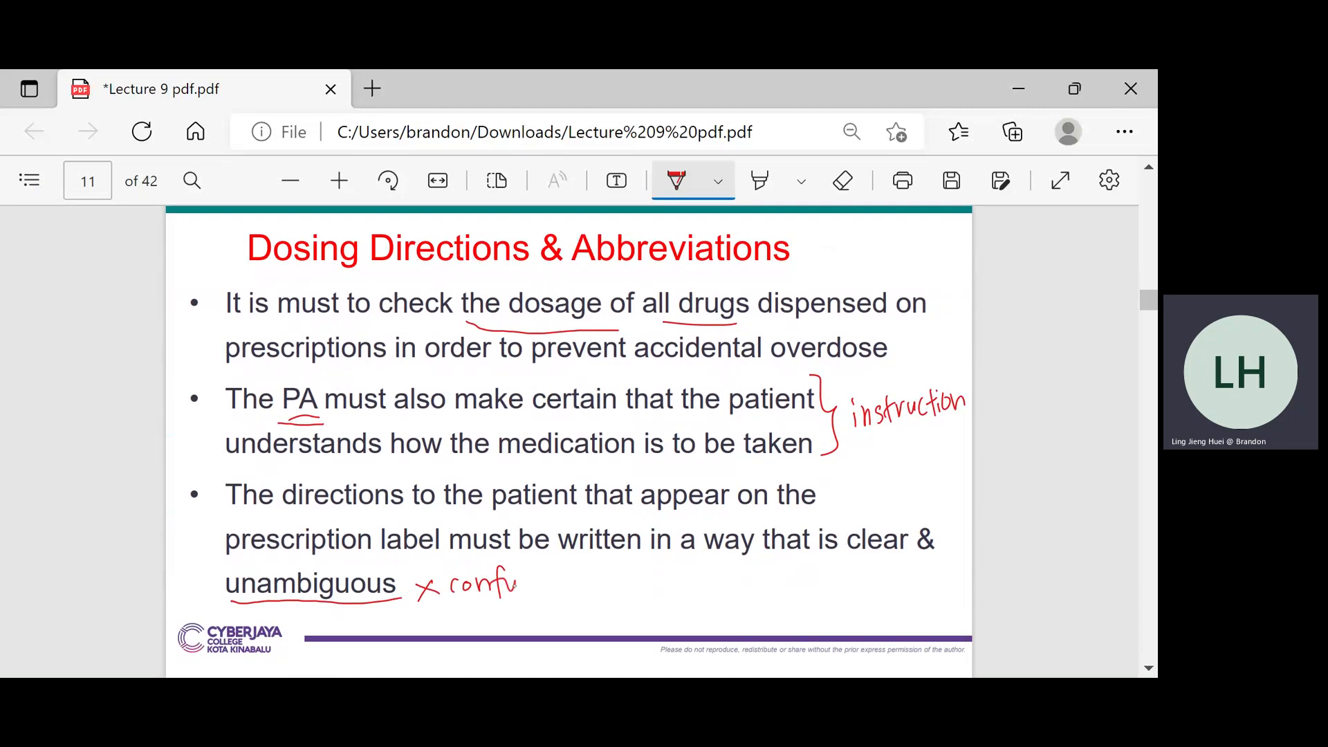
pyautogui.moveTo(500, 585); pyautogui.dragTo(572, 584)
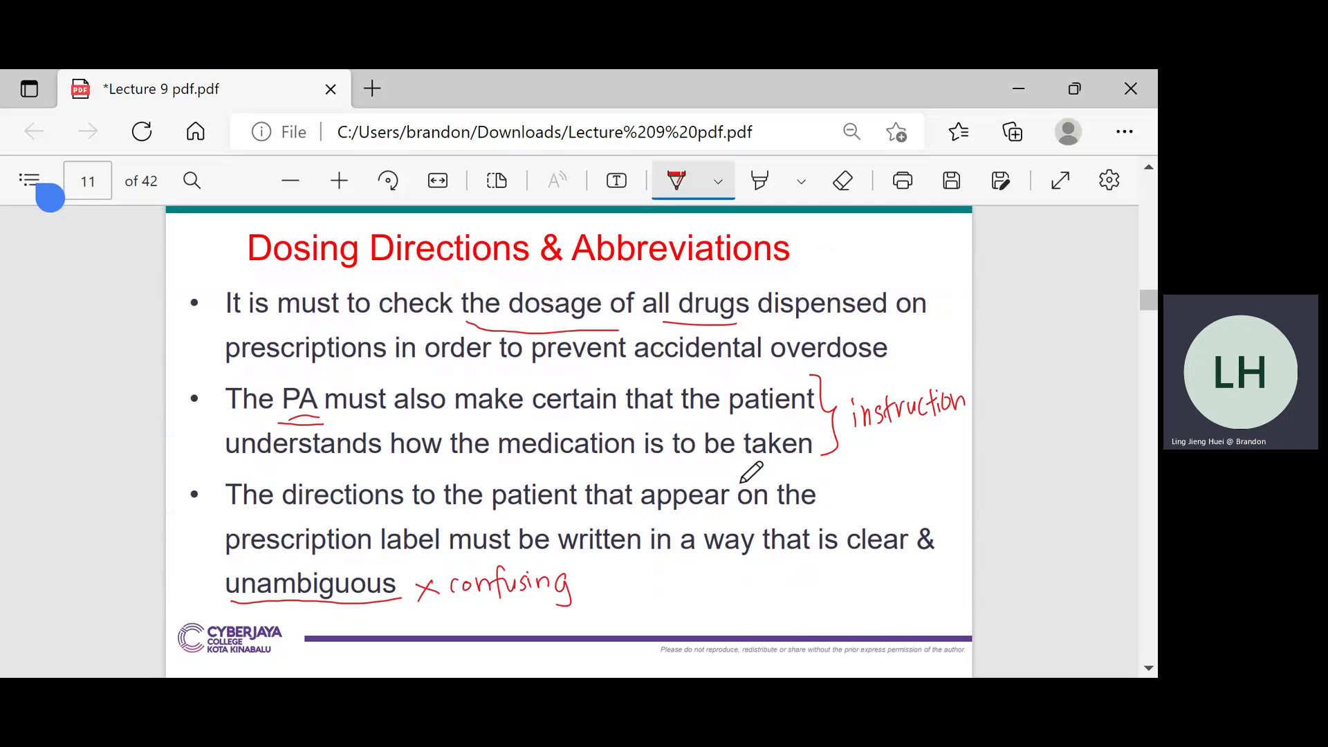
pyautogui.scroll(-3)
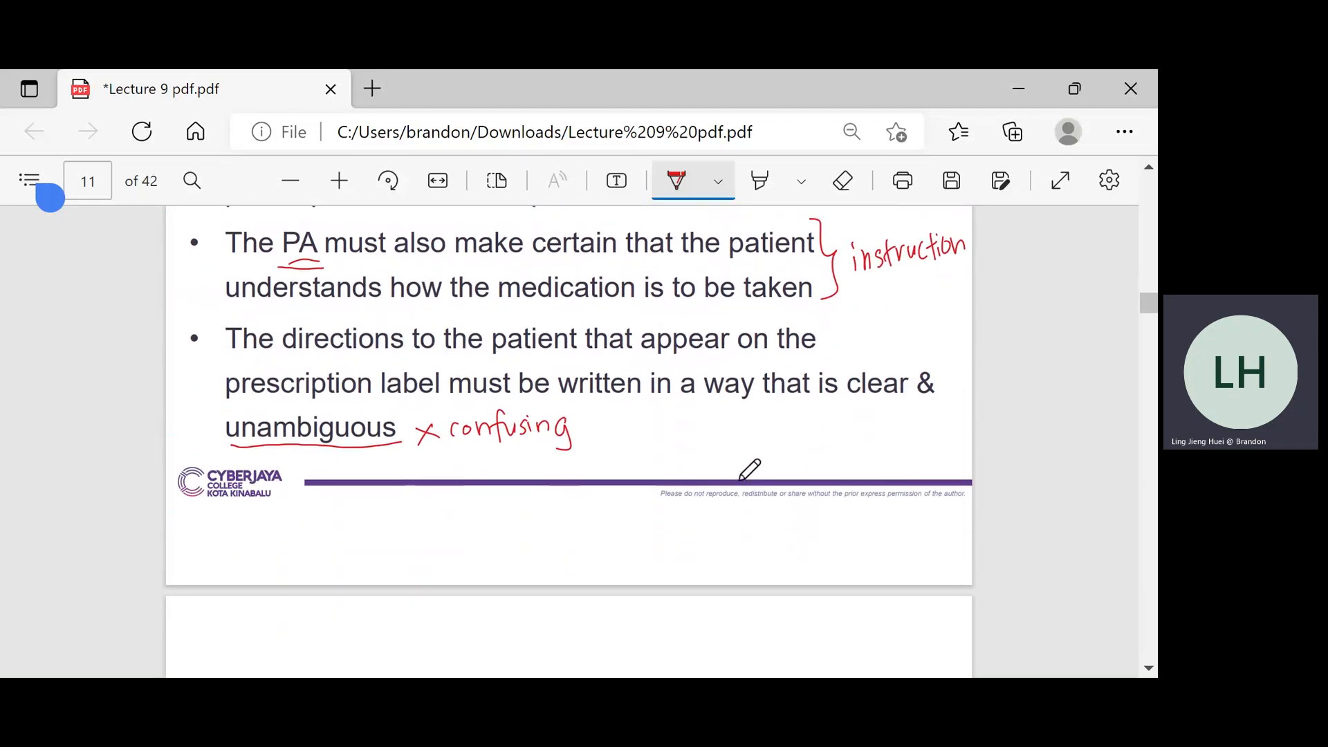
pyautogui.scroll(-3)
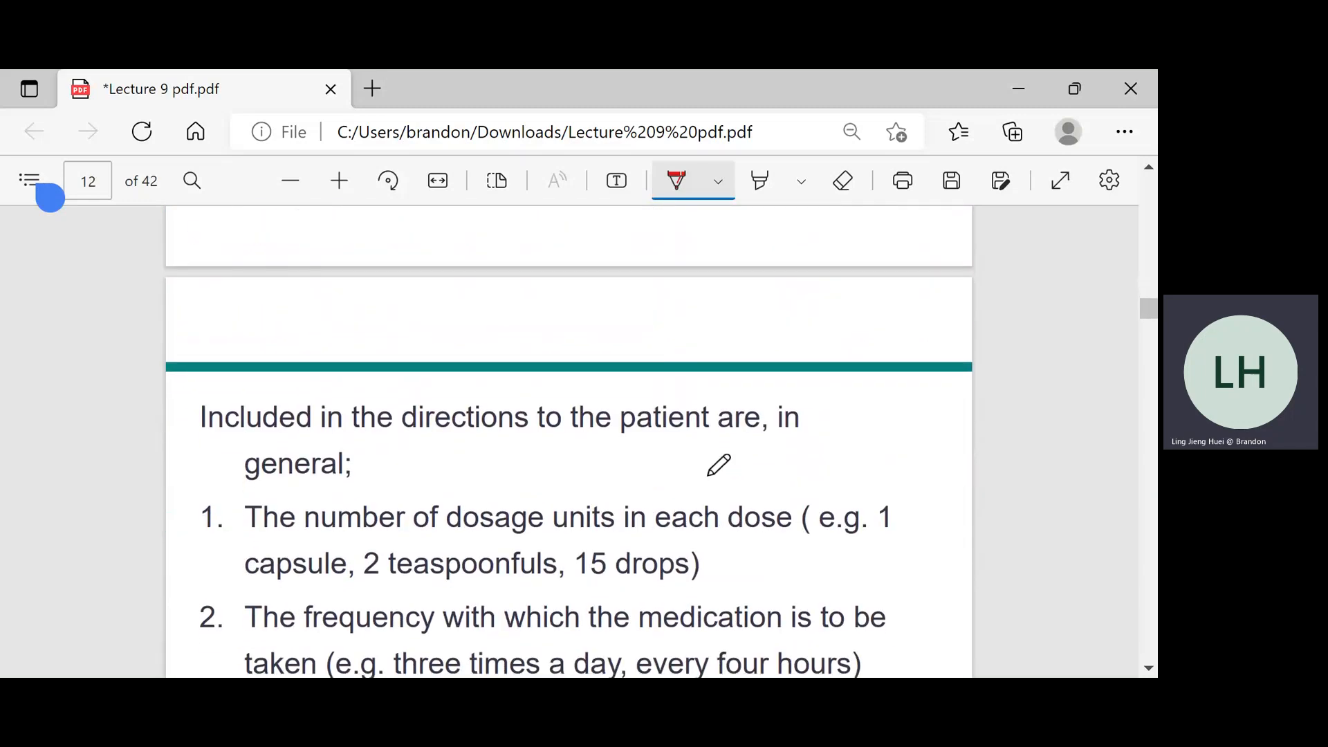
# Underline 'three times a day' and 'every four hours, after meals, with water', then reach page 13
pyautogui.scroll(-3)
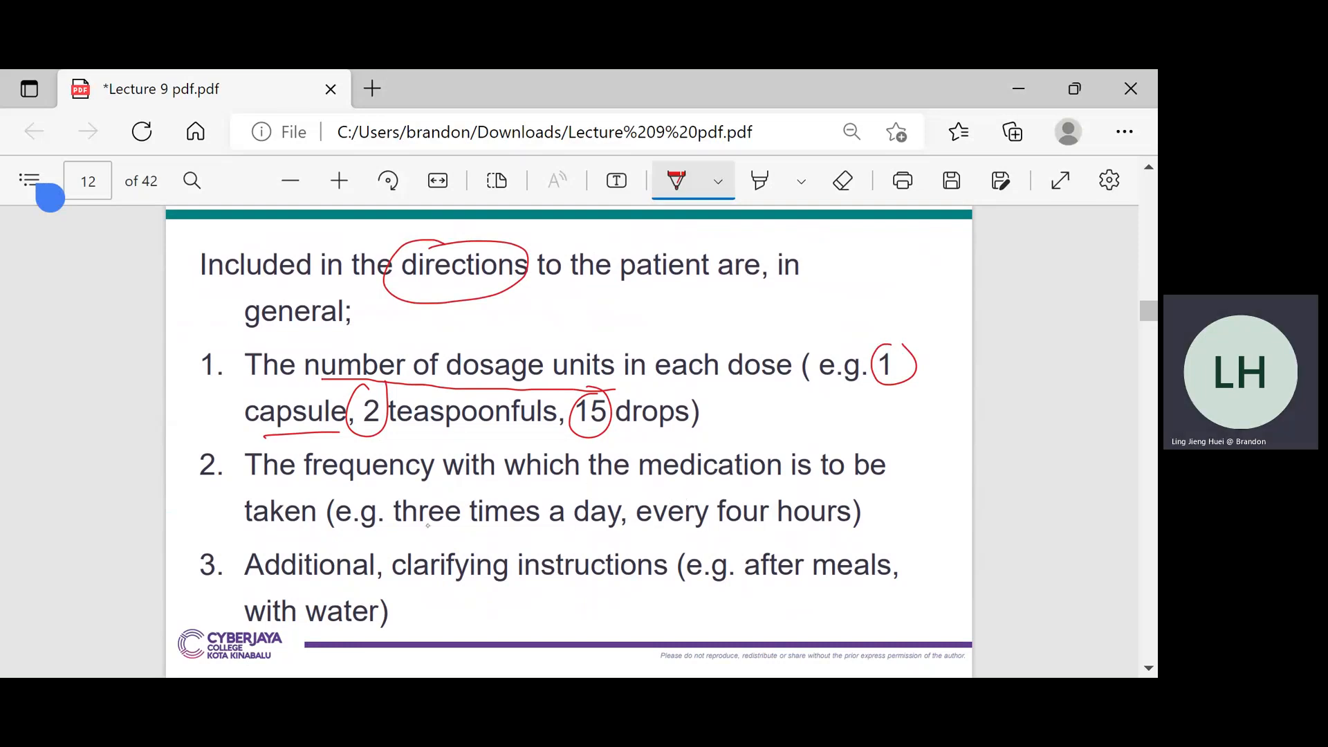
pyautogui.moveTo(393, 529); pyautogui.dragTo(550, 533)
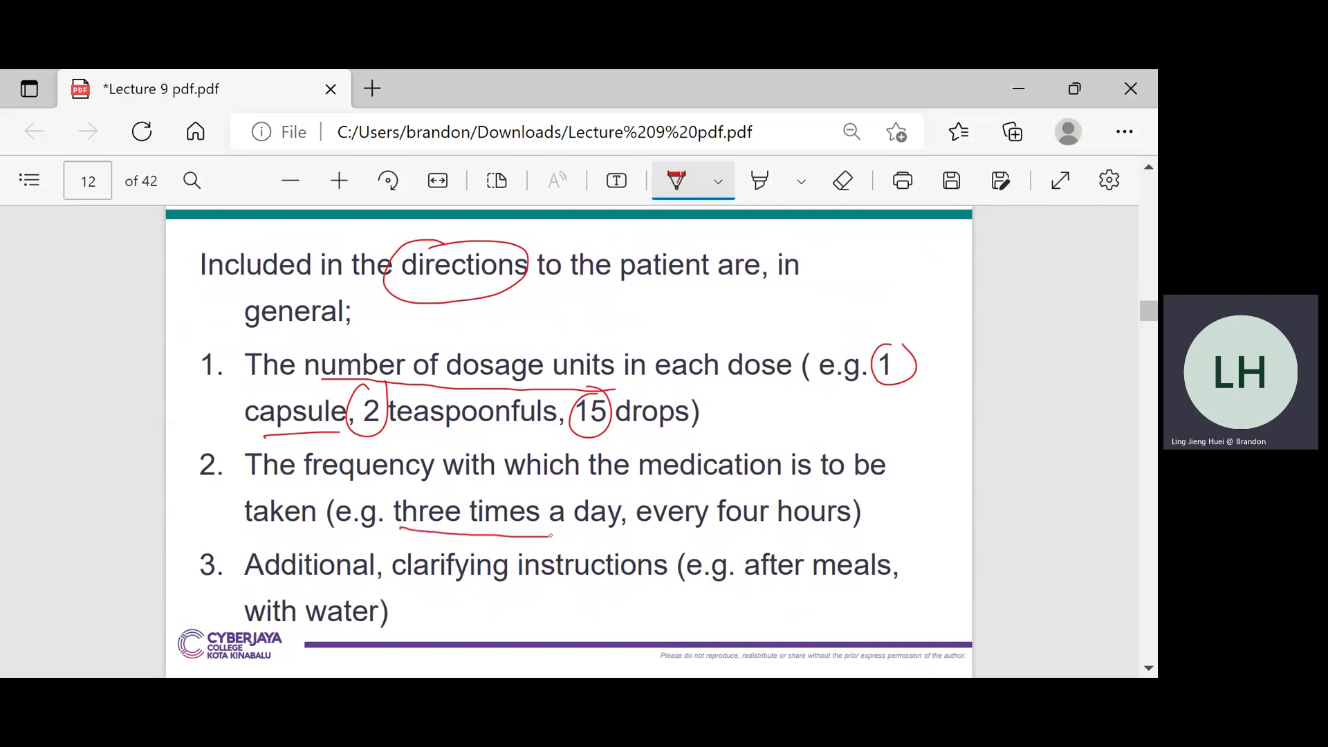
pyautogui.moveTo(640, 533); pyautogui.dragTo(818, 533)
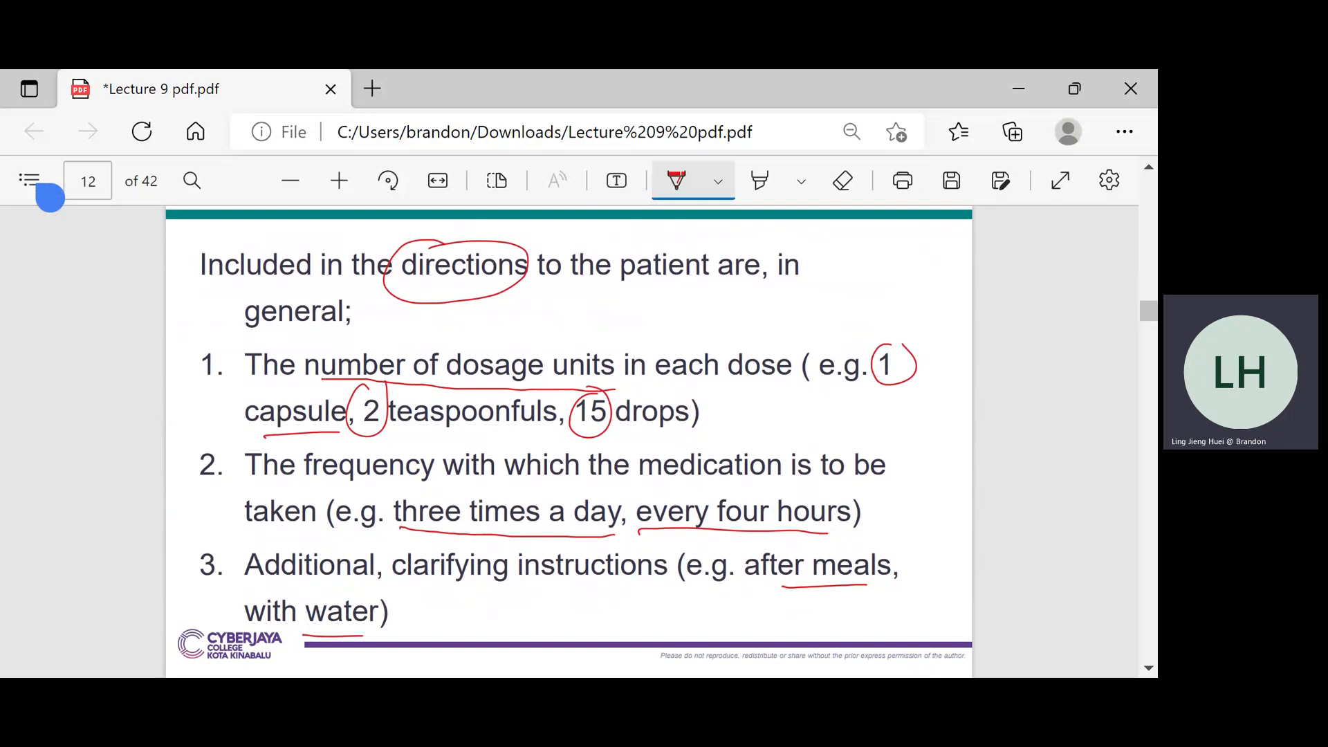
pyautogui.moveTo(793, 415)
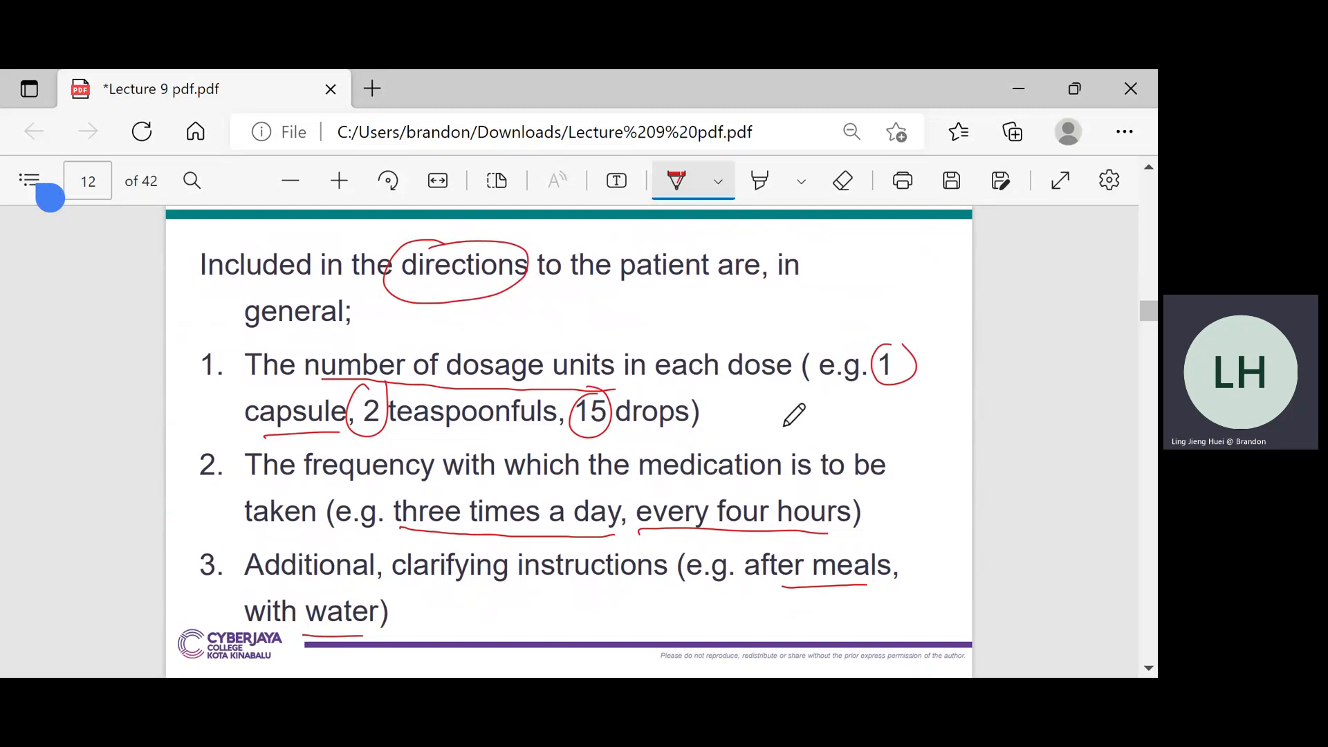
pyautogui.scroll(-3)
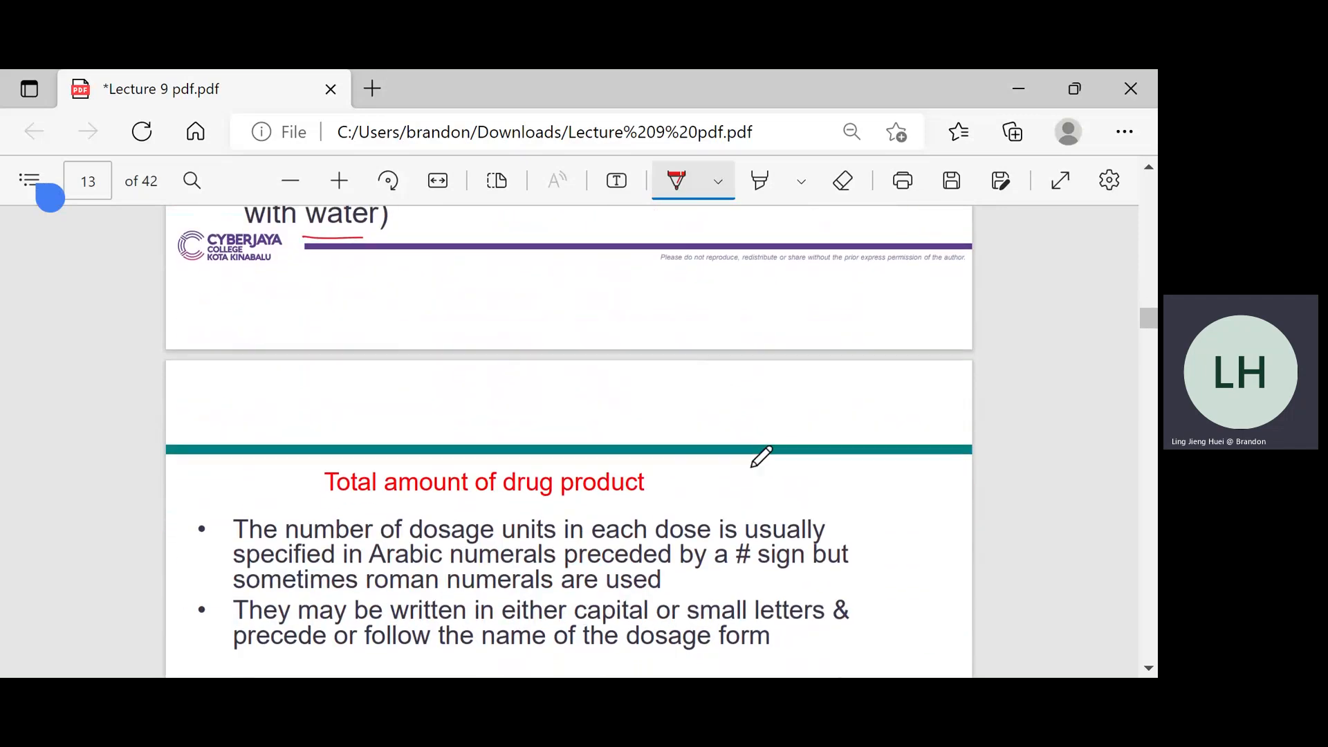
# Loop 'For example;' and underline the 5 tab, tablets, capsules and drops examples
pyautogui.scroll(-3)
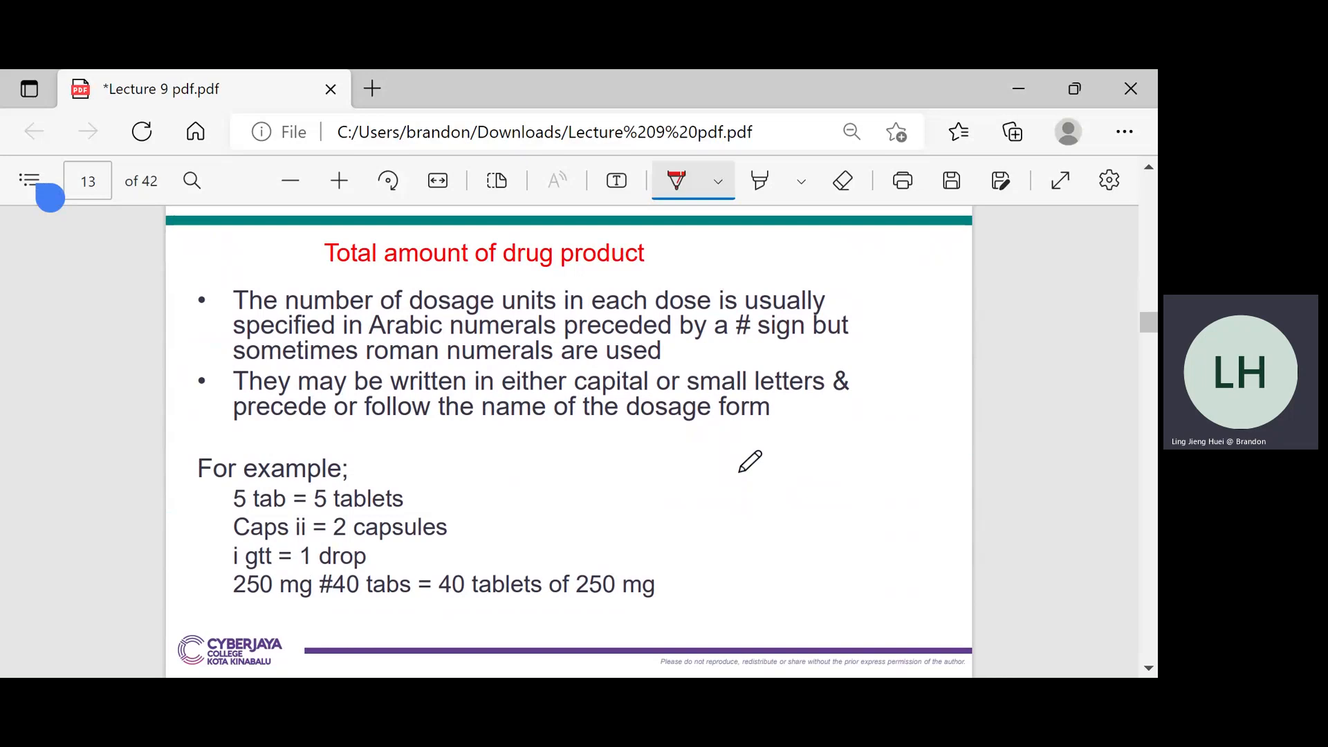
pyautogui.moveTo(178, 479); pyautogui.dragTo(369, 441)
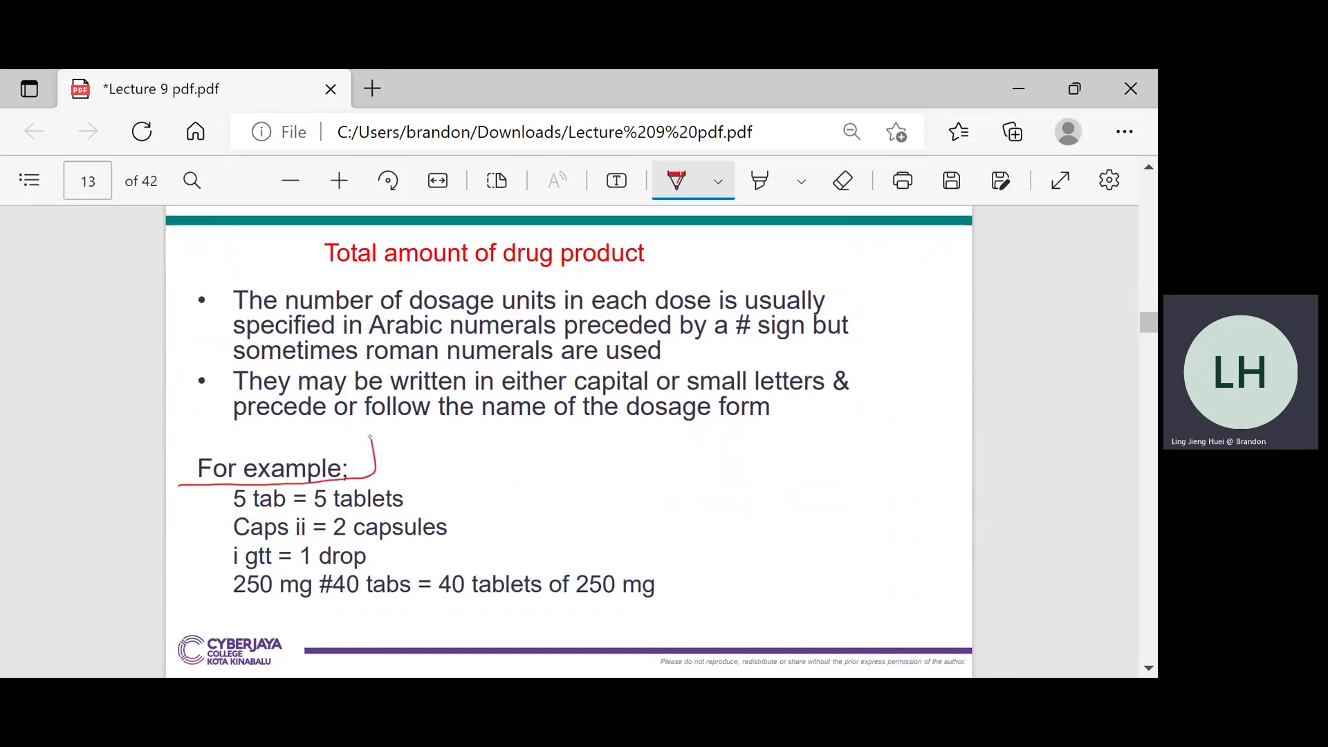
pyautogui.moveTo(373, 441); pyautogui.dragTo(178, 470)
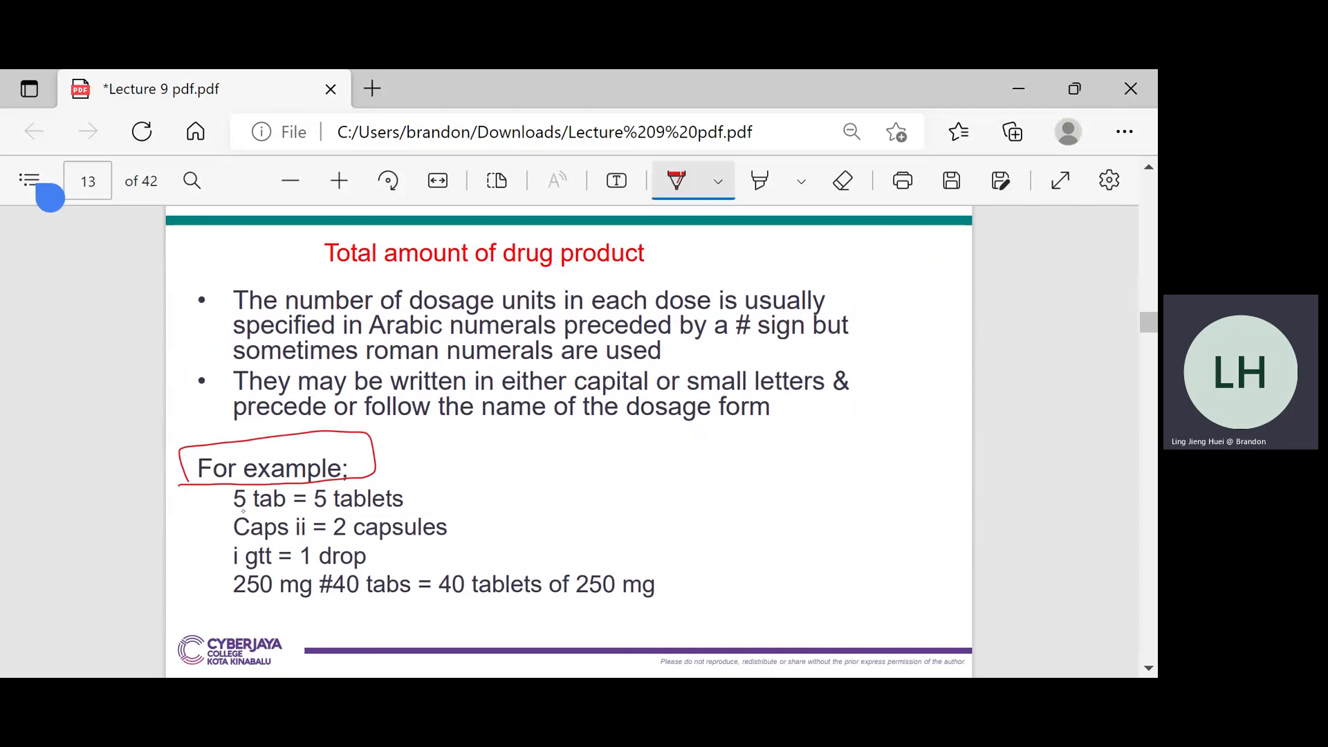
pyautogui.moveTo(234, 513); pyautogui.dragTo(288, 513)
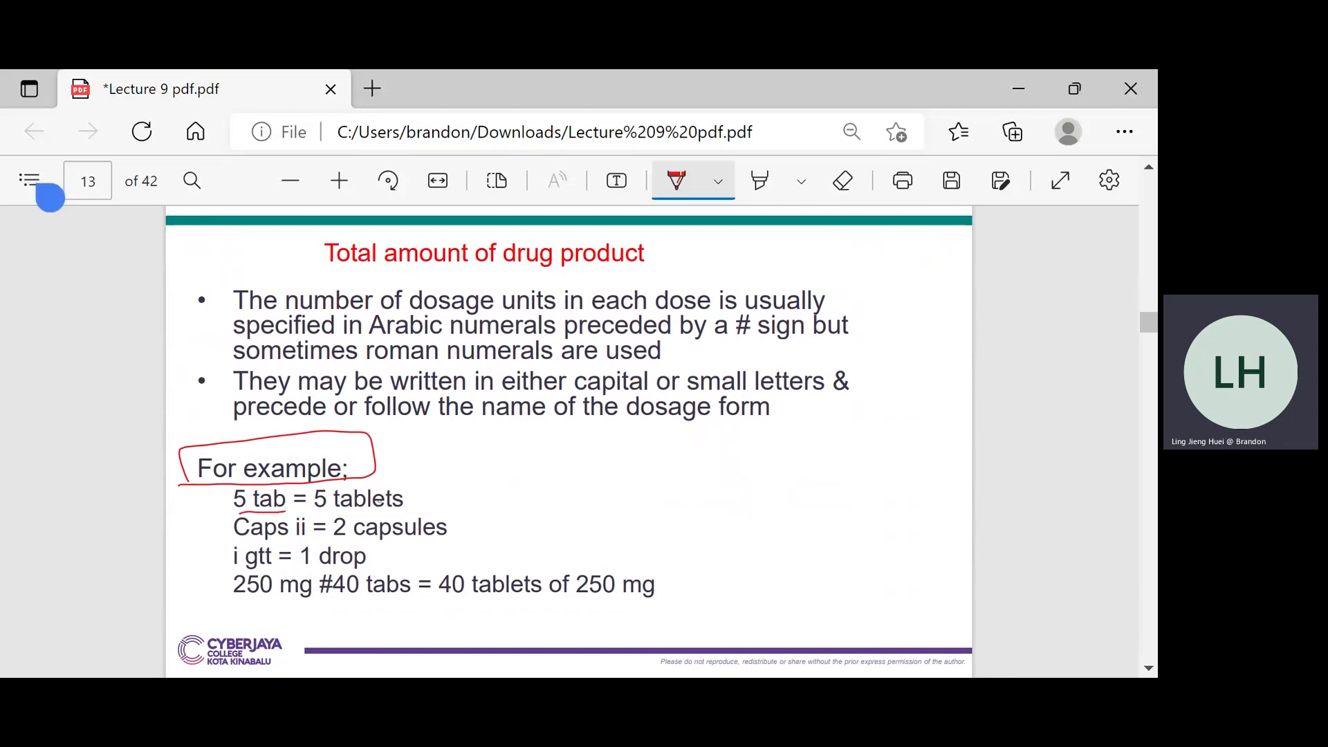
pyautogui.moveTo(316, 509); pyautogui.dragTo(407, 509)
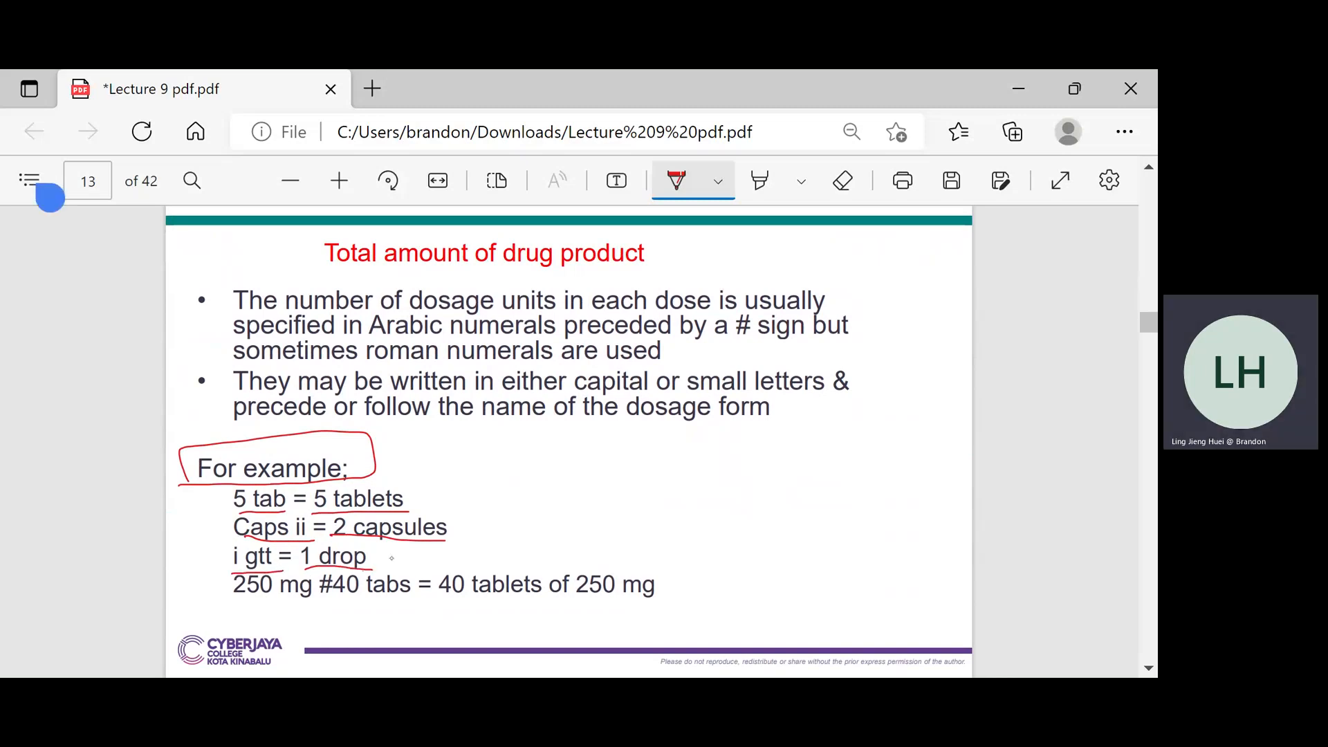
# Underline '#40 tabs', add a note explaining the # sign, and circle '#40 tabs'
pyautogui.moveTo(320, 603); pyautogui.dragTo(405, 603)
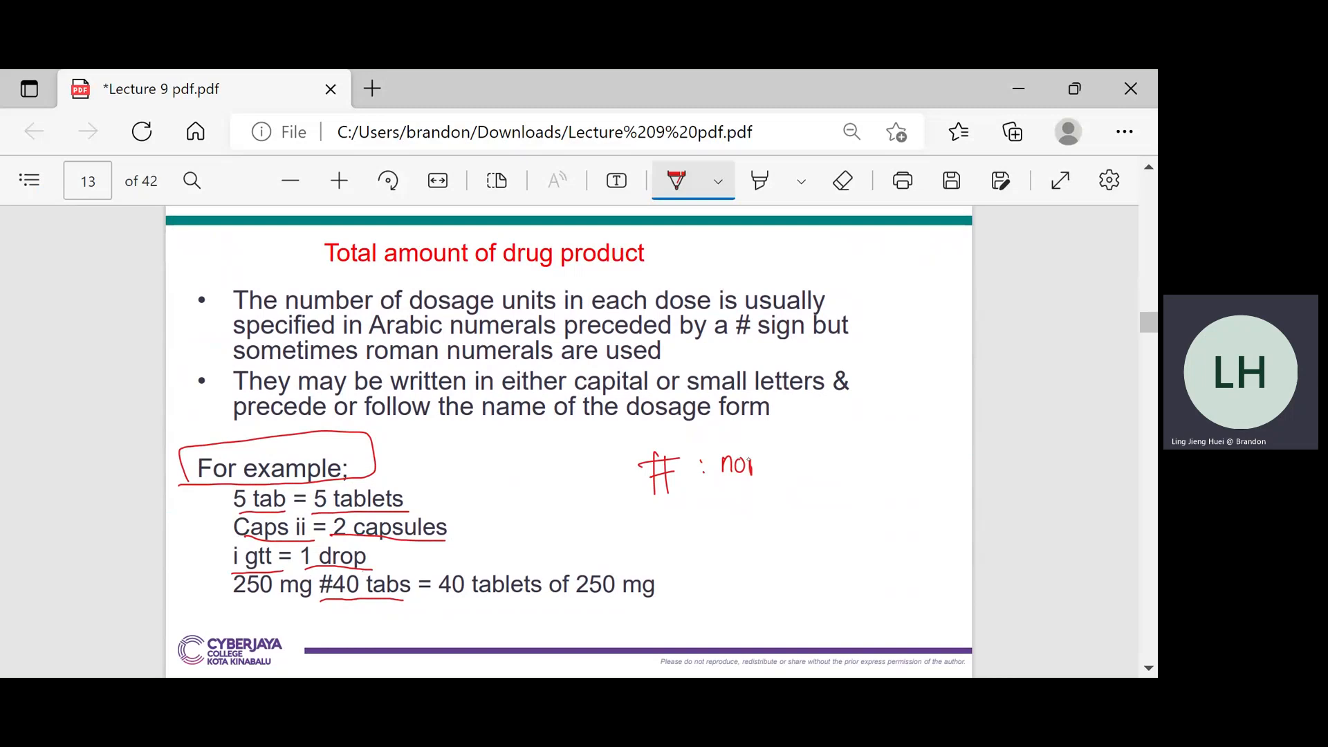
pyautogui.moveTo(752, 465); pyautogui.dragTo(771, 449)
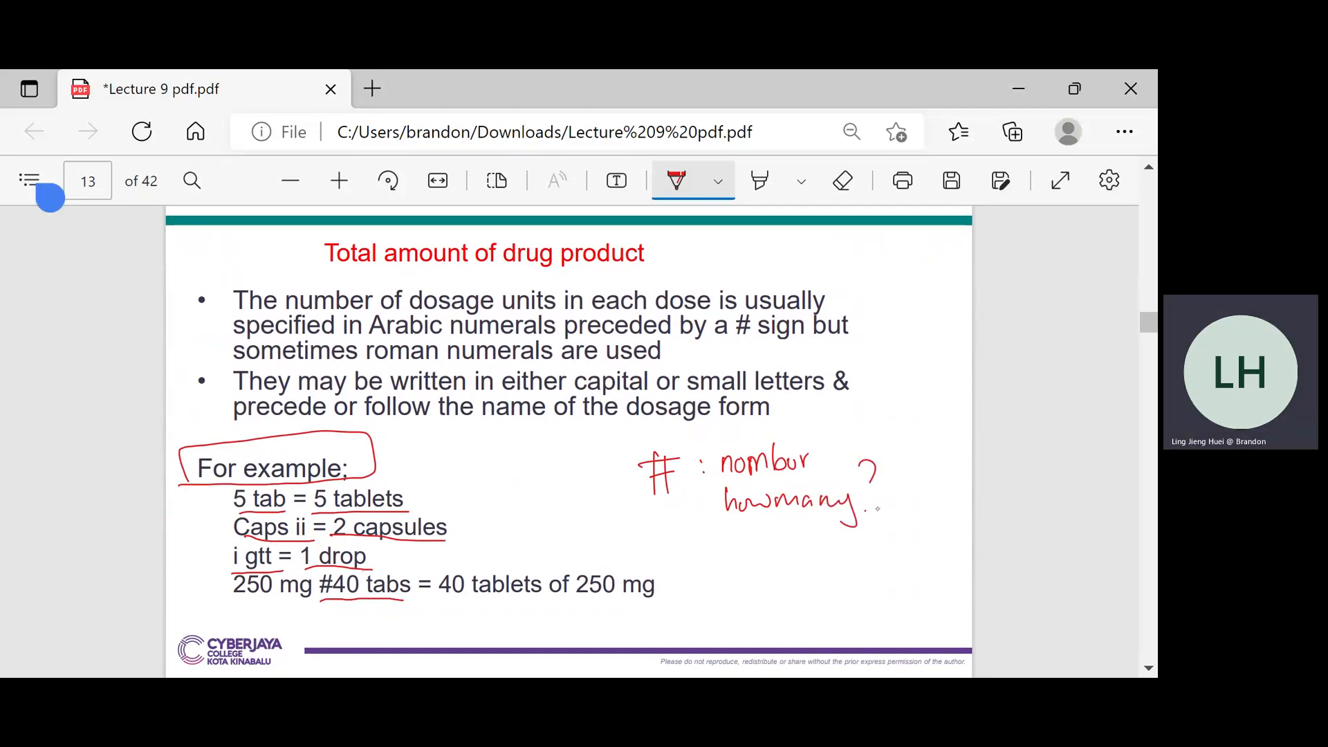
pyautogui.moveTo(317, 585); pyautogui.dragTo(432, 585)
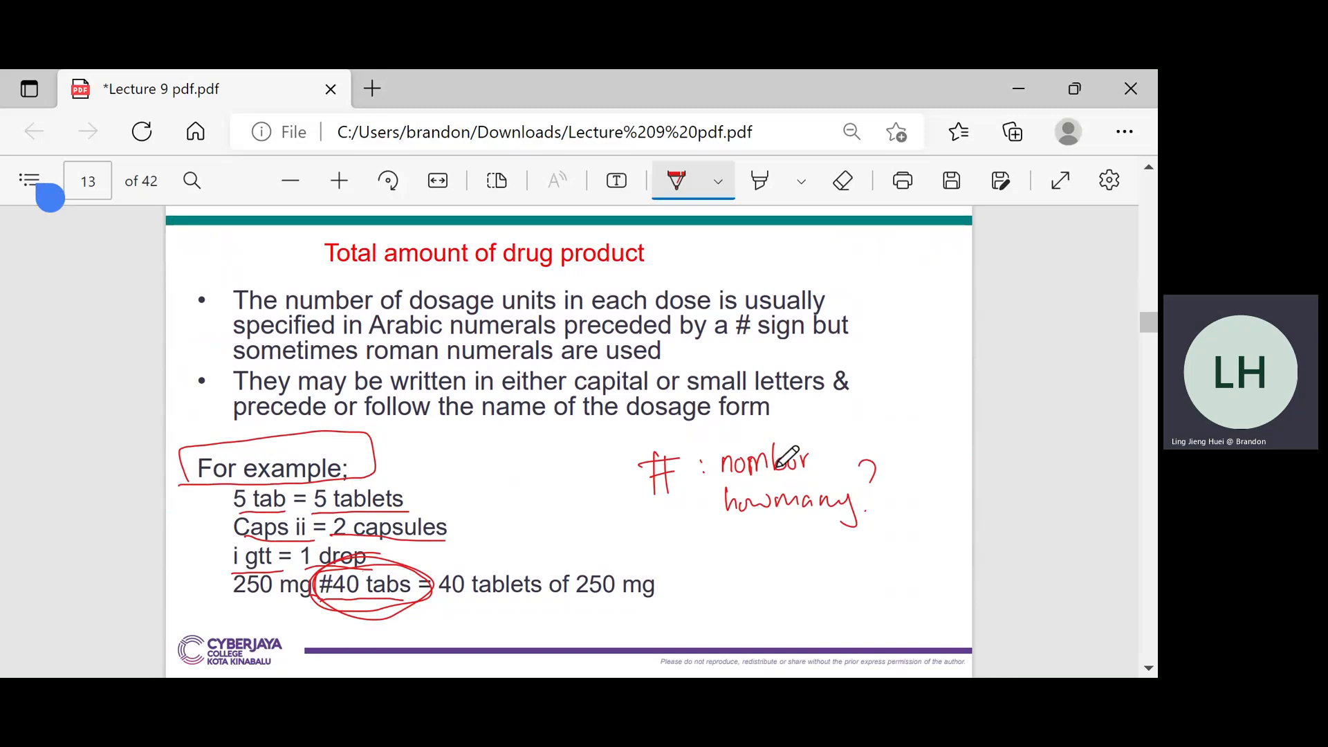
# Underline the Sig line 'gentamicin opth sol i/i gtt OU q4h x 5 days'
pyautogui.scroll(-3)
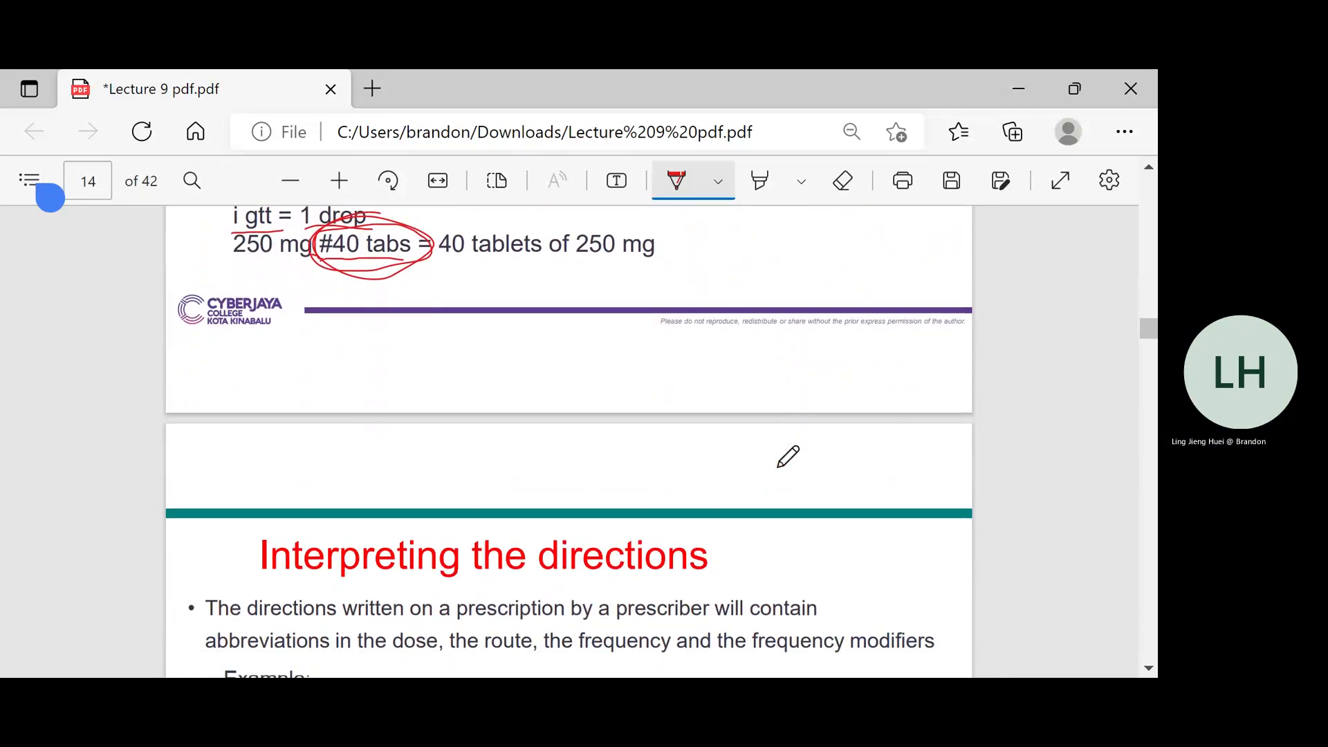
pyautogui.scroll(-3)
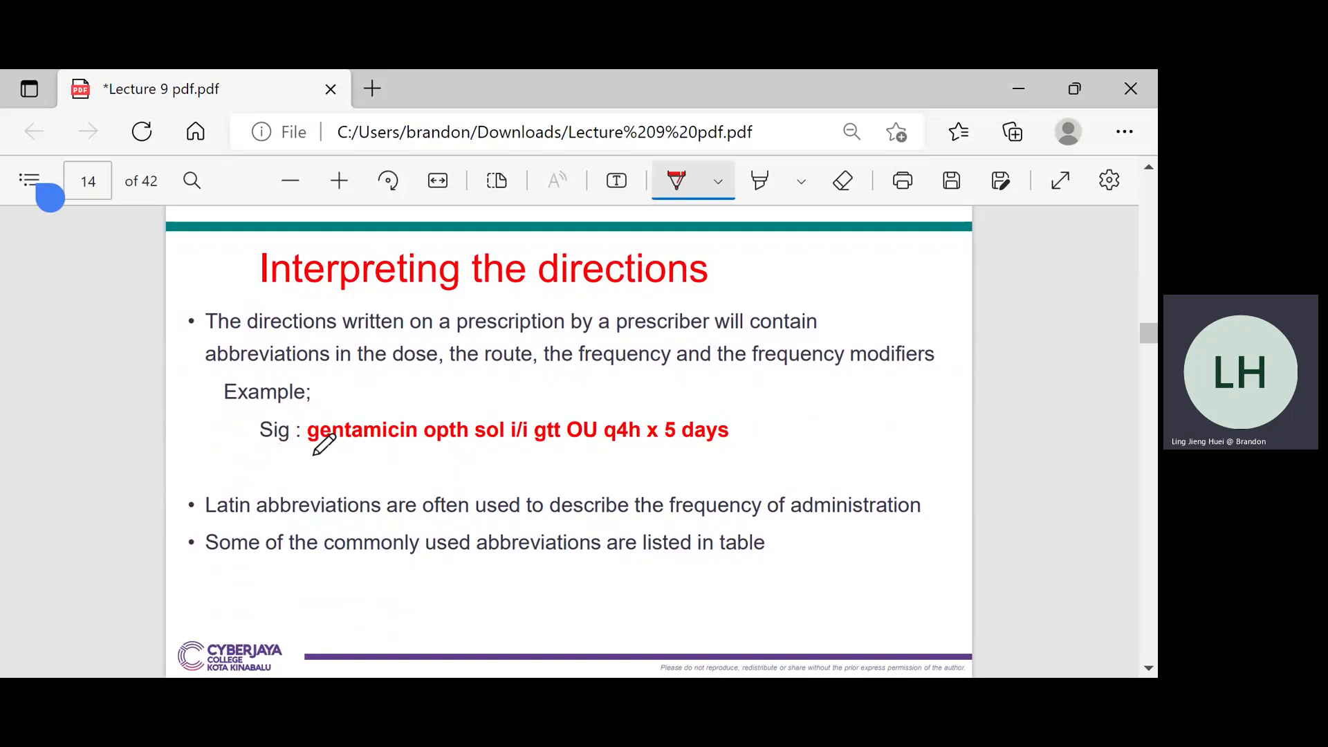
pyautogui.moveTo(307, 448); pyautogui.dragTo(499, 448)
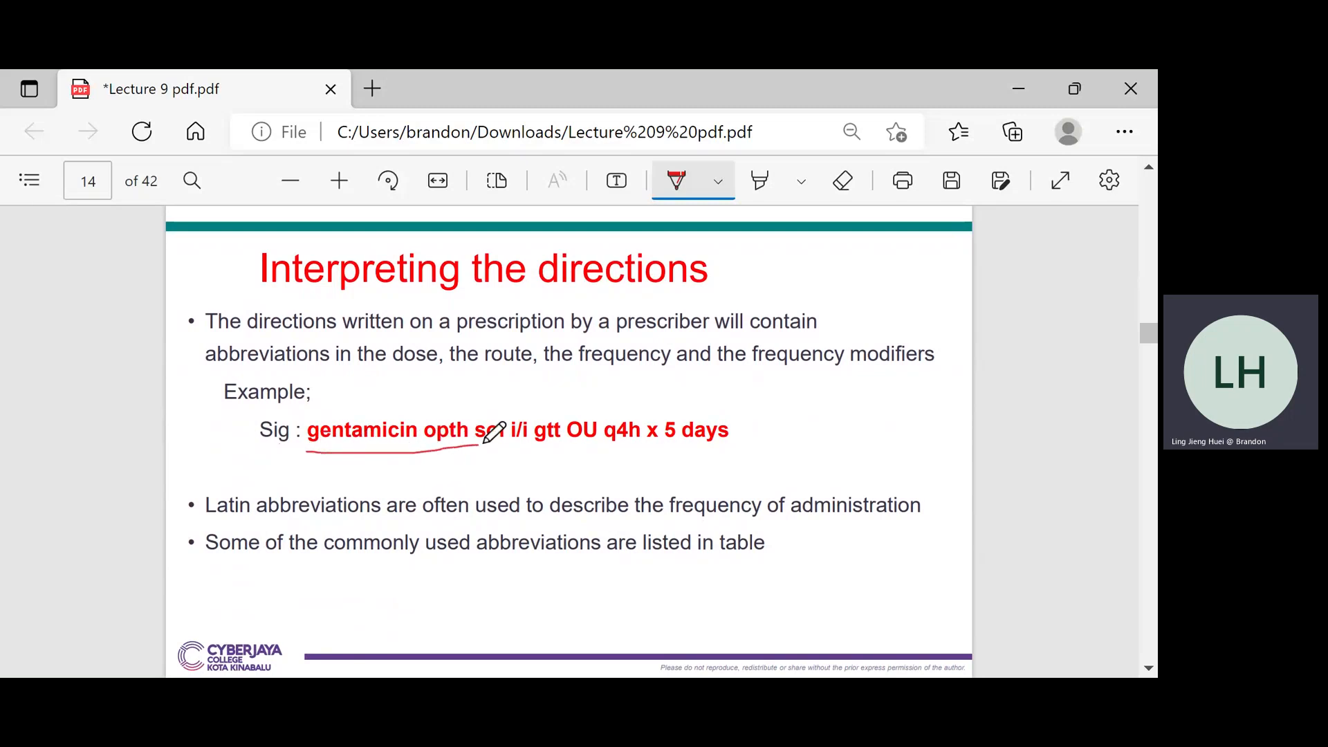
pyautogui.moveTo(525, 449); pyautogui.dragTo(737, 449)
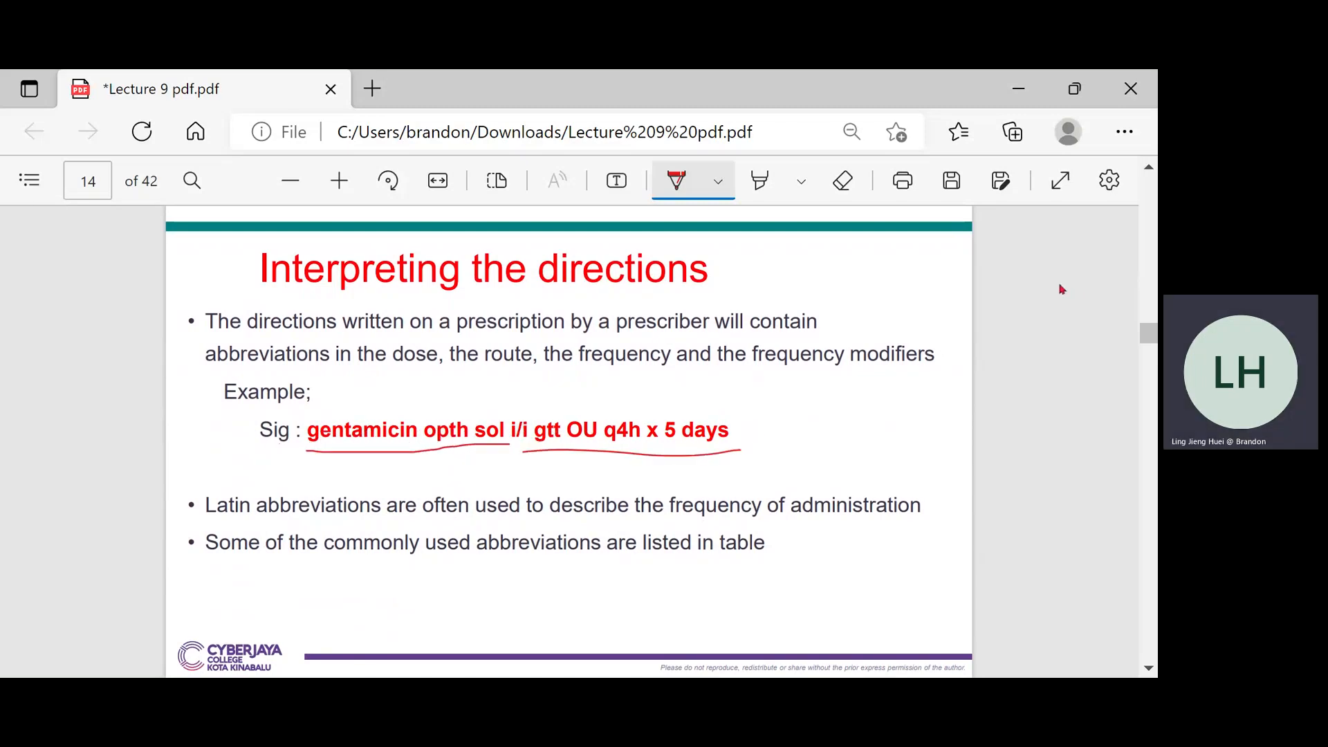
pyautogui.moveTo(1055, 285)
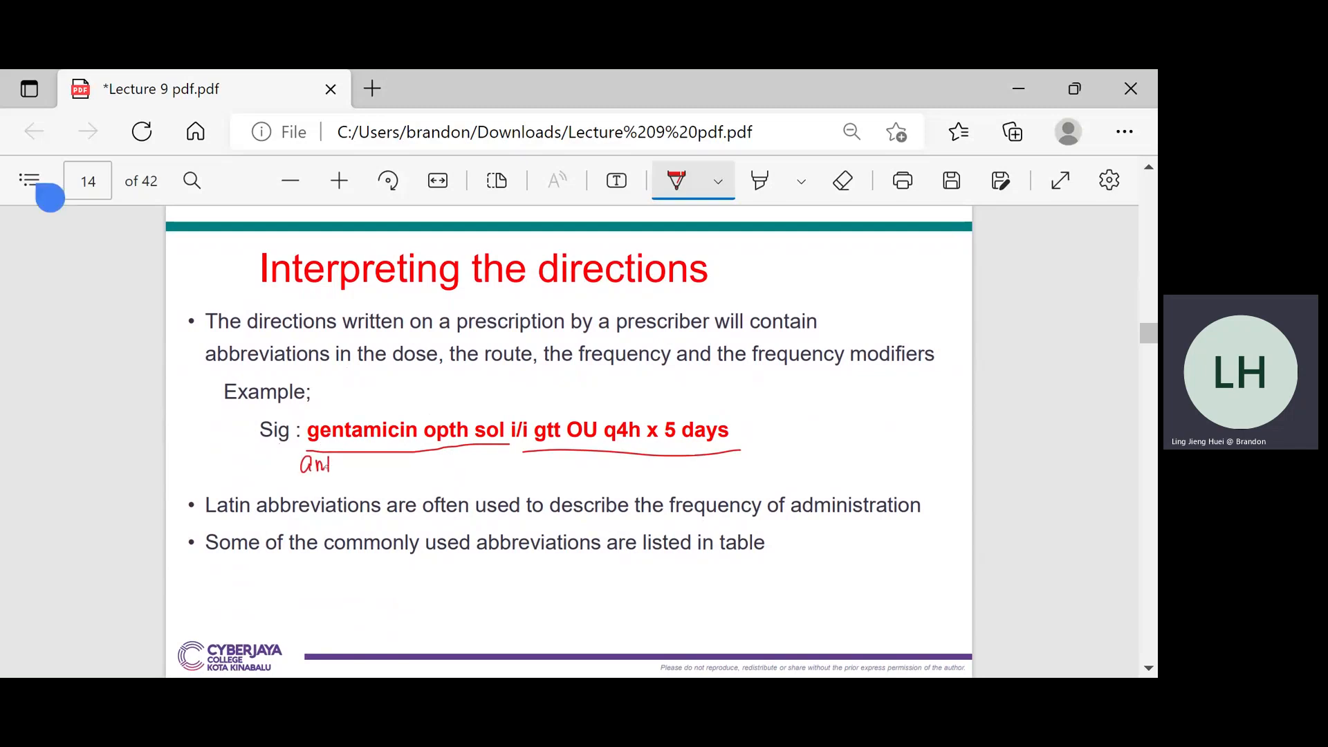
# Write 'antibiotic' under gentamicin and 'ophthalmic solution' above opth sol, then switch to blue ink
pyautogui.moveTo(326, 464); pyautogui.dragTo(364, 464)
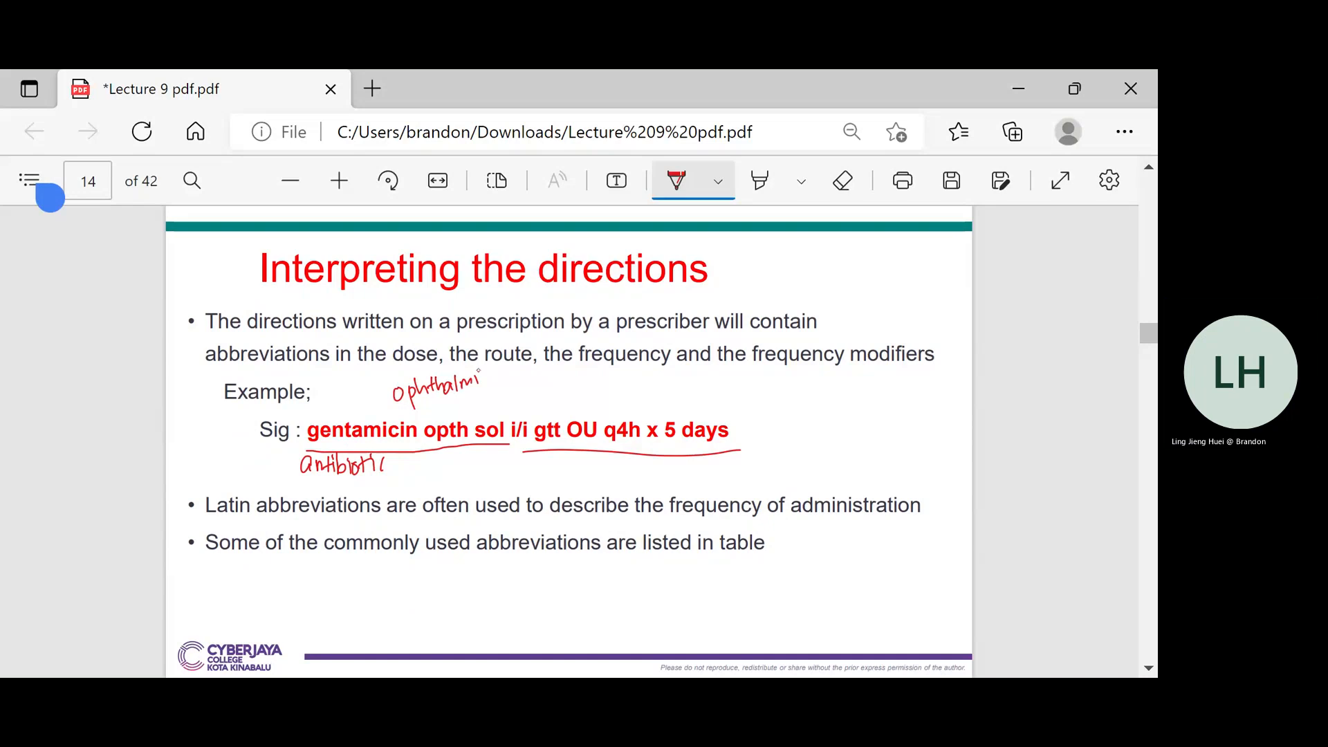
pyautogui.moveTo(449, 389); pyautogui.dragTo(474, 407)
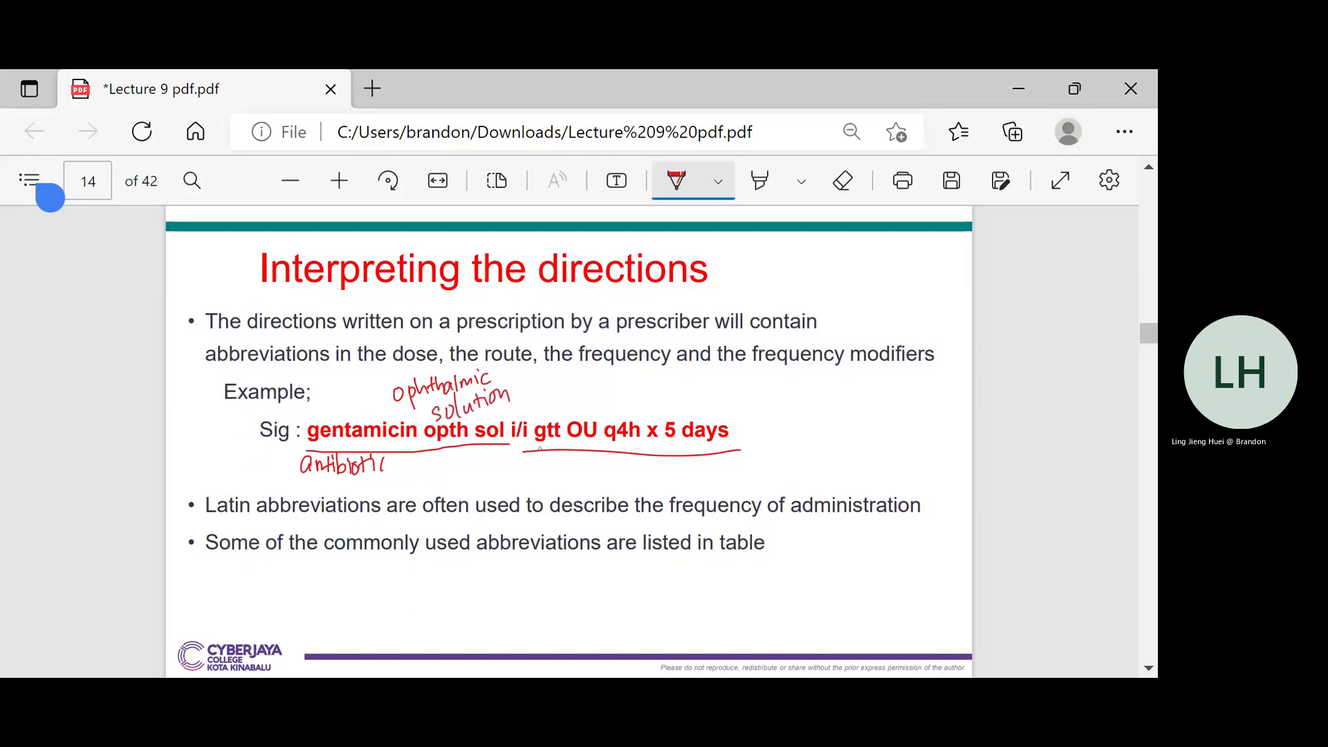
pyautogui.click(719, 181)
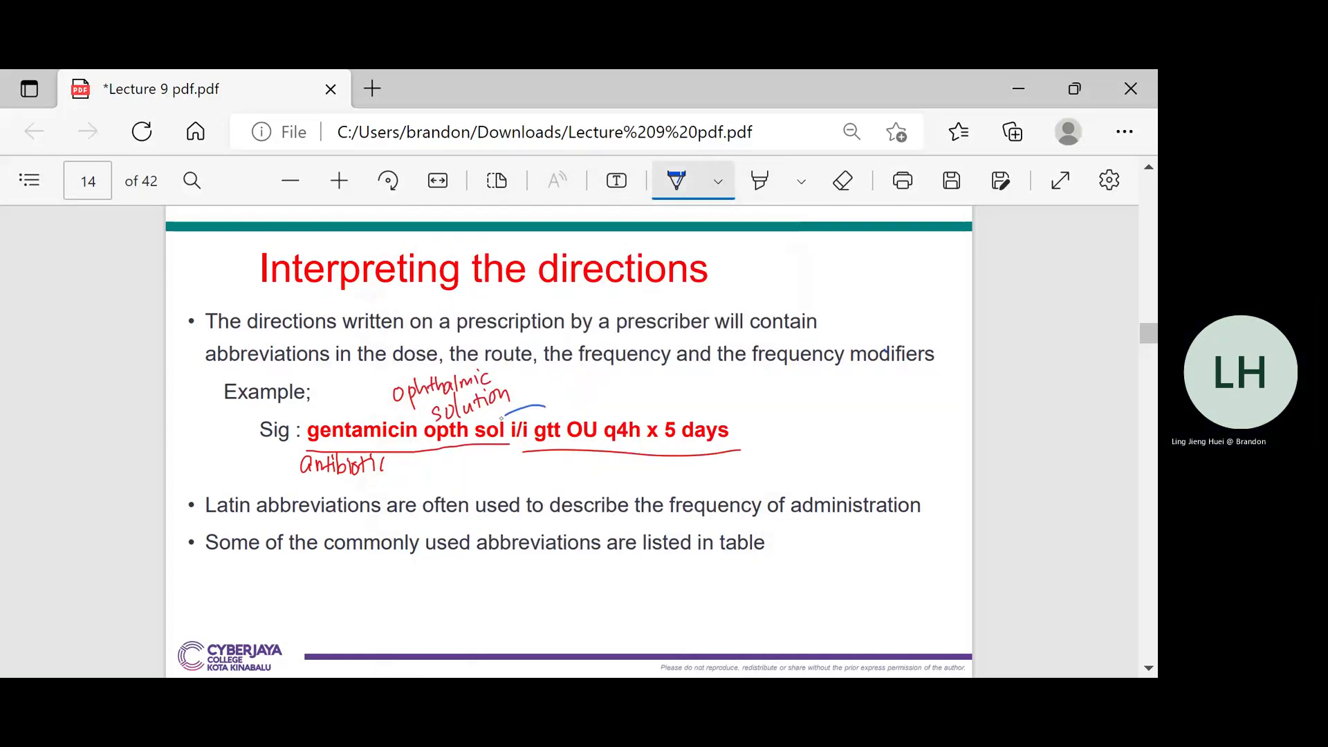
# Circle i/i and write notes that i/i means one and ii/ii means two
pyautogui.moveTo(496, 419); pyautogui.dragTo(525, 453)
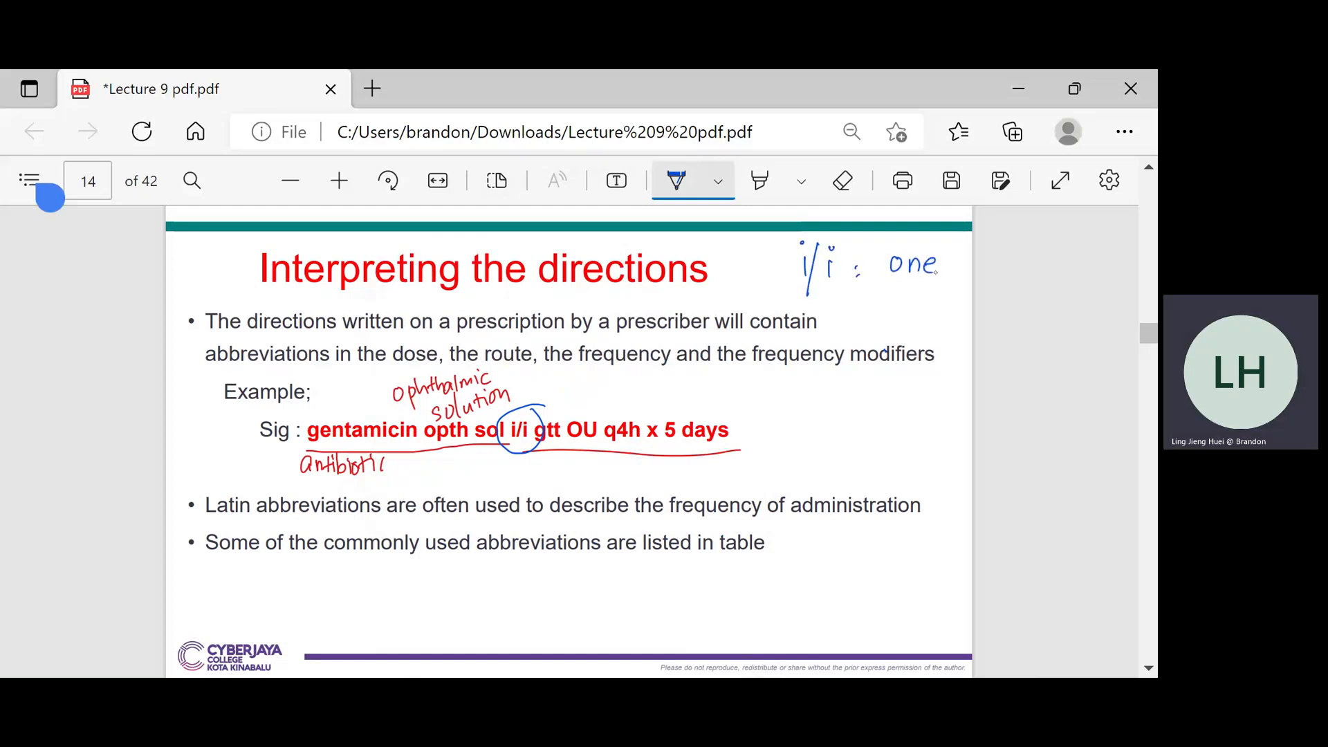
pyautogui.moveTo(835, 305); pyautogui.dragTo(864, 326)
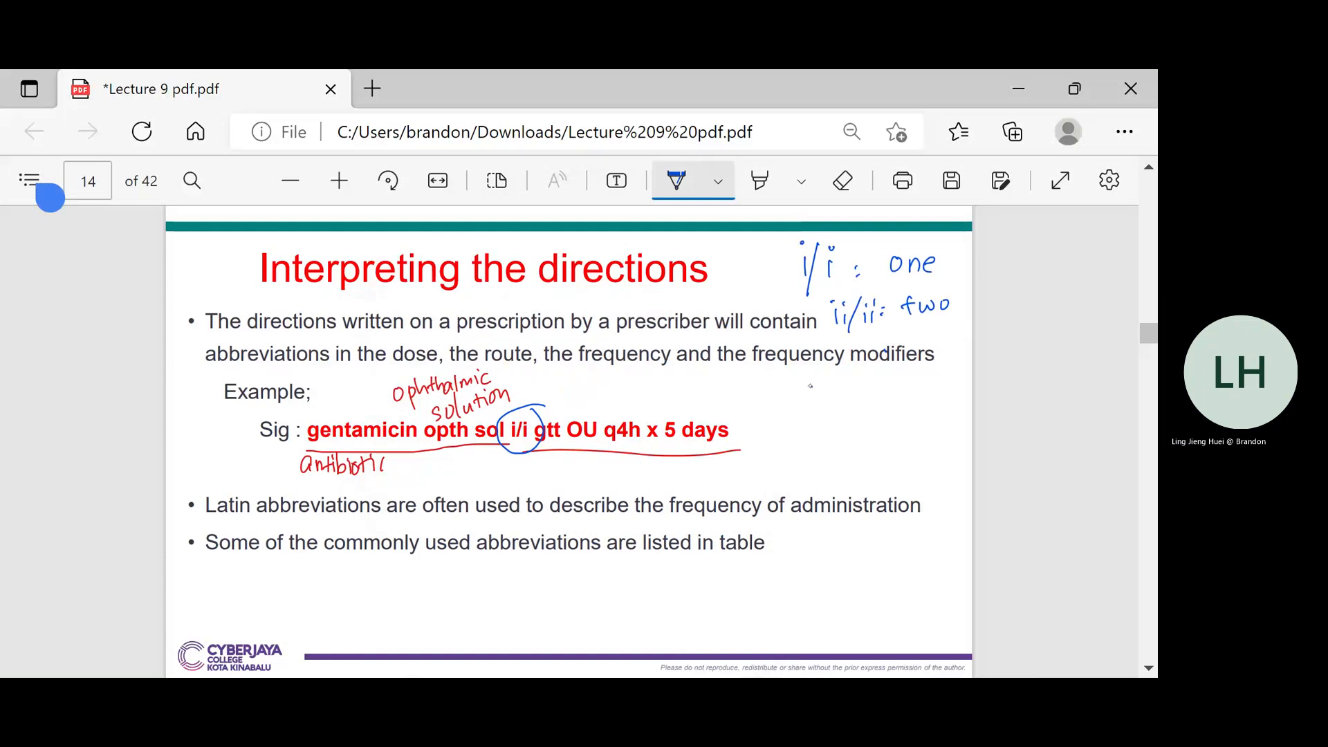
pyautogui.moveTo(814, 389); pyautogui.dragTo(856, 394)
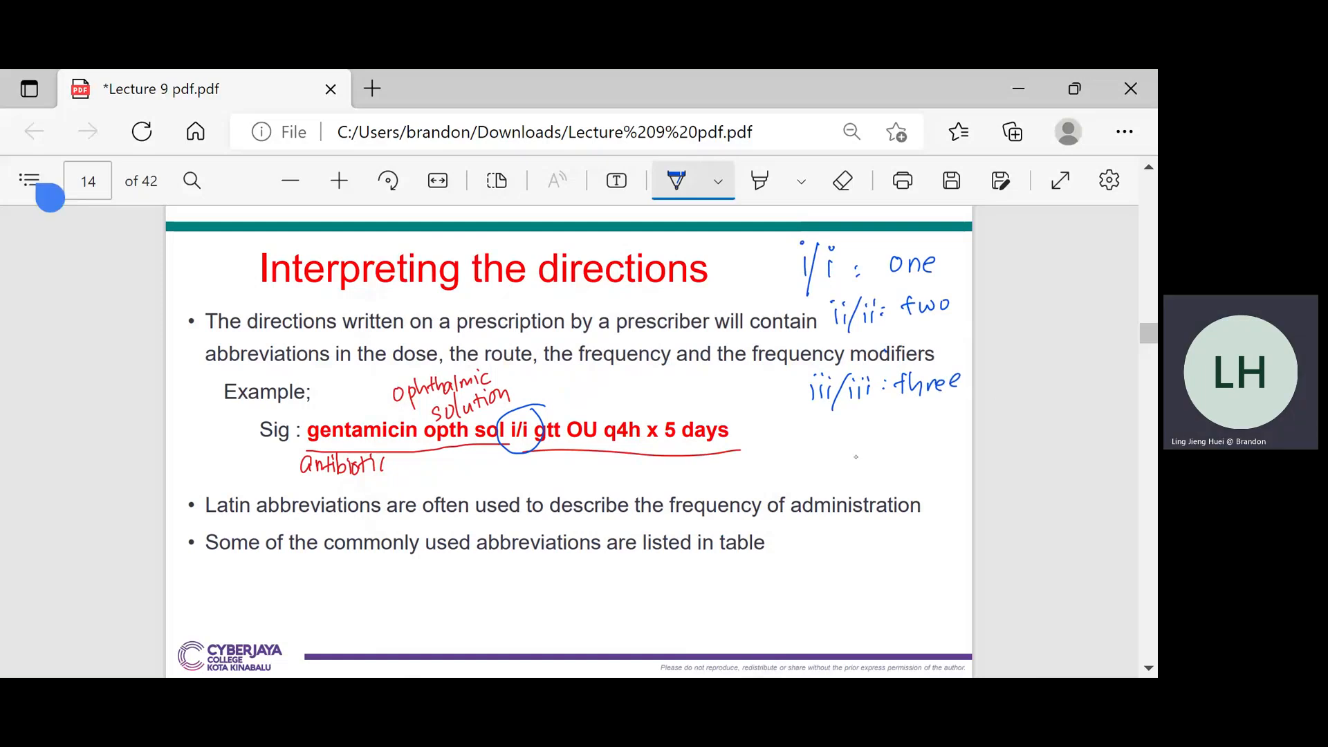
# Erase the stray i/i circle, circle gtt labelled drop and OU, and underline q4h, 5 days
pyautogui.click(843, 181)
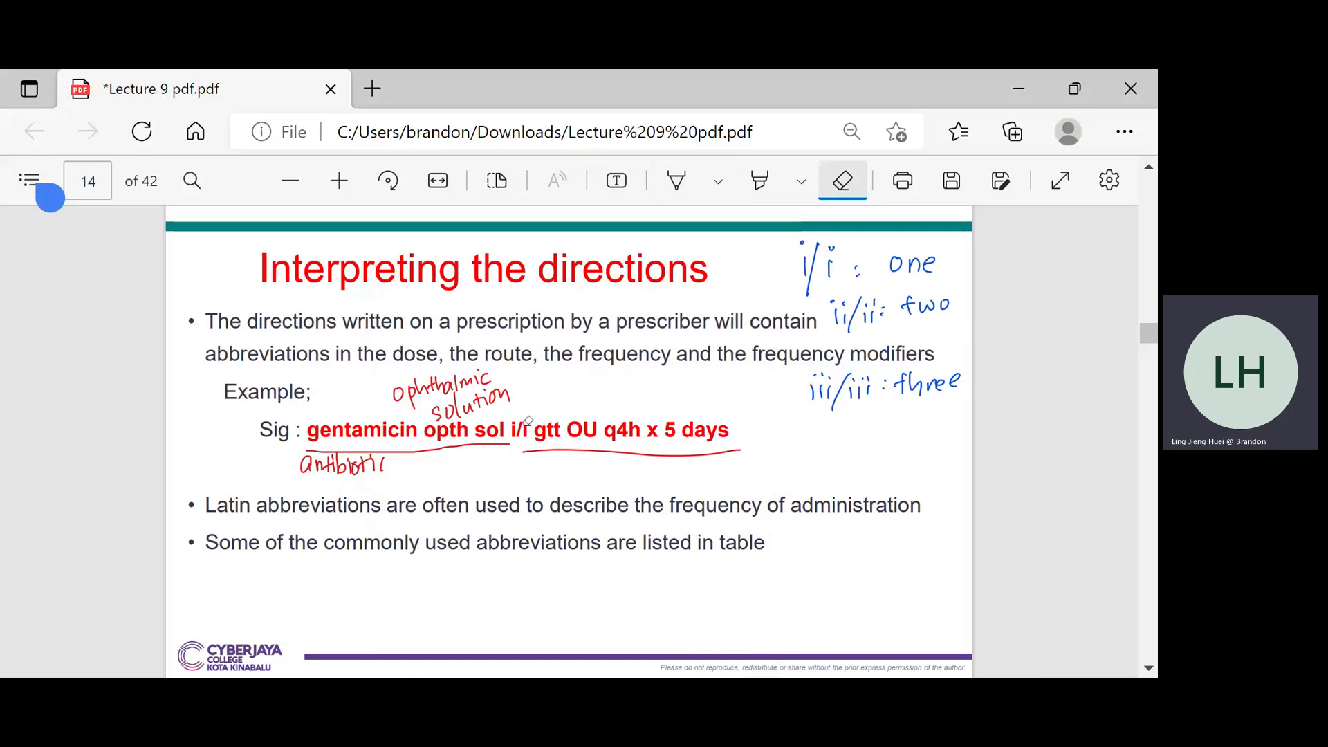
pyautogui.click(676, 181)
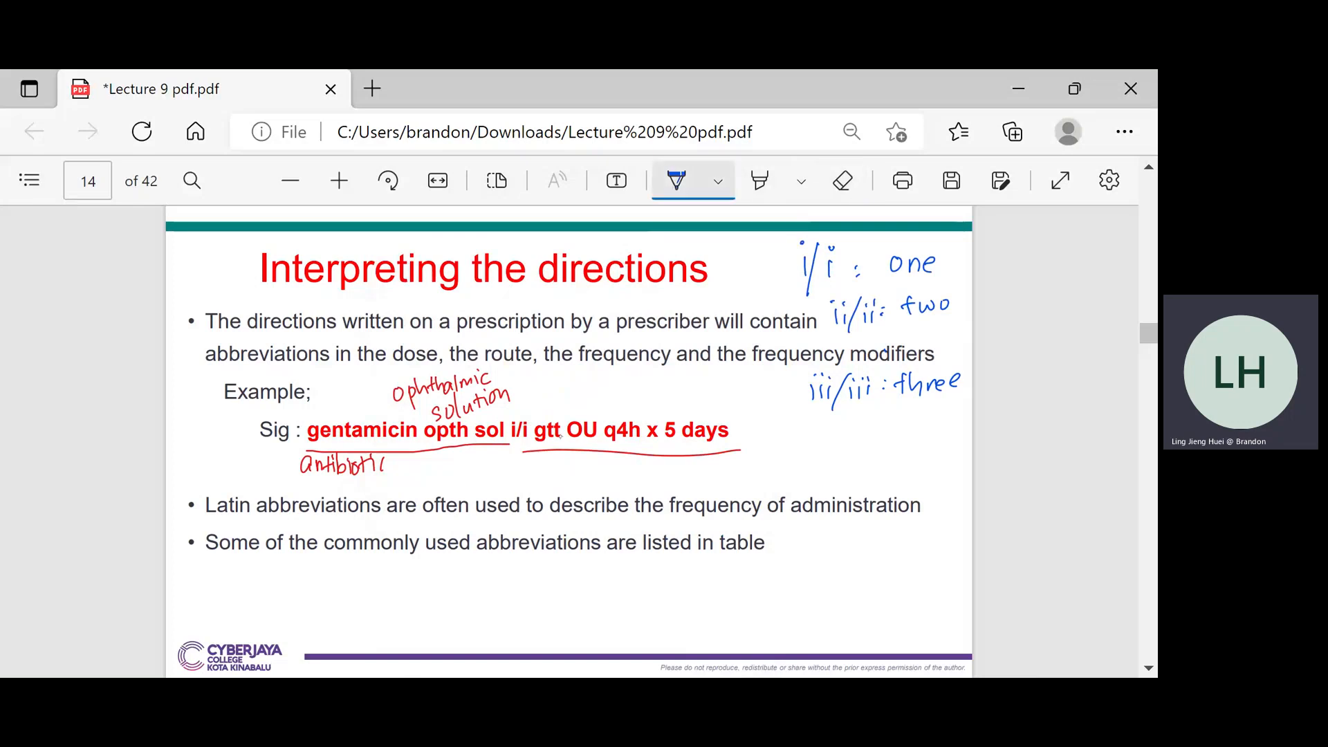
pyautogui.moveTo(525, 415); pyautogui.dragTo(559, 461)
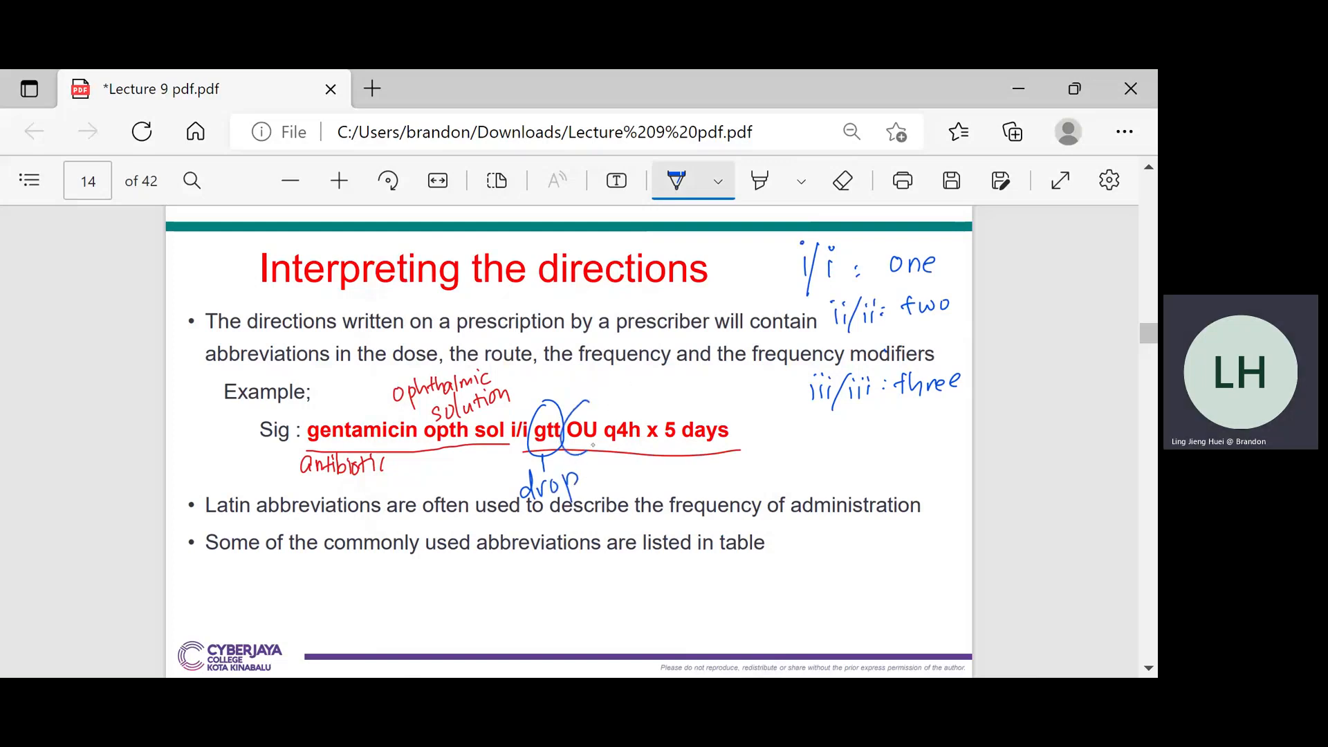
pyautogui.moveTo(563, 407); pyautogui.dragTo(601, 449)
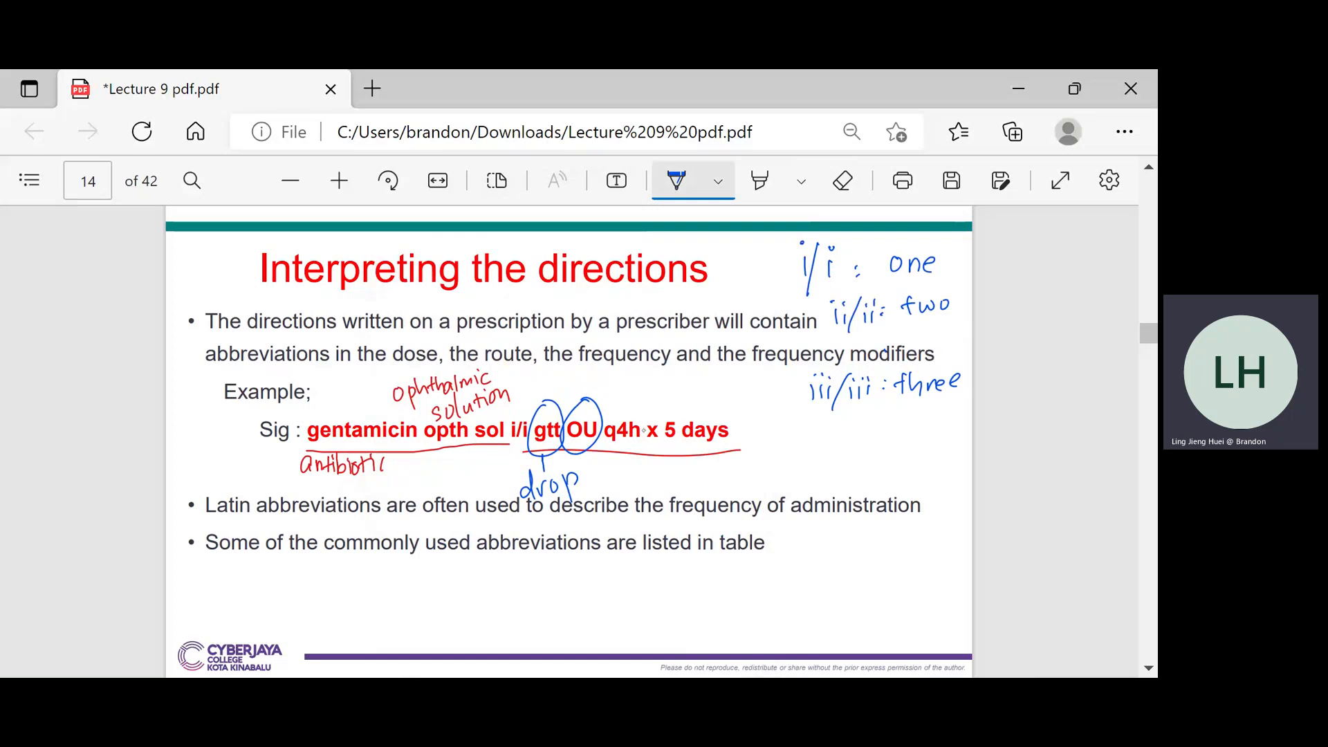
pyautogui.moveTo(610, 445); pyautogui.dragTo(656, 444)
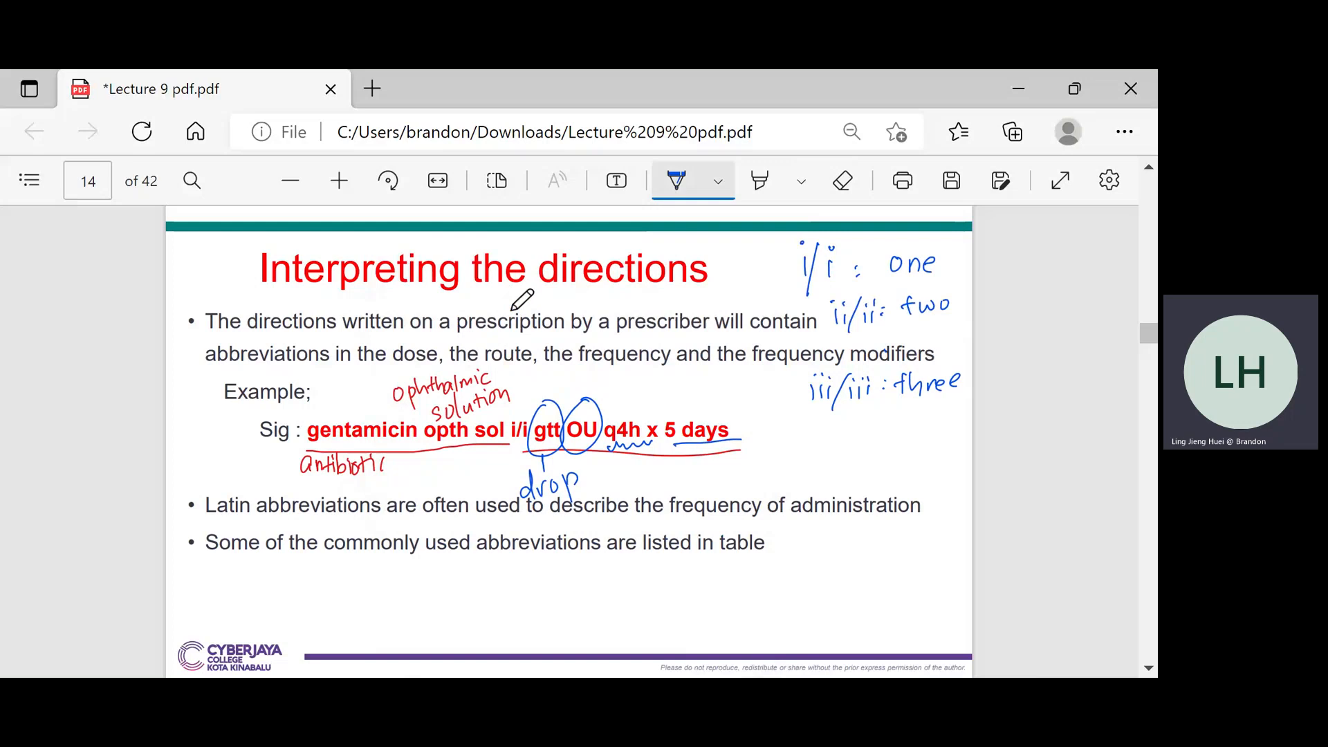
pyautogui.moveTo(269, 443)
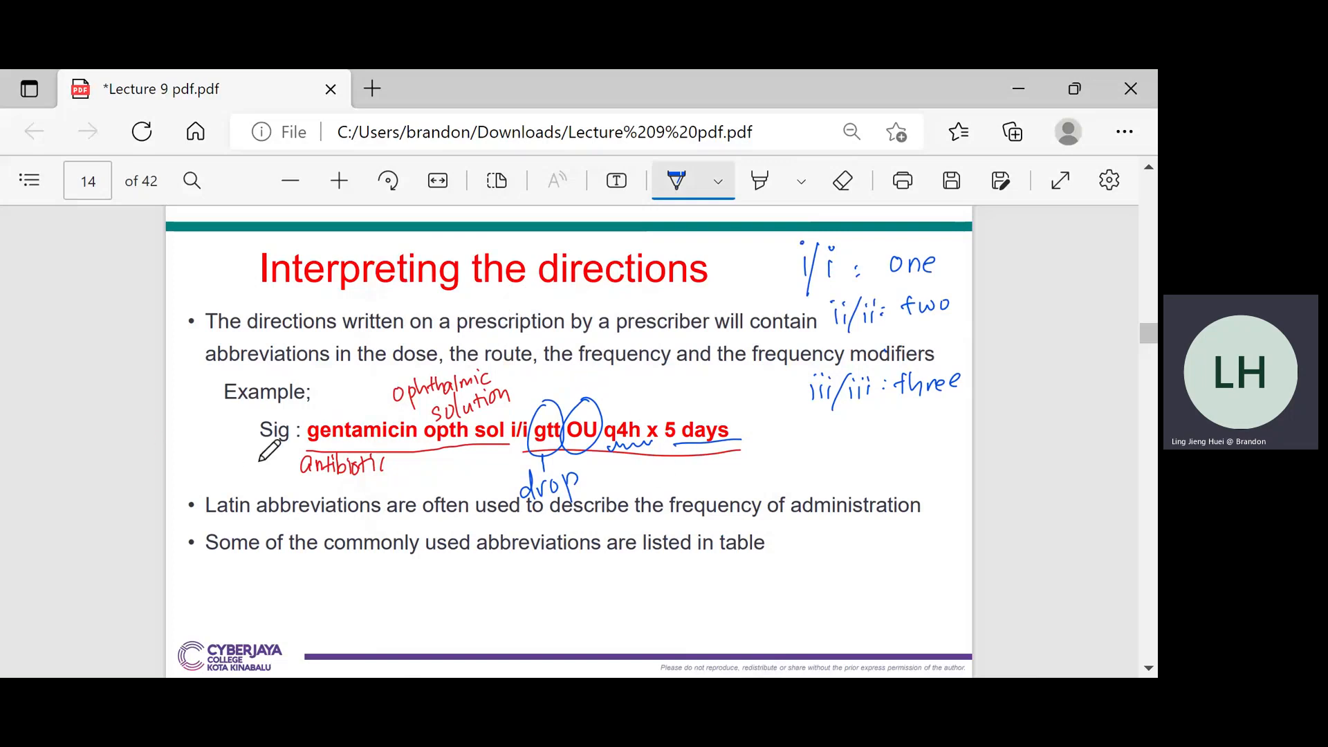
pyautogui.moveTo(761, 501)
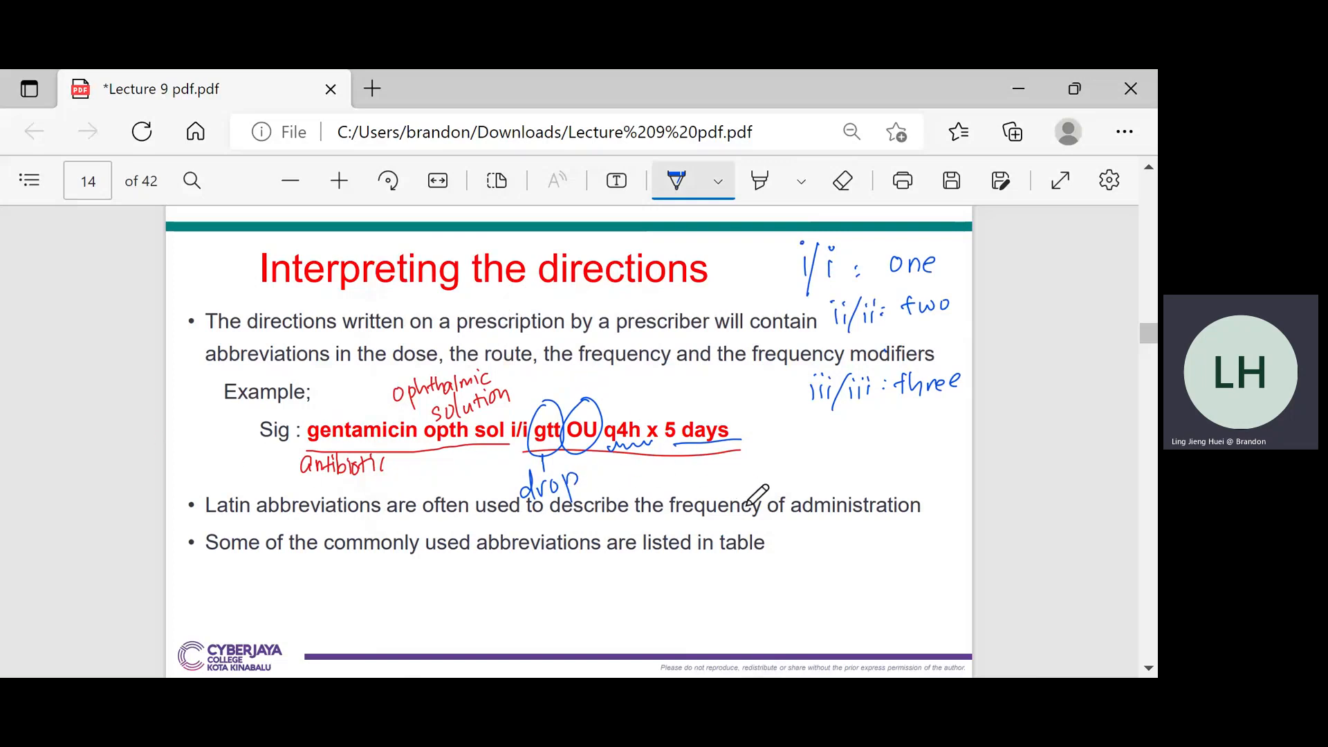
# Draw stars above the abbreviation table and Meaning heading, and tick ATC and Around the clock
pyautogui.scroll(-3)
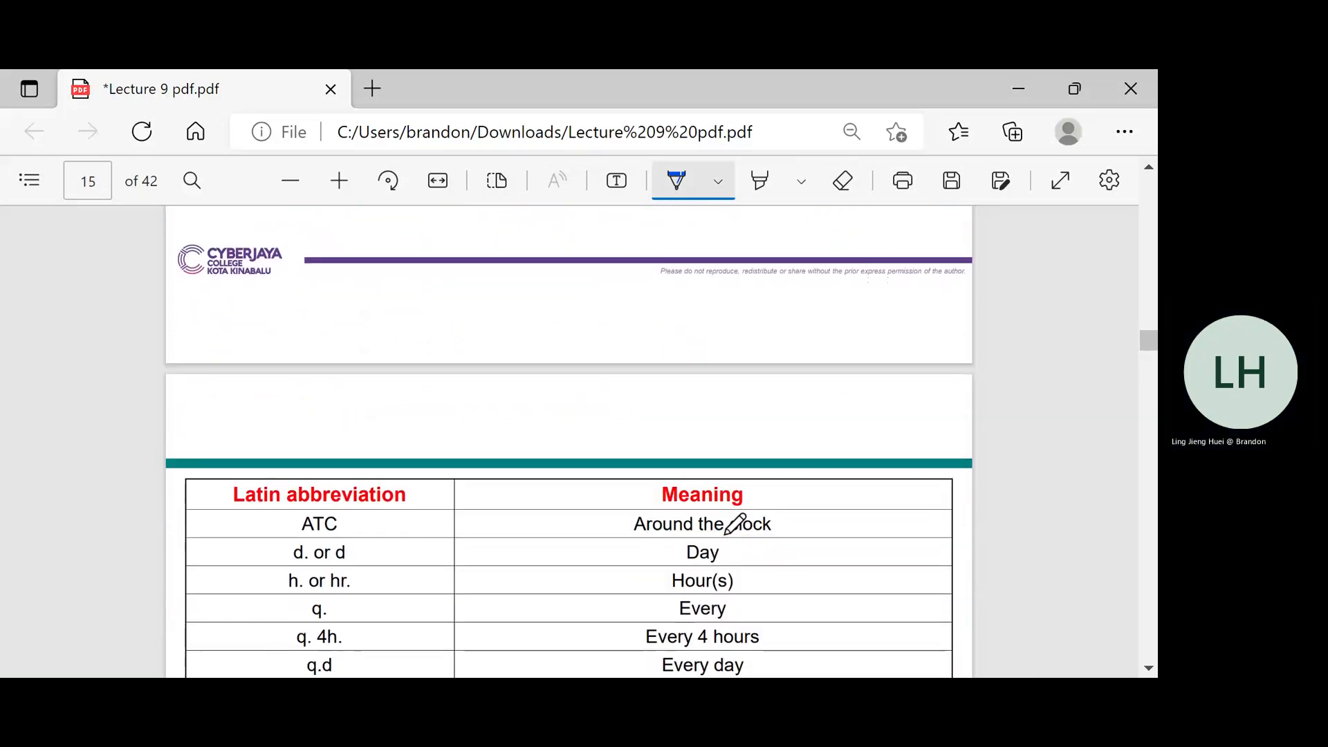
pyautogui.scroll(-3)
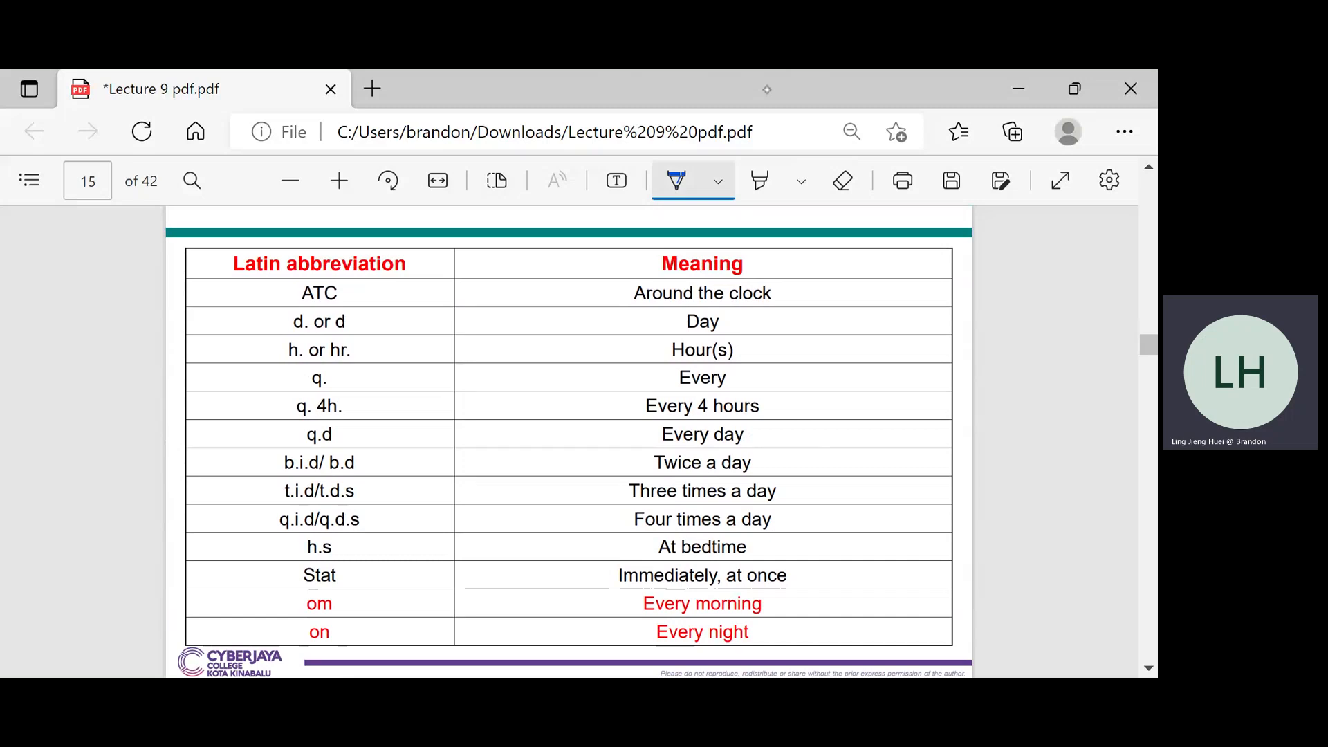
pyautogui.moveTo(508, 241); pyautogui.dragTo(471, 275)
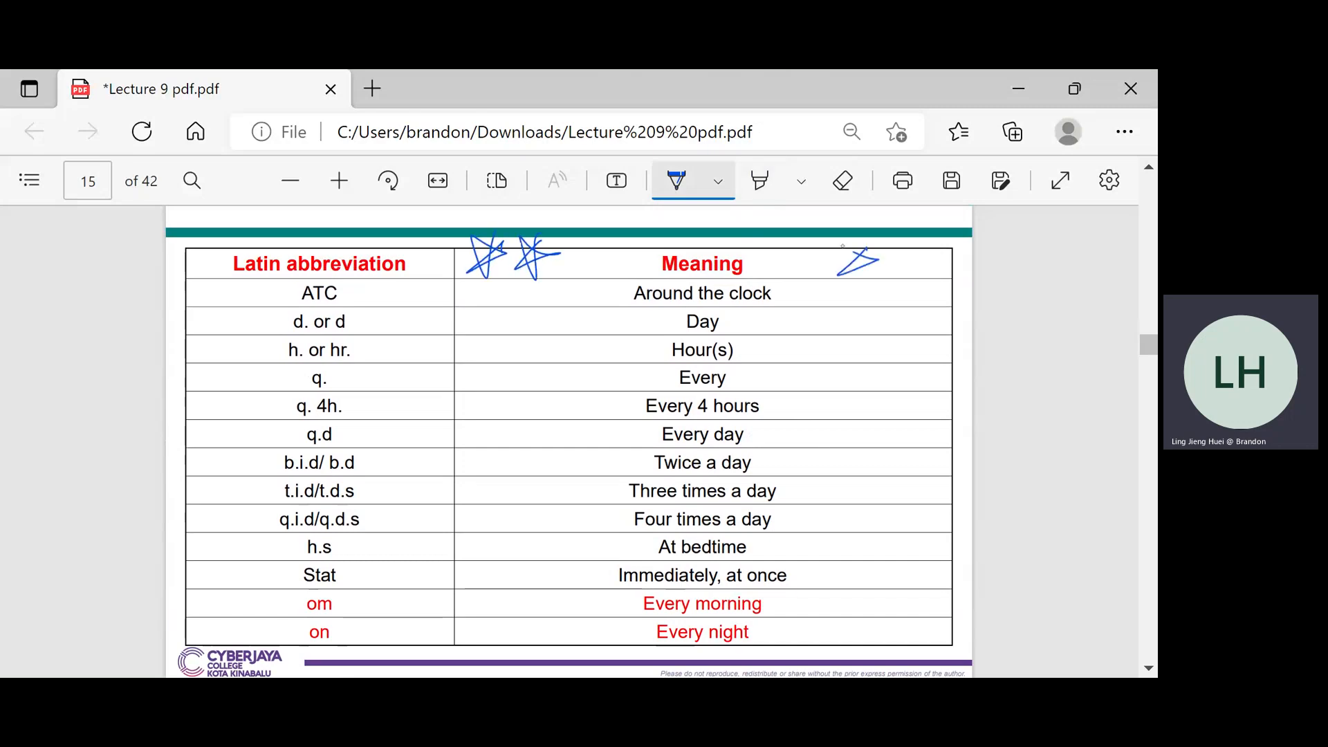
pyautogui.moveTo(839, 254); pyautogui.dragTo(927, 271)
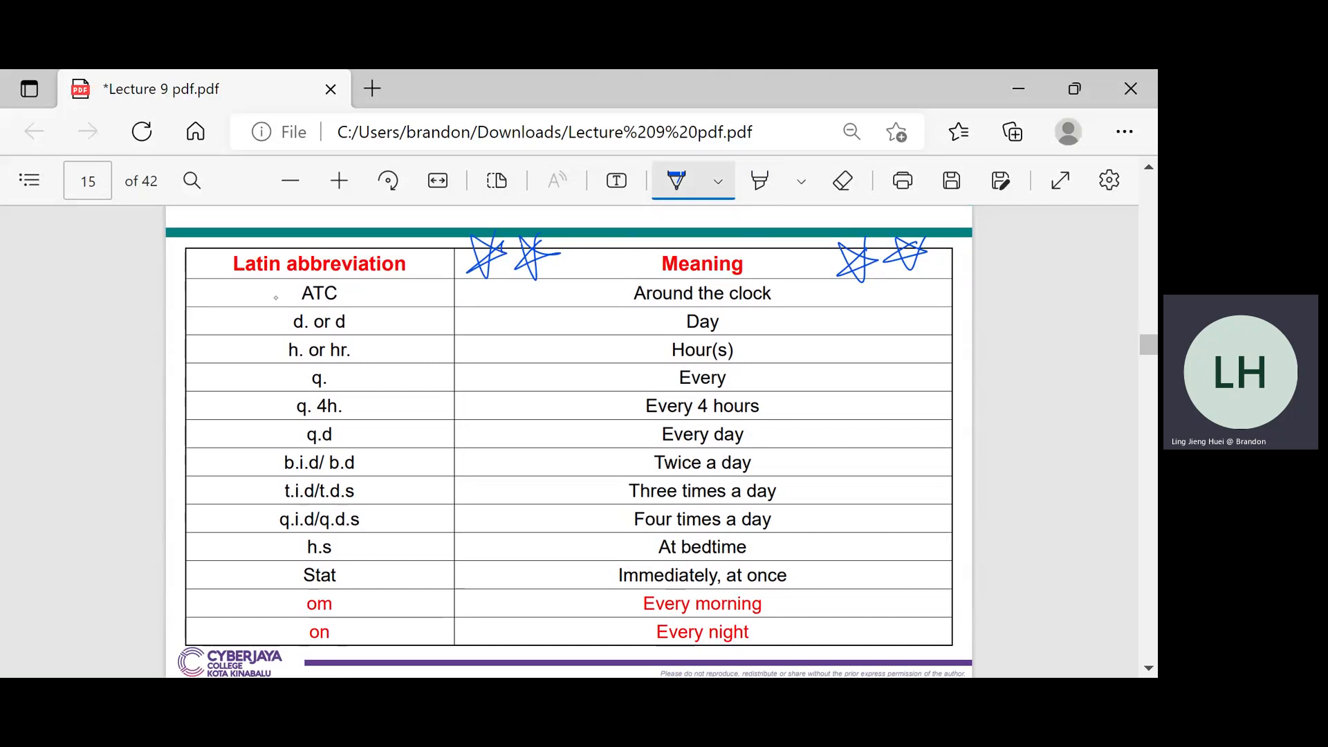
pyautogui.moveTo(246, 288); pyautogui.dragTo(263, 301)
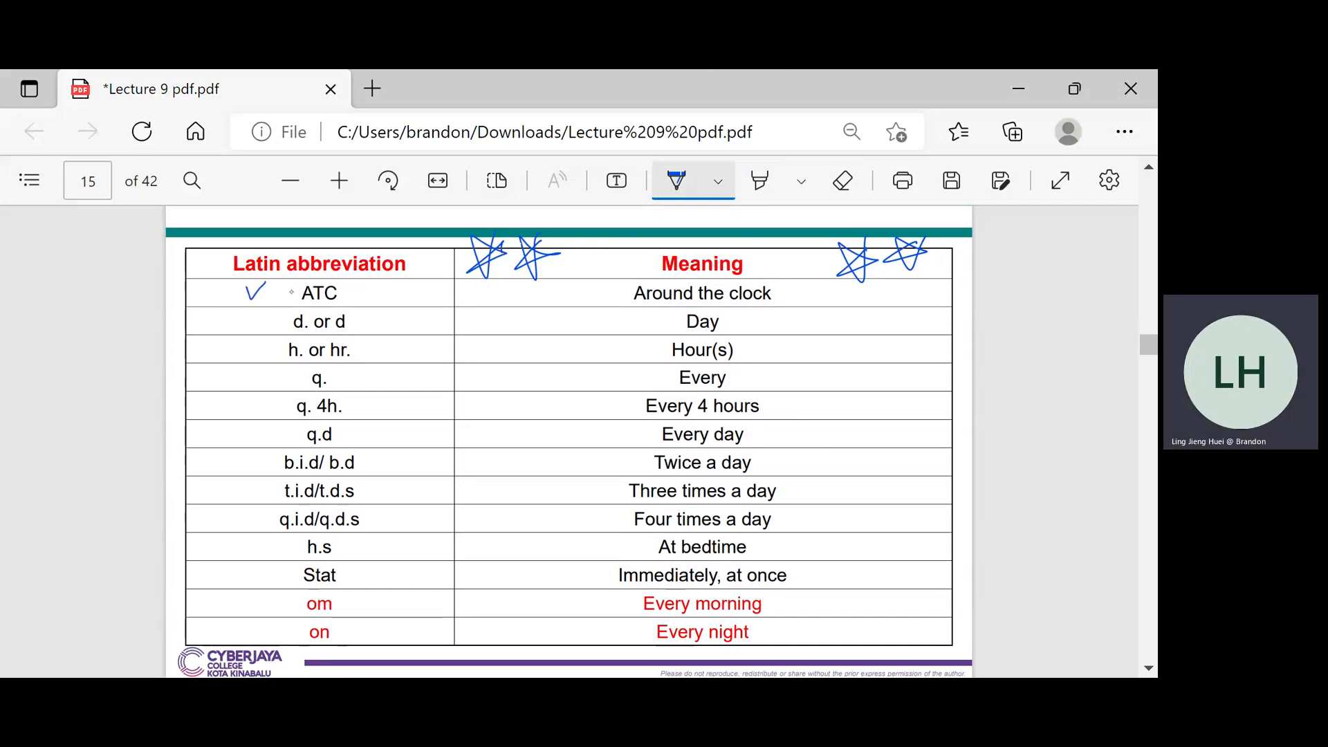
pyautogui.moveTo(593, 293); pyautogui.dragTo(619, 296)
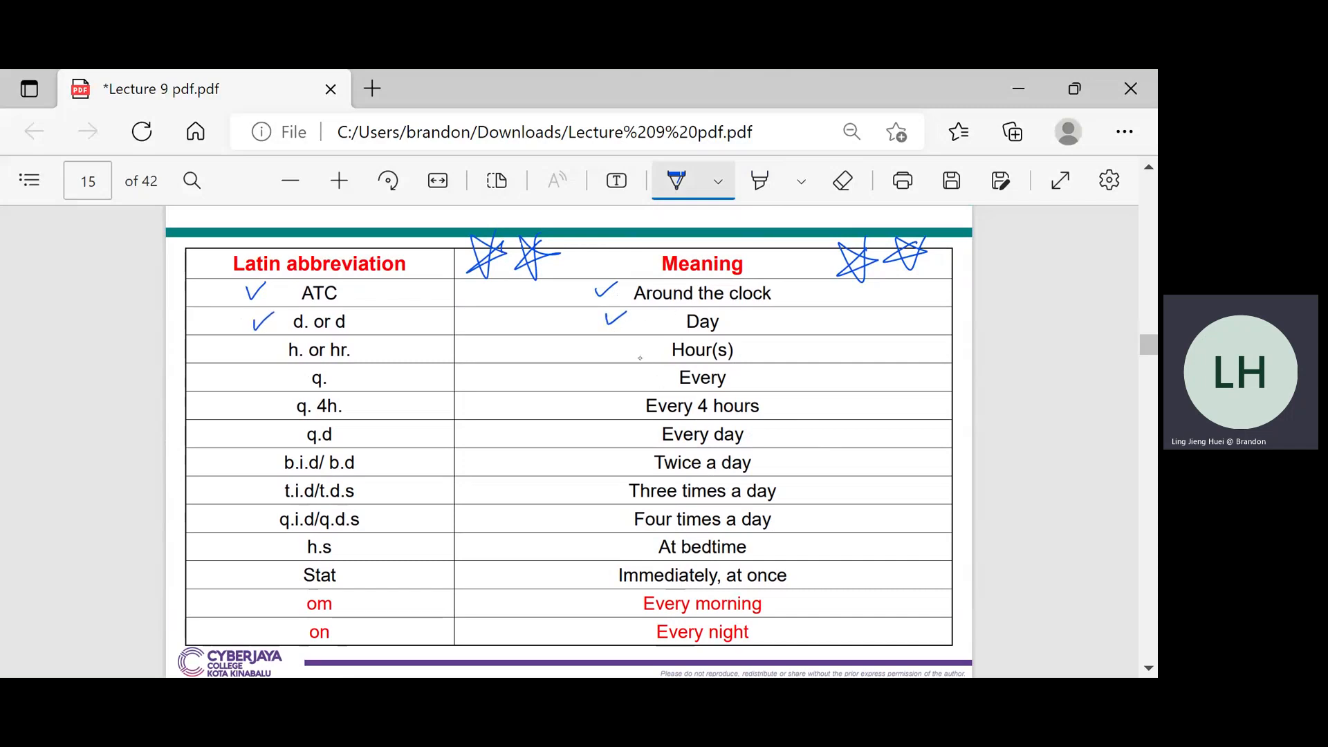
# Tick h./hr. and Hour(s) noting 'jam', and tick q. and Every
pyautogui.moveTo(246, 343); pyautogui.dragTo(263, 355)
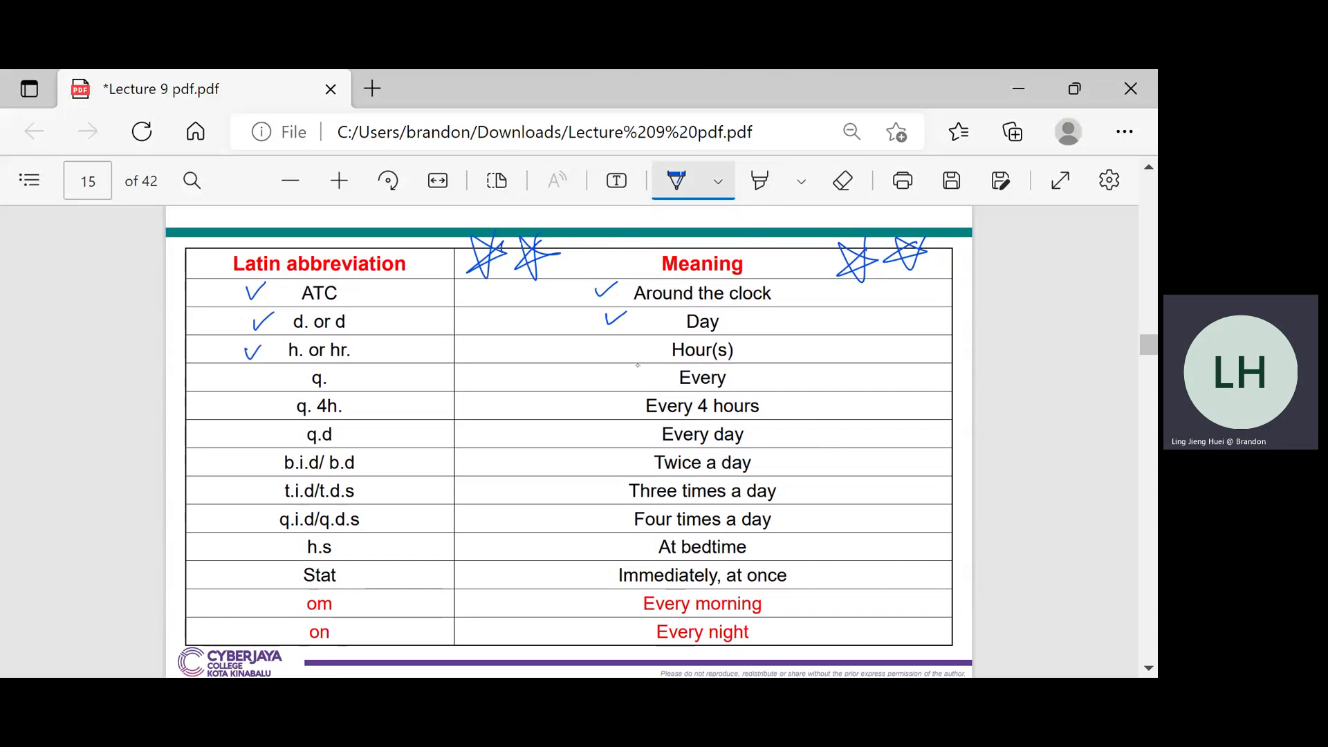
pyautogui.moveTo(600, 350); pyautogui.dragTo(622, 350)
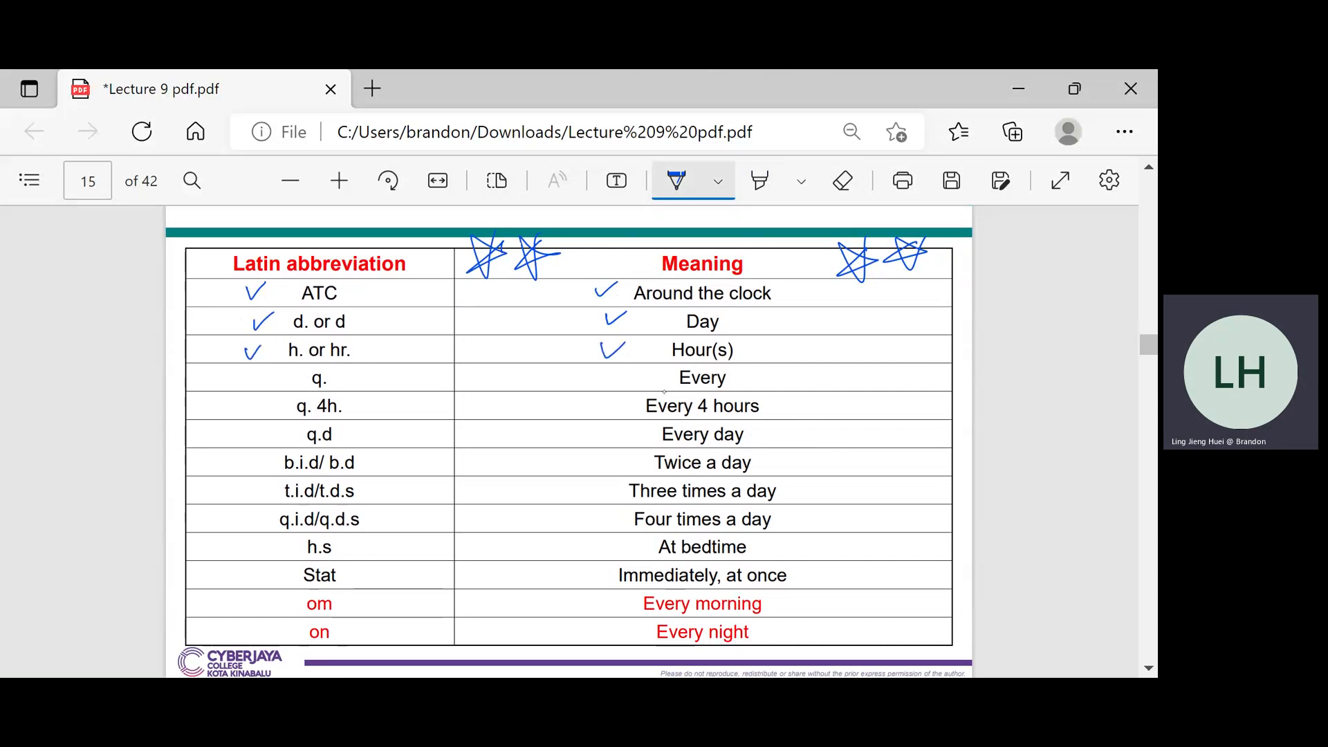
pyautogui.moveTo(792, 339); pyautogui.dragTo(809, 365)
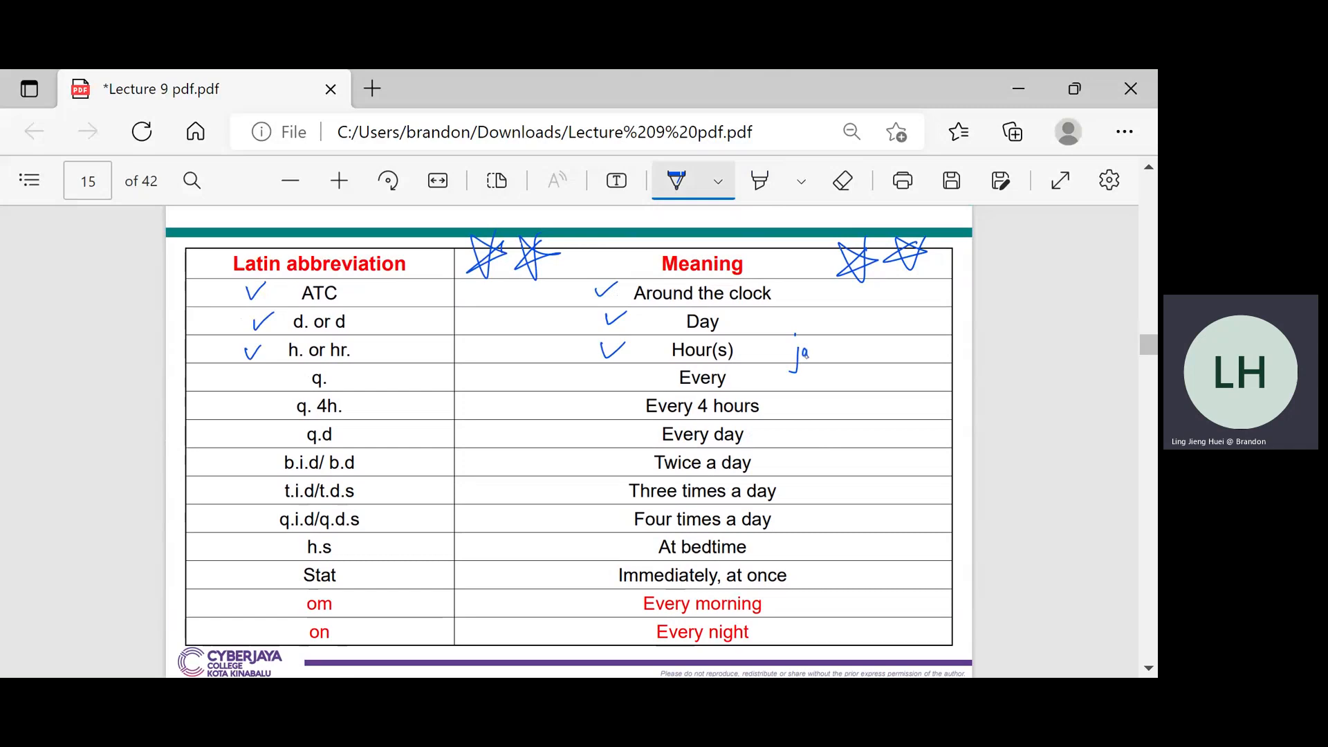
pyautogui.moveTo(792, 355); pyautogui.dragTo(834, 351)
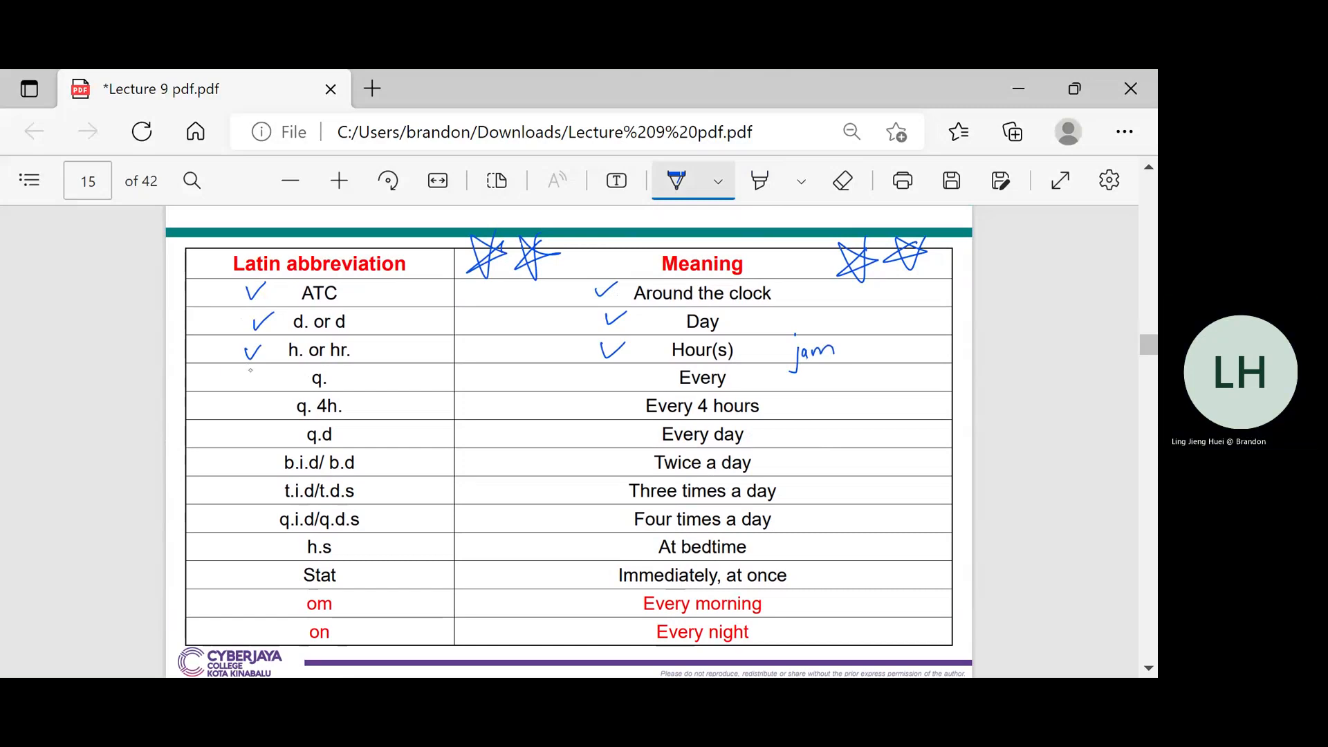
pyautogui.moveTo(245, 386); pyautogui.dragTo(267, 373)
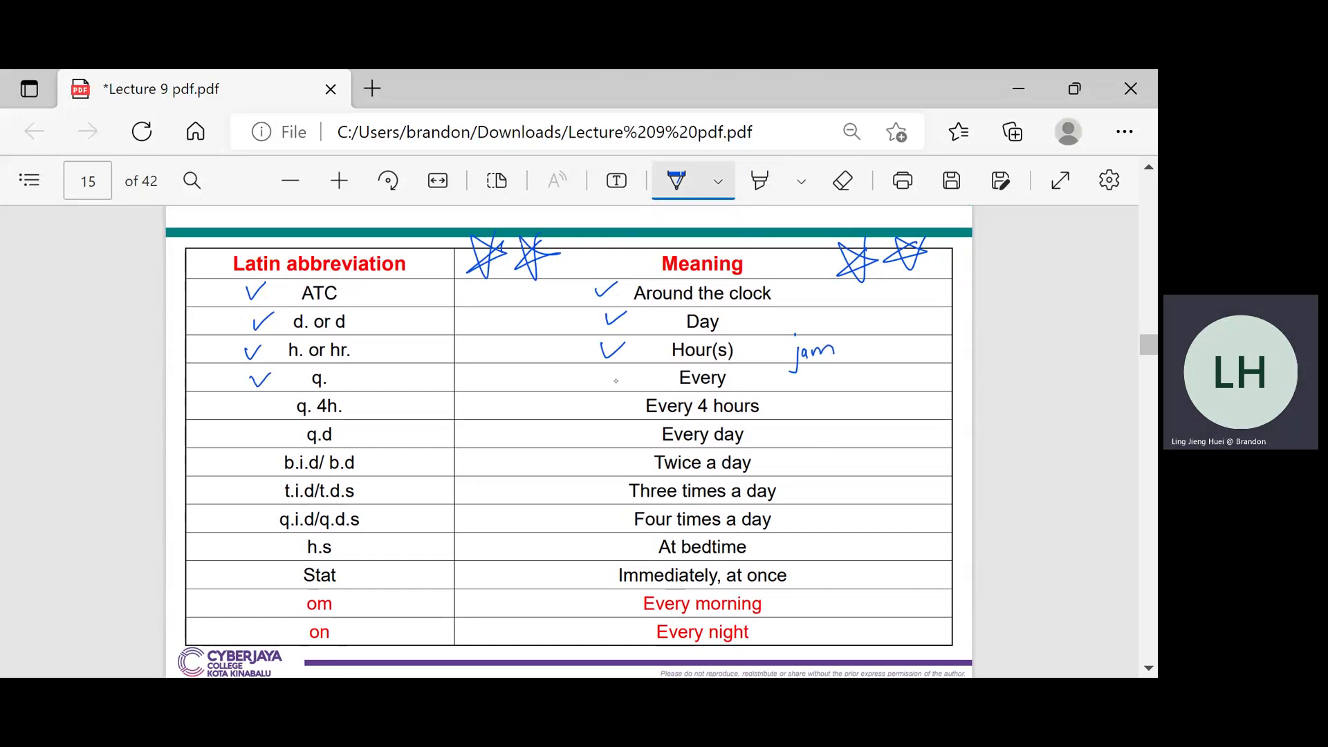
pyautogui.moveTo(606, 372); pyautogui.dragTo(631, 385)
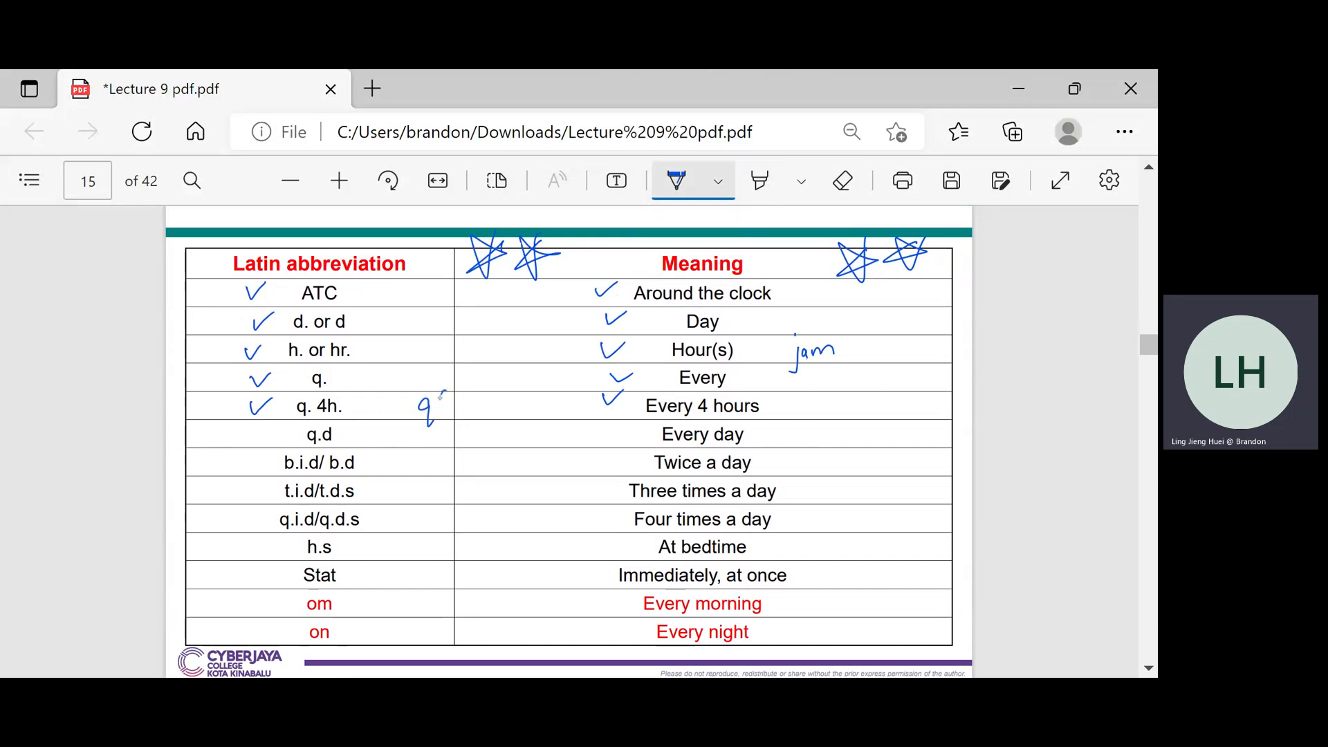
# Write q6h and '6 hours' beside q. 4h., and tick Every day, b.i.d and Twice a day
pyautogui.moveTo(415, 415); pyautogui.dragTo(461, 415)
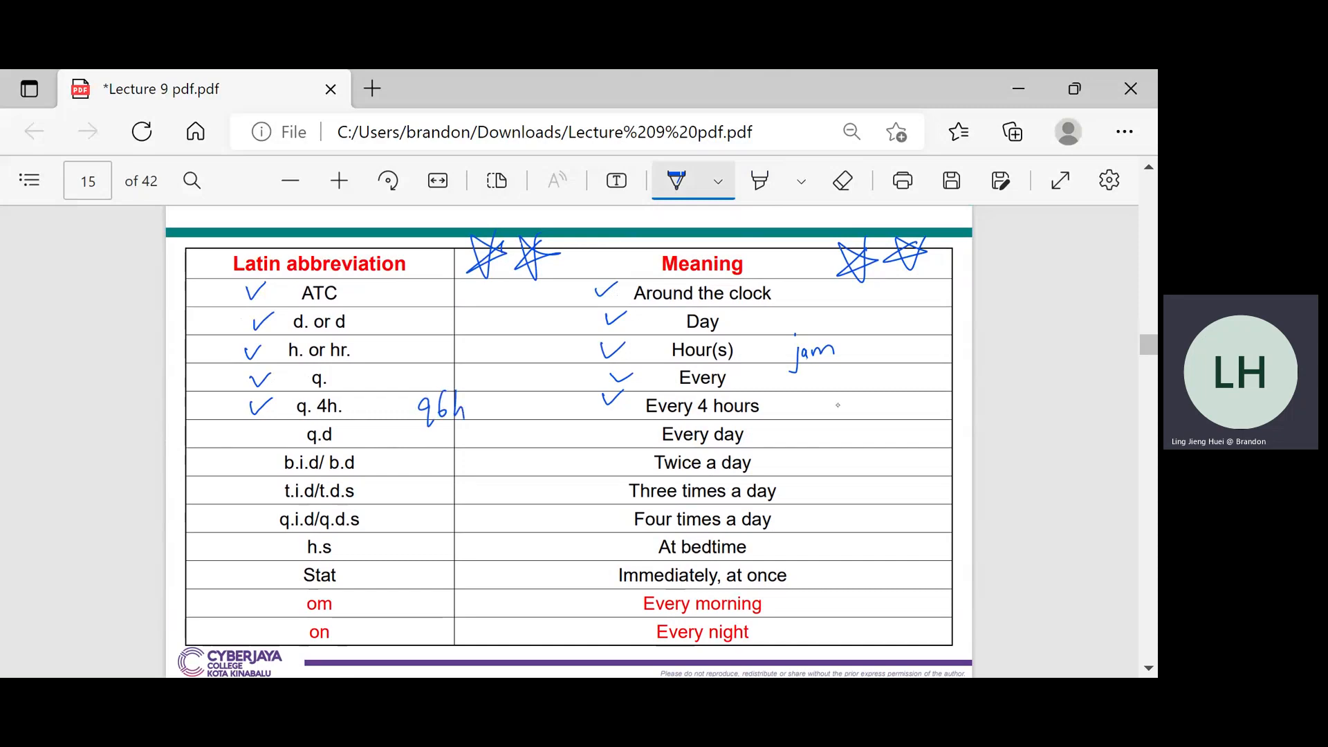
pyautogui.moveTo(868, 393); pyautogui.dragTo(864, 419)
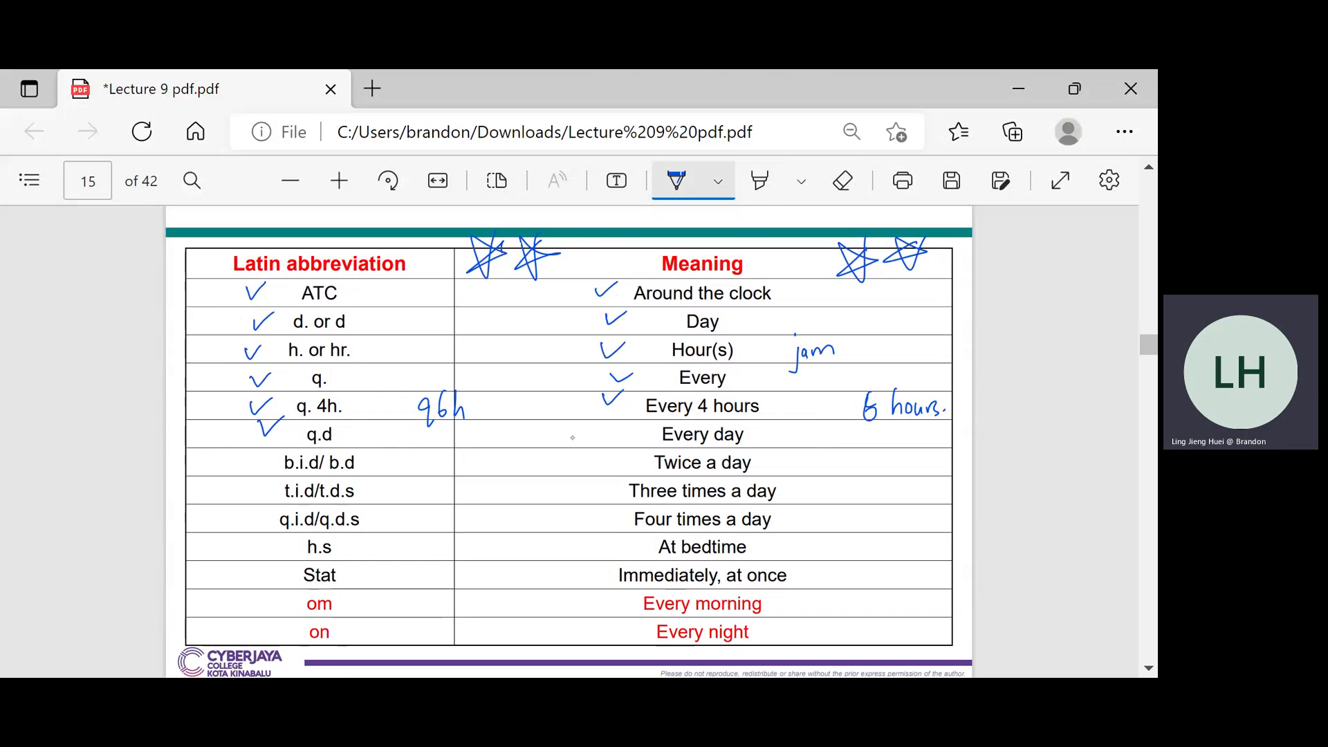
pyautogui.moveTo(597, 427); pyautogui.dragTo(619, 437)
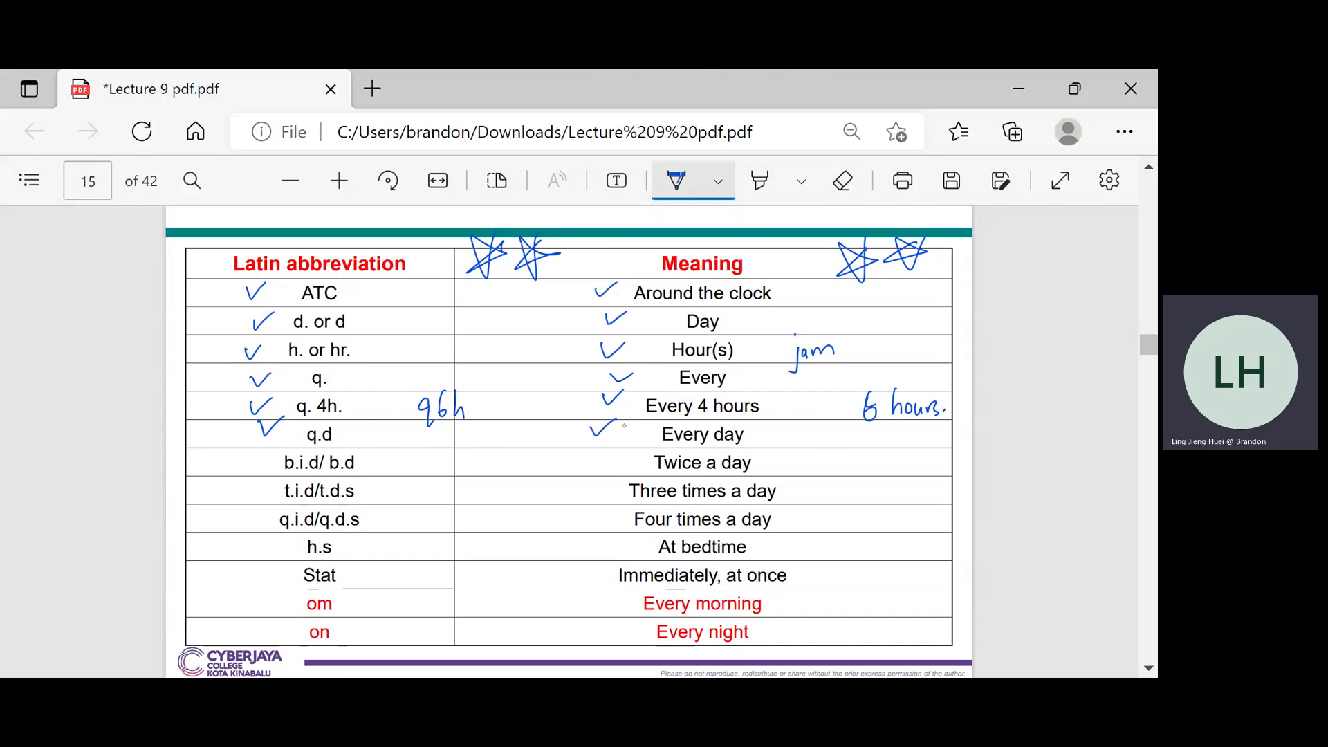
pyautogui.moveTo(233, 462); pyautogui.dragTo(254, 453)
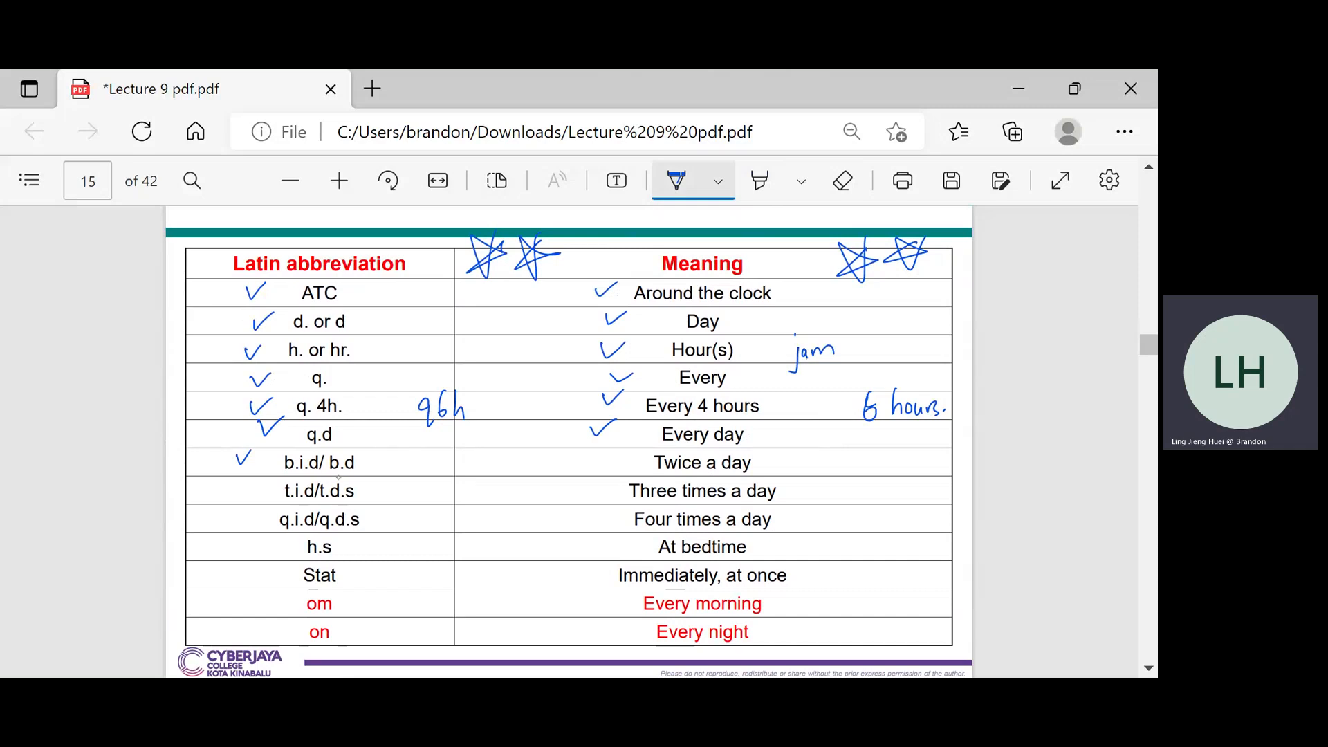
pyautogui.moveTo(585, 453); pyautogui.dragTo(610, 470)
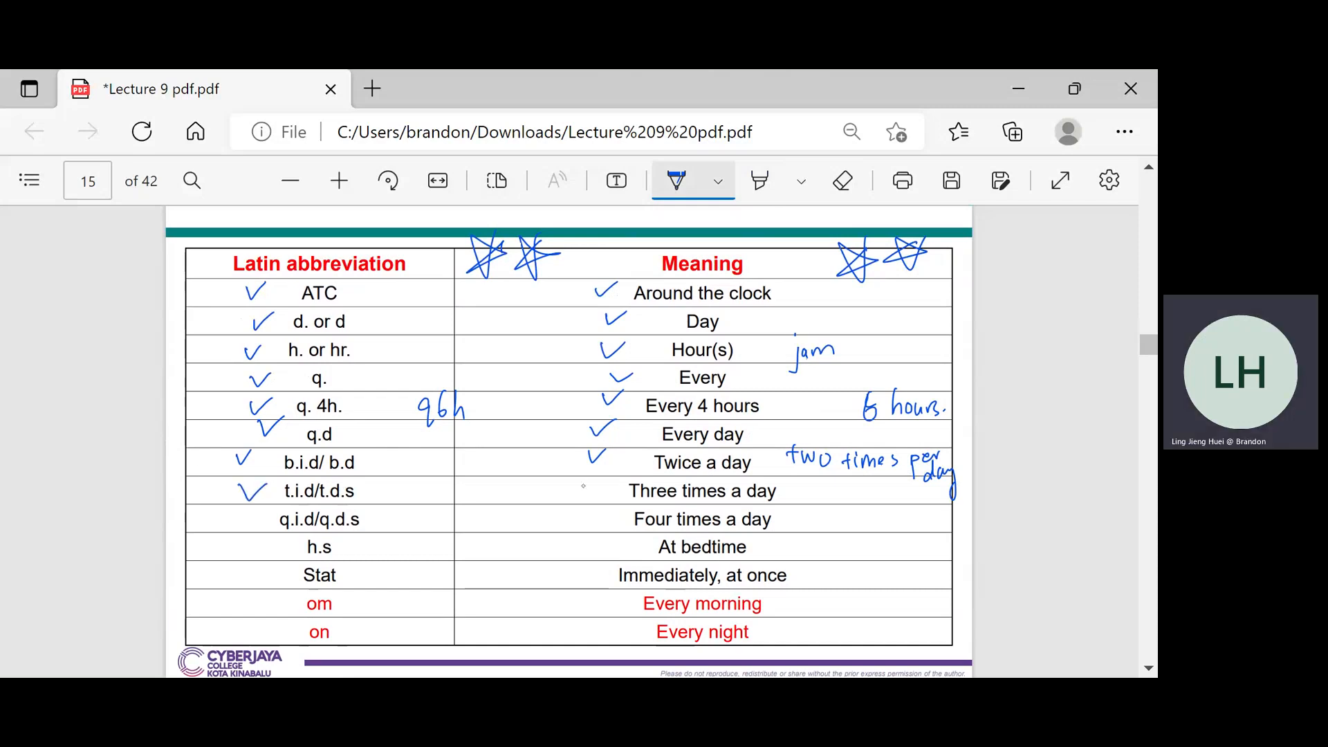
# Tick Three times a day, q.i.d/q.d.s, h.s and At bedtime
pyautogui.moveTo(589, 500); pyautogui.dragTo(606, 487)
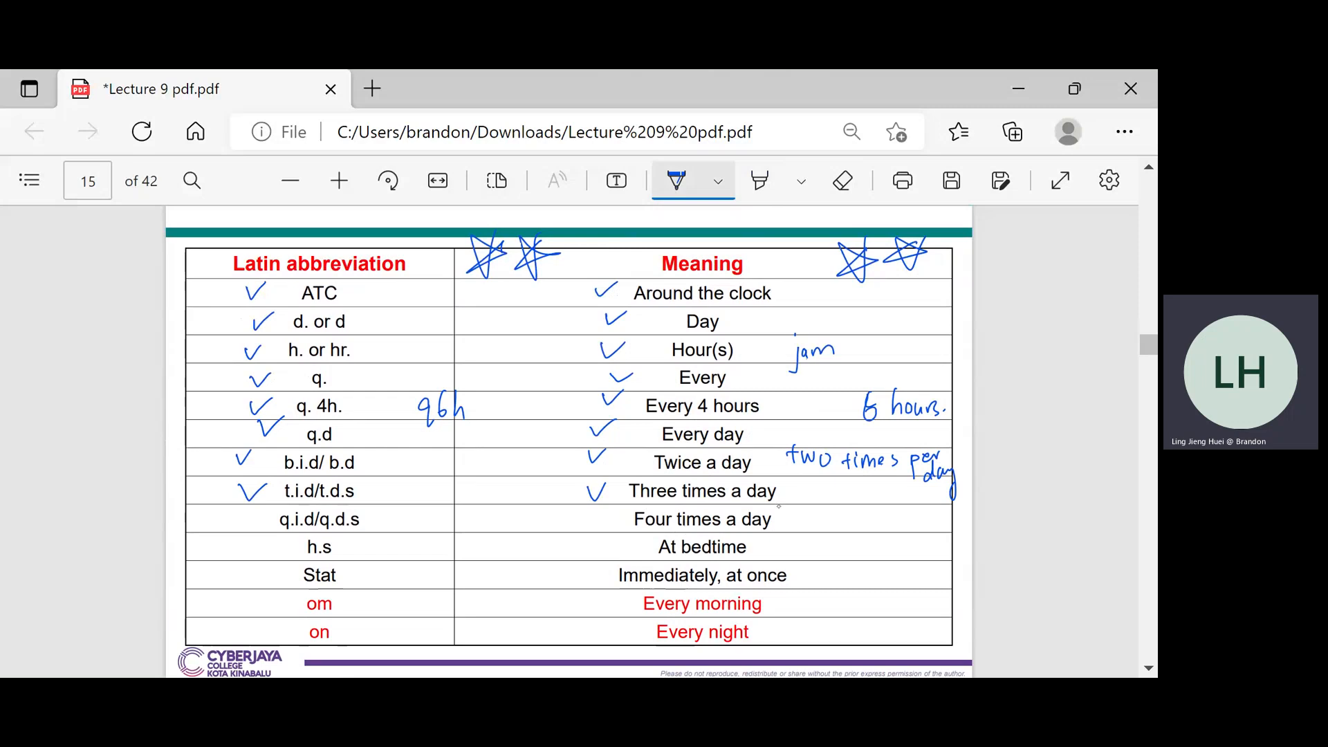
pyautogui.moveTo(233, 521); pyautogui.dragTo(267, 513)
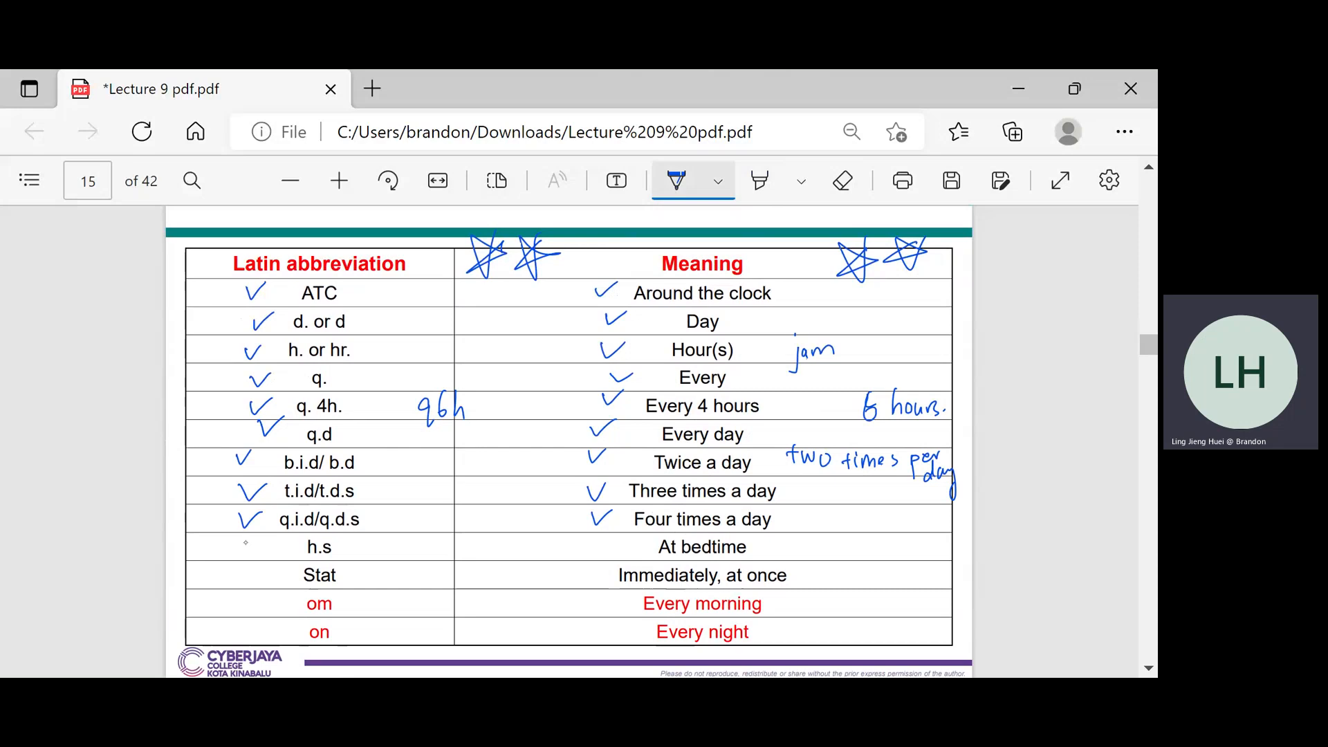
pyautogui.moveTo(238, 551); pyautogui.dragTo(262, 542)
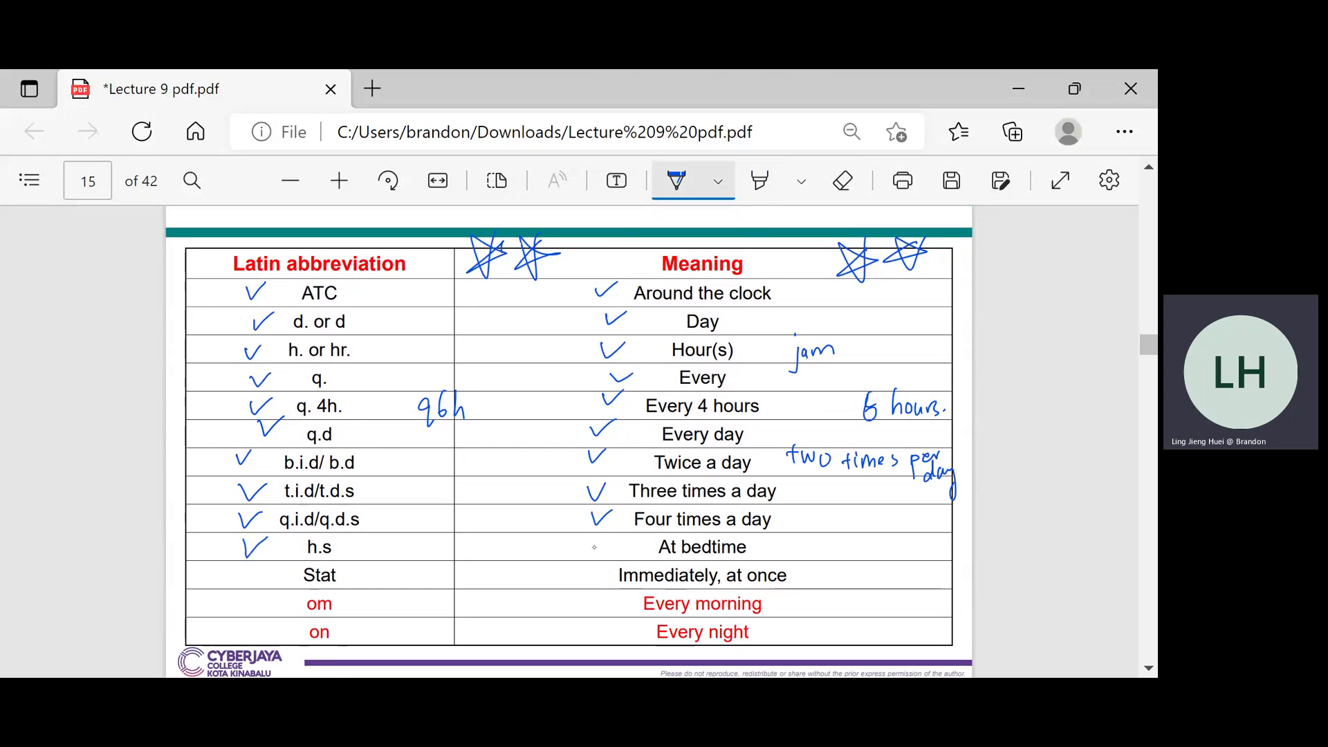
pyautogui.moveTo(588, 542); pyautogui.dragTo(610, 555)
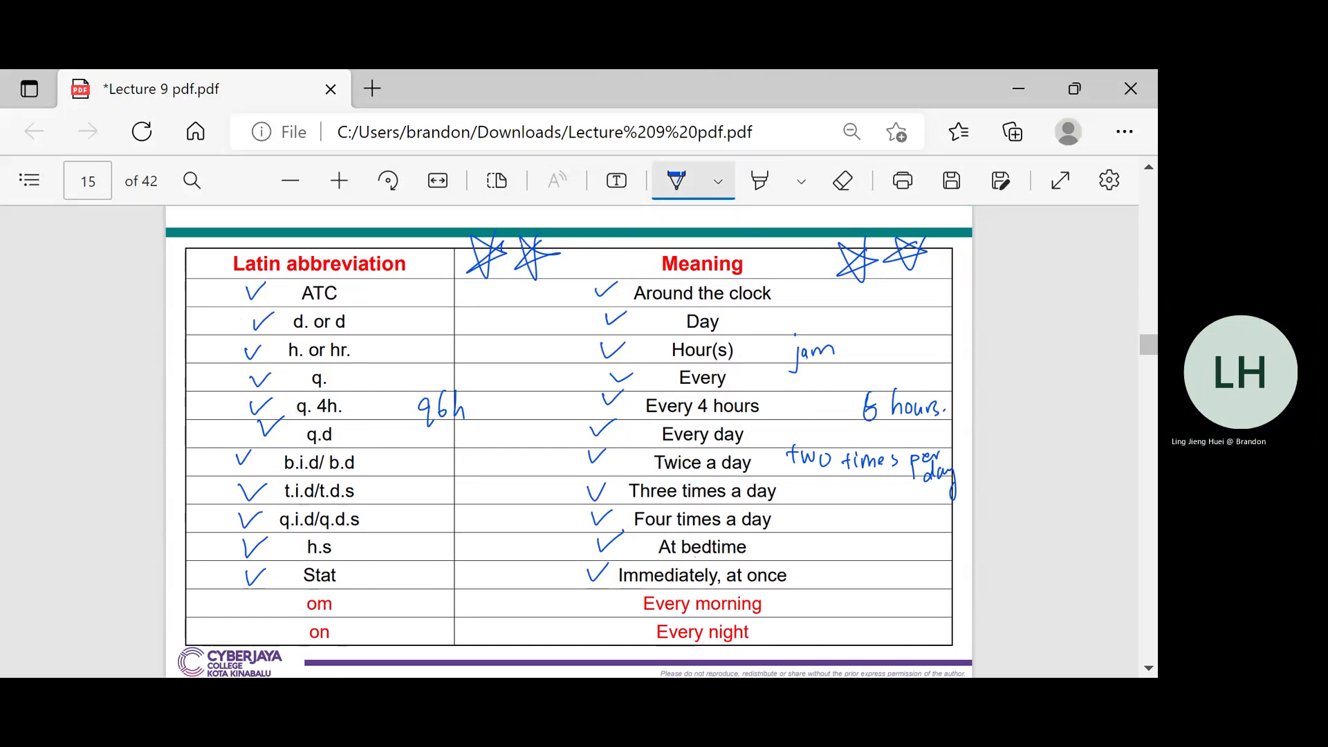
# Tick the om and on abbreviations and the Every night meaning
pyautogui.moveTo(246, 597); pyautogui.dragTo(271, 610)
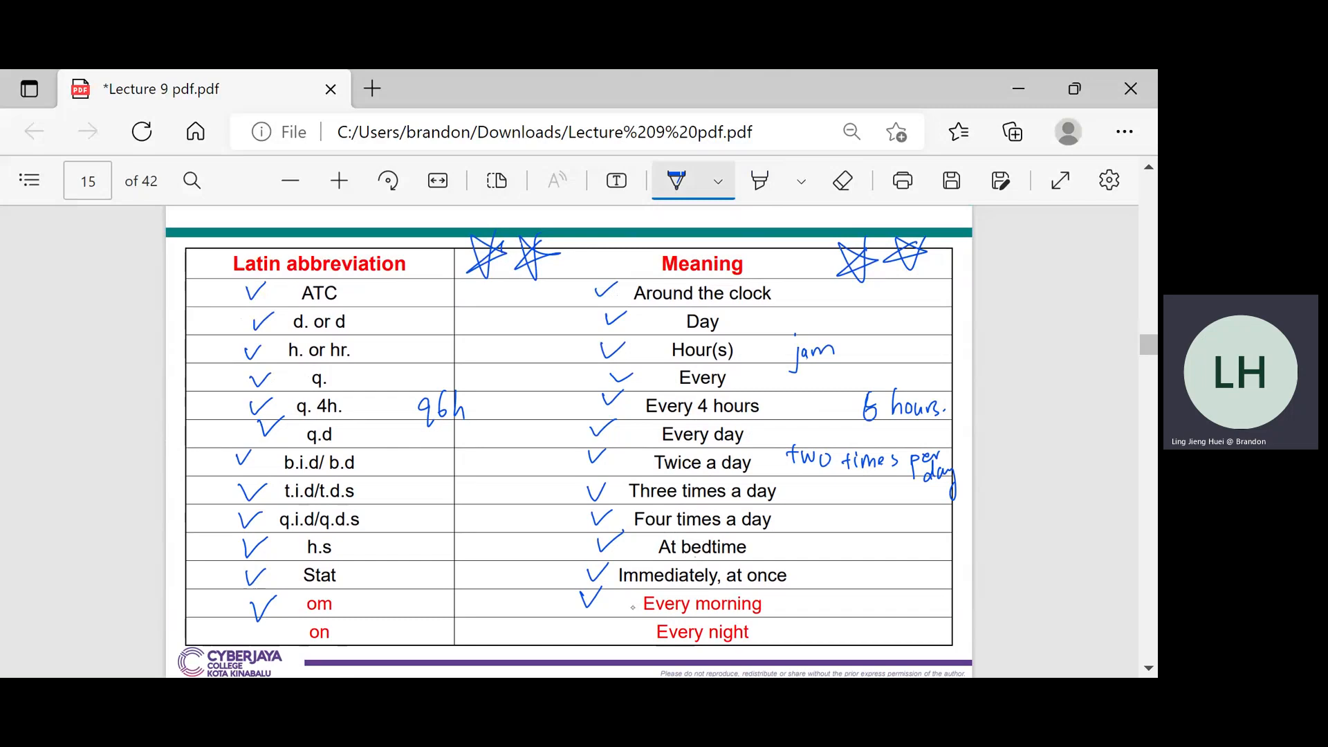
pyautogui.moveTo(245, 619); pyautogui.dragTo(272, 644)
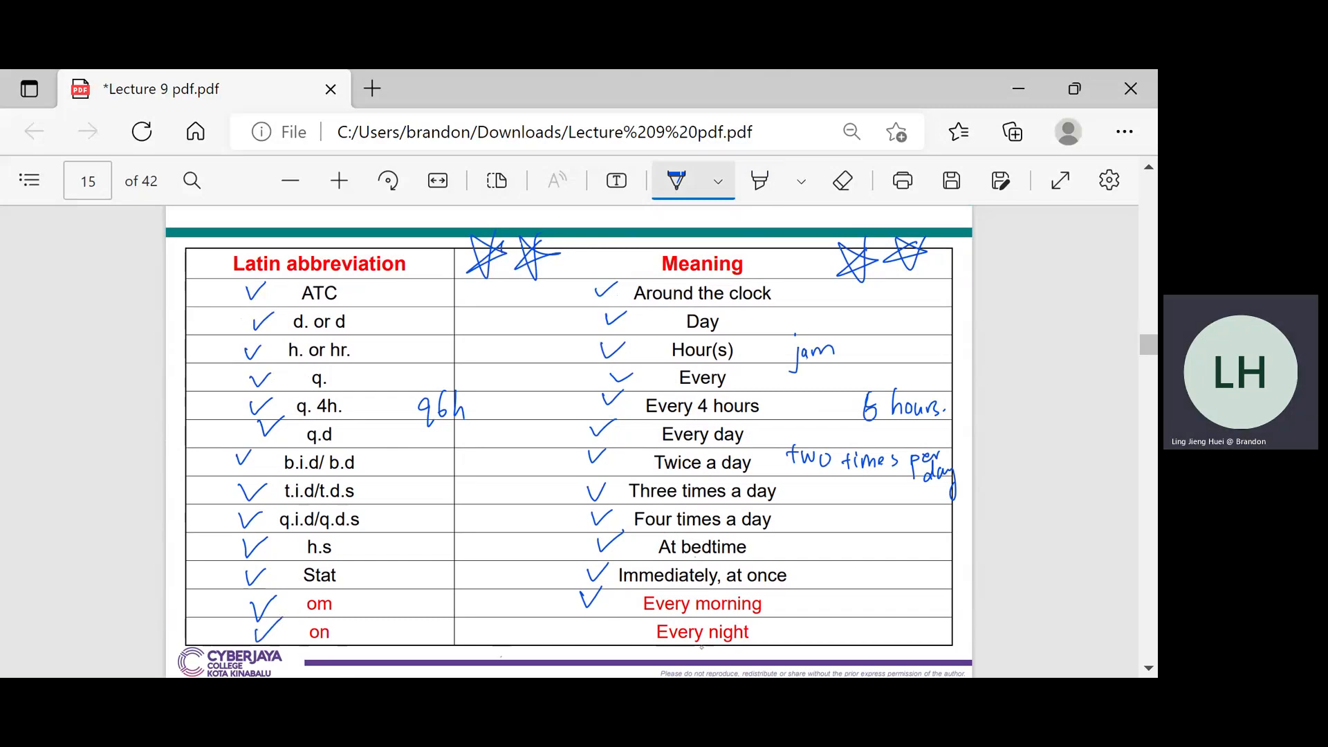
pyautogui.moveTo(589, 631); pyautogui.dragTo(614, 640)
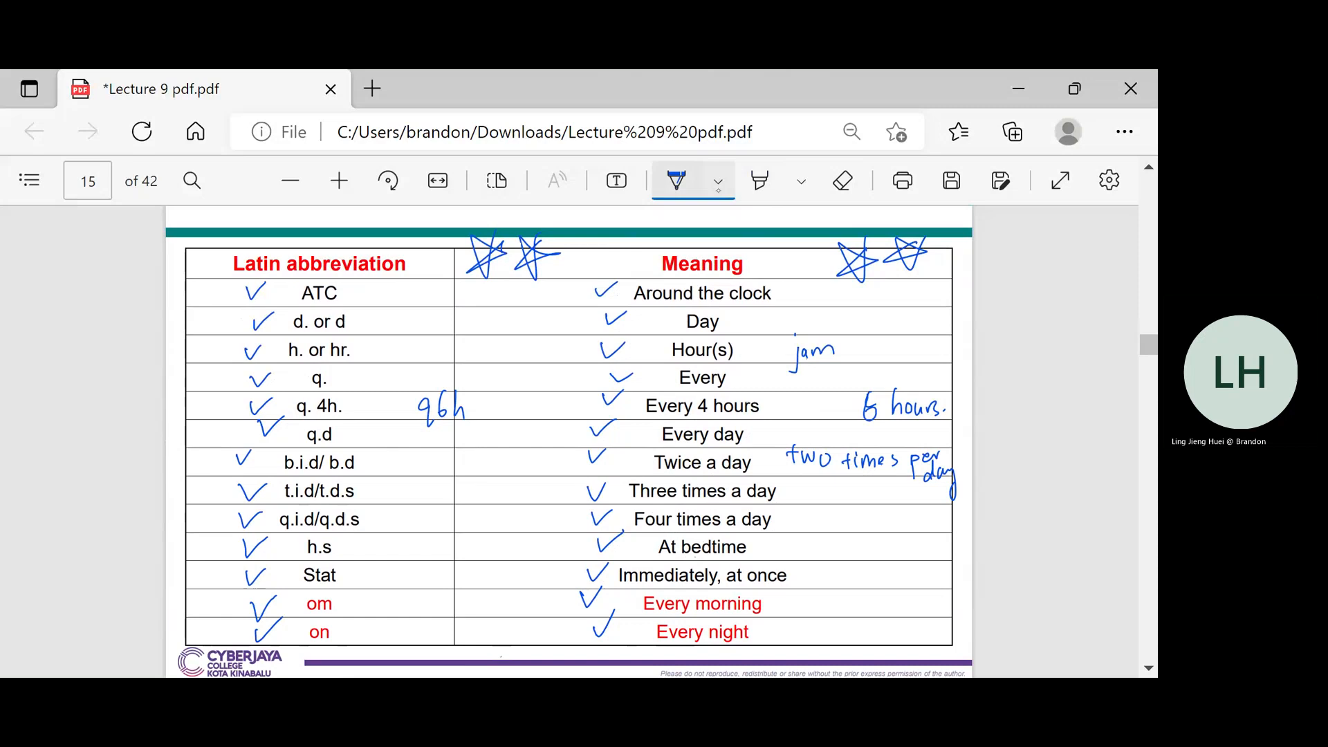
# Switch the pen to dark green ink and write 'qd' beside the circled q.d
pyautogui.click(718, 181)
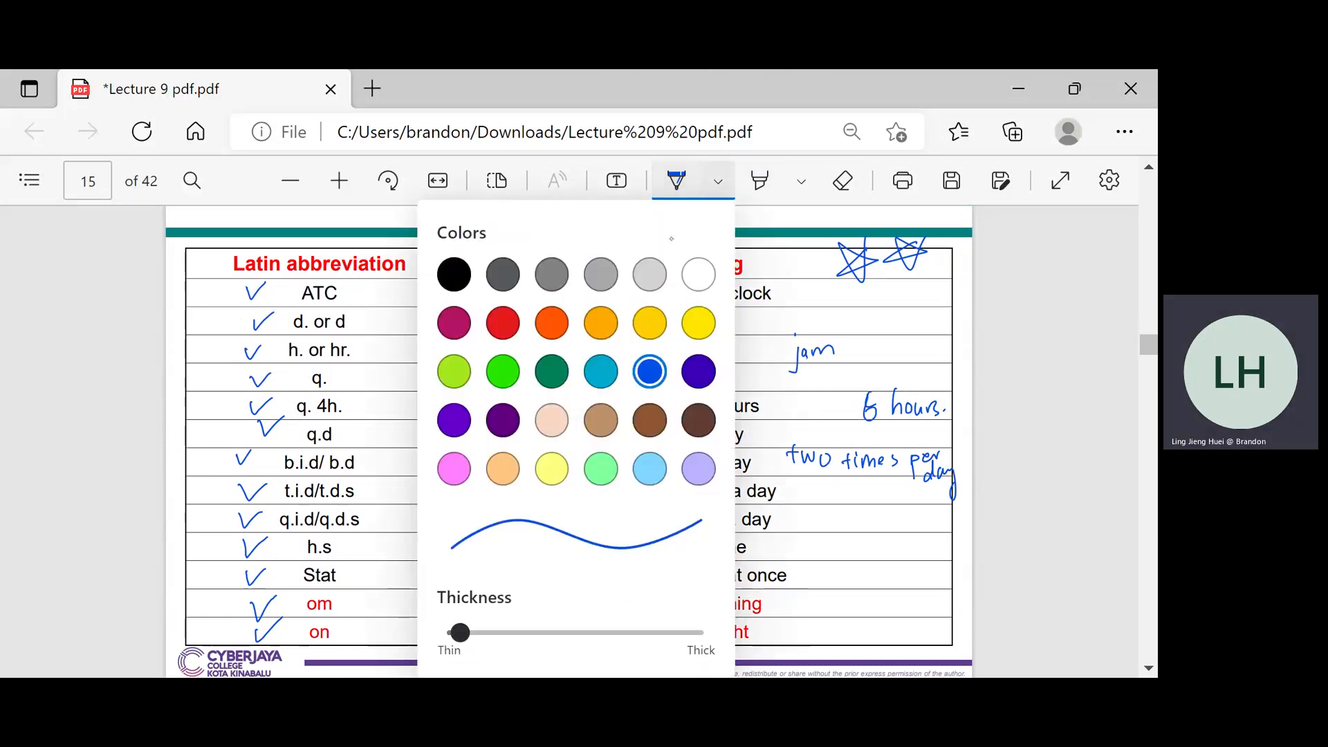
pyautogui.click(551, 372)
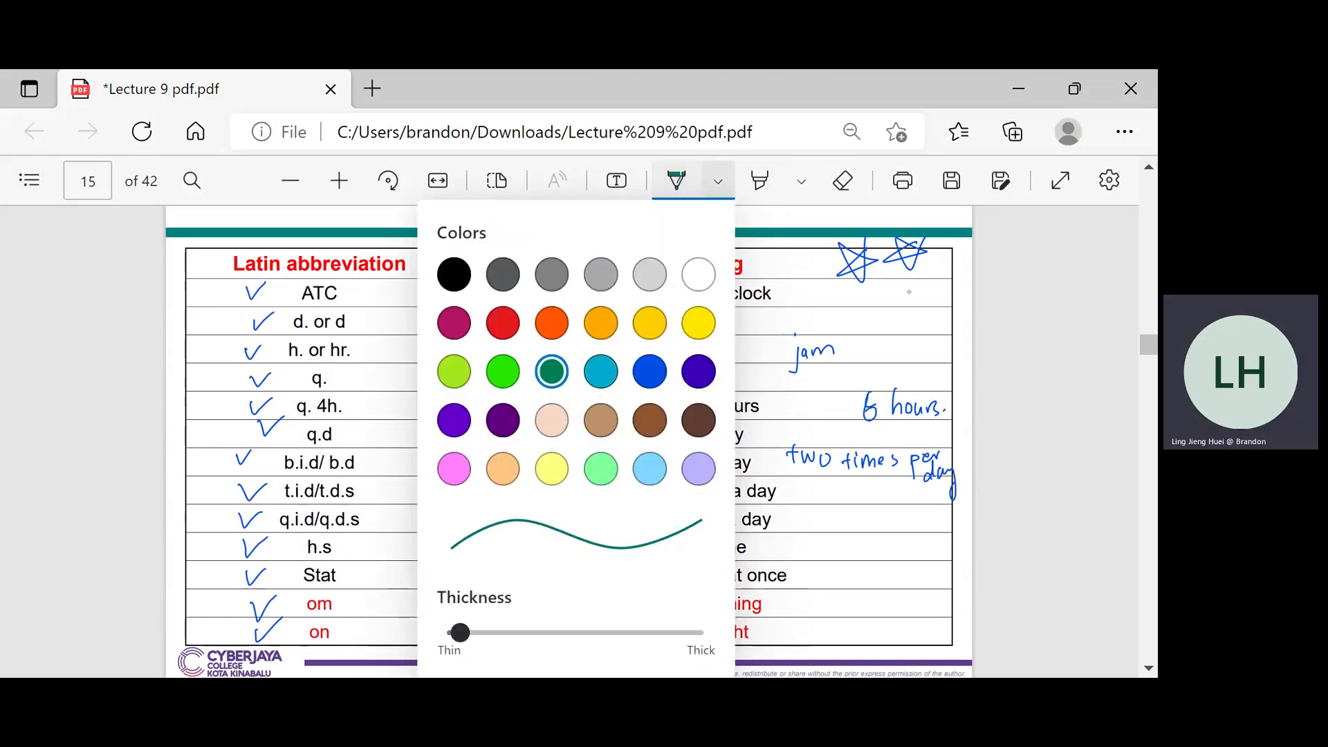
pyautogui.click(676, 181)
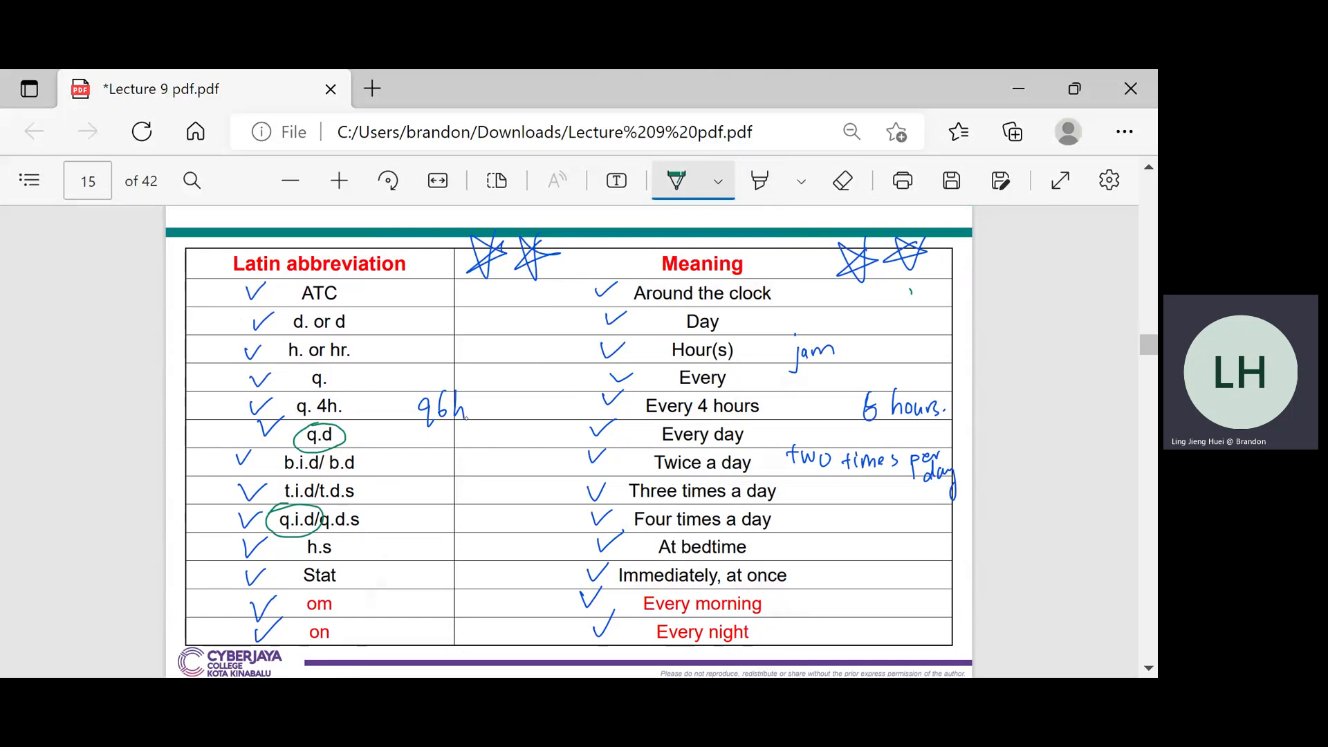
pyautogui.moveTo(377, 428); pyautogui.dragTo(390, 465)
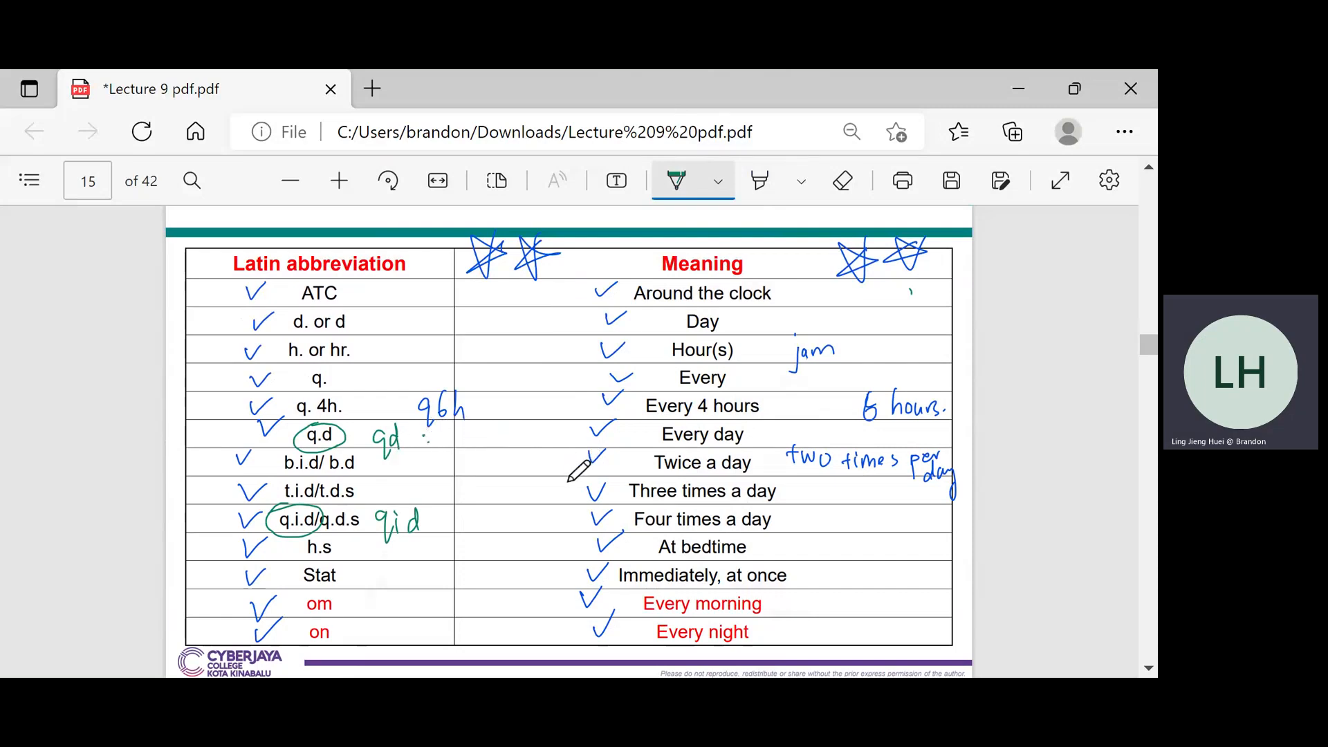
# On page 16, underline and tick '1 tab' and 'q 3 h' in the first direction
pyautogui.scroll(-3)
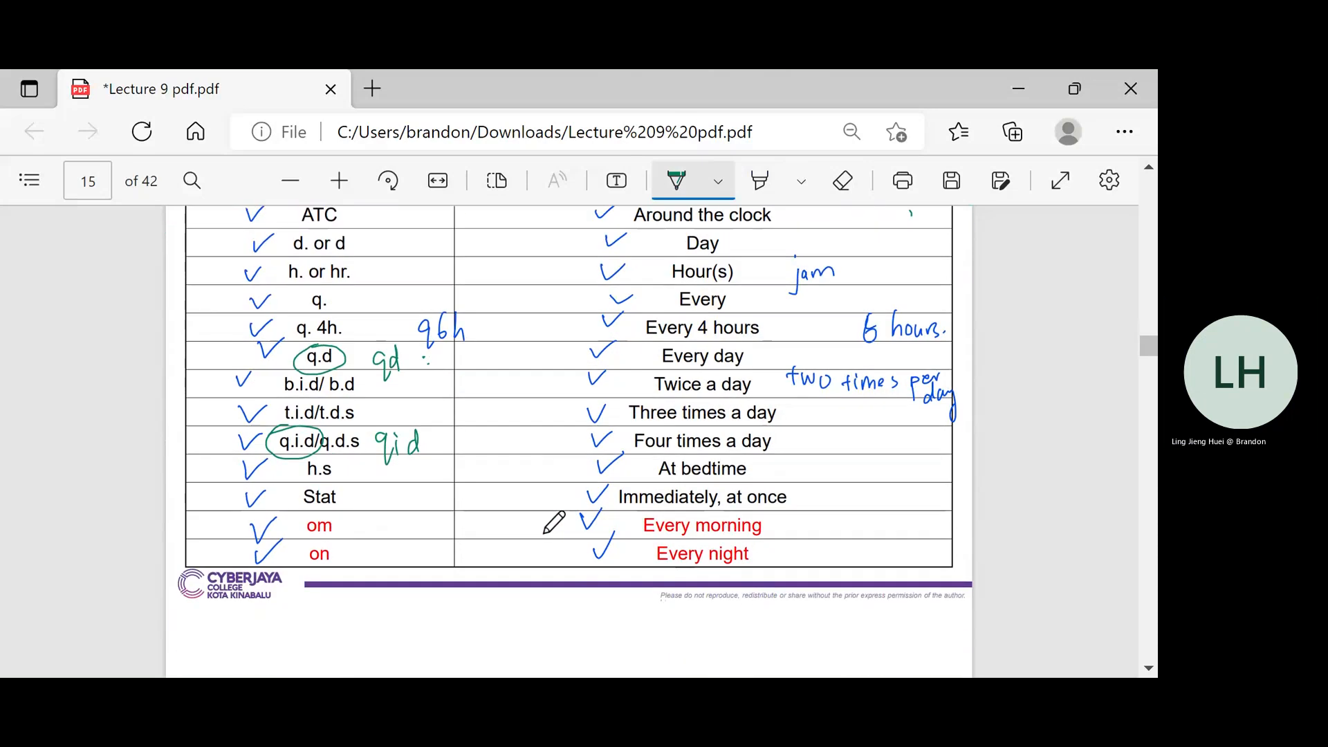
pyautogui.scroll(-3)
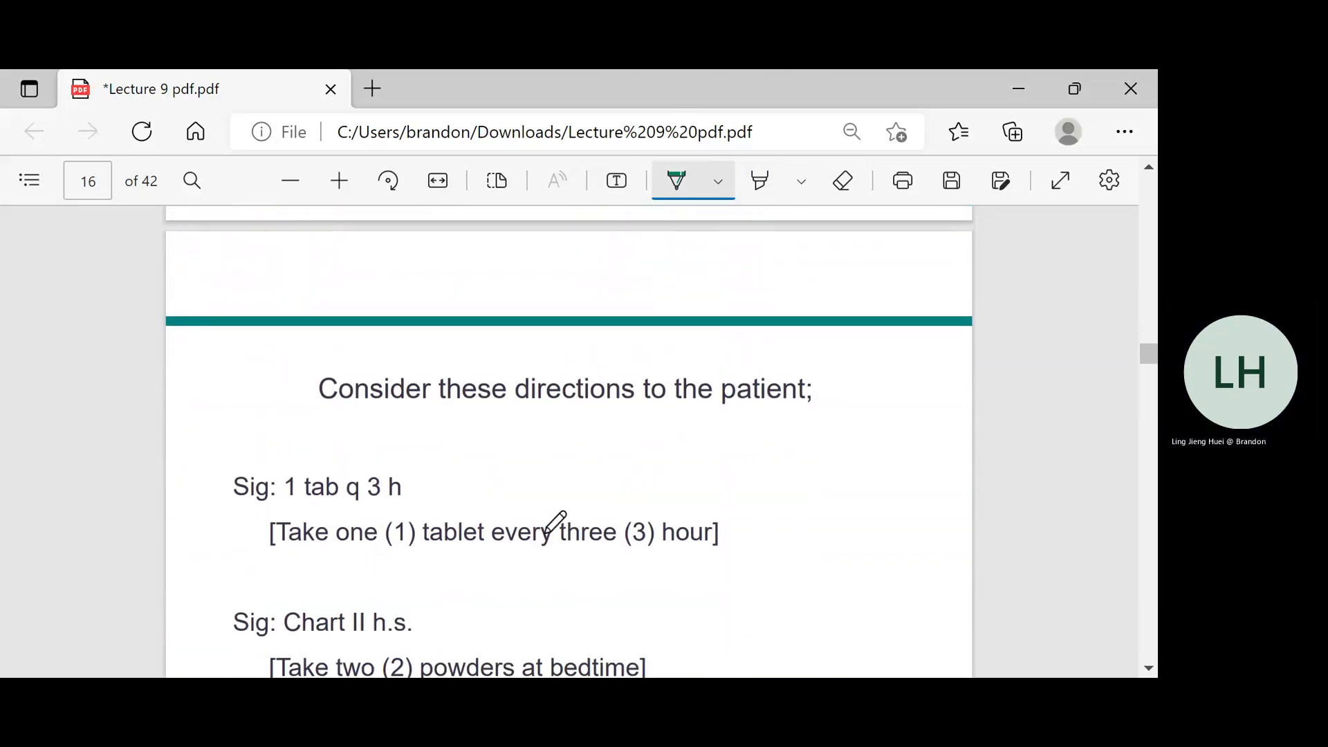
pyautogui.scroll(-3)
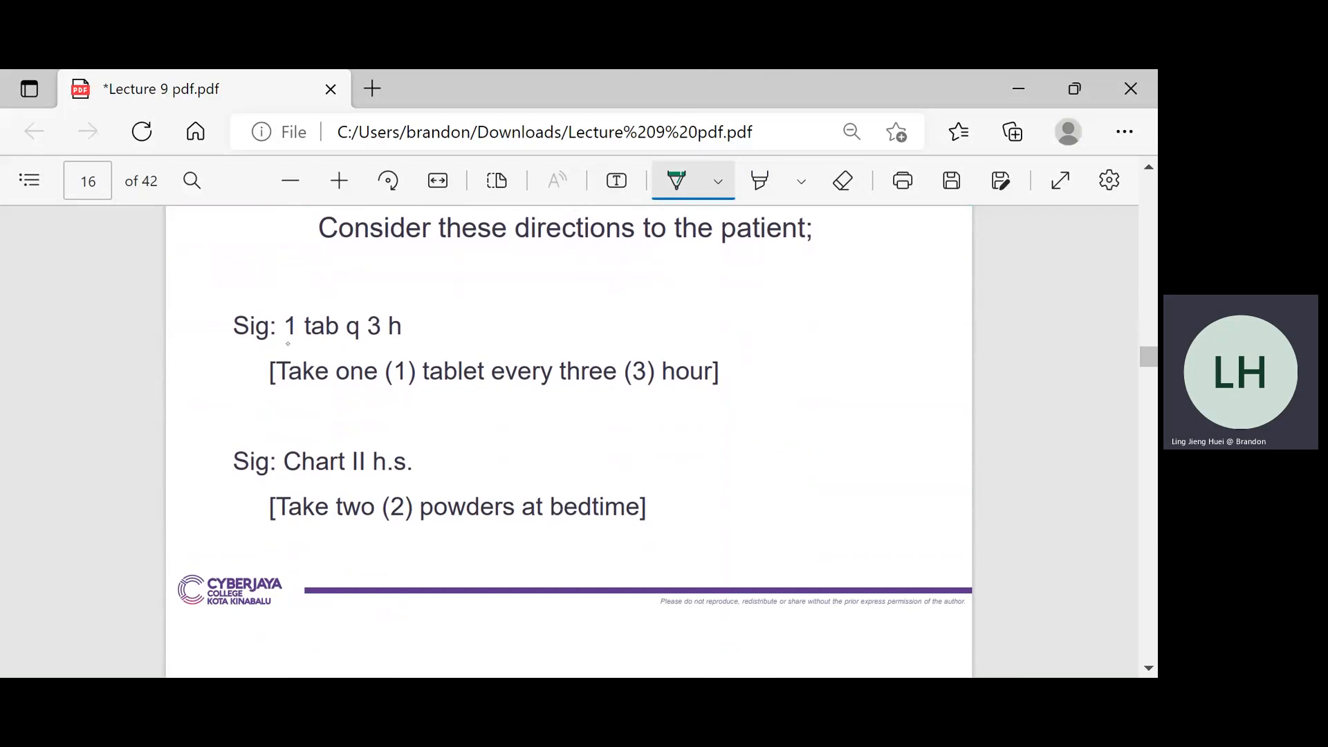
pyautogui.moveTo(283, 343); pyautogui.dragTo(339, 343)
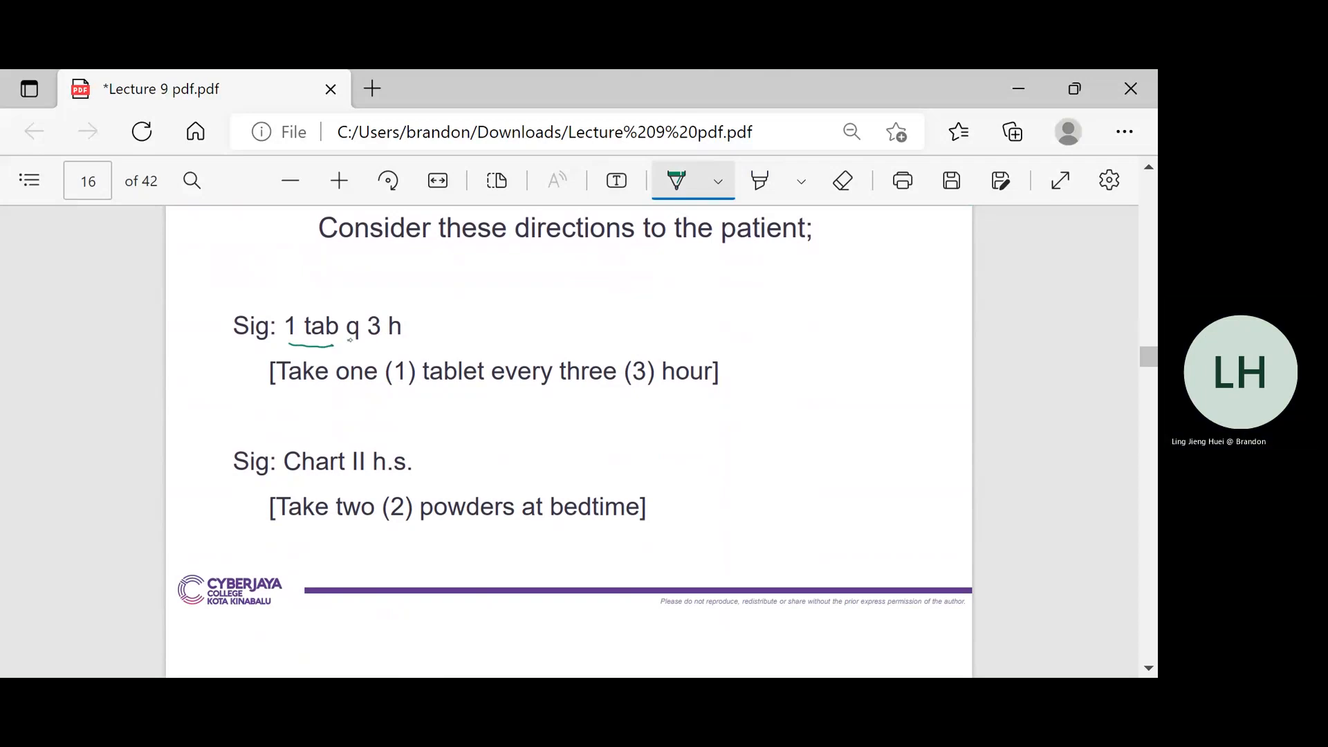
pyautogui.moveTo(346, 337); pyautogui.dragTo(415, 337)
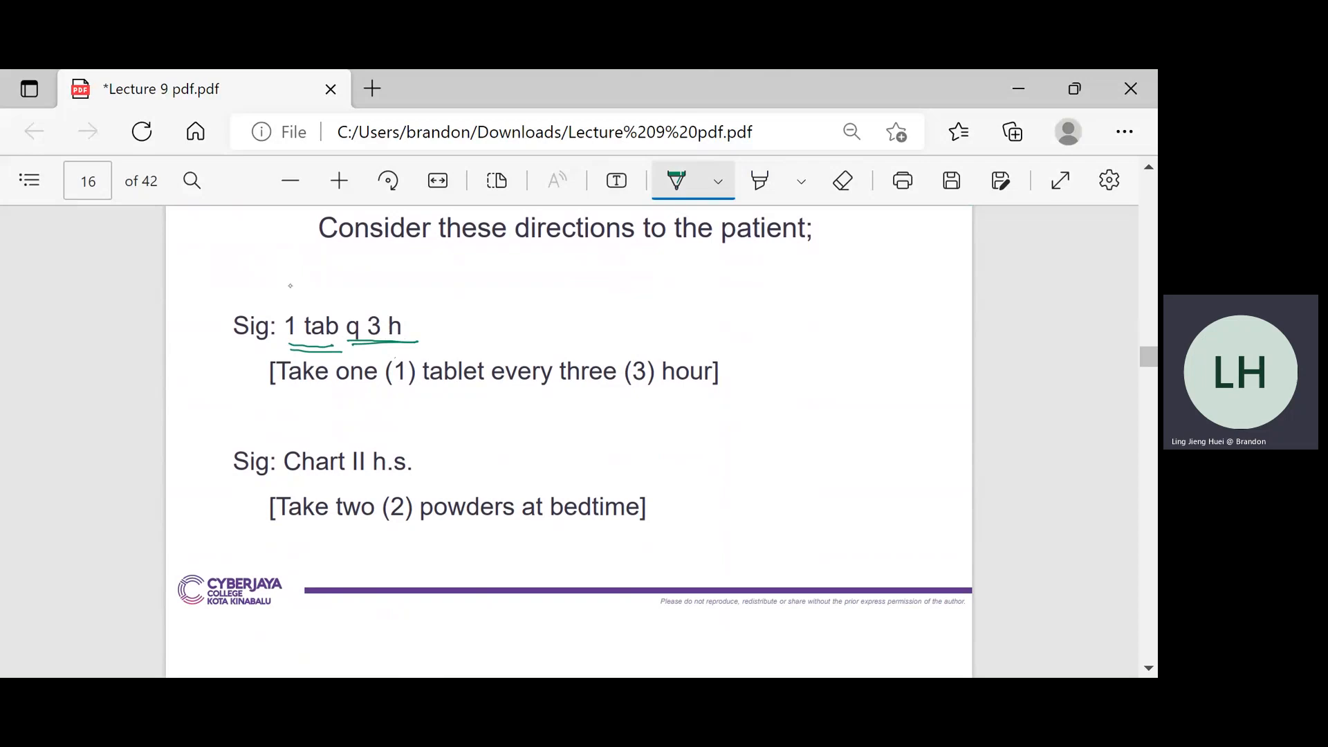
pyautogui.moveTo(284, 305); pyautogui.dragTo(313, 284)
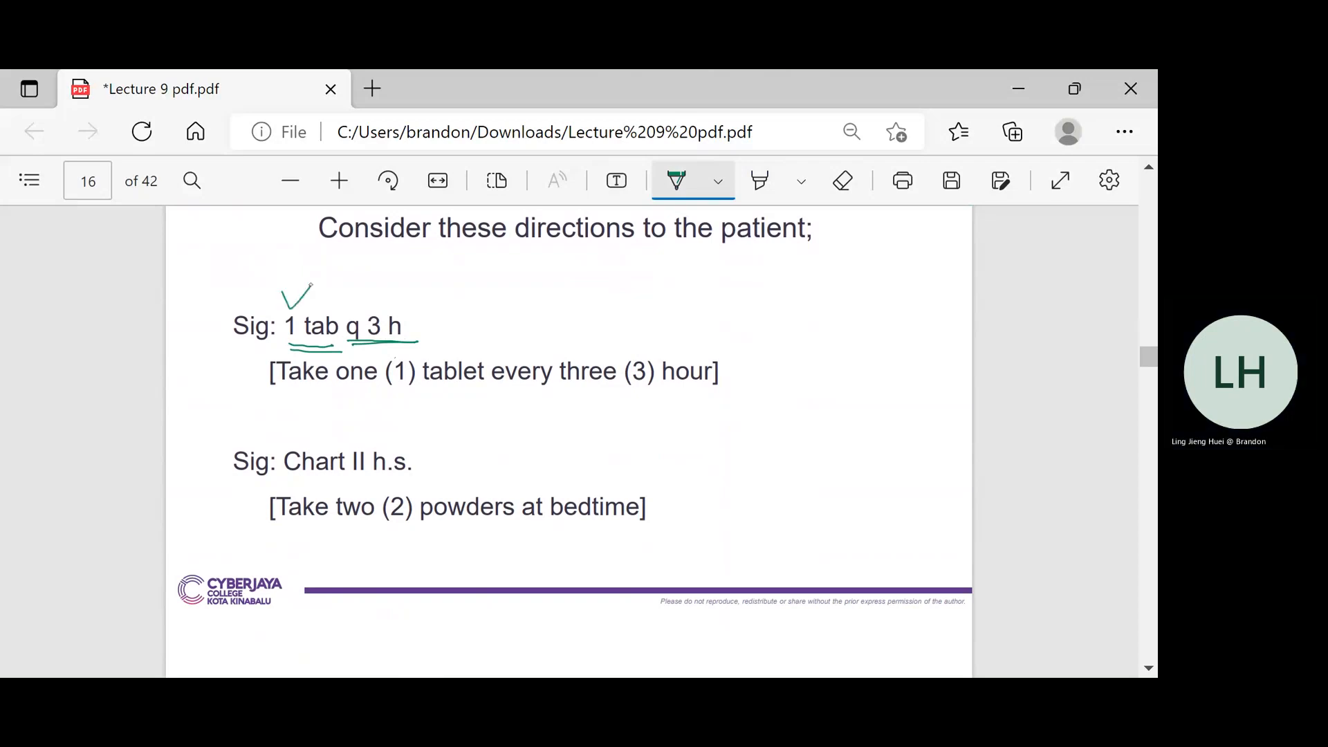
pyautogui.moveTo(313, 305); pyautogui.dragTo(360, 297)
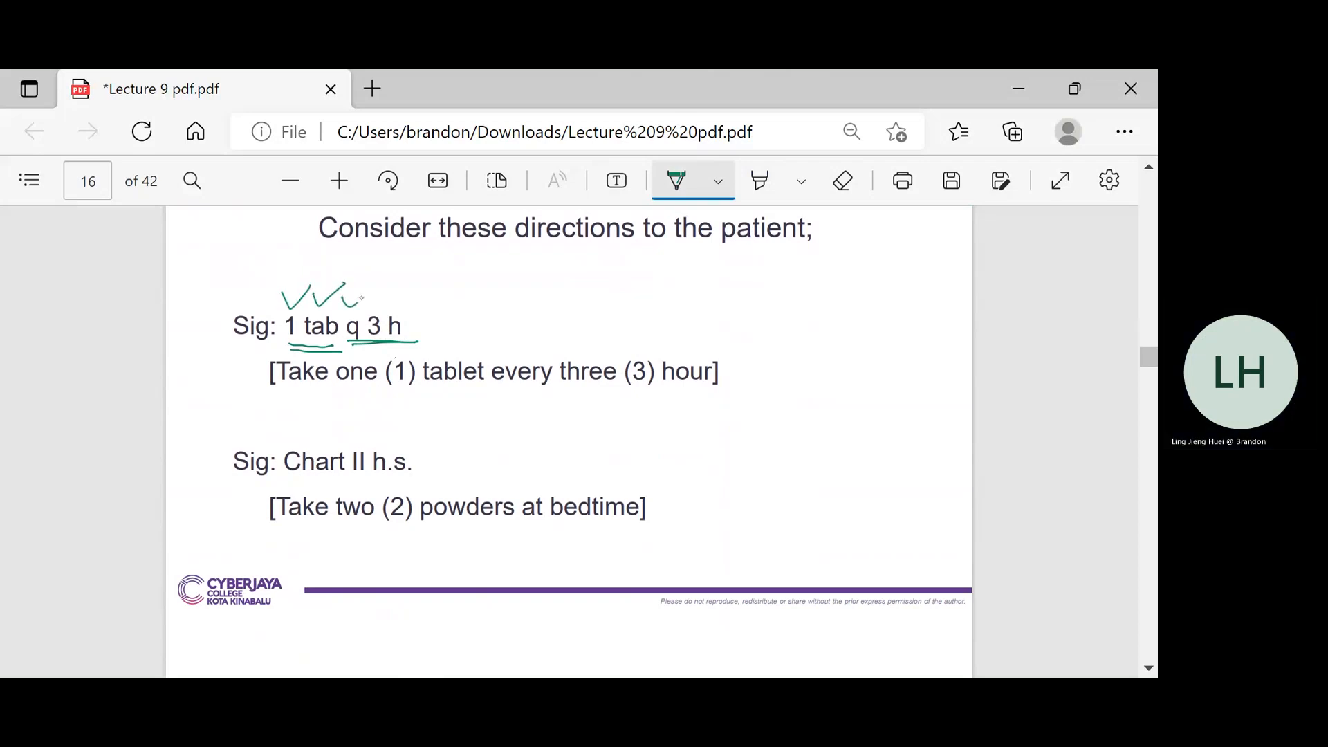
pyautogui.moveTo(373, 305); pyautogui.dragTo(432, 288)
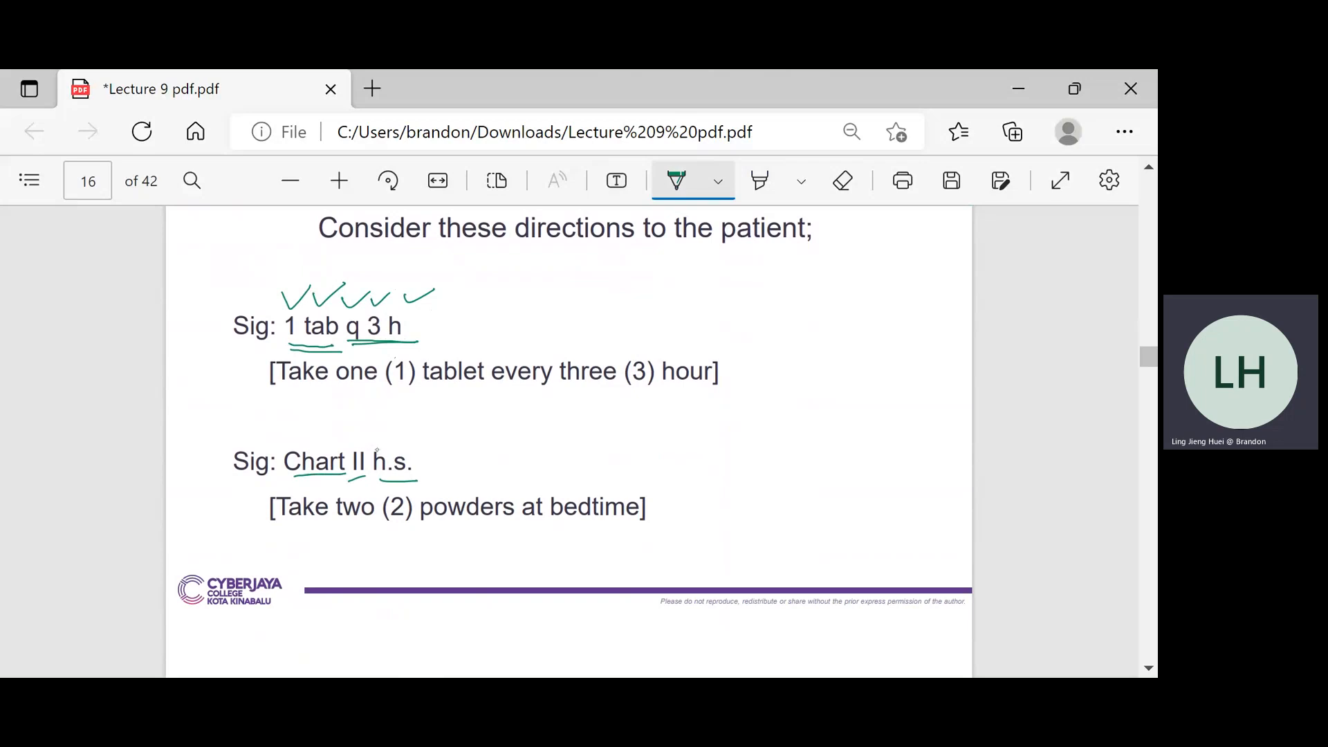
# Circle h.s. with an arrow to bedtime, write 'powder', and scroll to slide 17
pyautogui.moveTo(373, 441); pyautogui.dragTo(411, 479)
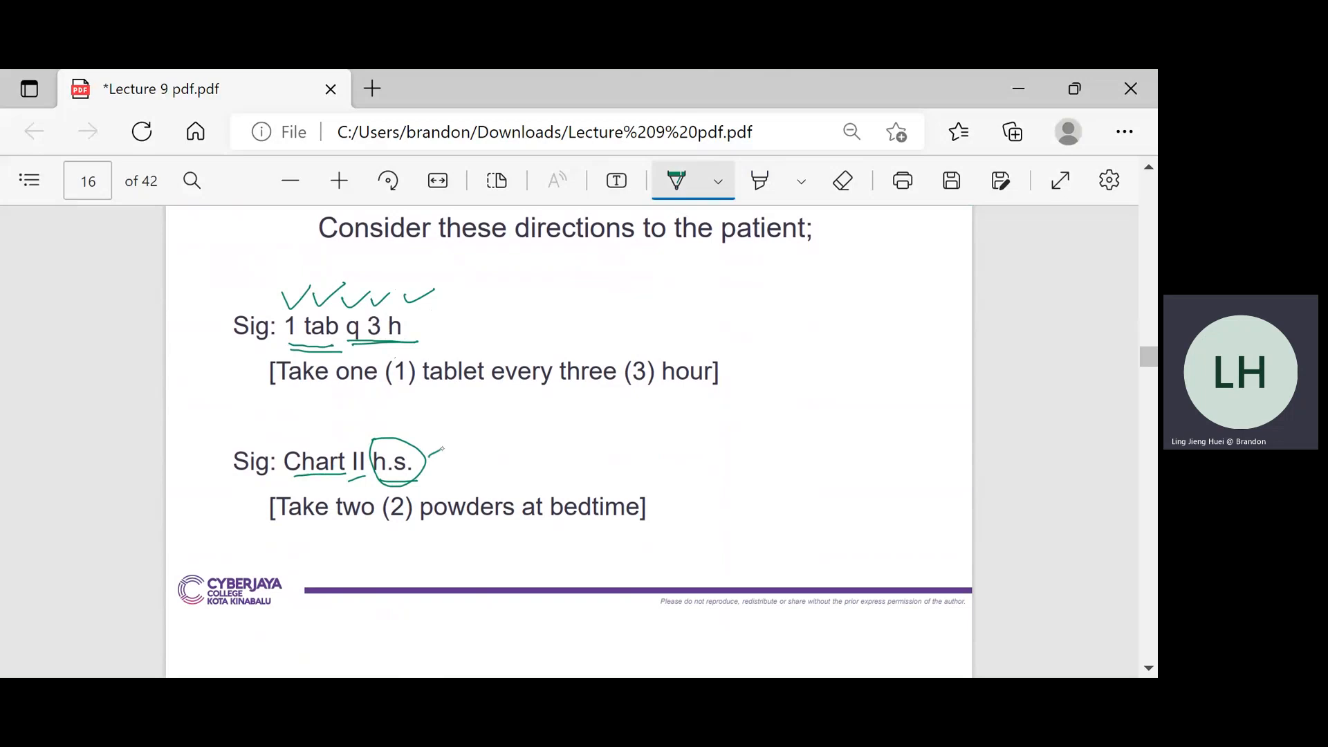
pyautogui.moveTo(431, 449); pyautogui.dragTo(580, 464)
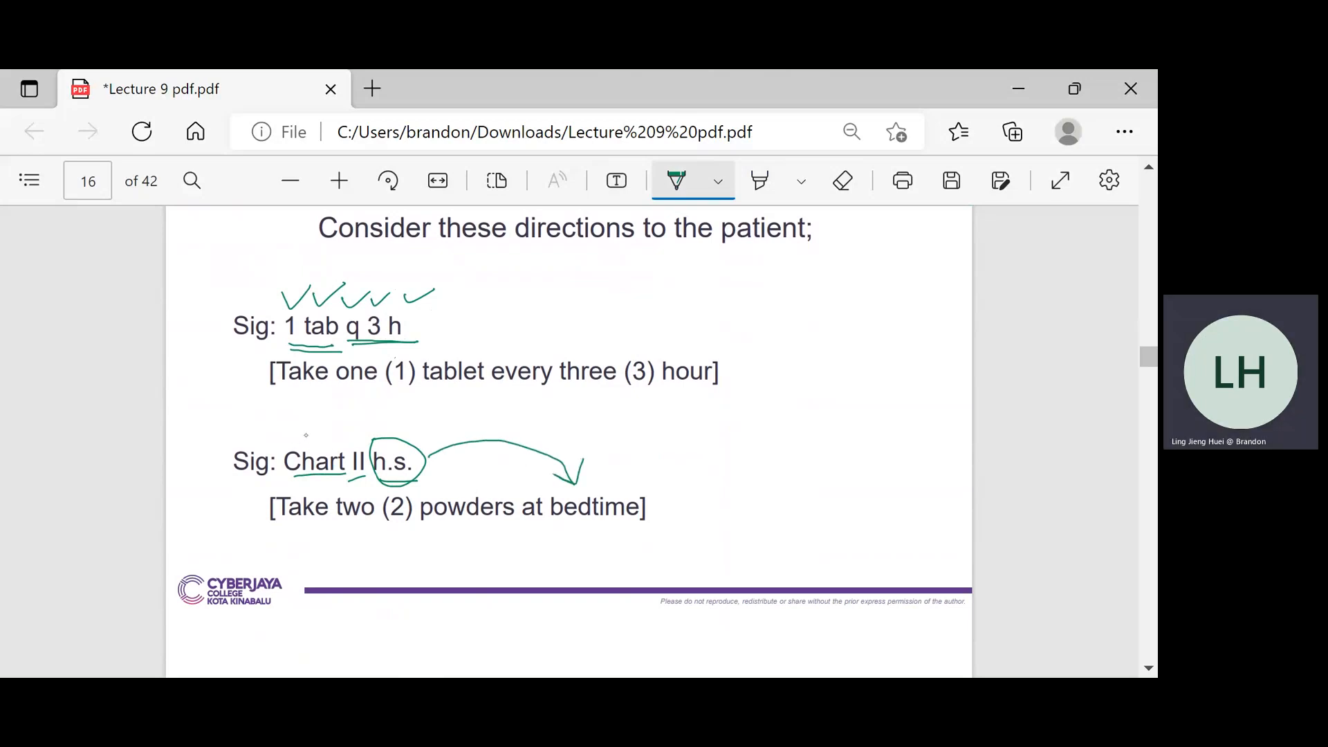
pyautogui.moveTo(283, 407); pyautogui.dragTo(309, 441)
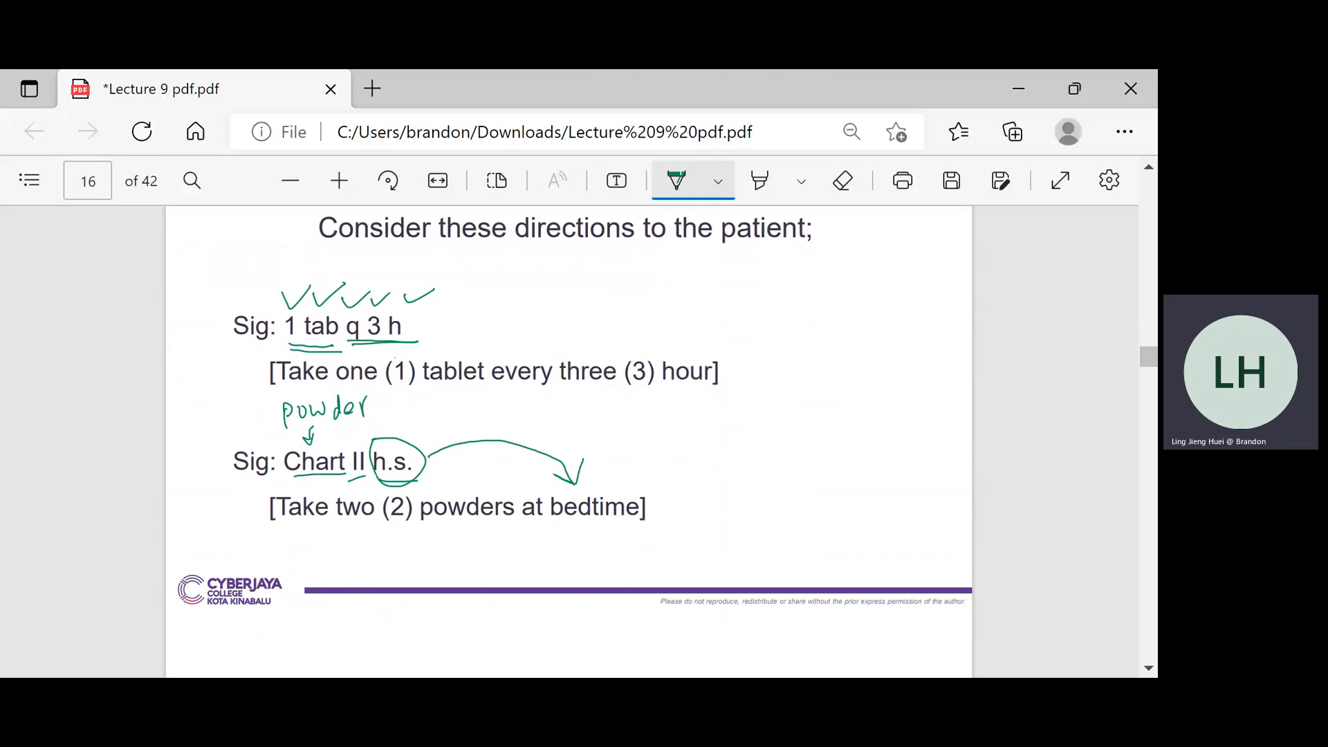
pyautogui.moveTo(510, 477)
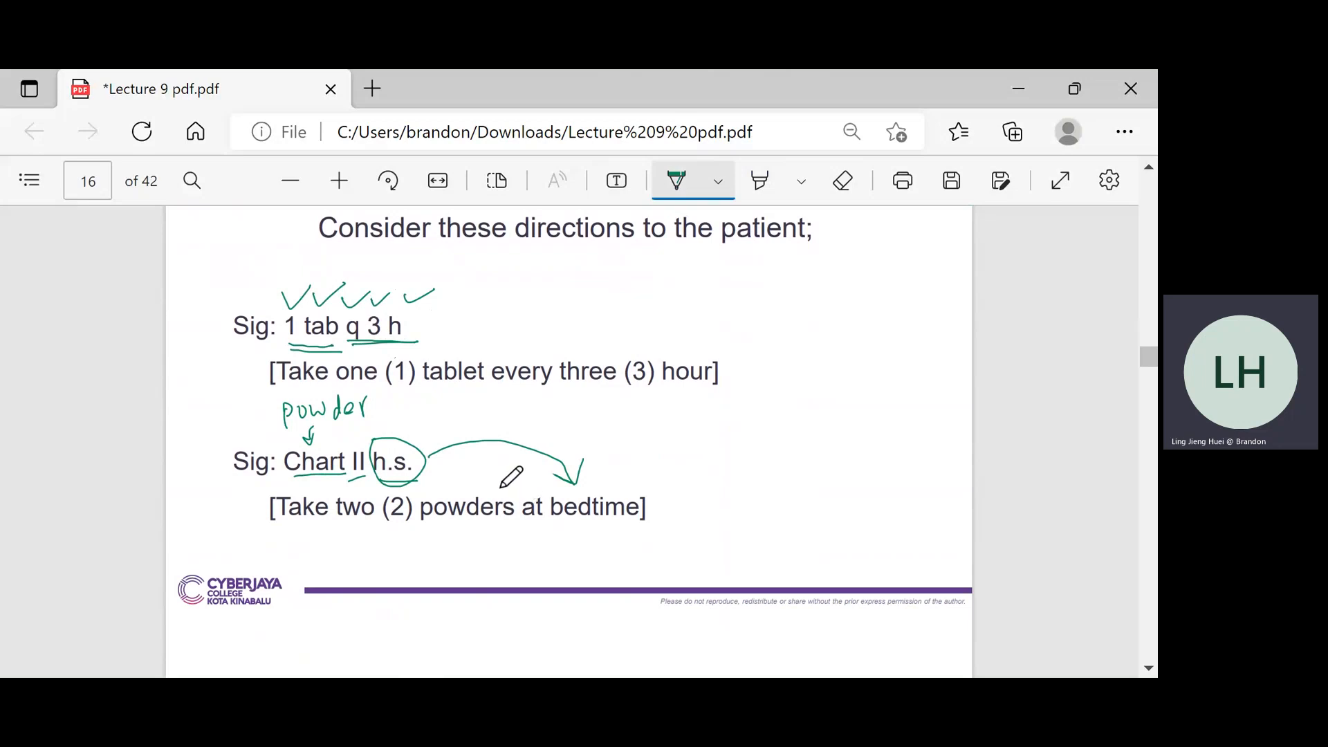
pyautogui.moveTo(424, 503)
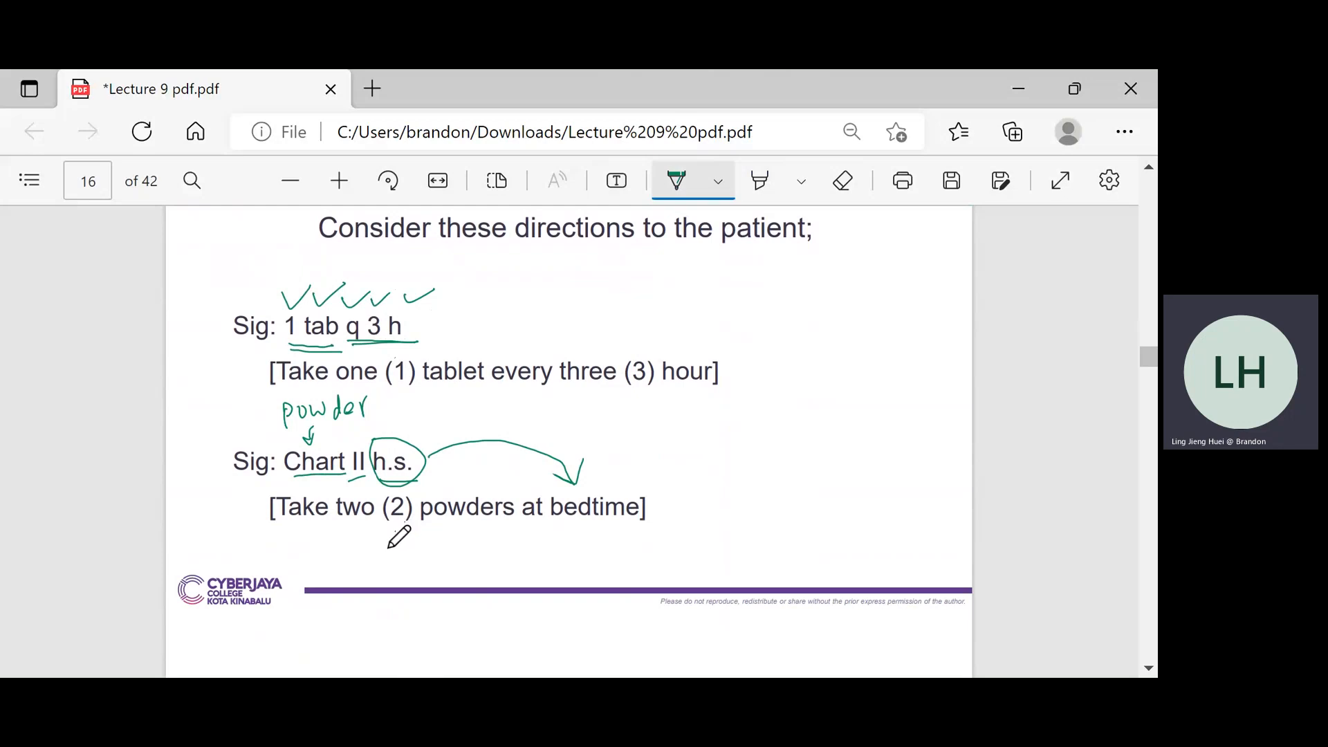
pyautogui.scroll(-3)
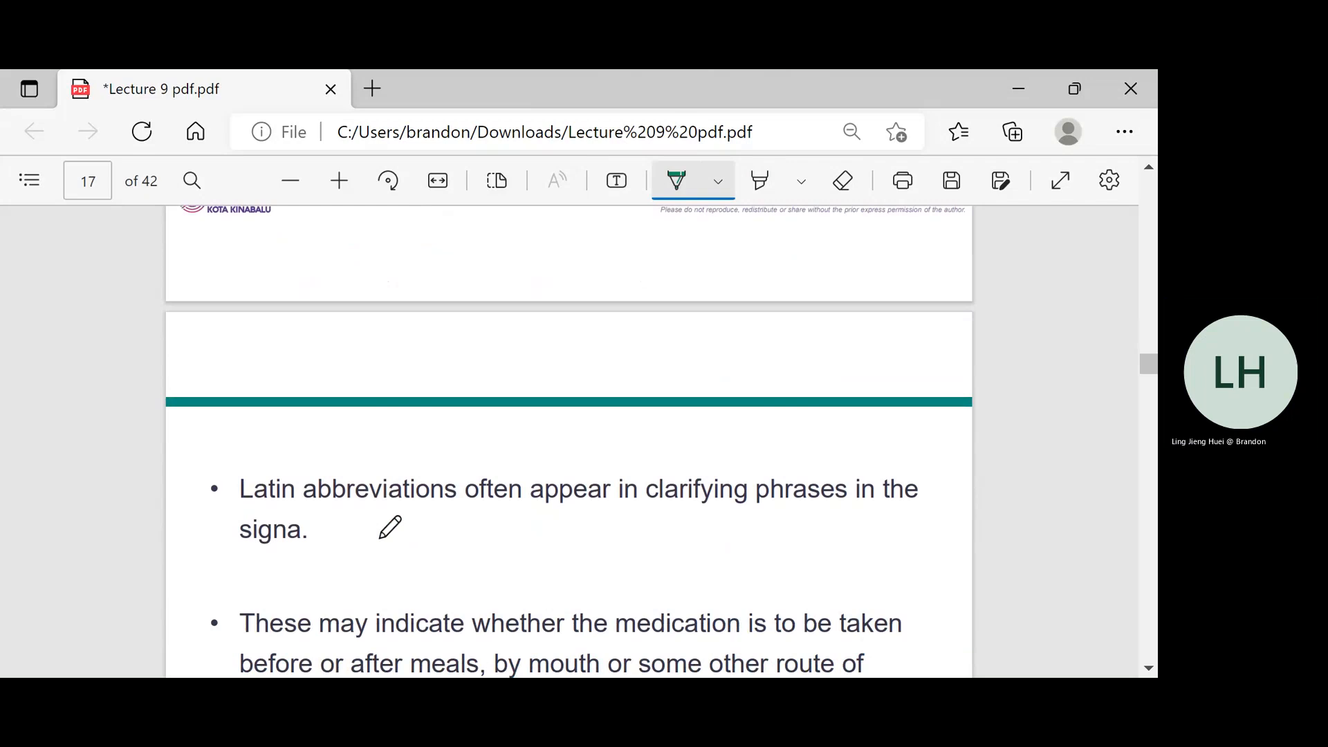
# On page 18, underline 'a drop' beside gtt., then scroll down to page 19
pyautogui.scroll(-3)
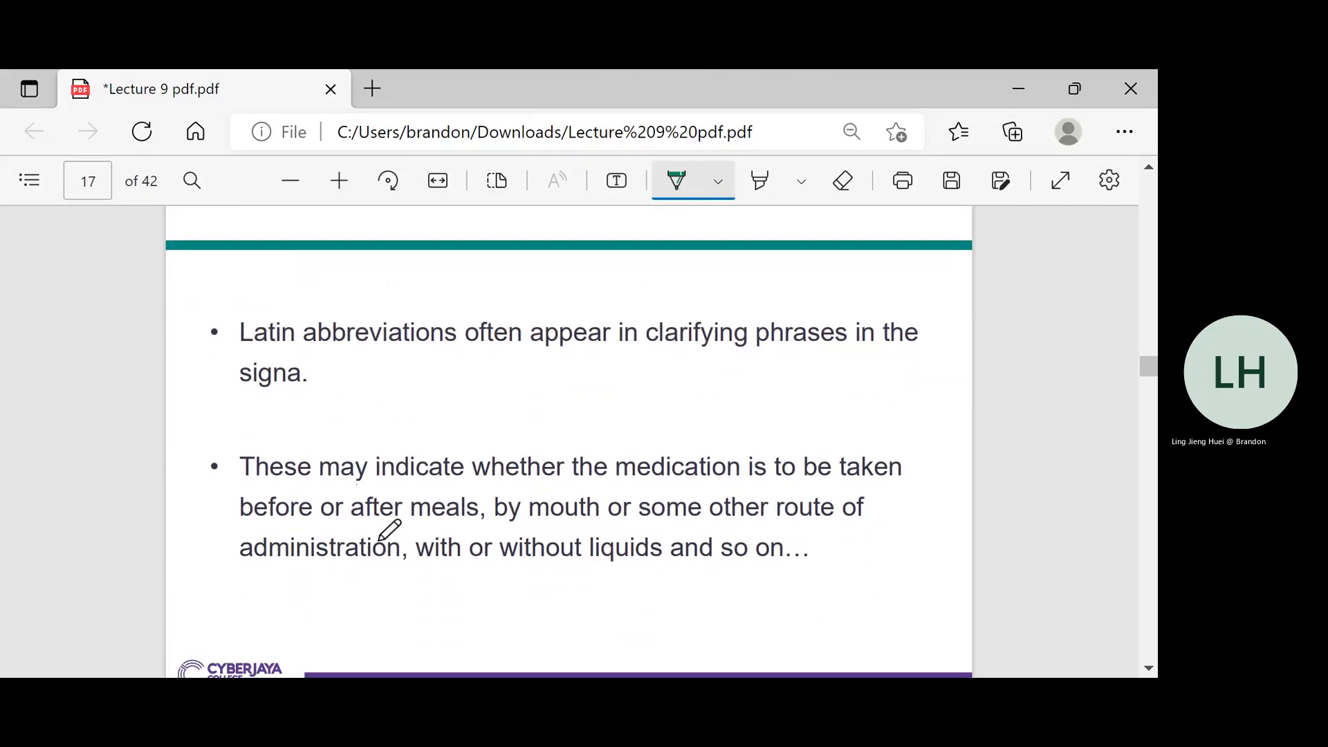
pyautogui.scroll(-3)
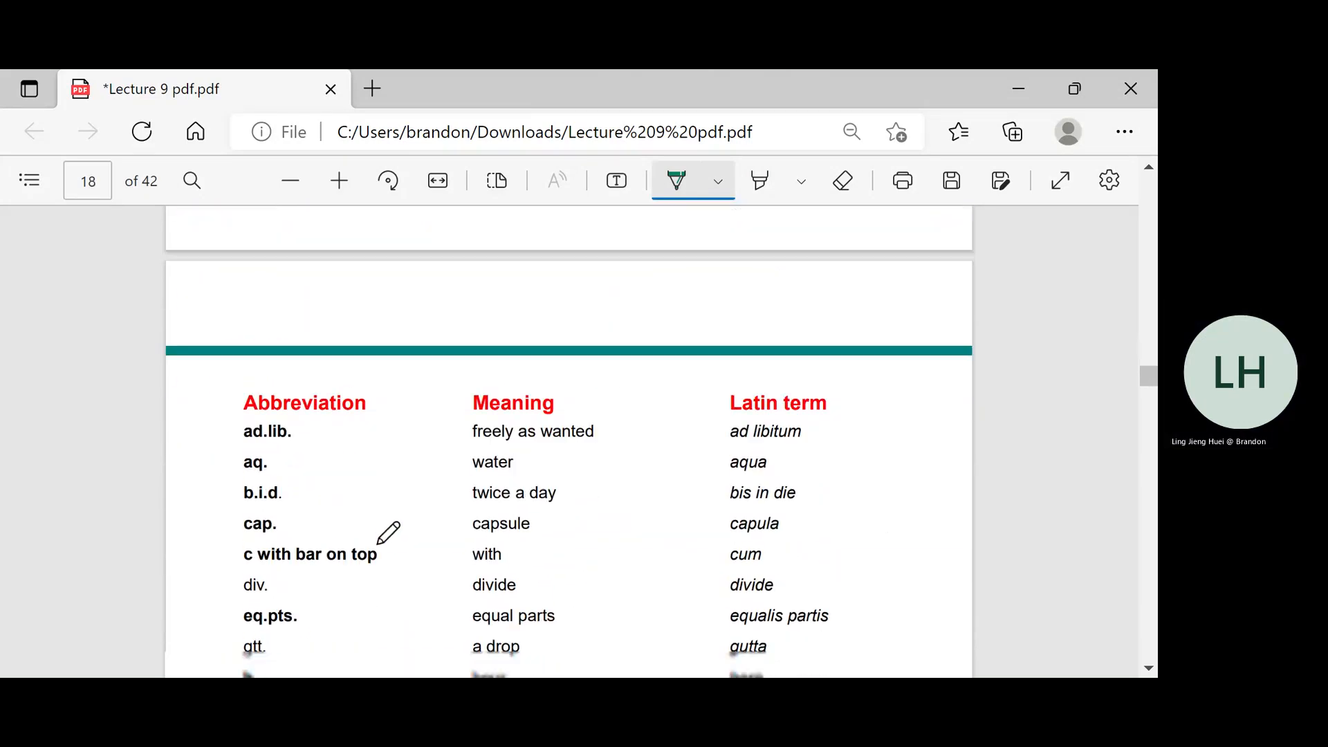
pyautogui.scroll(-3)
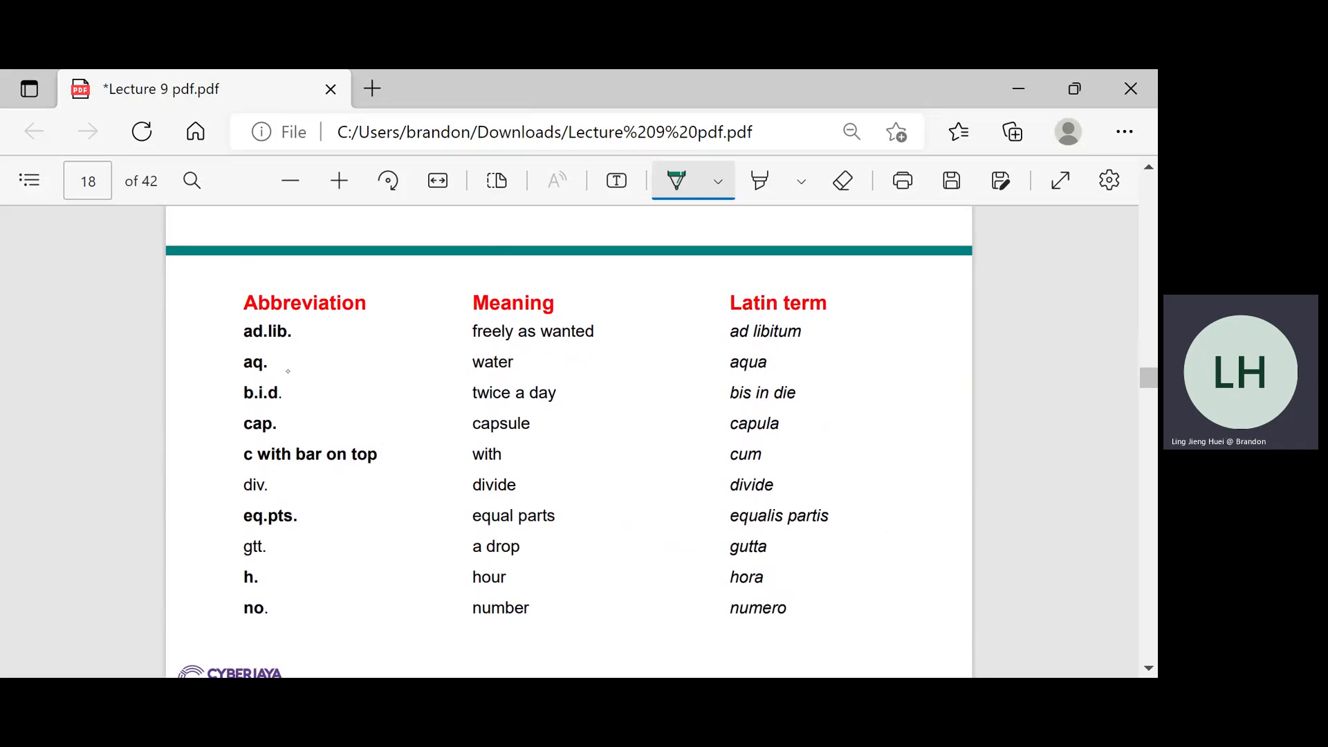
pyautogui.moveTo(202, 387)
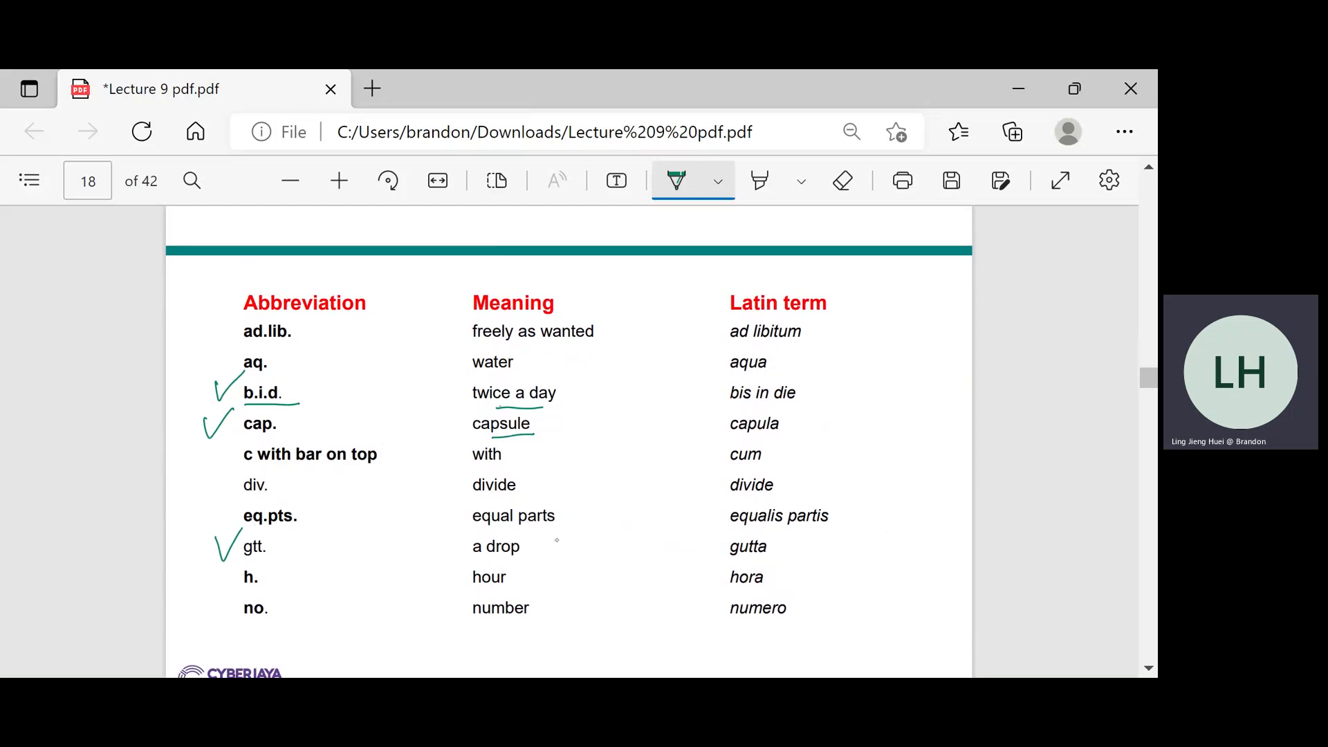
pyautogui.moveTo(472, 557); pyautogui.dragTo(523, 558)
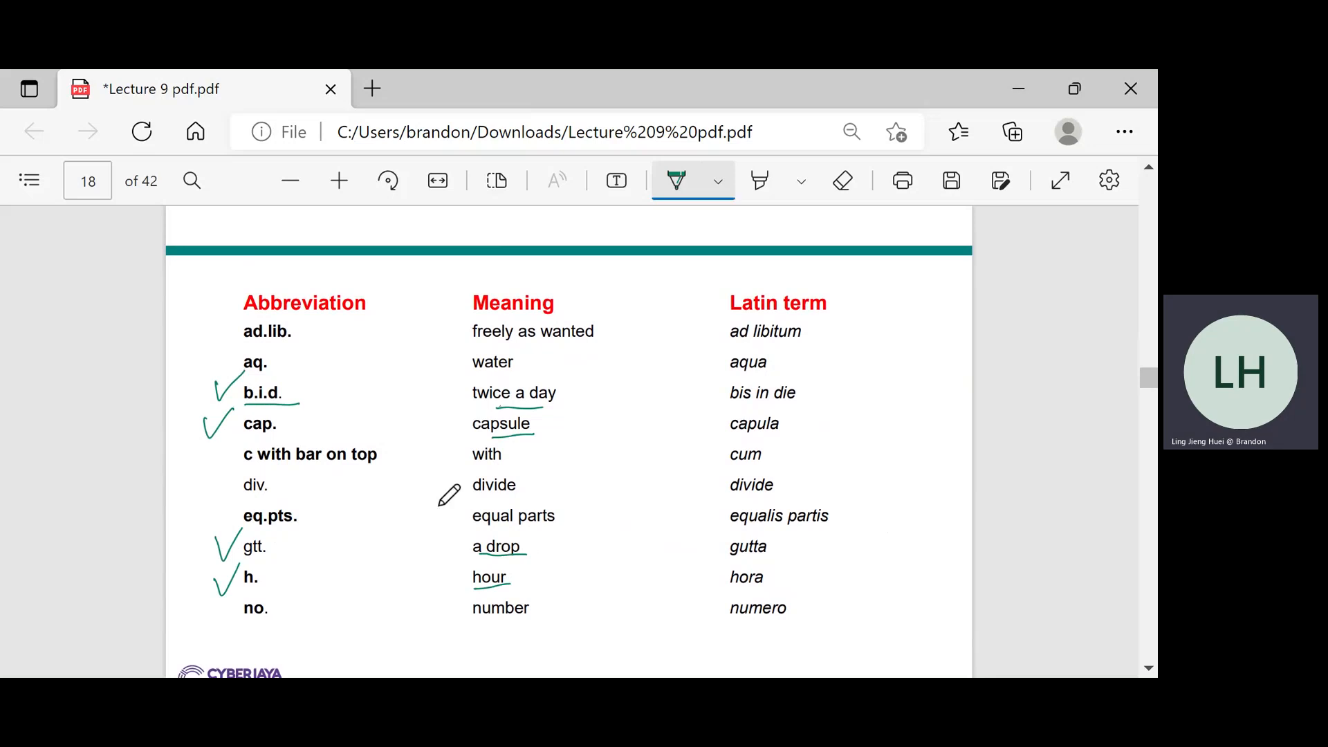
pyautogui.scroll(-3)
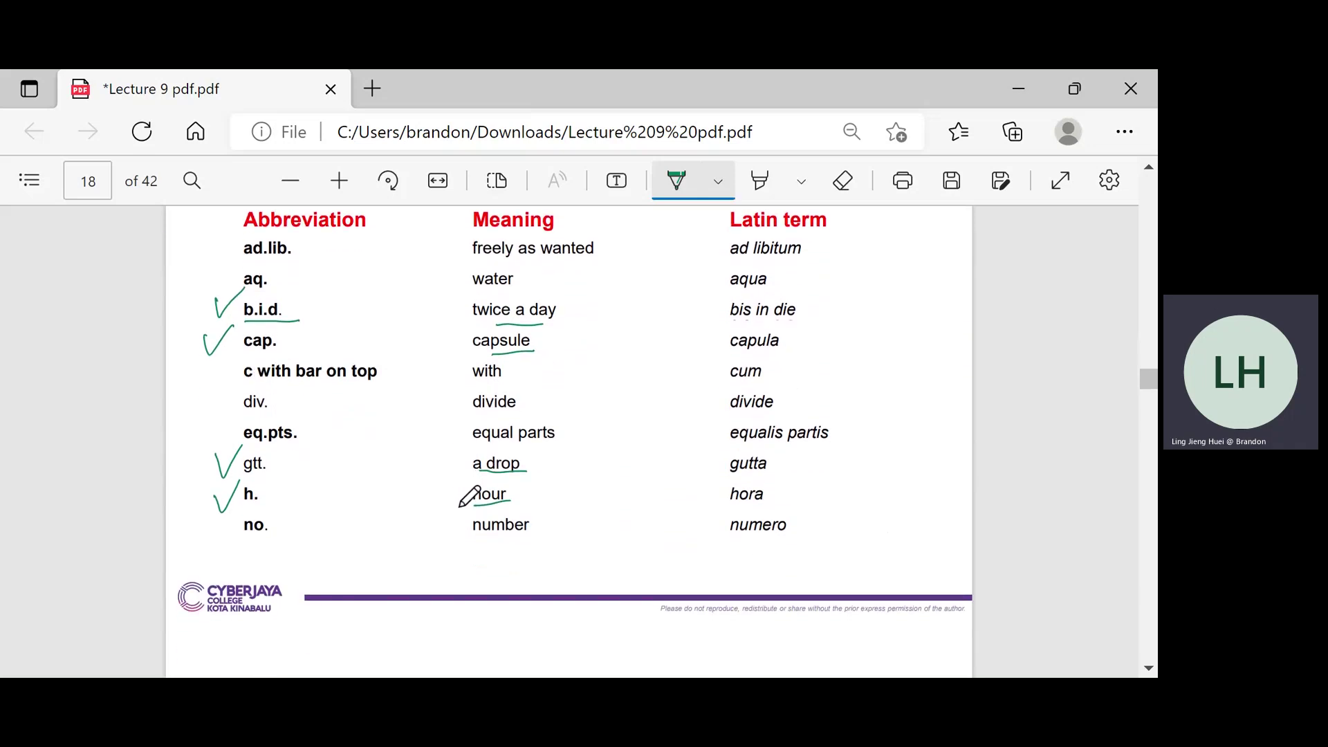
pyautogui.scroll(-3)
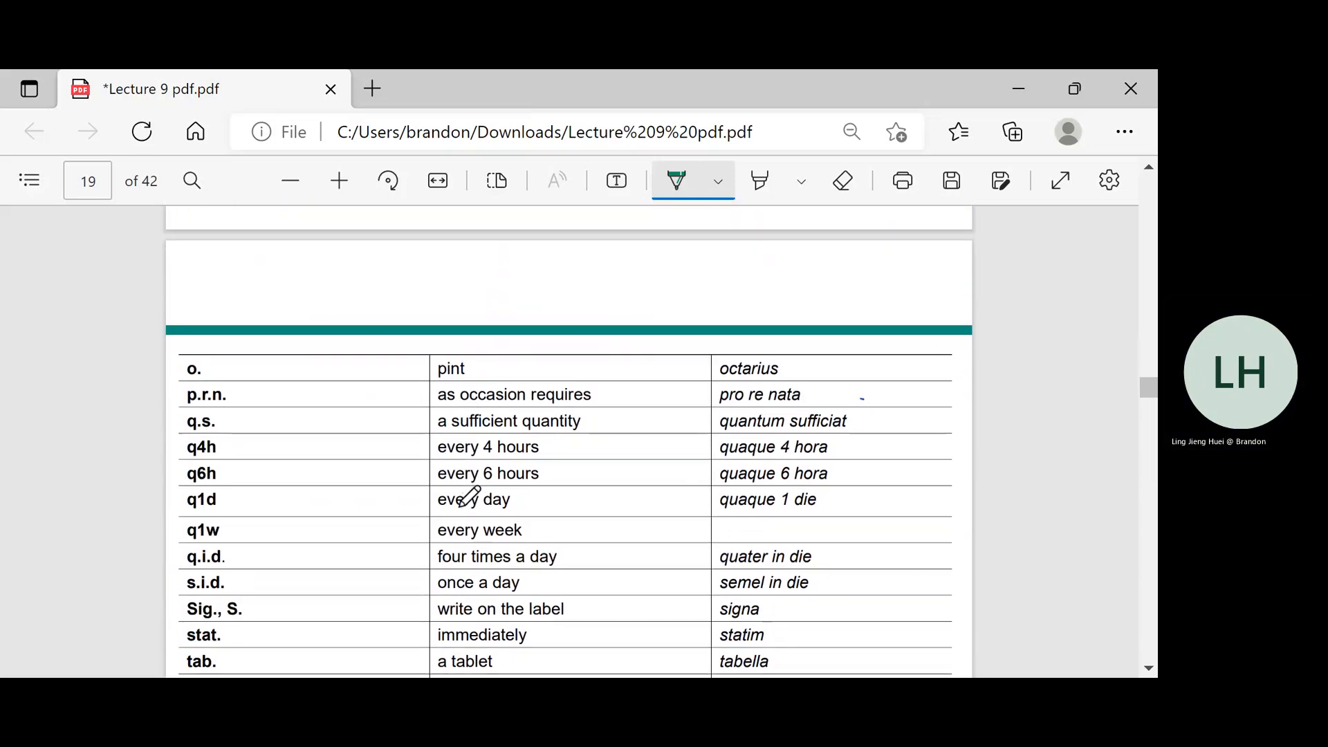
# Tick q4h and q6h, circle p.r.n. noting 'when necessary', and add 'Panadol, lactulose'
pyautogui.scroll(-3)
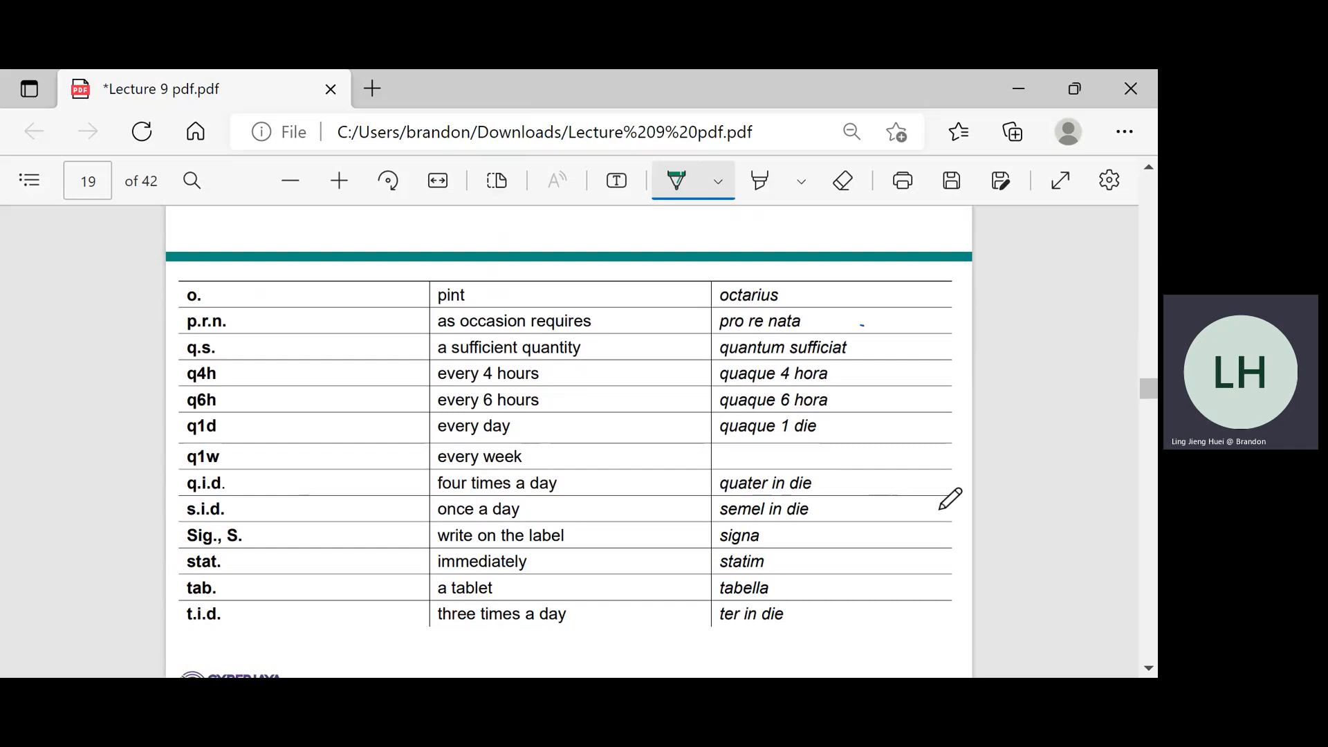
pyautogui.moveTo(894, 469)
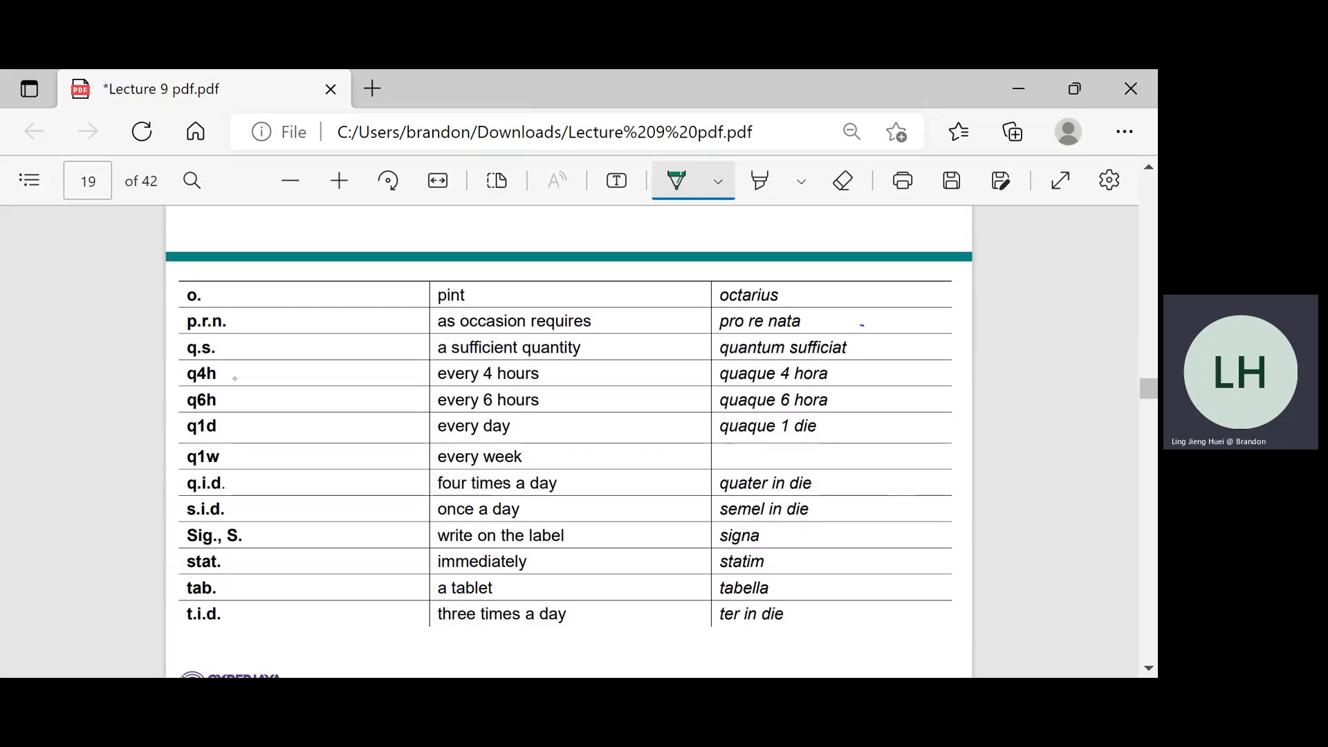
pyautogui.moveTo(237, 377); pyautogui.dragTo(258, 371)
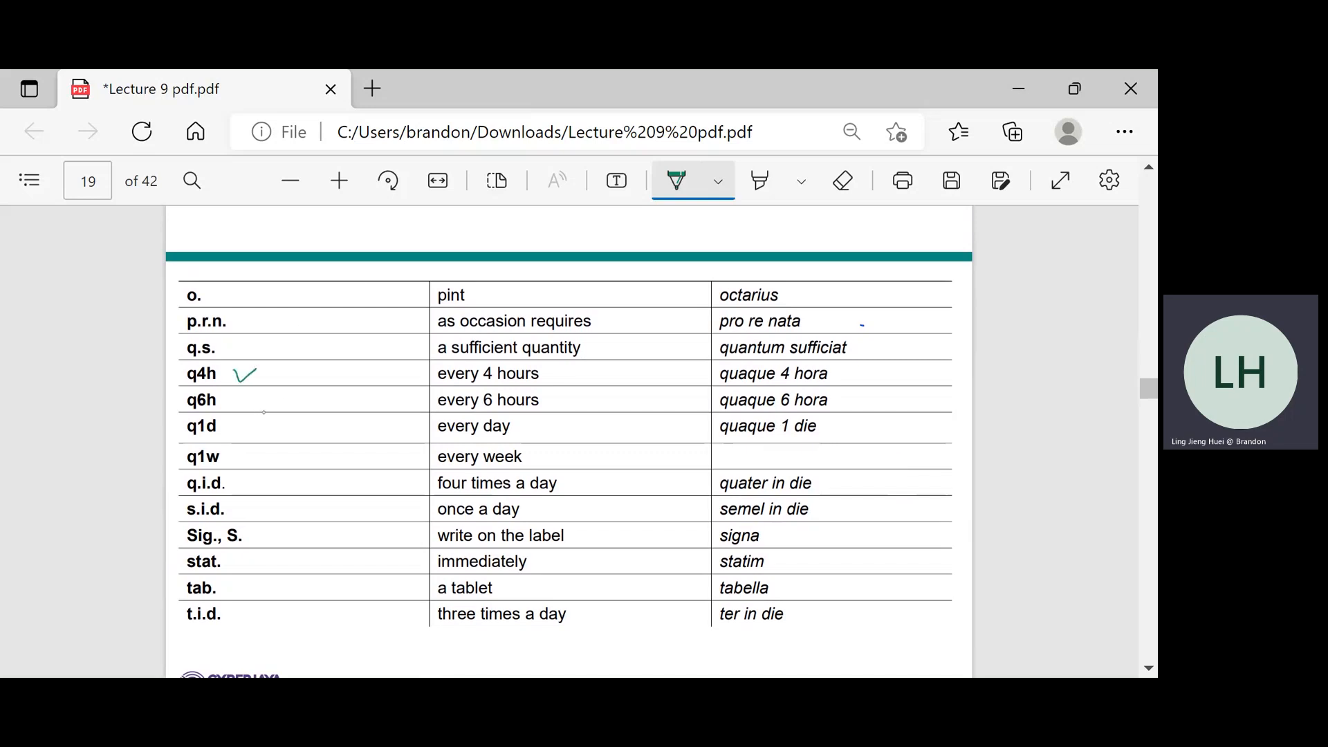
pyautogui.moveTo(241, 403); pyautogui.dragTo(263, 395)
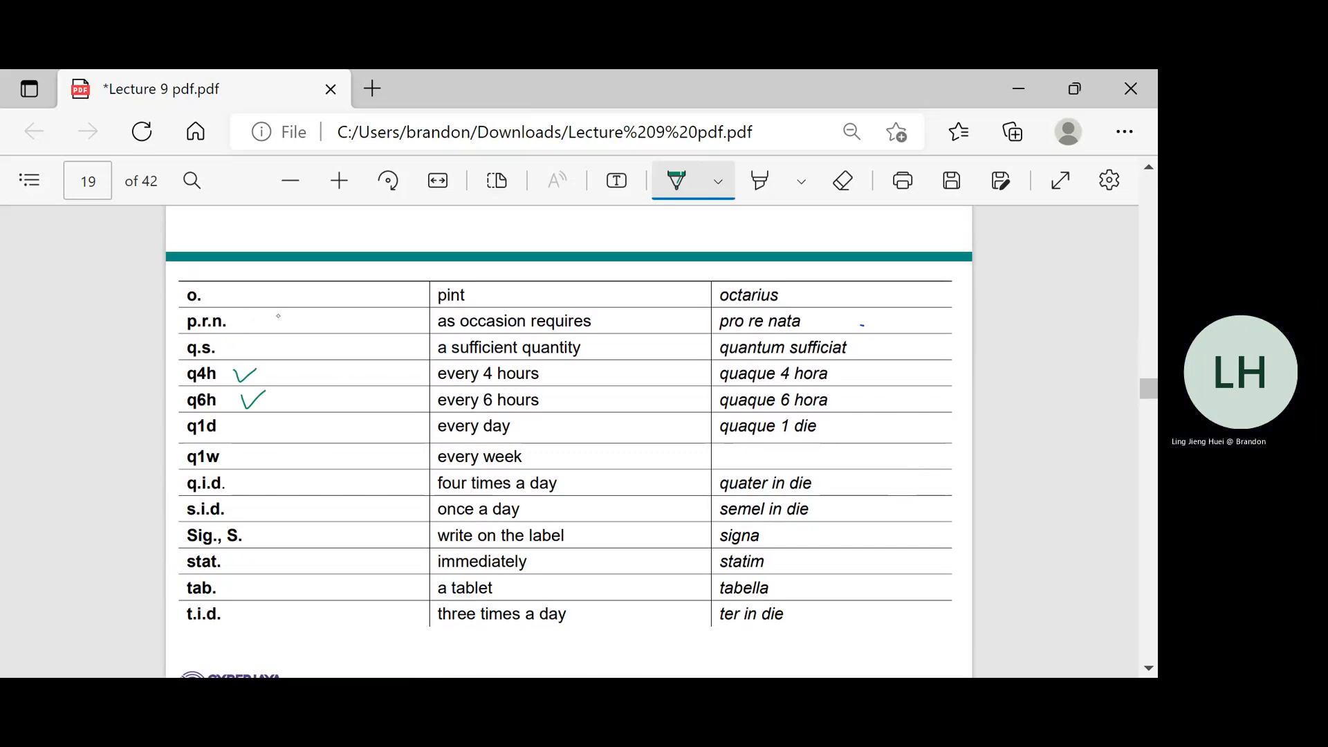
pyautogui.moveTo(182, 330); pyautogui.dragTo(229, 314)
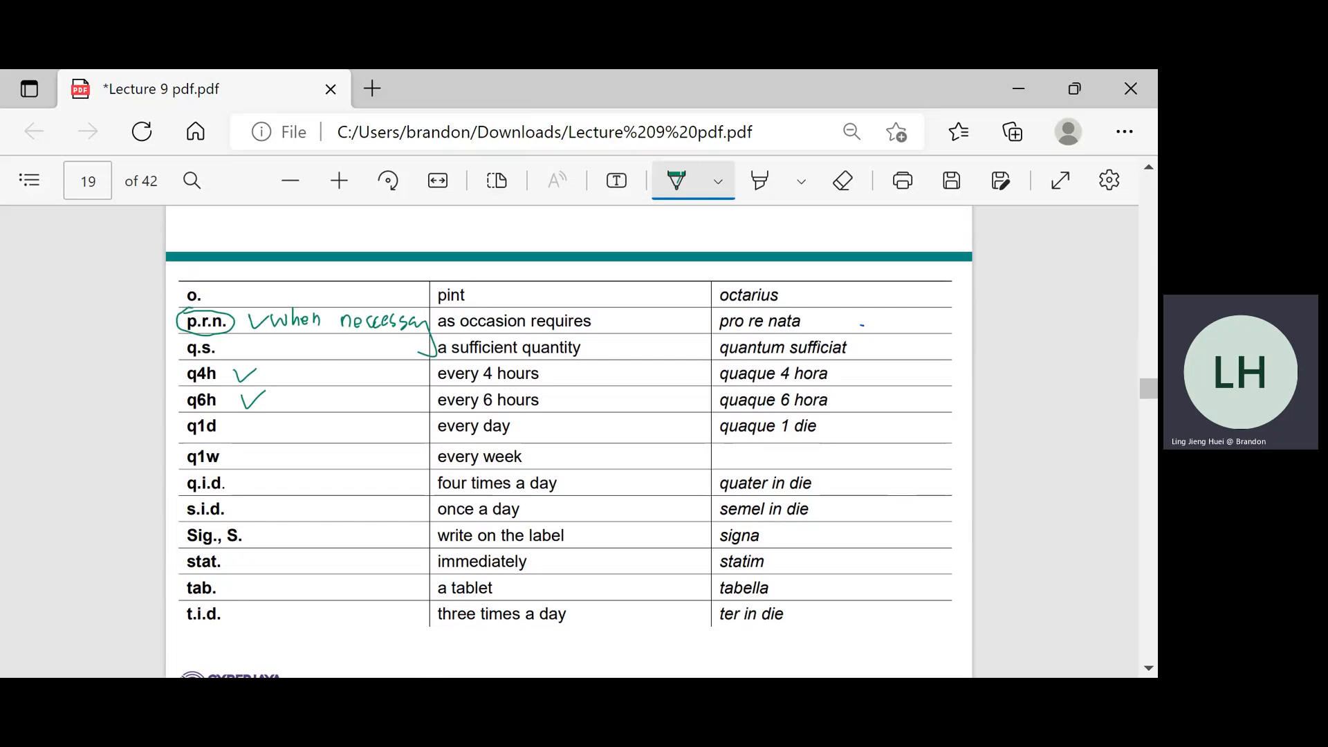
pyautogui.moveTo(842, 320); pyautogui.dragTo(869, 320)
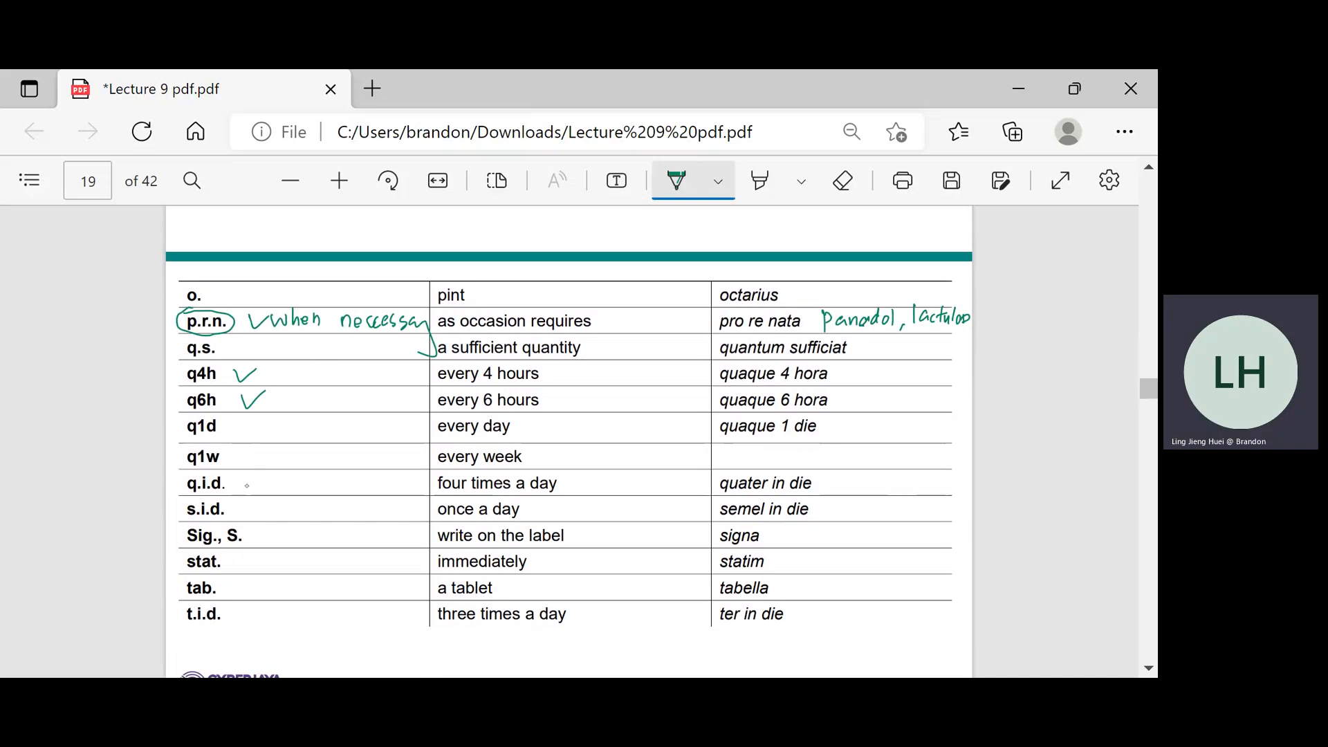
# Tick q.i.d., stat., tab. and t.i.d., note '4x/day' and 'instruction', then scroll to page 20
pyautogui.moveTo(250, 475); pyautogui.dragTo(275, 491)
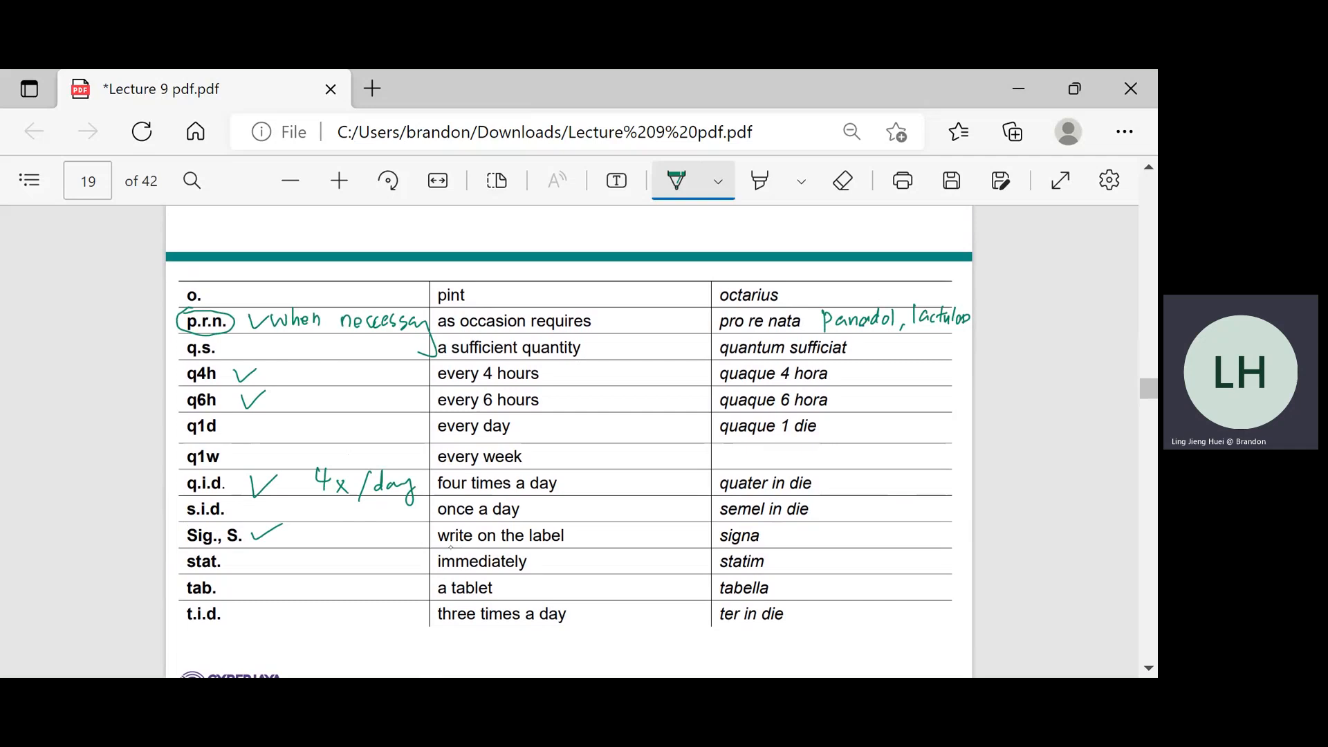
pyautogui.moveTo(436, 535); pyautogui.dragTo(573, 536)
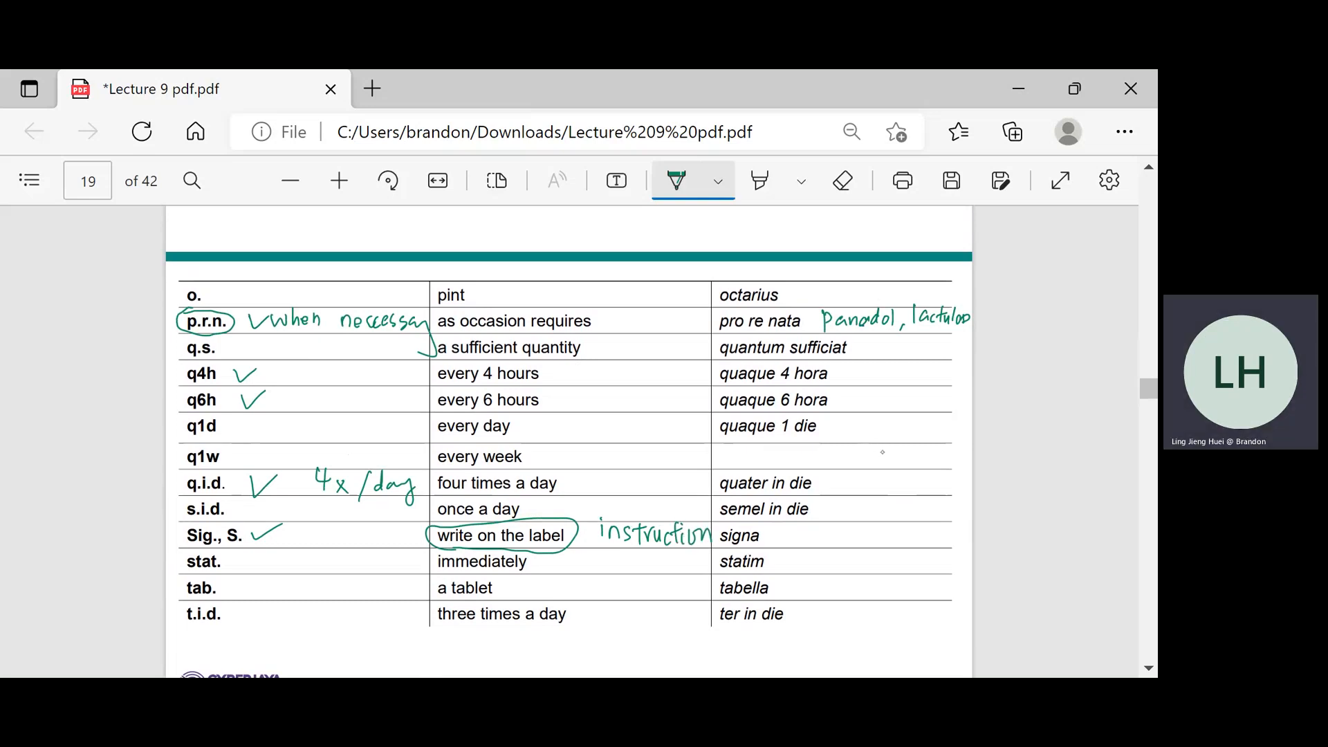
pyautogui.moveTo(898, 464)
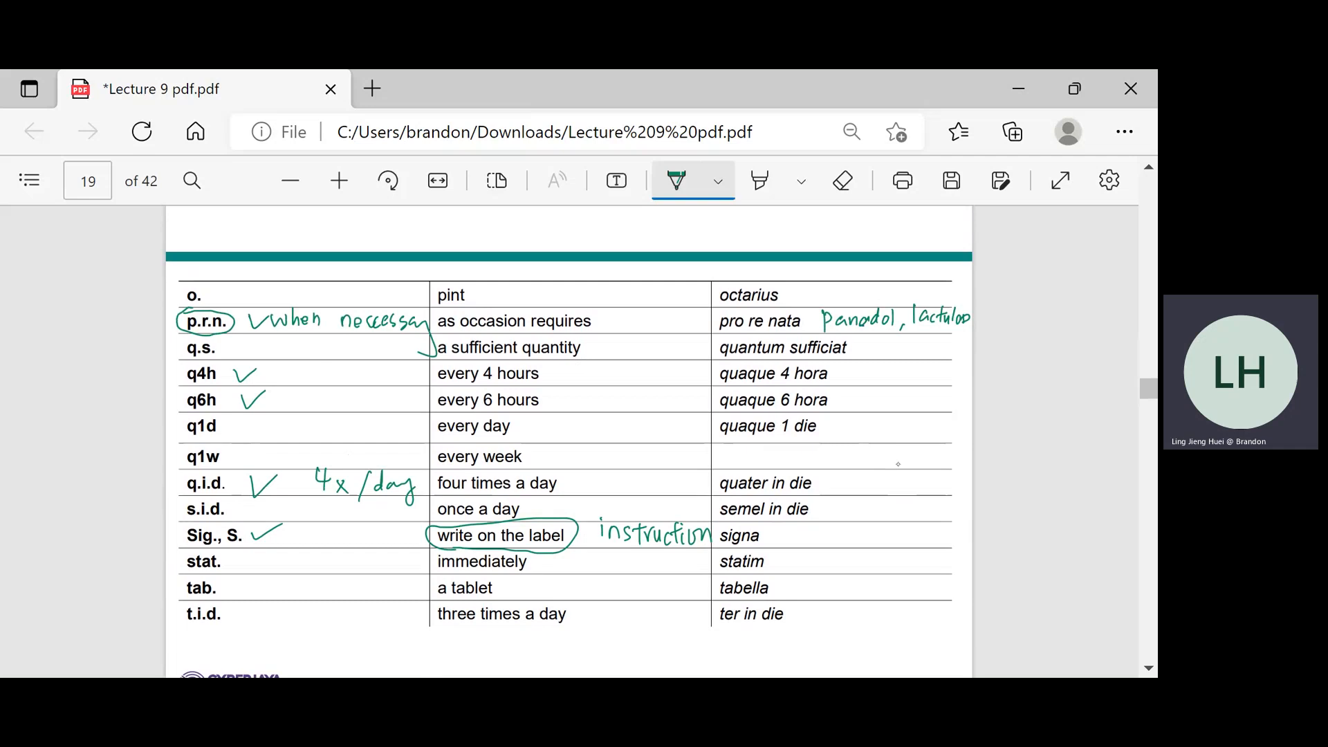
pyautogui.moveTo(271, 551); pyautogui.dragTo(297, 577)
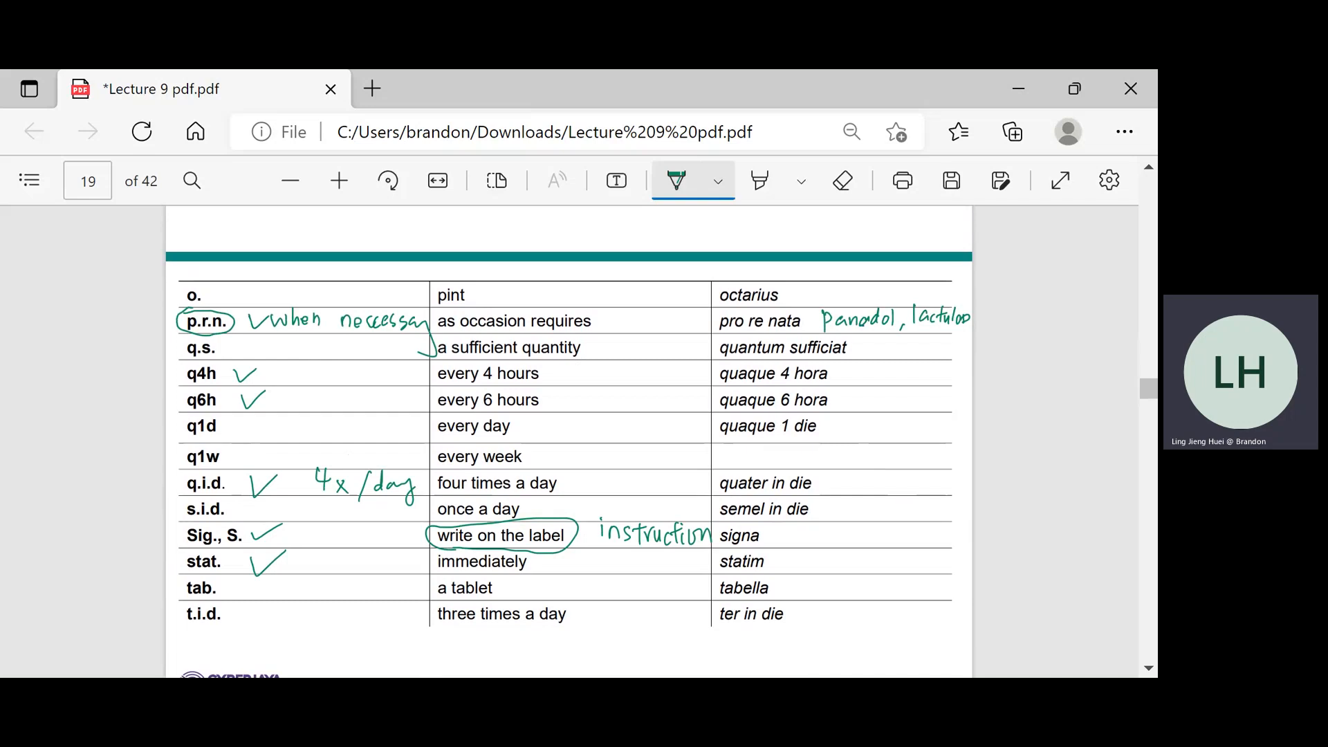
pyautogui.moveTo(271, 576); pyautogui.dragTo(313, 592)
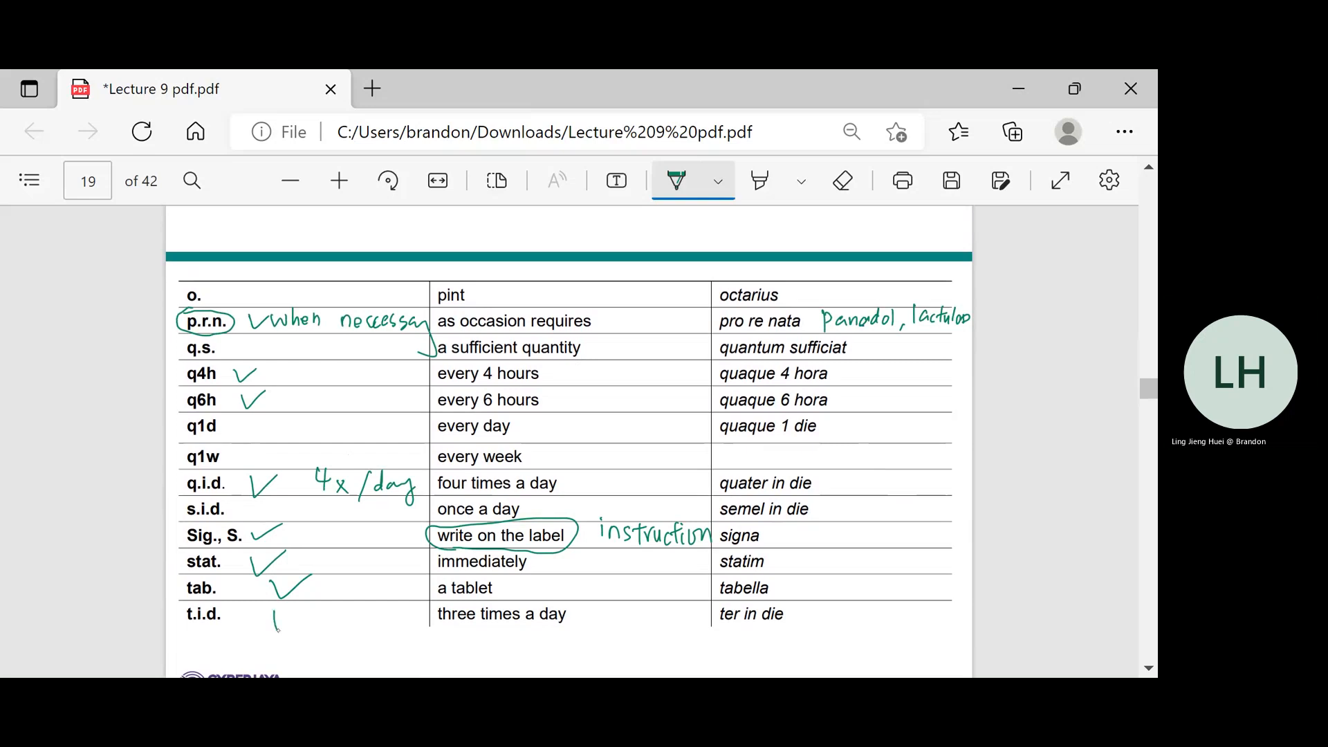
pyautogui.moveTo(269, 611); pyautogui.dragTo(303, 625)
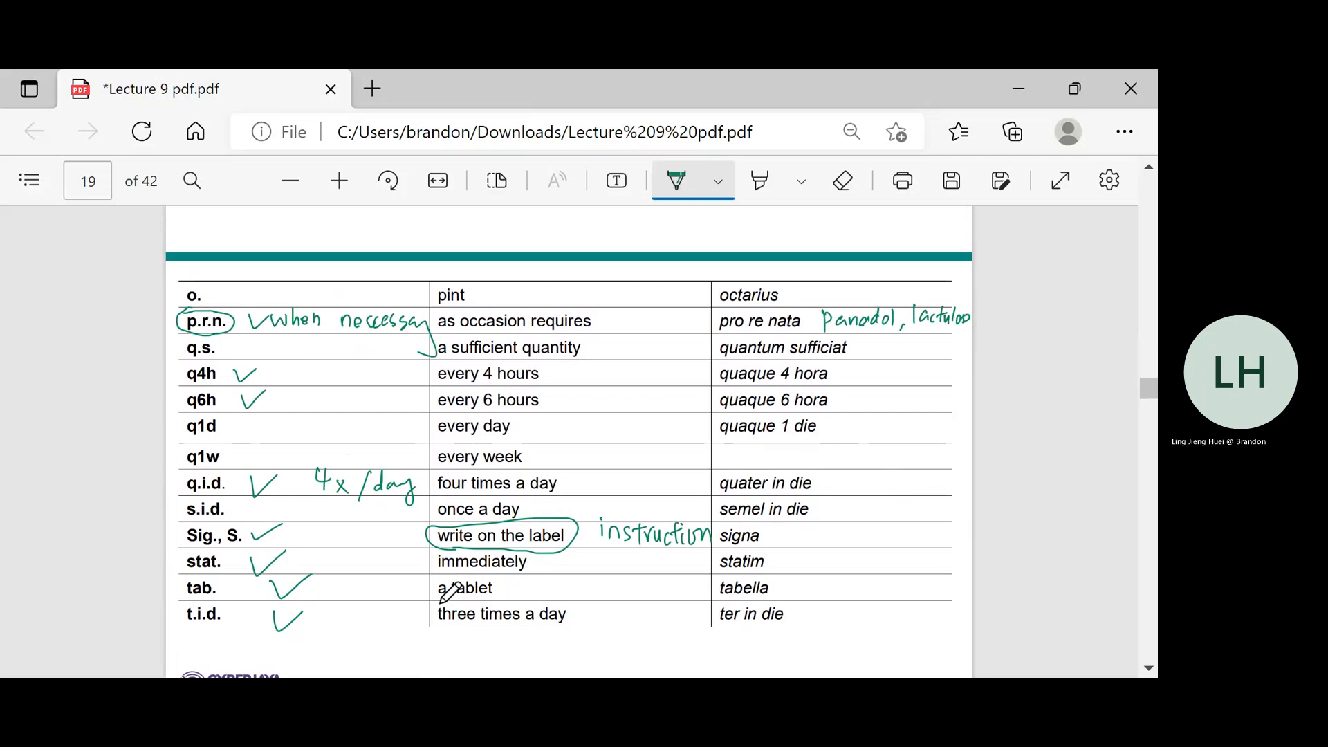
pyautogui.scroll(-3)
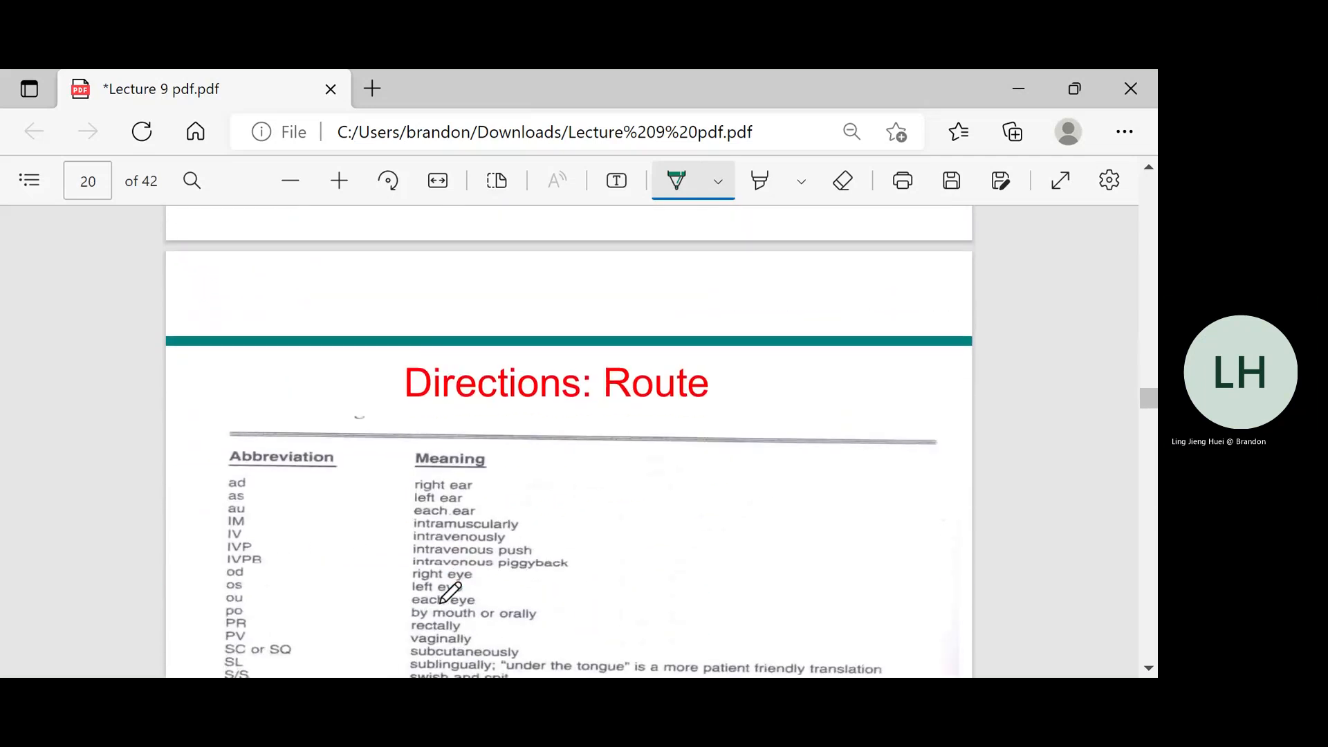
# Dash the ear abbreviations, write '(both ears)' after 'each ear', and tick IV
pyautogui.scroll(-3)
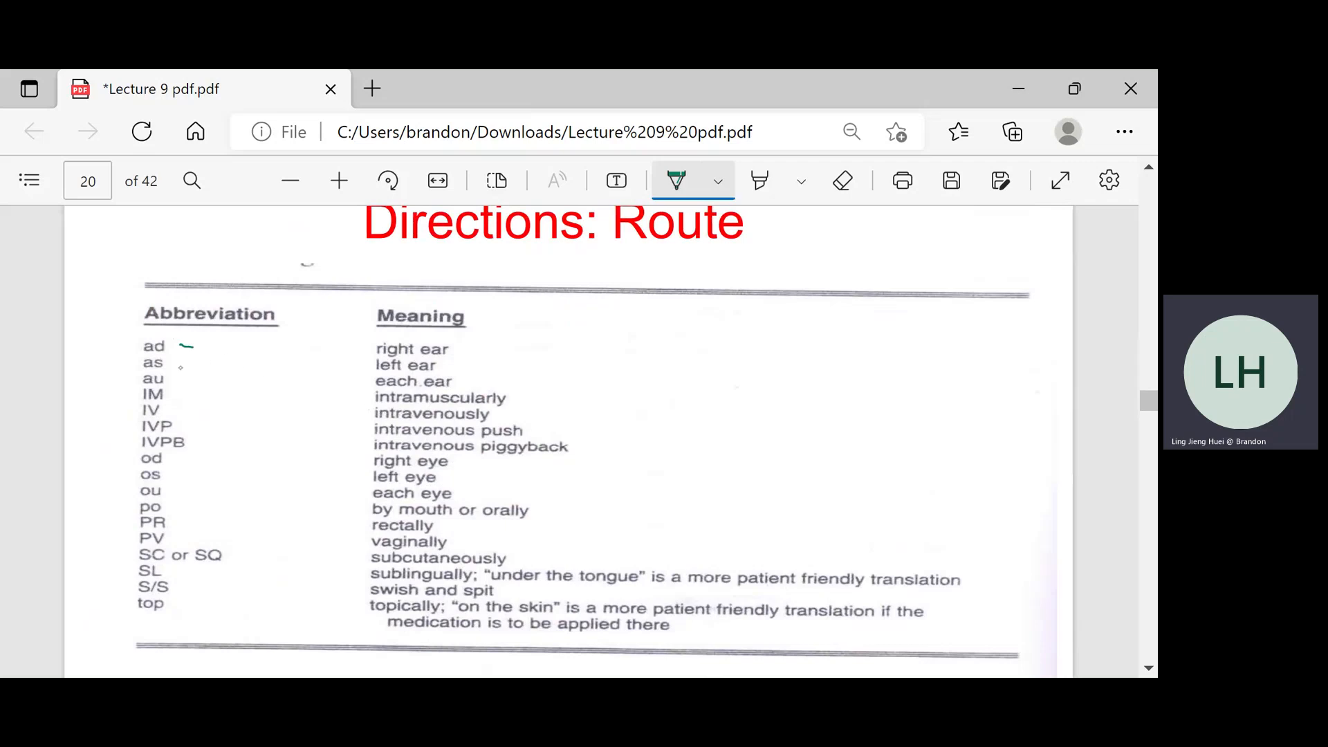
pyautogui.moveTo(180, 363); pyautogui.dragTo(193, 363)
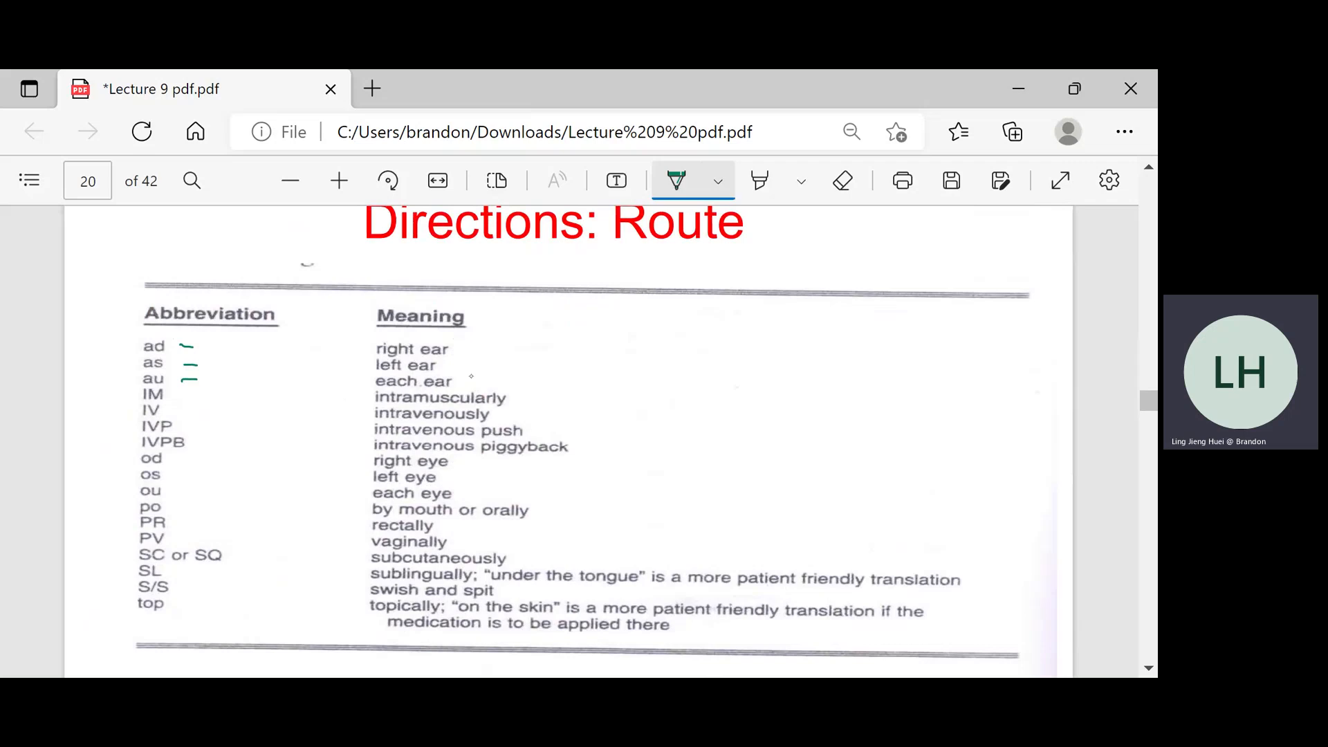
pyautogui.moveTo(458, 381); pyautogui.dragTo(509, 381)
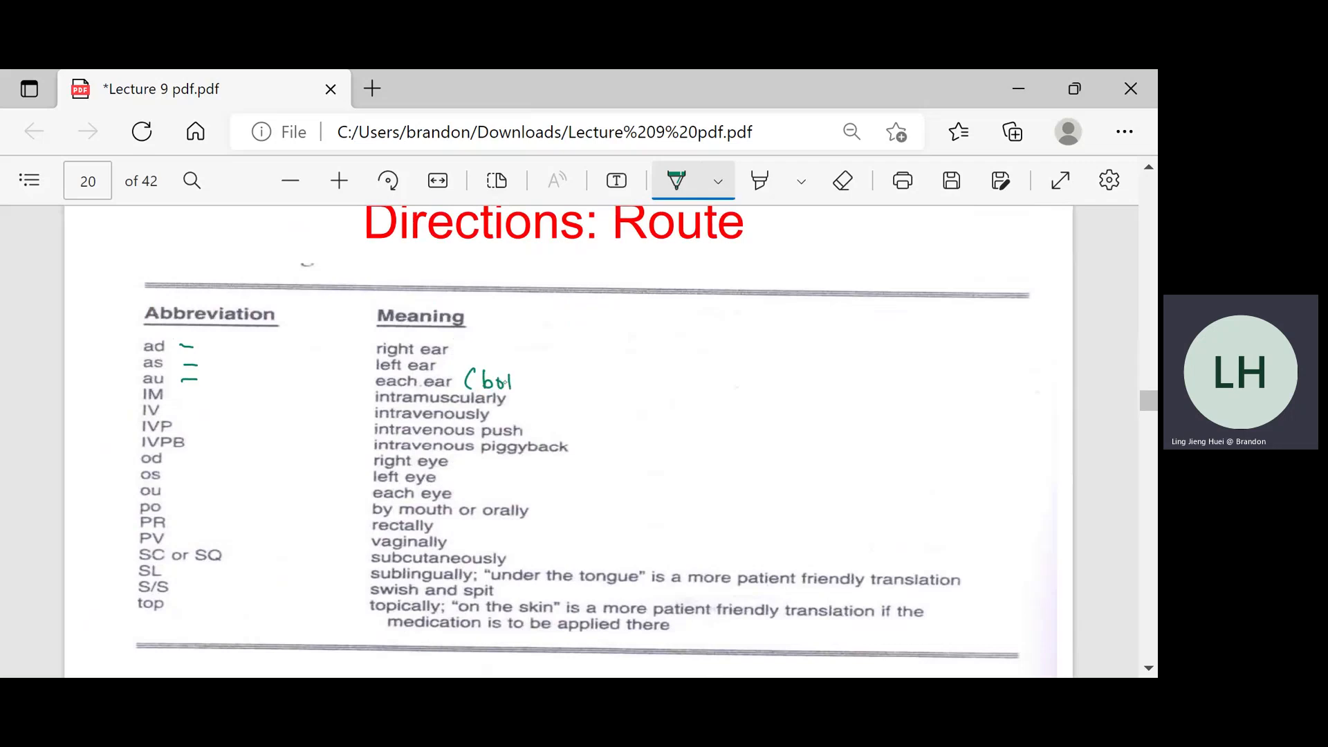
pyautogui.moveTo(500, 380); pyautogui.dragTo(547, 380)
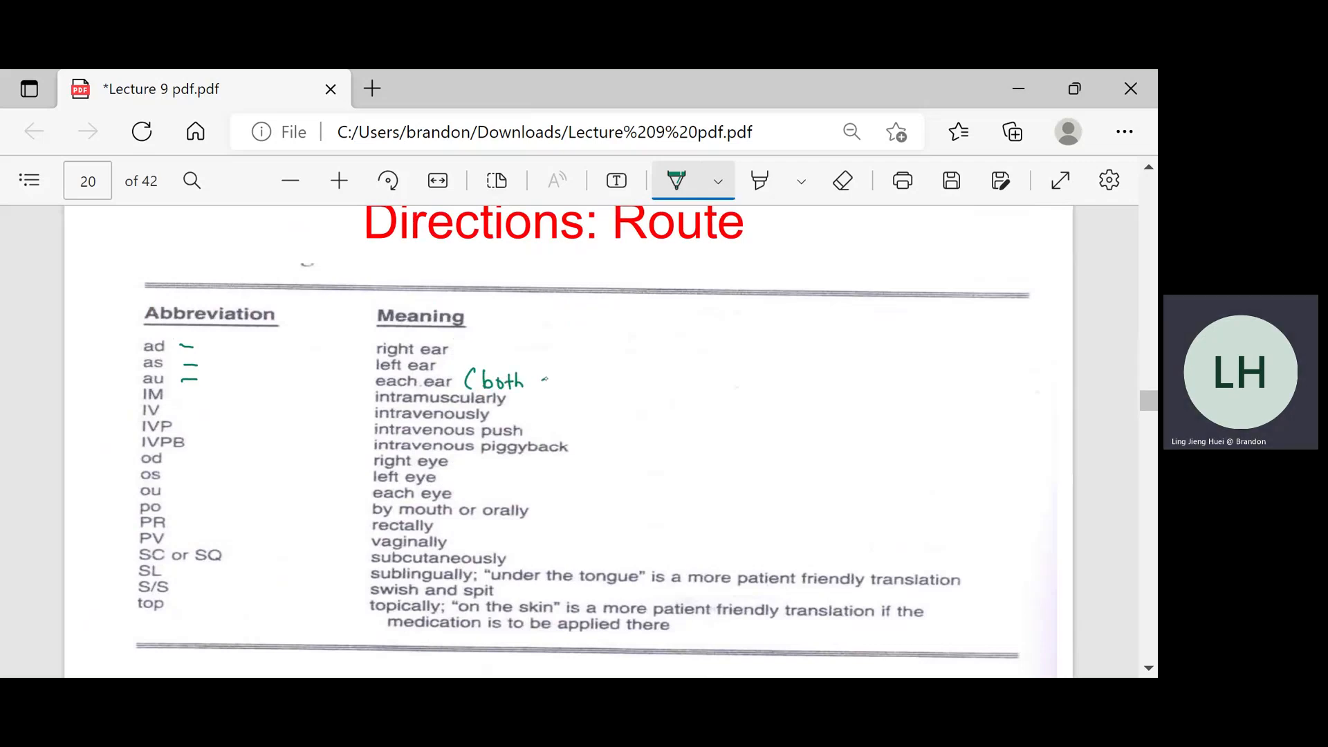
pyautogui.moveTo(529, 380); pyautogui.dragTo(606, 380)
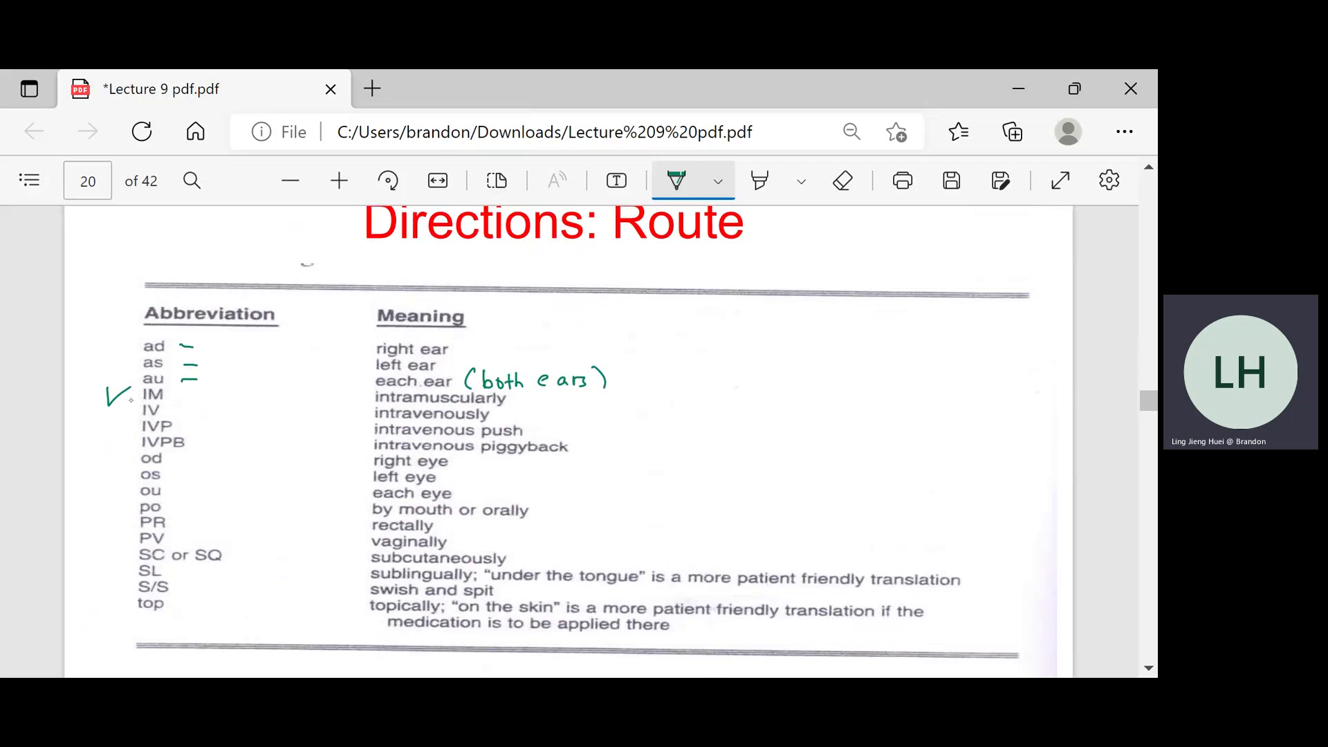
pyautogui.moveTo(110, 389); pyautogui.dragTo(131, 415)
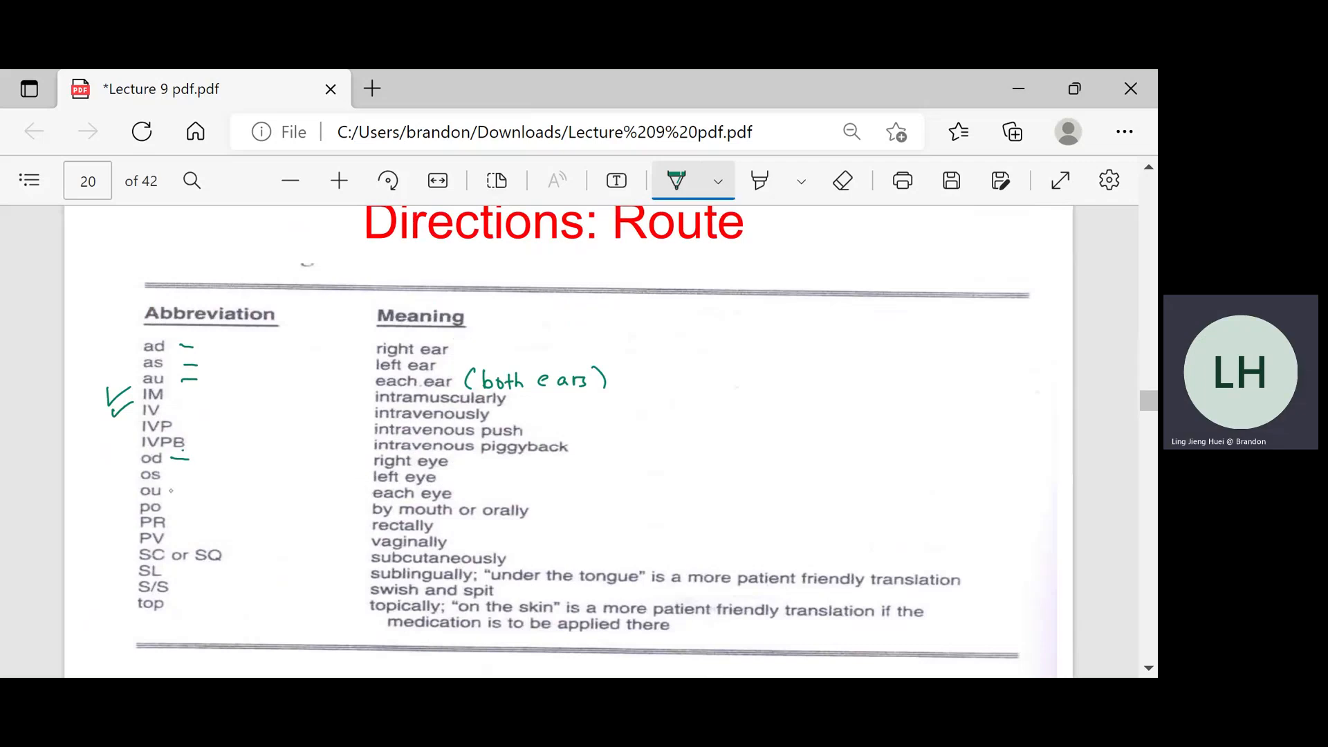
pyautogui.moveTo(174, 475); pyautogui.dragTo(191, 470)
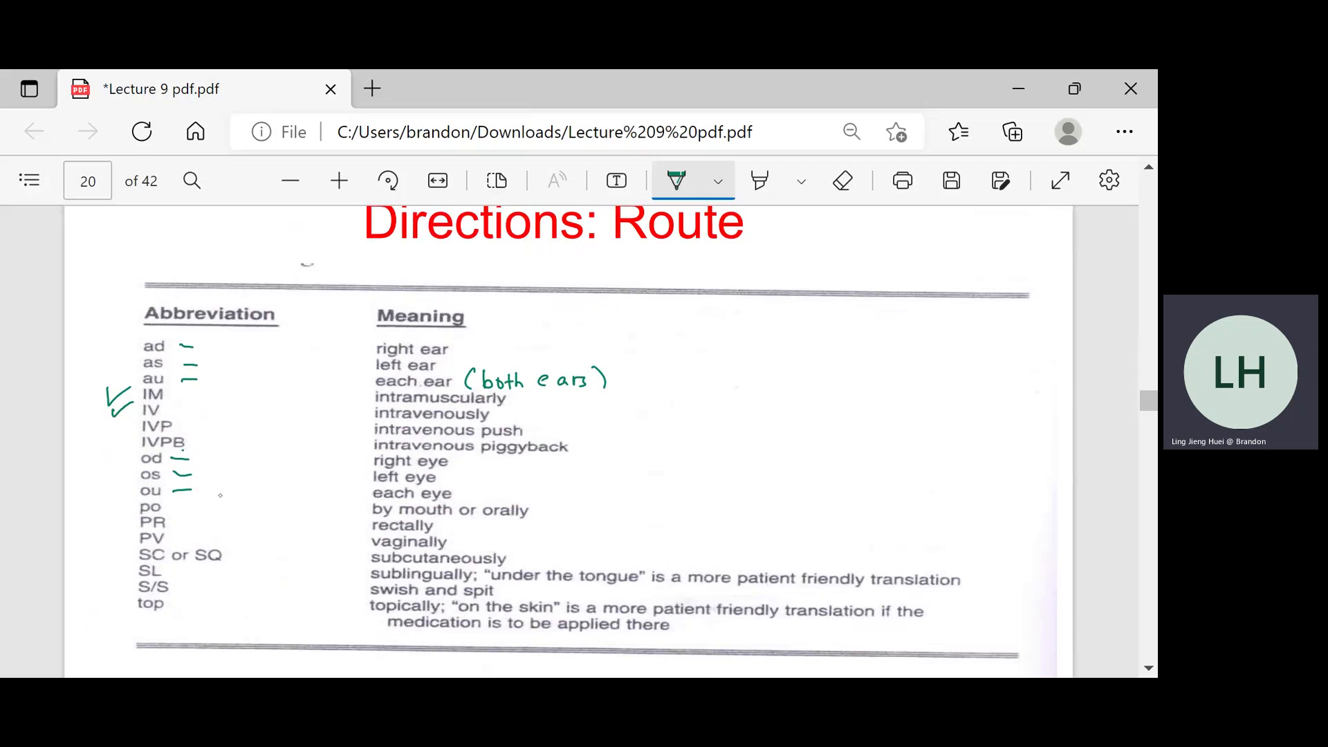
# Write 'both eyes' beside each eye, tick po, PR, PV, SC/SQ, SL, S/S, and circle 'swish'
pyautogui.moveTo(475, 487); pyautogui.dragTo(495, 499)
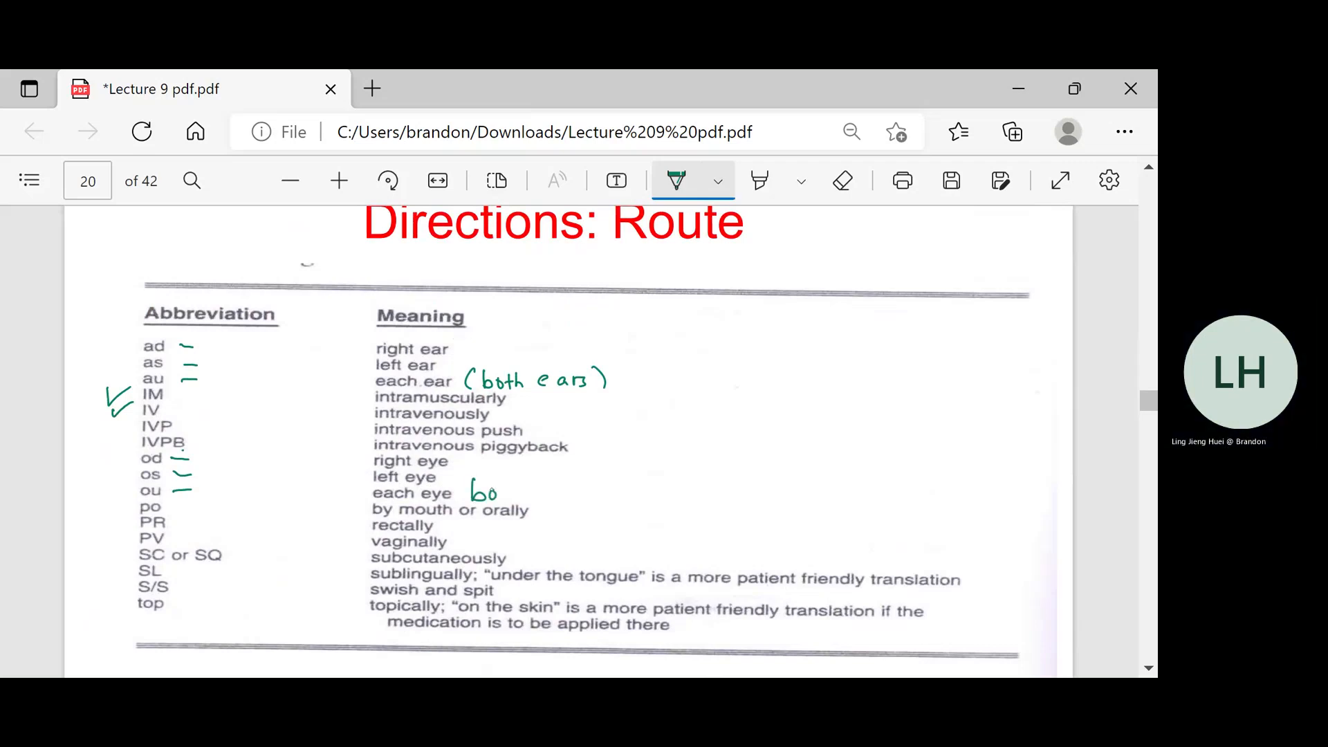
pyautogui.moveTo(470, 493); pyautogui.dragTo(572, 493)
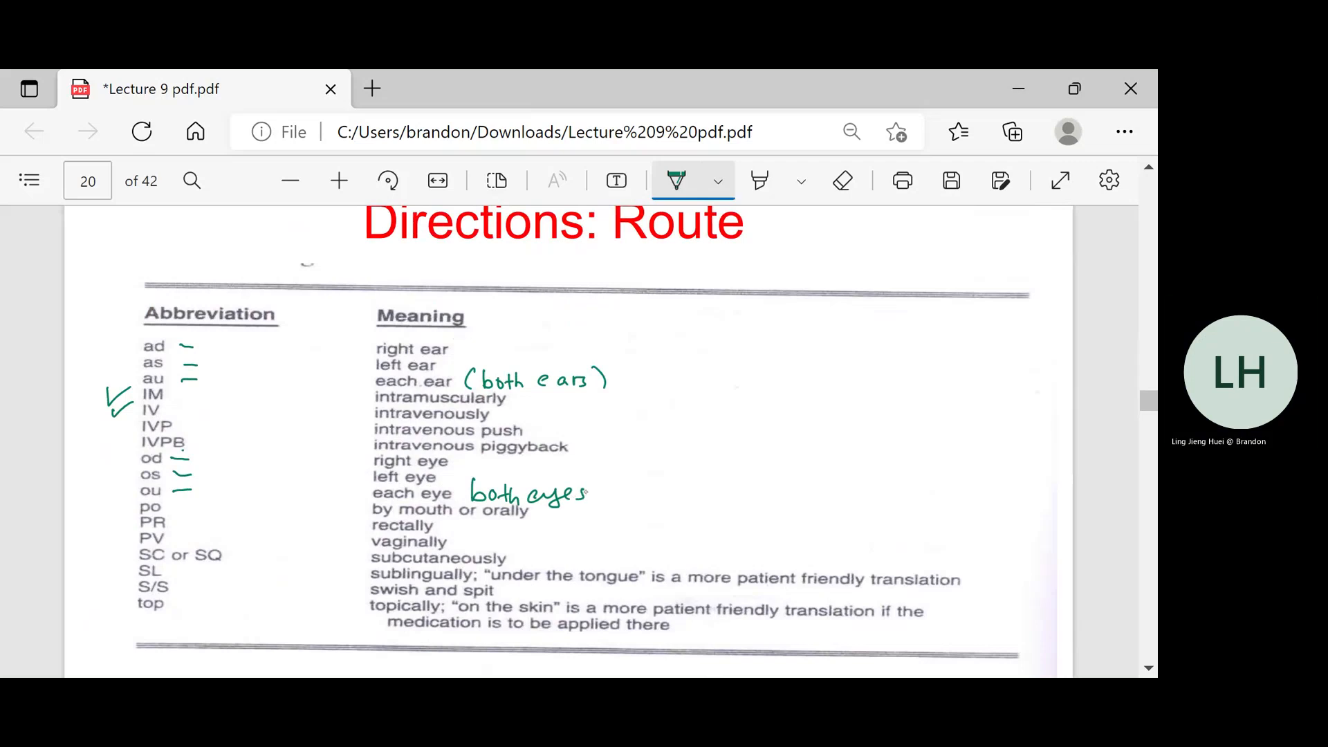
pyautogui.moveTo(110, 504); pyautogui.dragTo(135, 512)
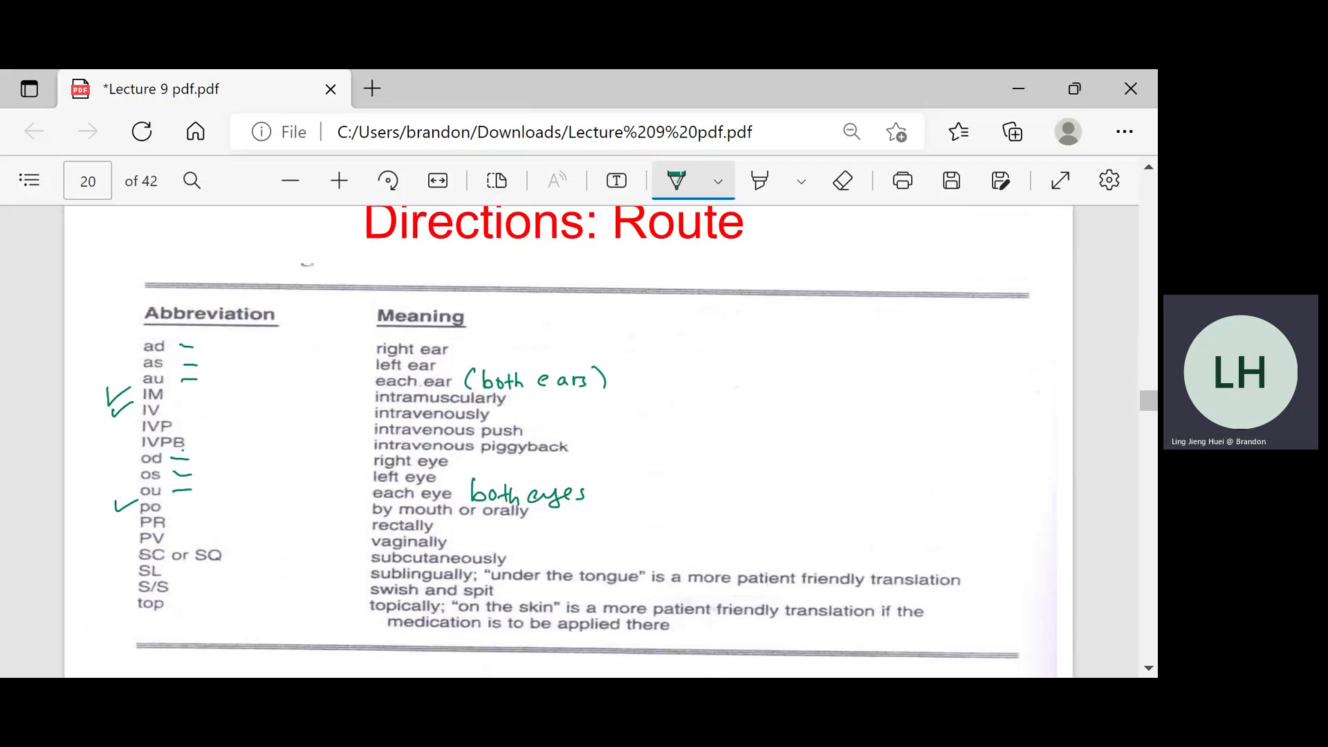
pyautogui.moveTo(106, 521); pyautogui.dragTo(125, 532)
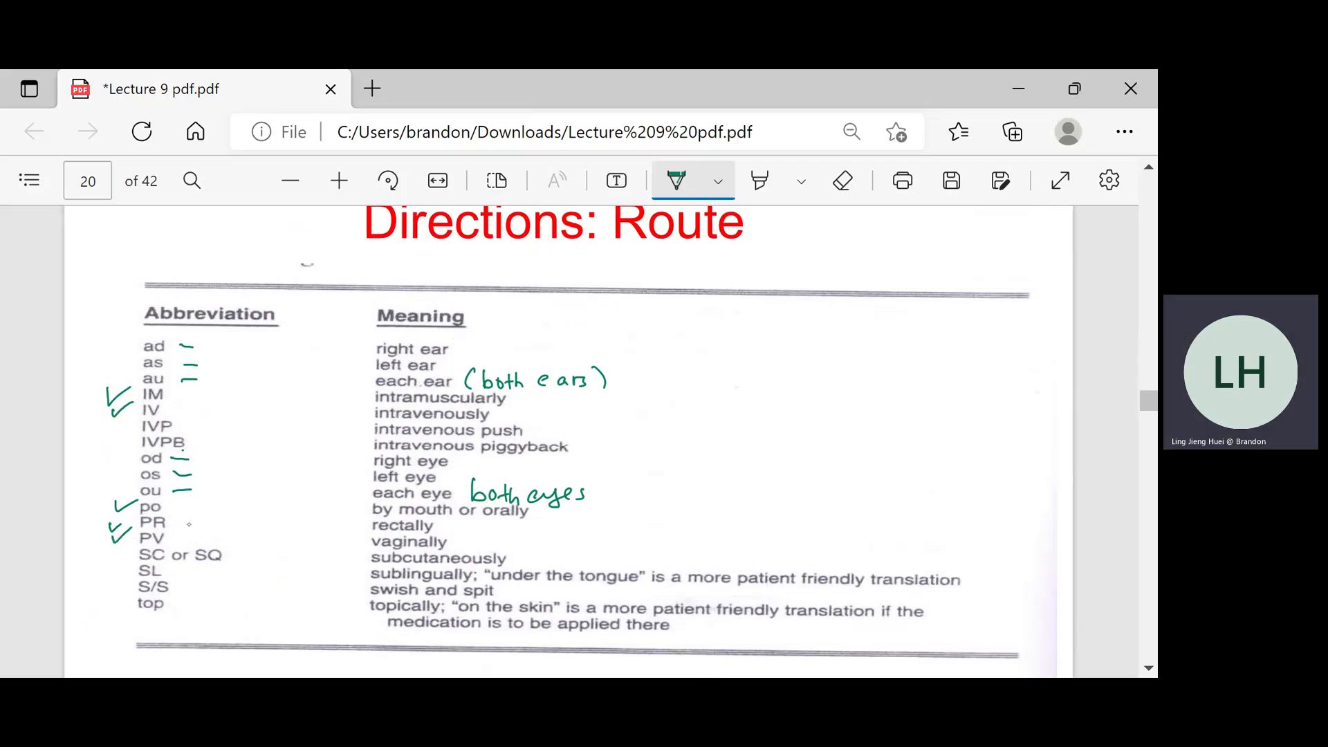
pyautogui.moveTo(114, 551); pyautogui.dragTo(132, 563)
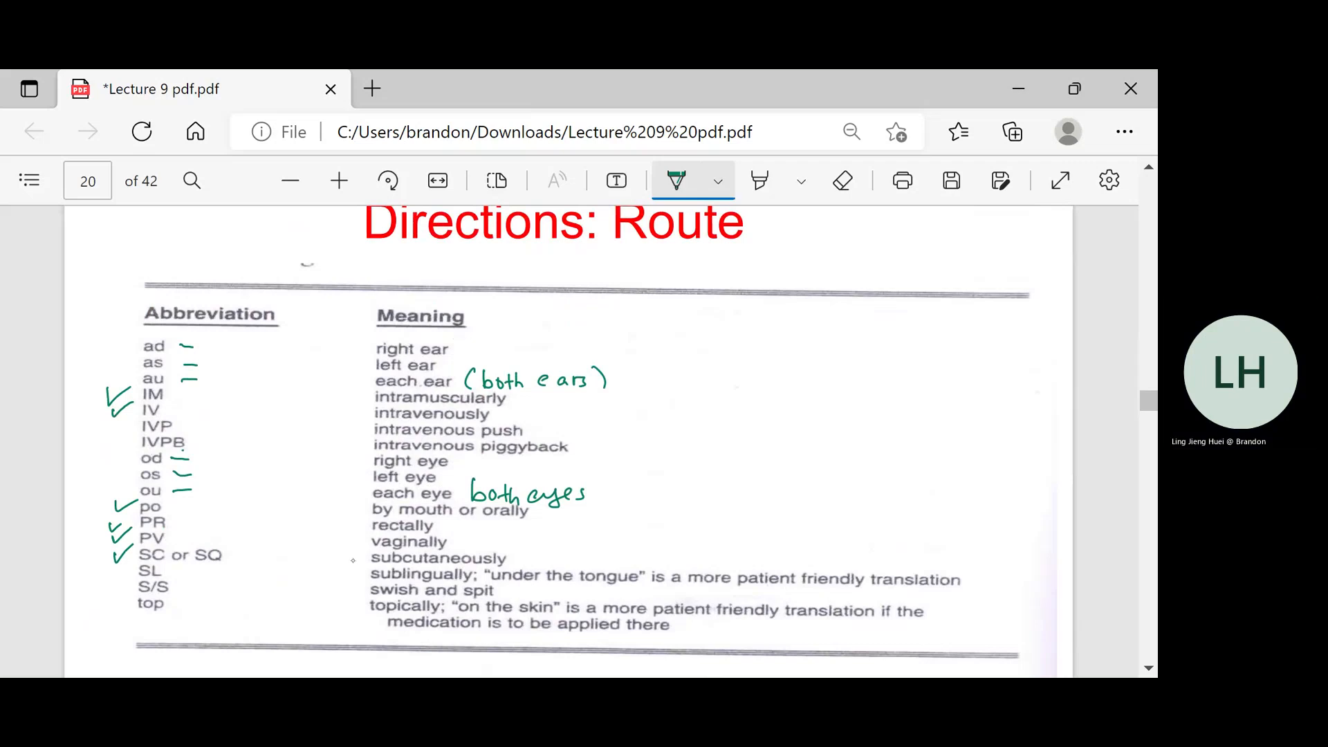
pyautogui.moveTo(106, 572); pyautogui.dragTo(131, 585)
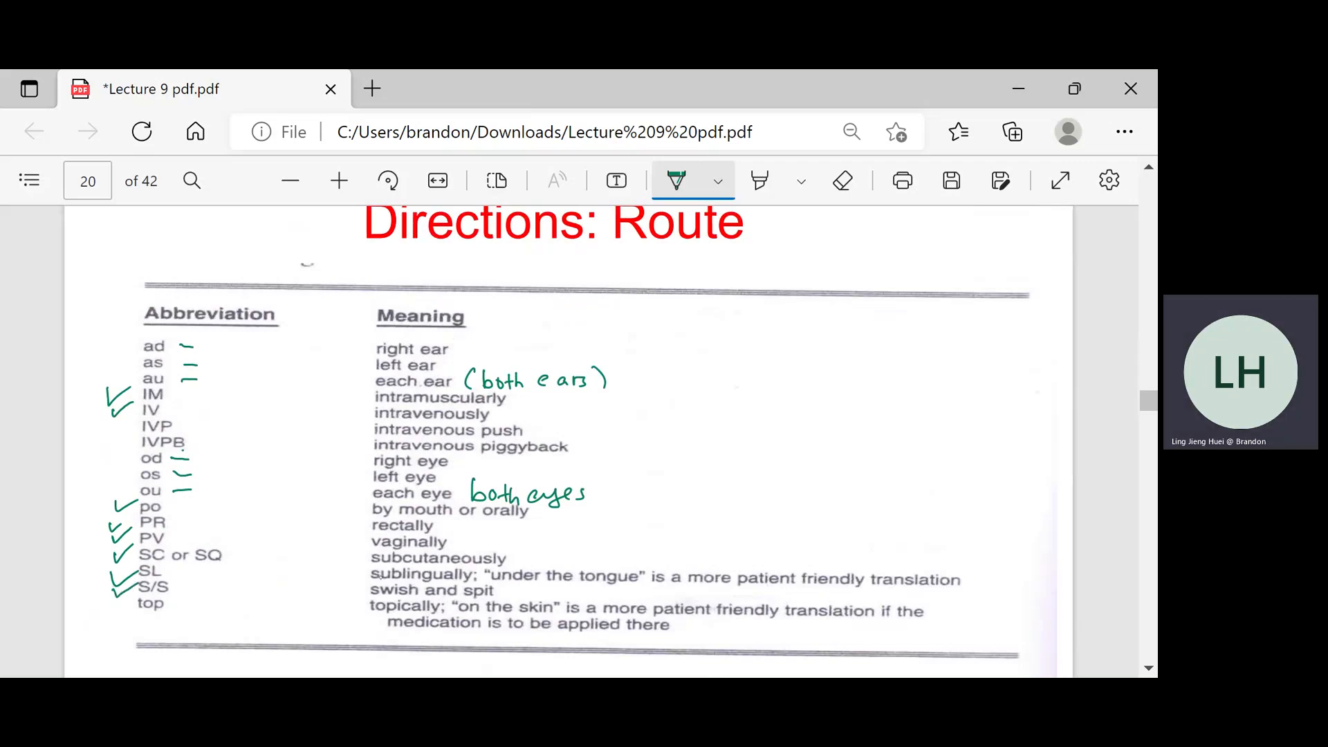
pyautogui.moveTo(365, 576); pyautogui.dragTo(449, 602)
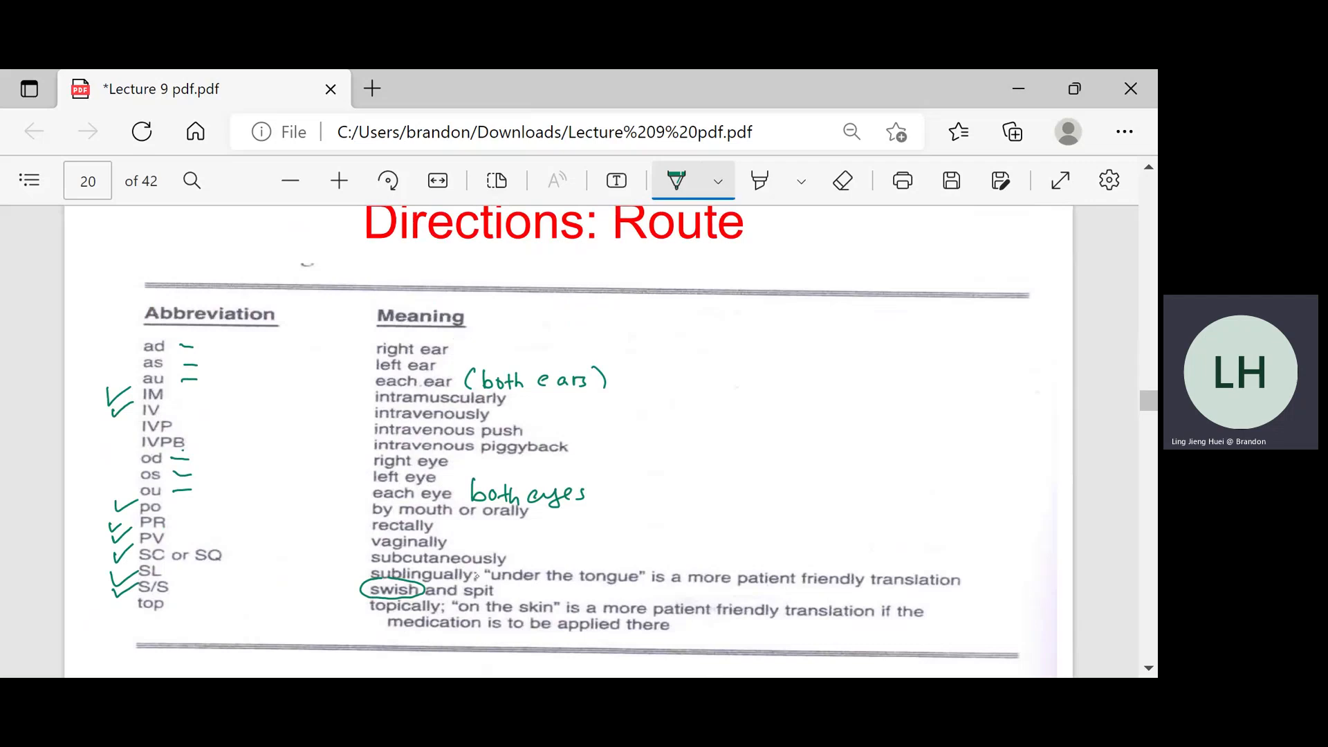